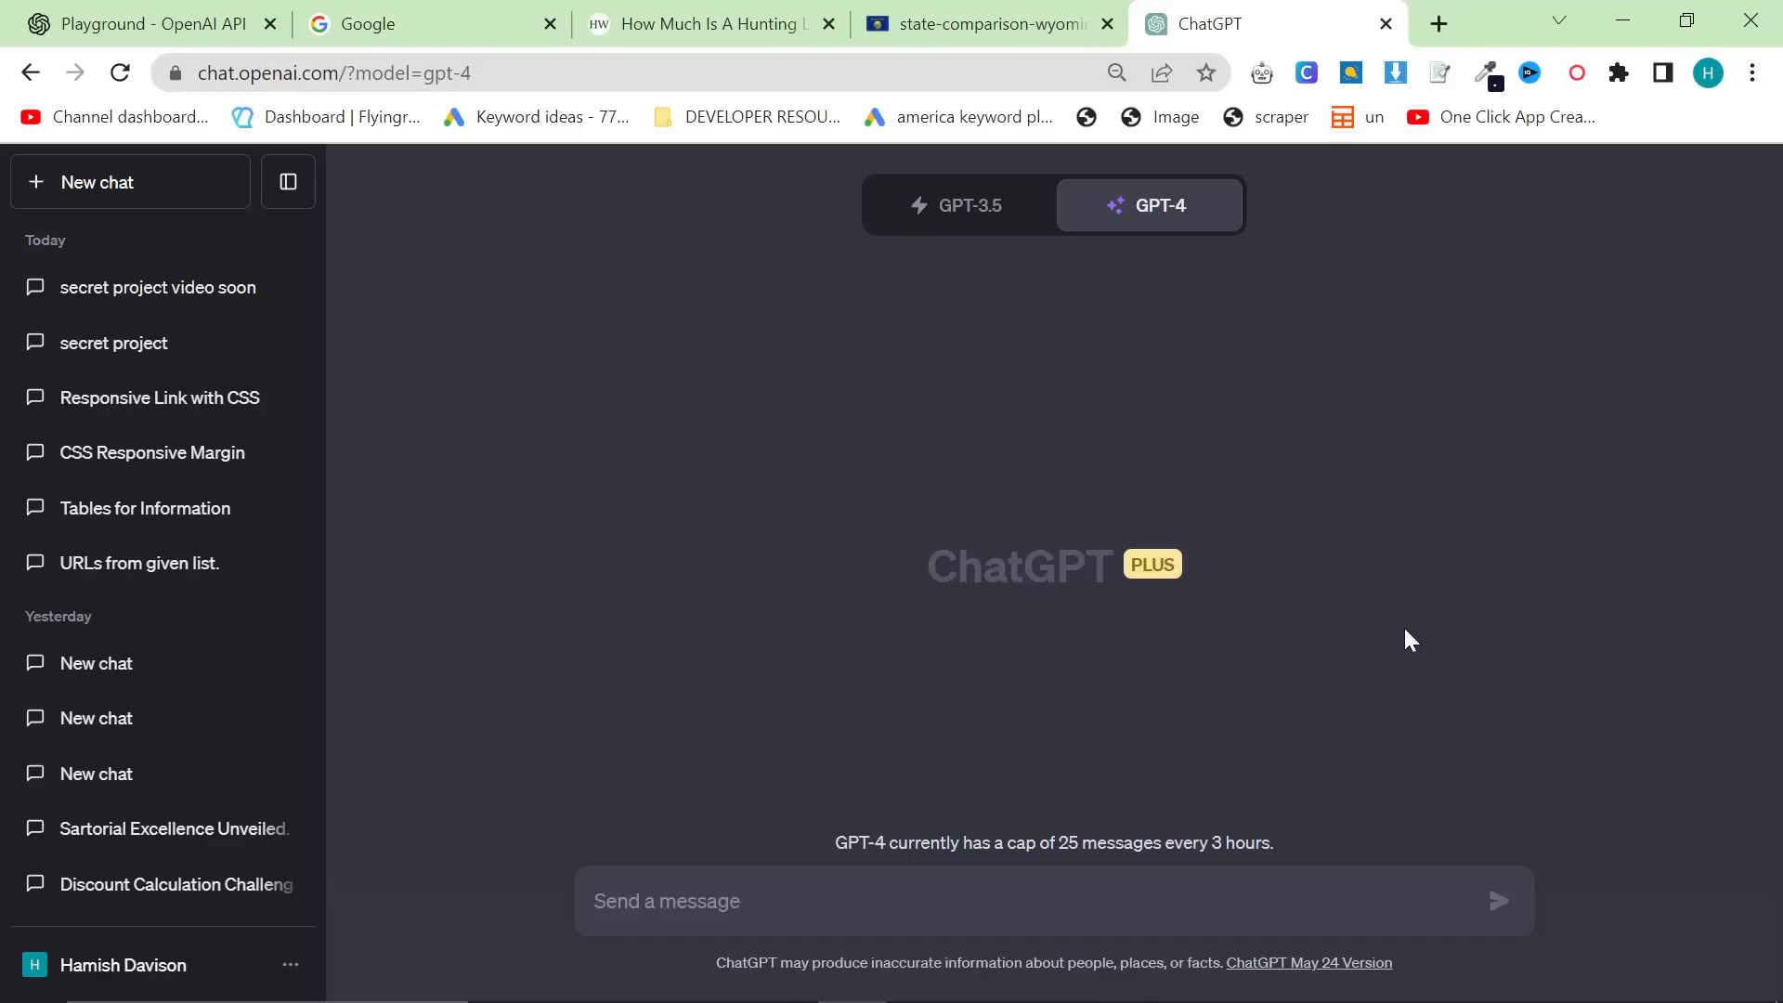
{"action": "mouse_move", "coordinate": [915, 512]}
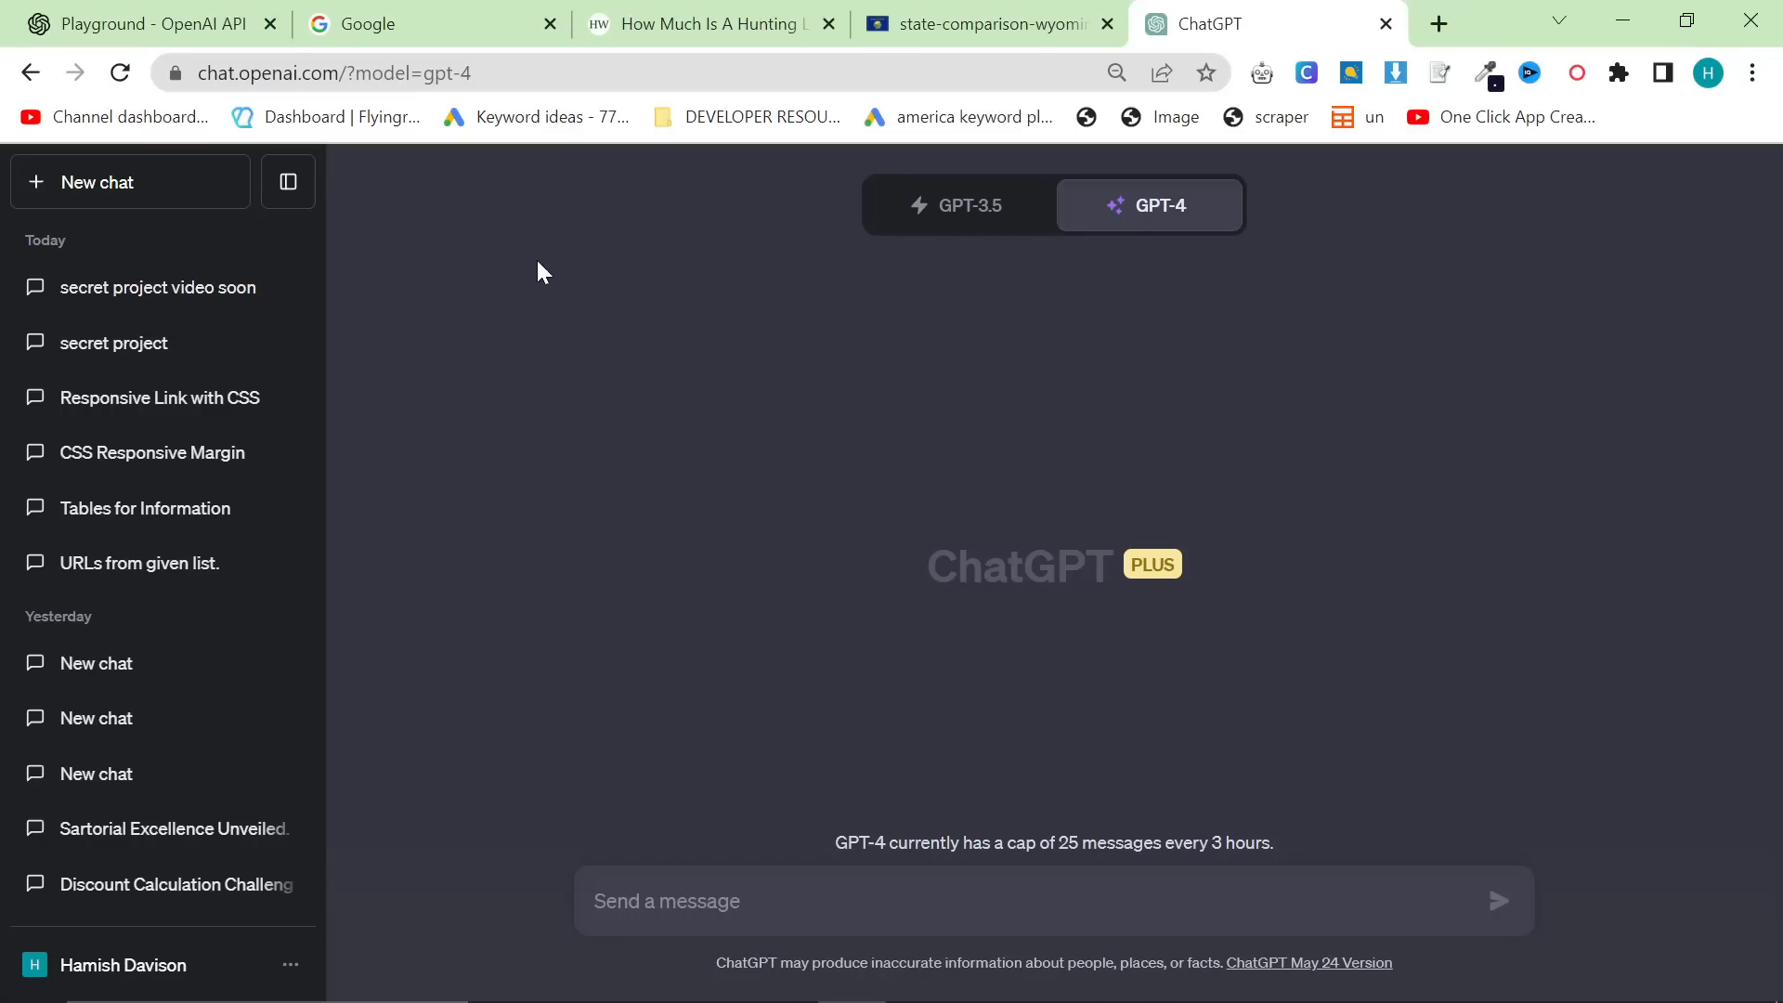
{"action": "mouse_move", "coordinate": [855, 368]}
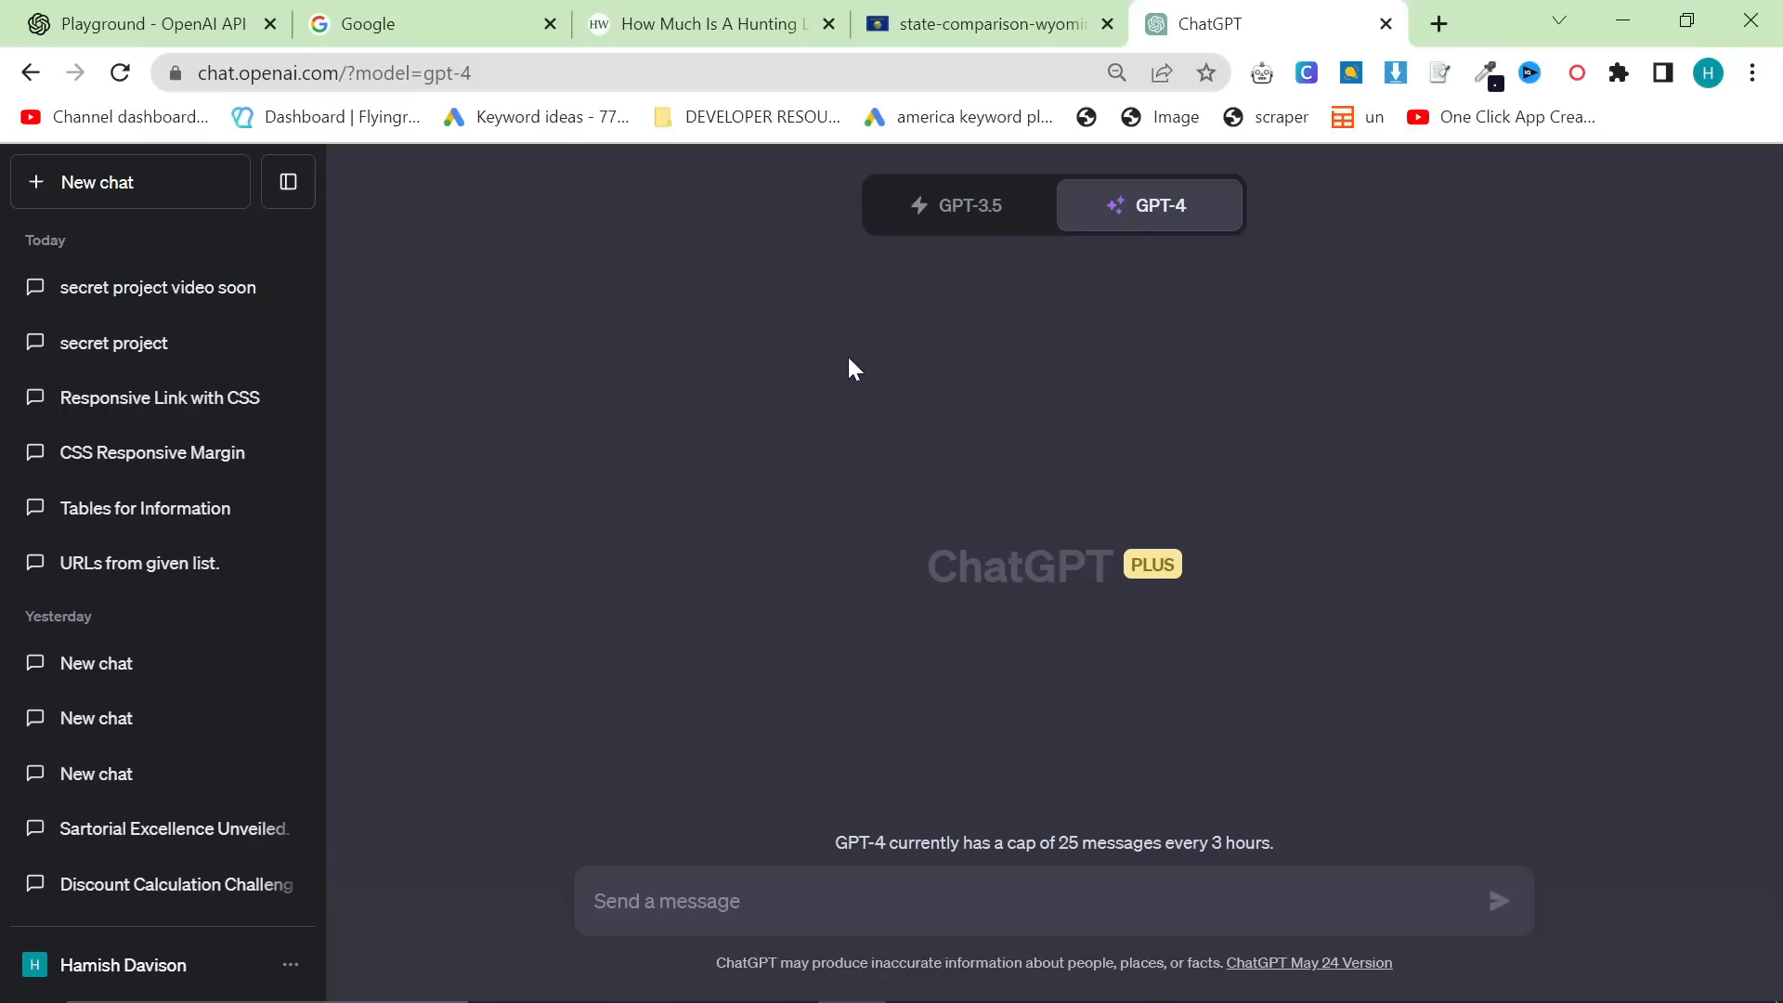
Bring up the 'How Much Is A Hunting License' article and scroll through the state sections from Alabama onward.
{"action": "left_click", "coordinate": [706, 22]}
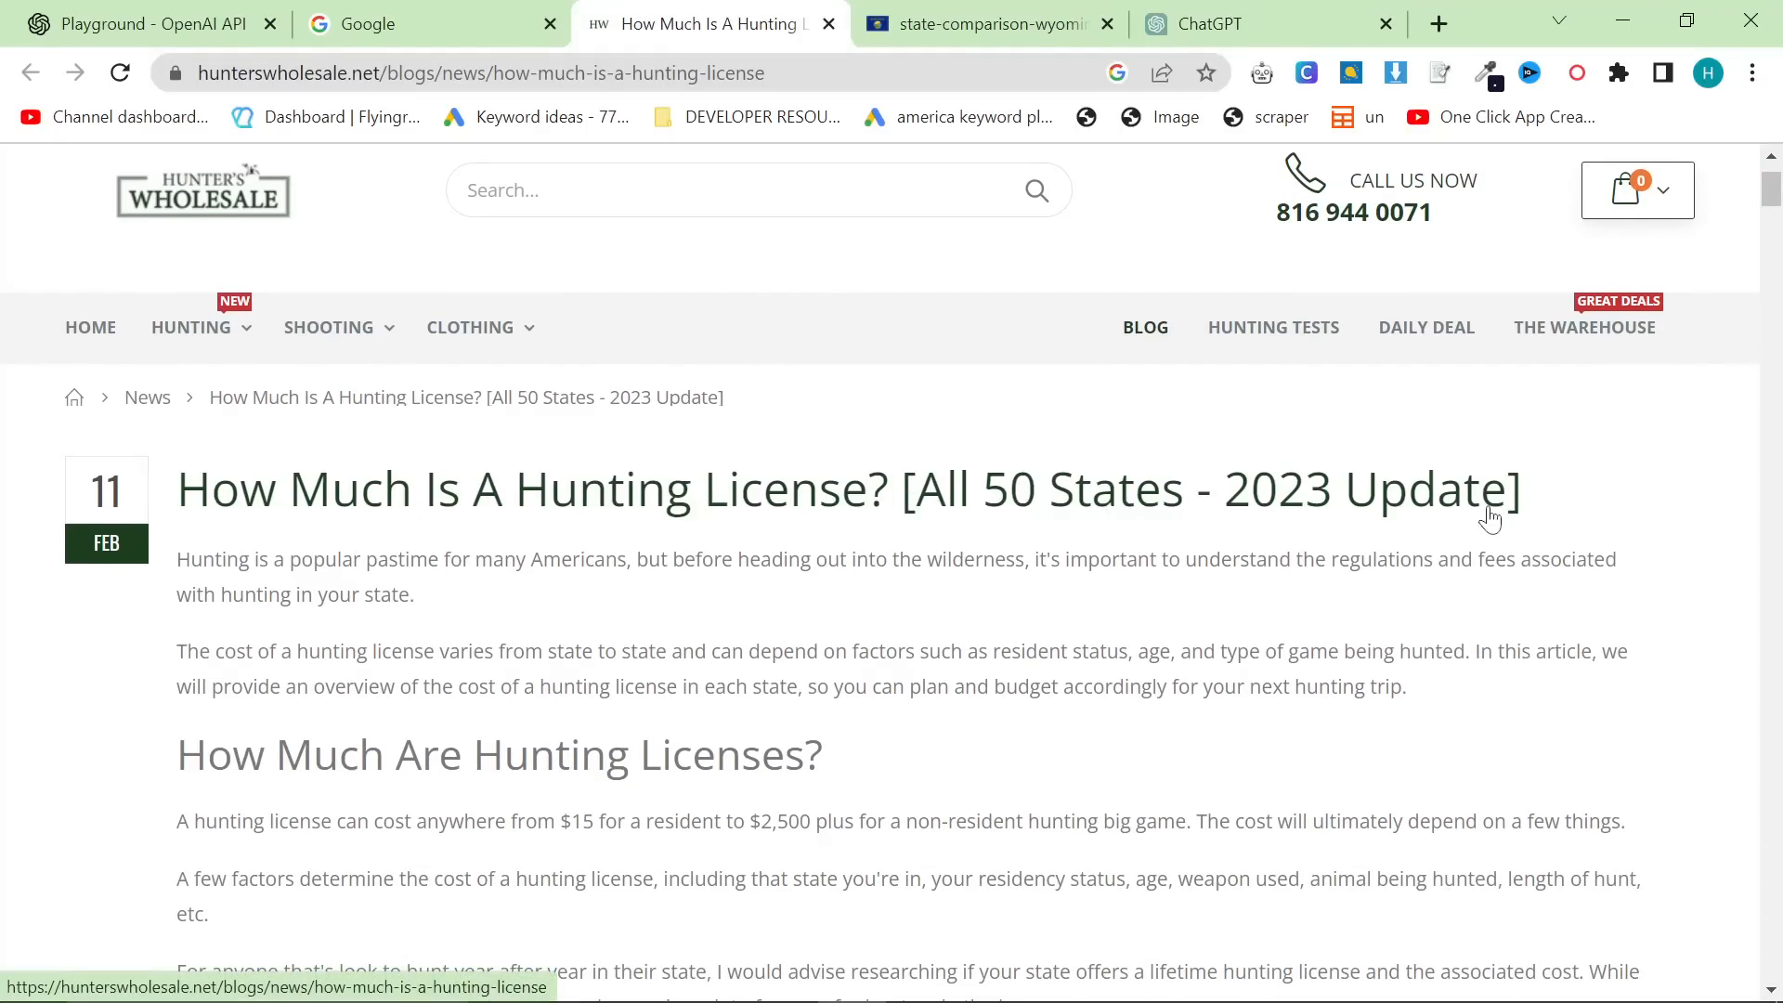
{"action": "scroll", "scroll_direction": "down", "scroll_amount": 3}
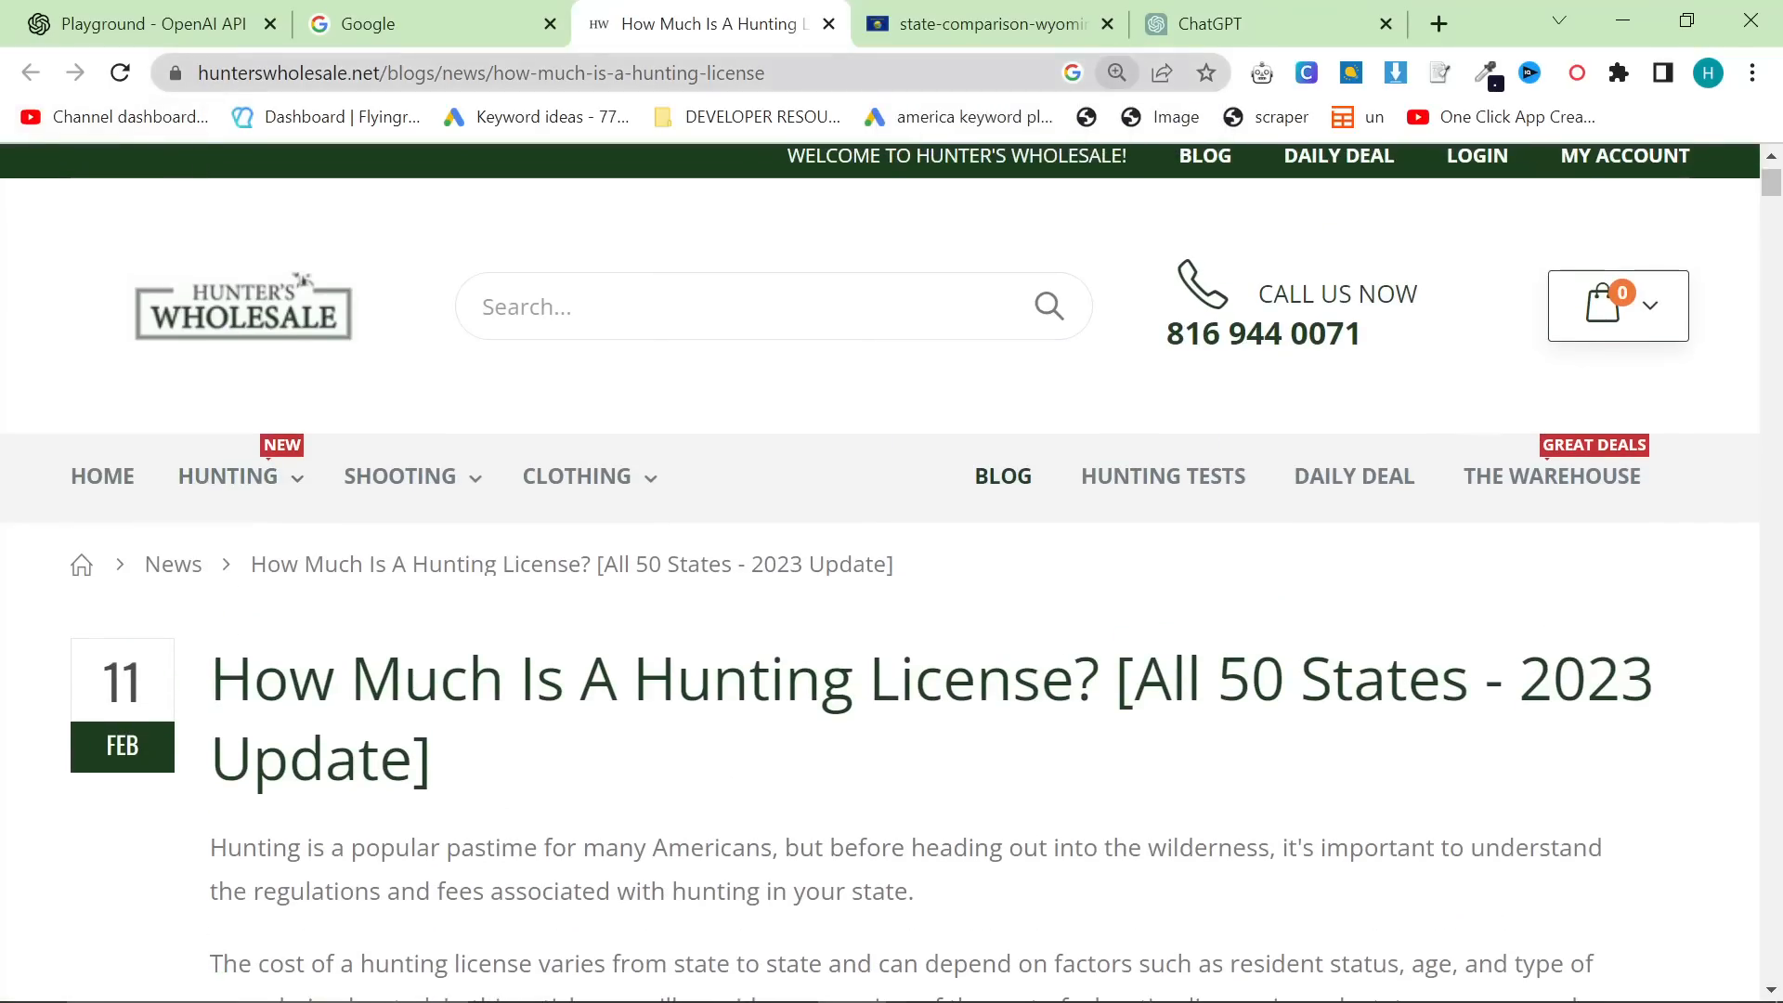
{"action": "scroll", "scroll_direction": "down", "scroll_amount": 3}
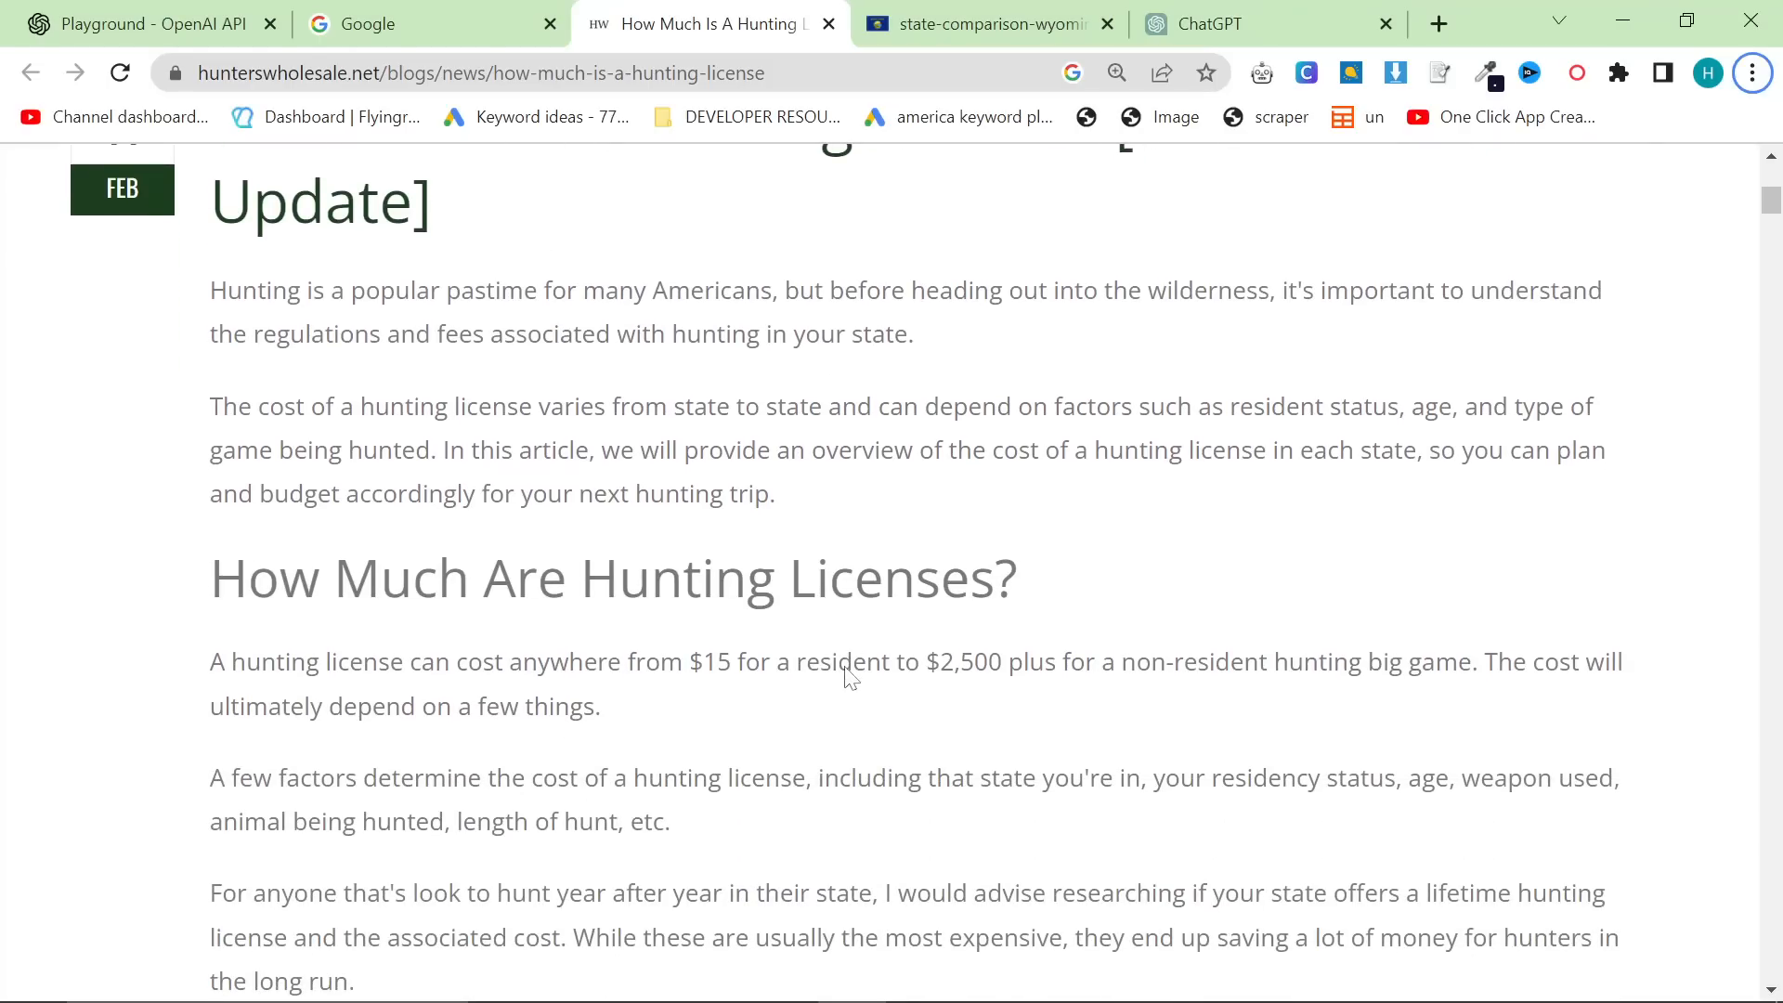
{"action": "scroll", "scroll_direction": "down", "scroll_amount": 3}
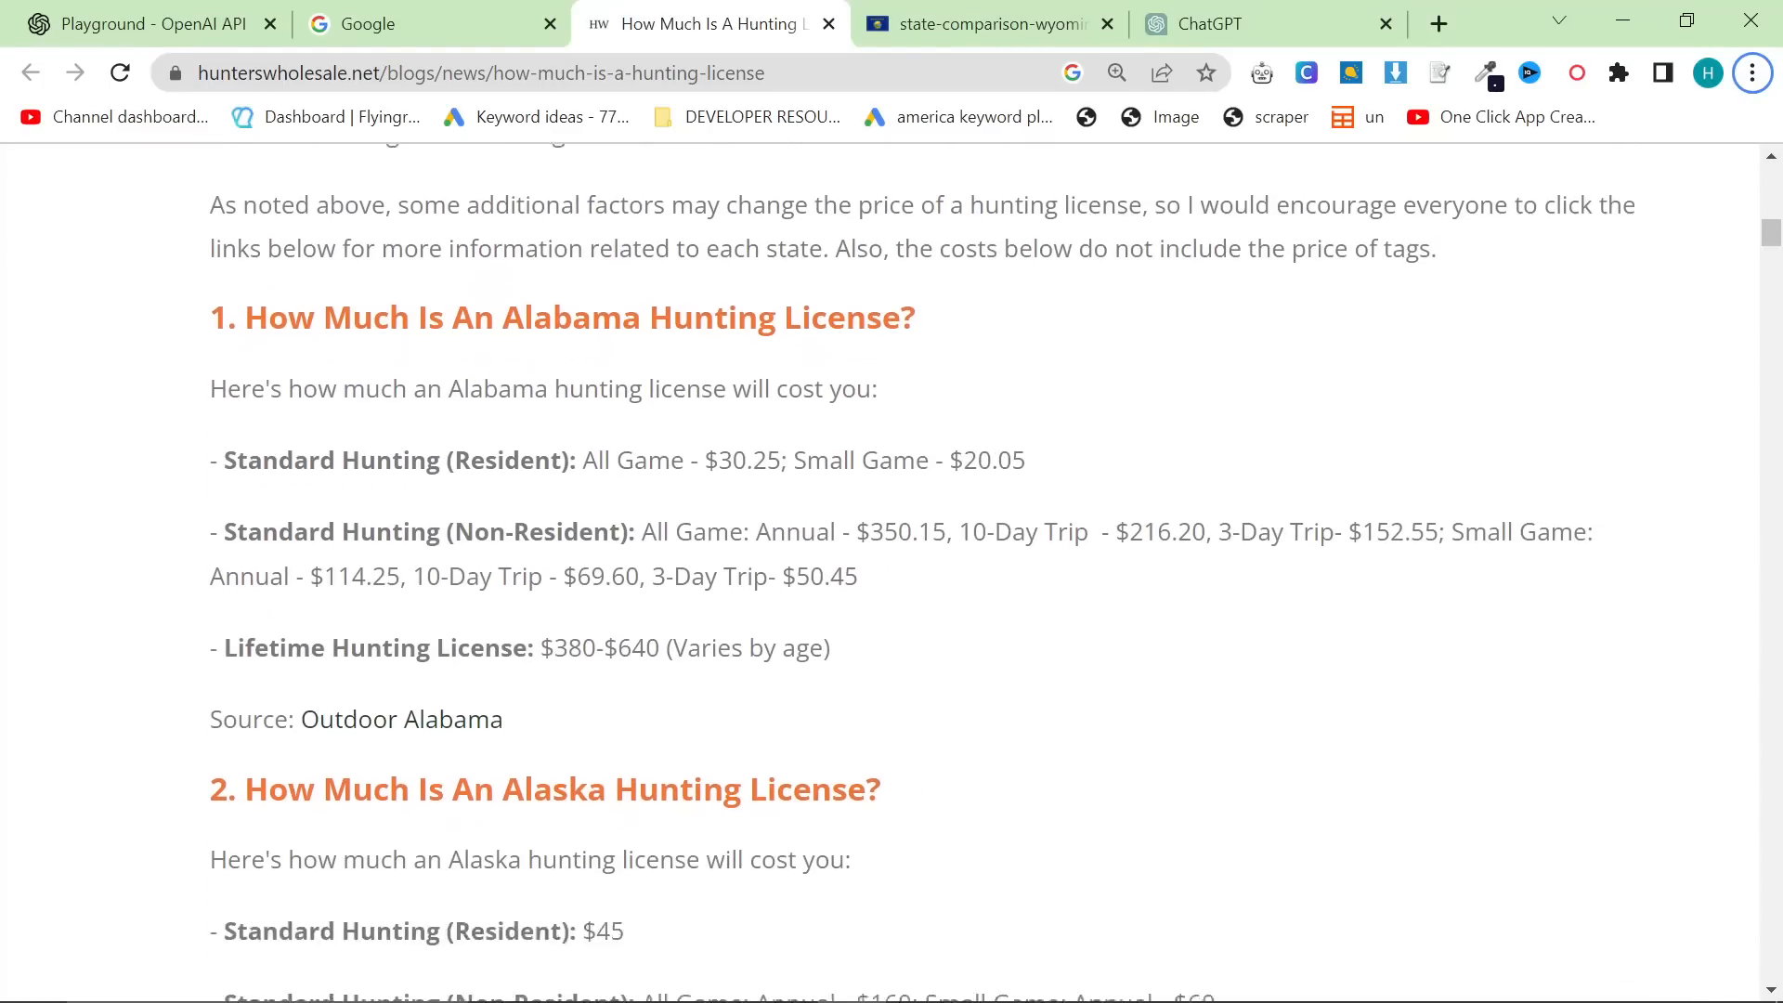
{"action": "scroll", "scroll_direction": "down", "scroll_amount": 3}
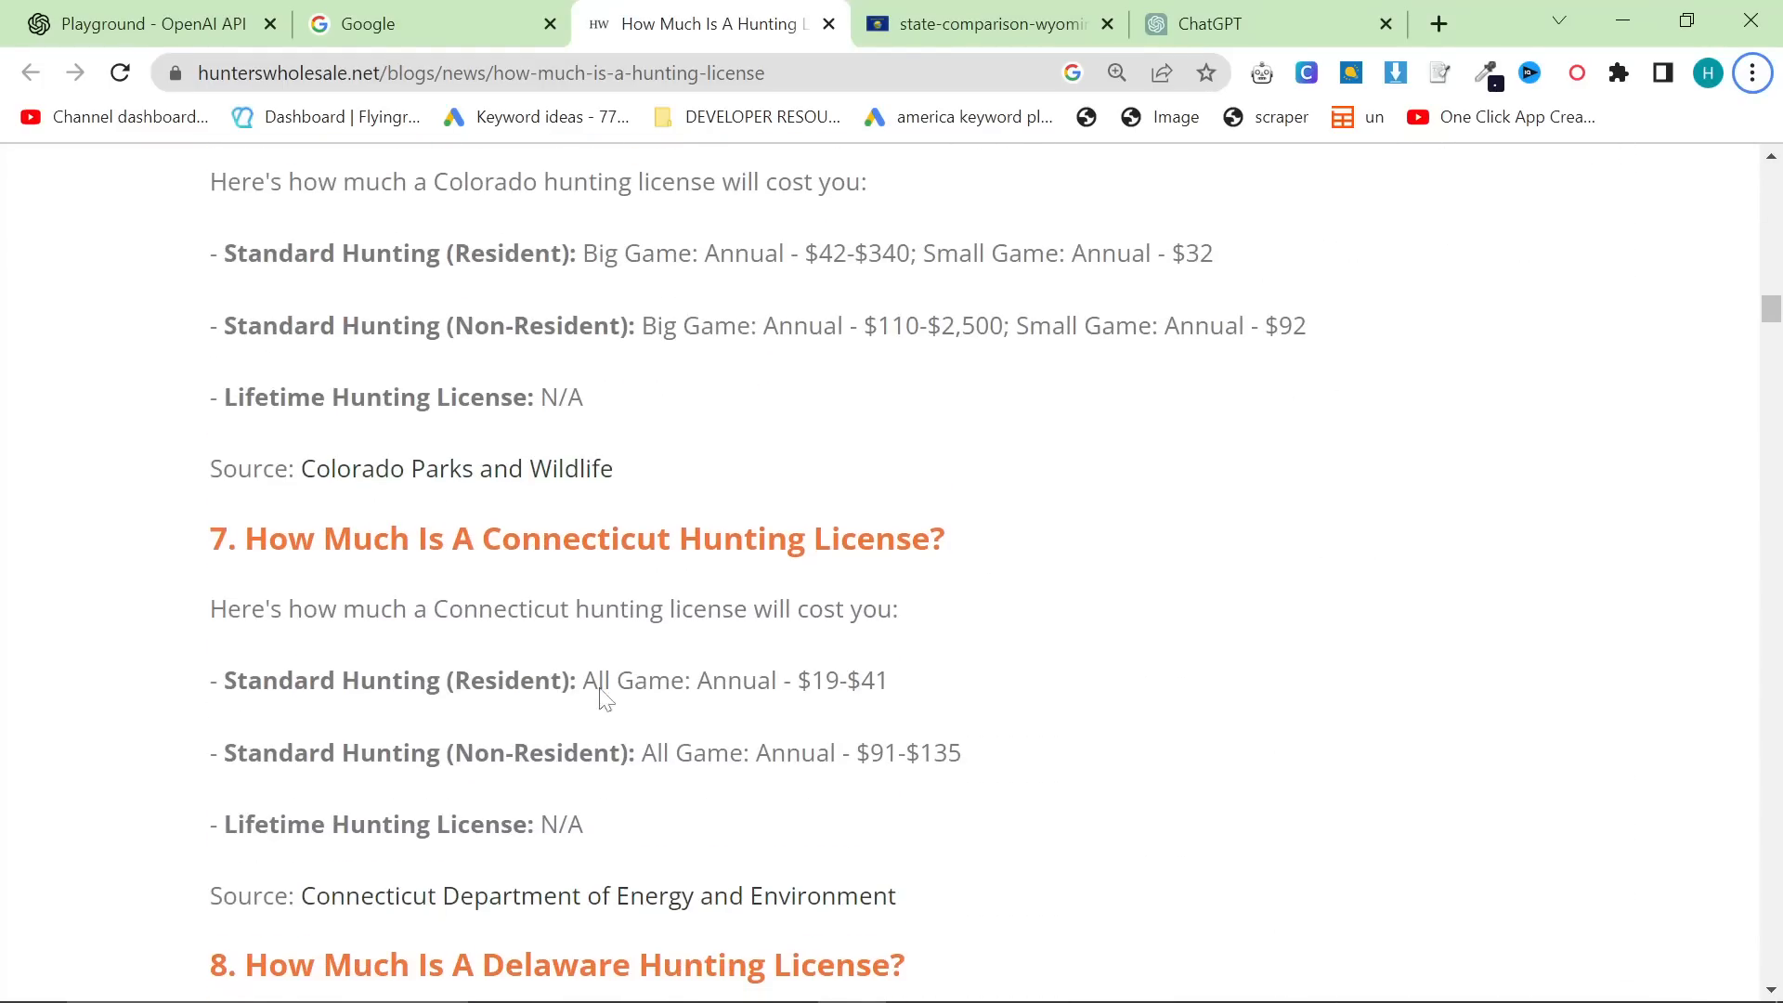
{"action": "scroll", "scroll_direction": "down", "scroll_amount": 3}
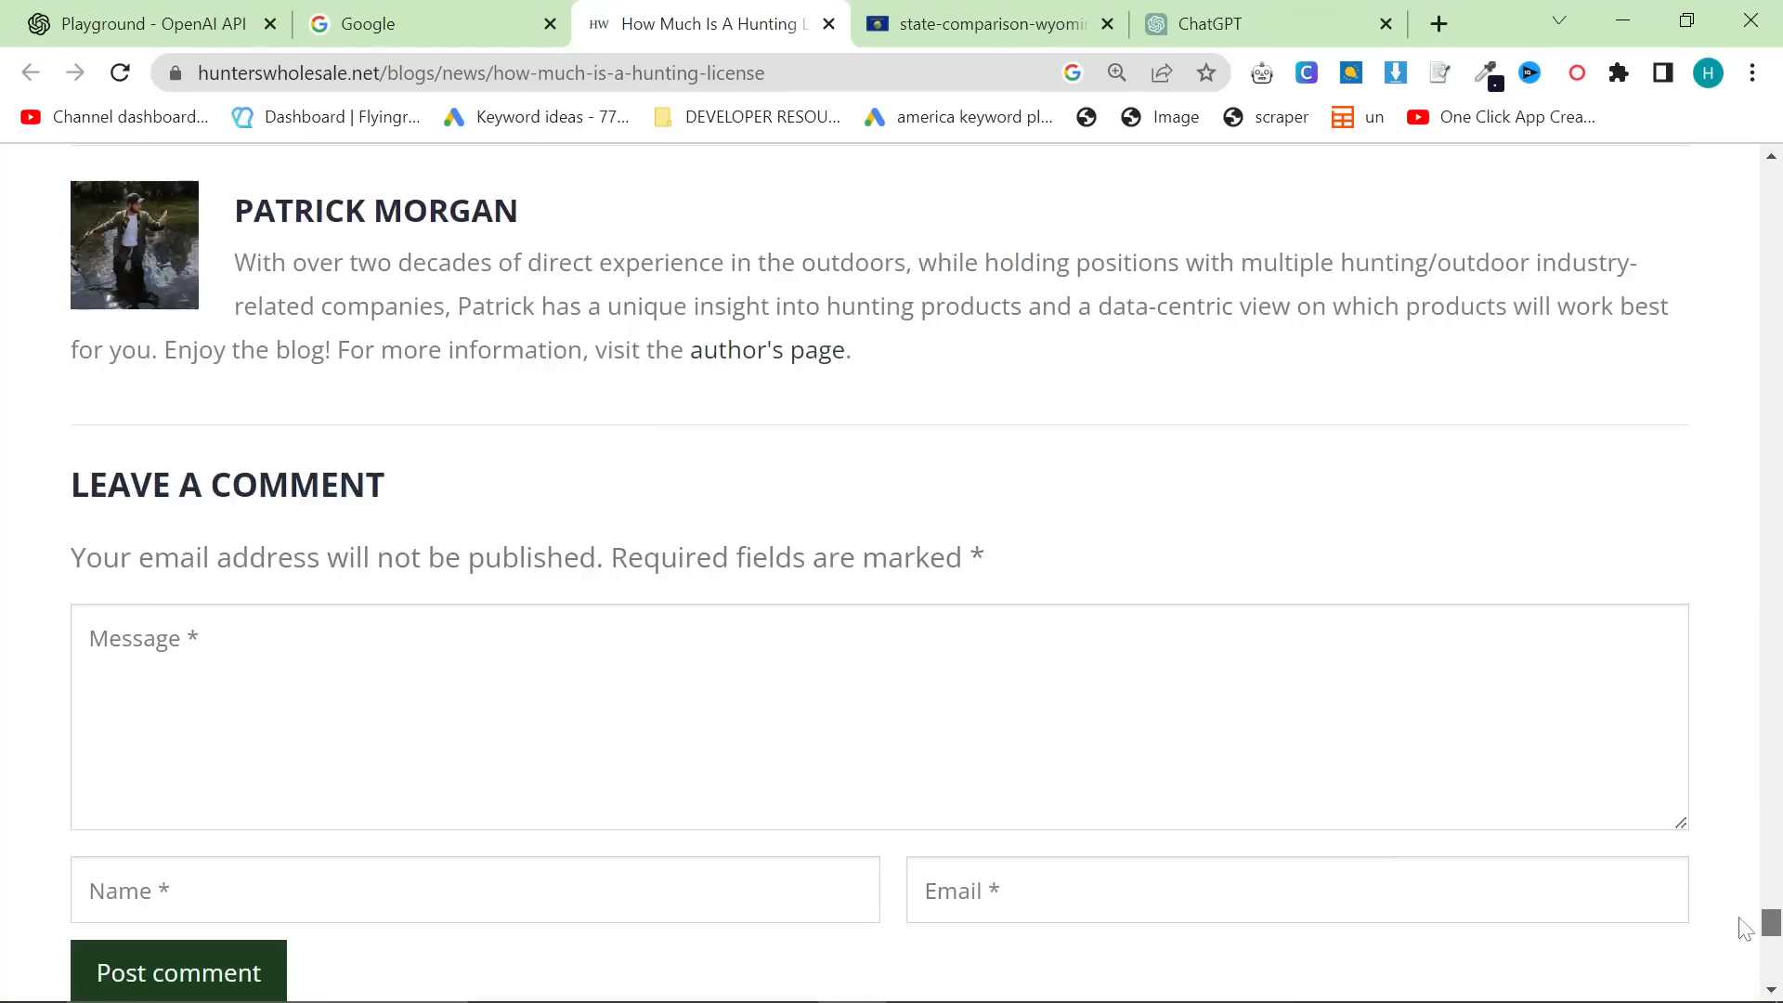
{"action": "scroll", "scroll_direction": "up", "scroll_amount": 3}
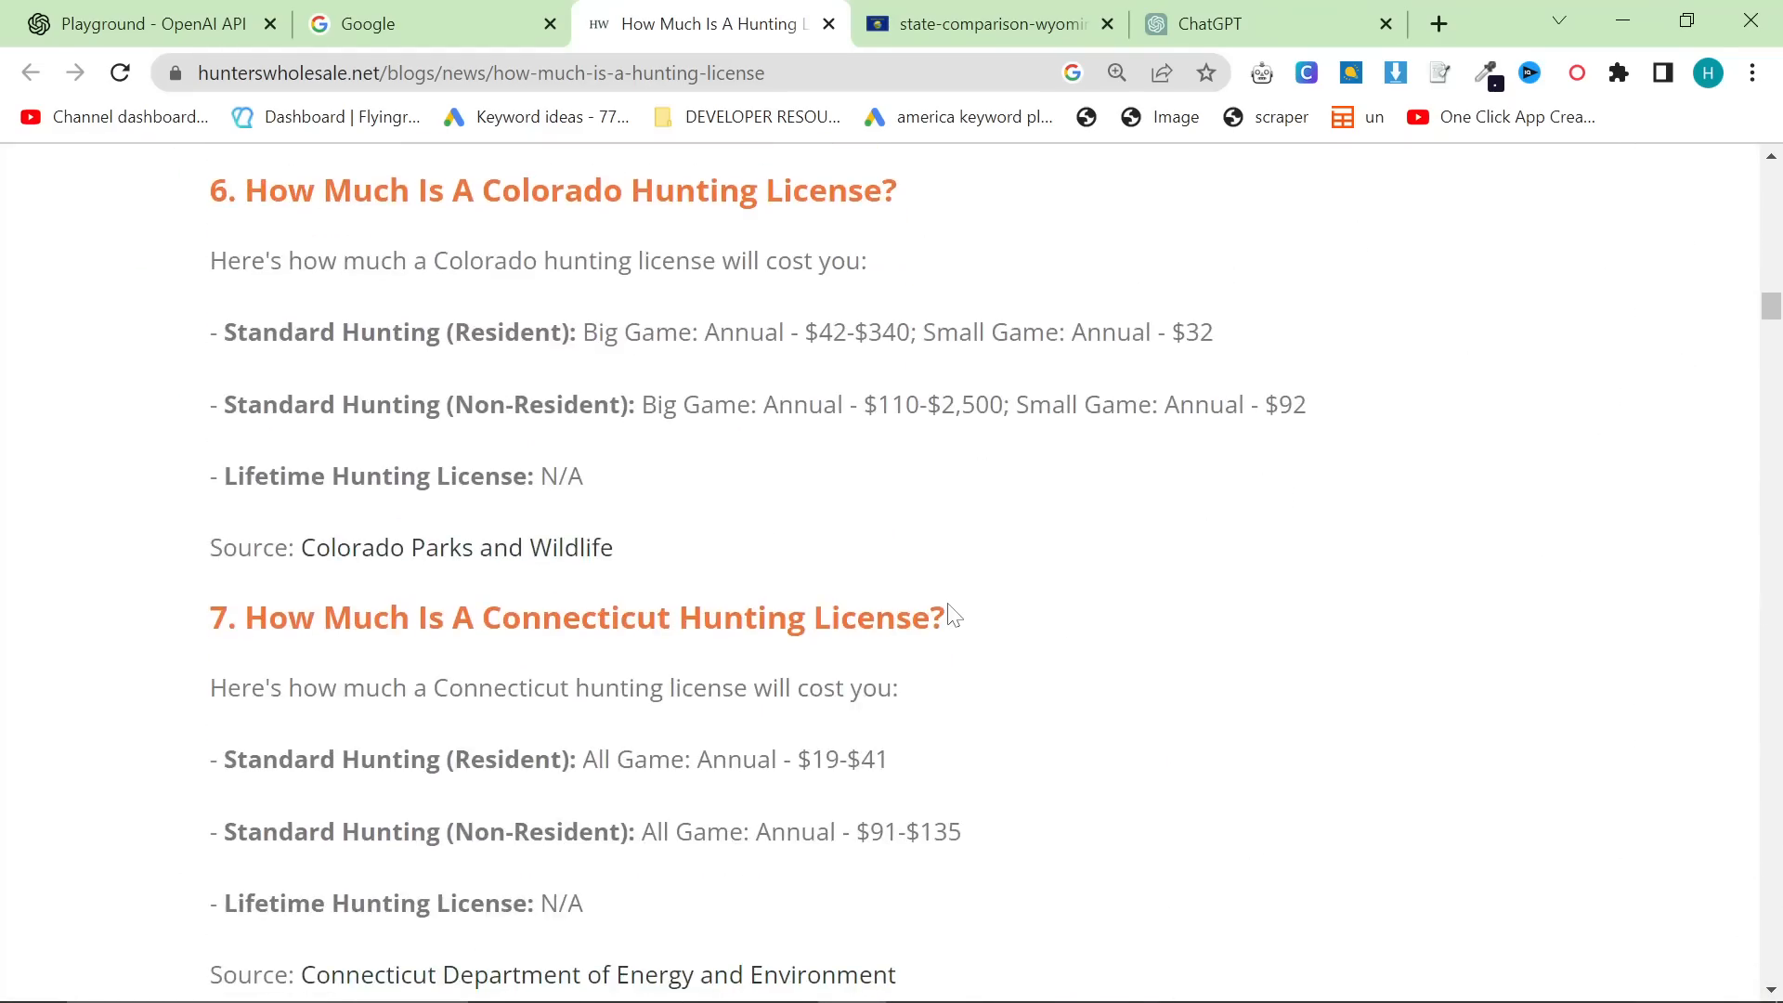
{"action": "scroll", "scroll_direction": "down", "scroll_amount": 3}
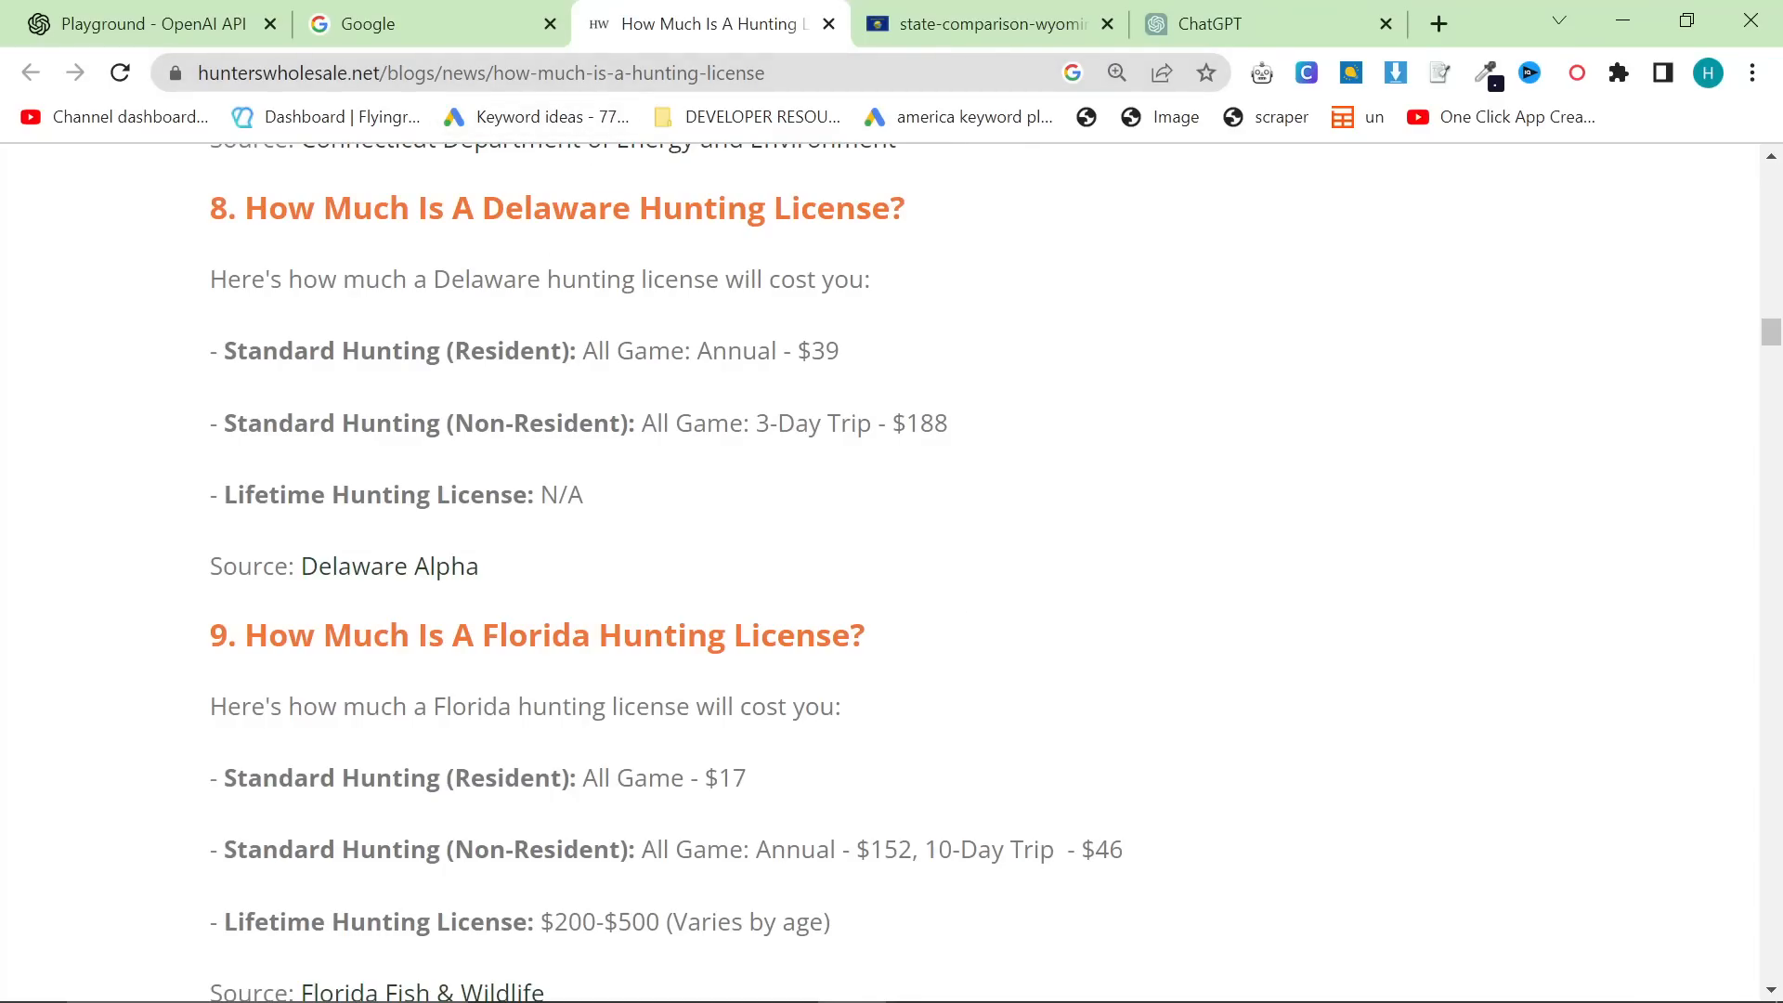
Select Florida's $152 non-resident annual fee, then scroll back to the state cost section.
{"action": "double_click", "coordinate": [724, 778]}
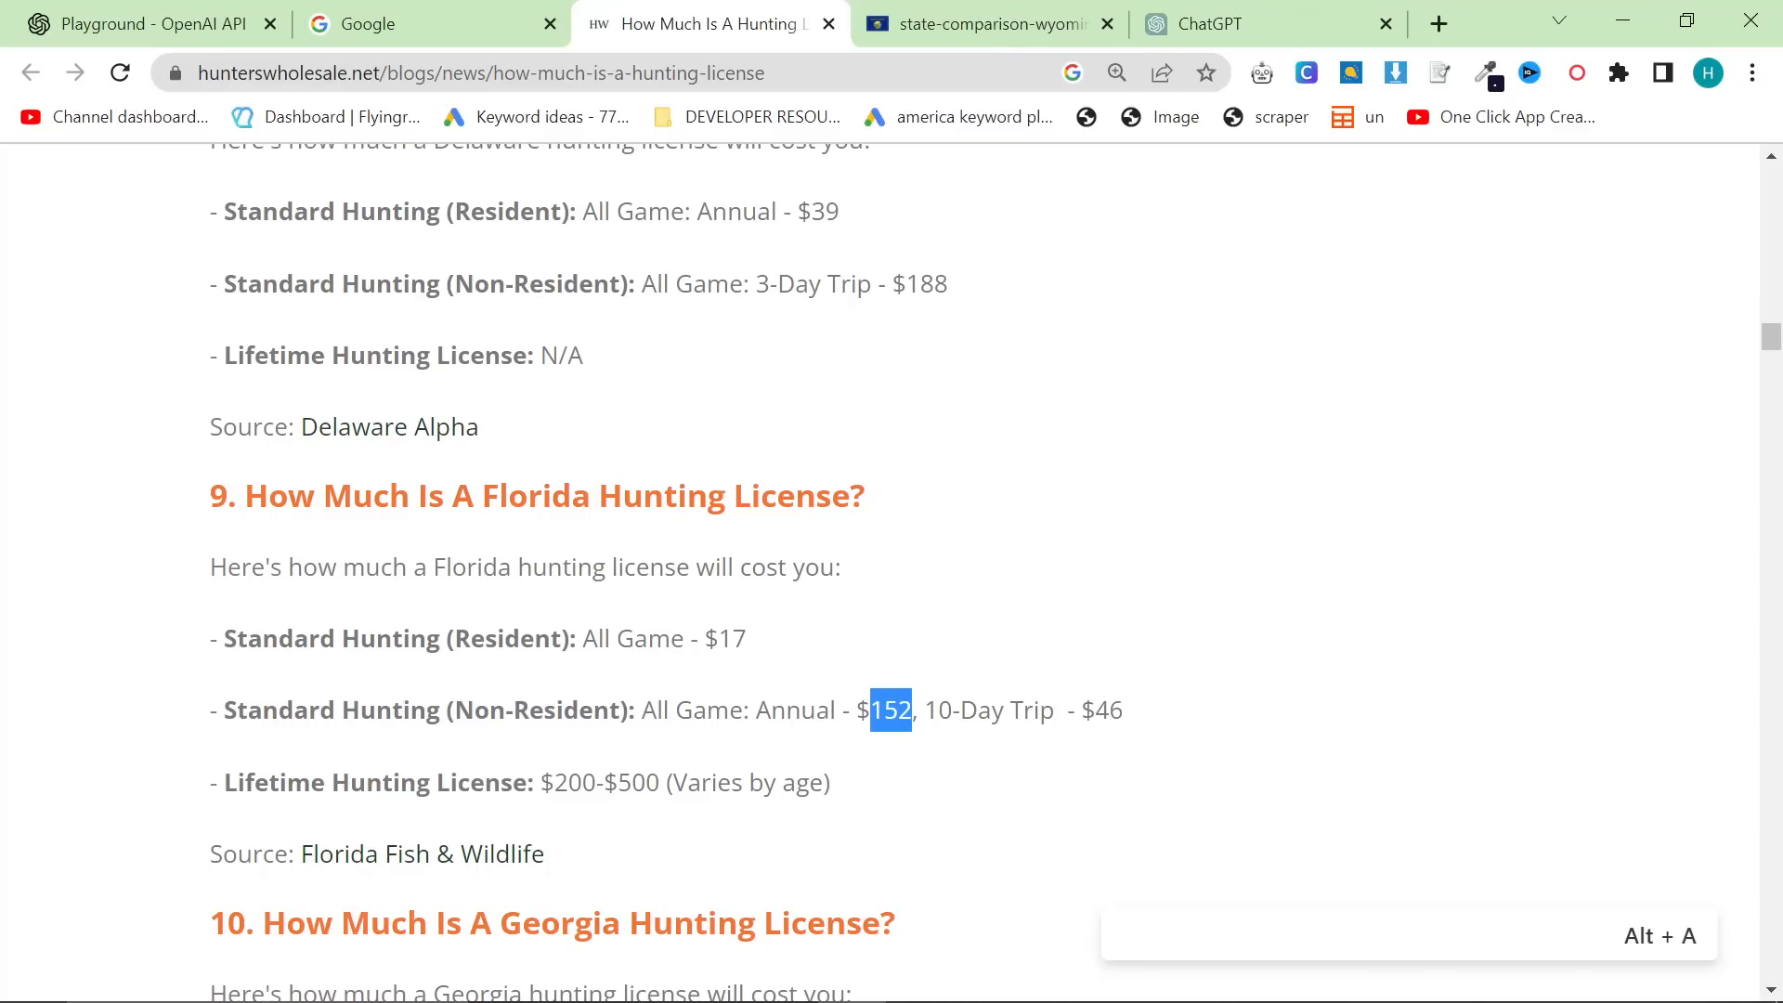
{"action": "scroll", "scroll_direction": "up", "scroll_amount": 3}
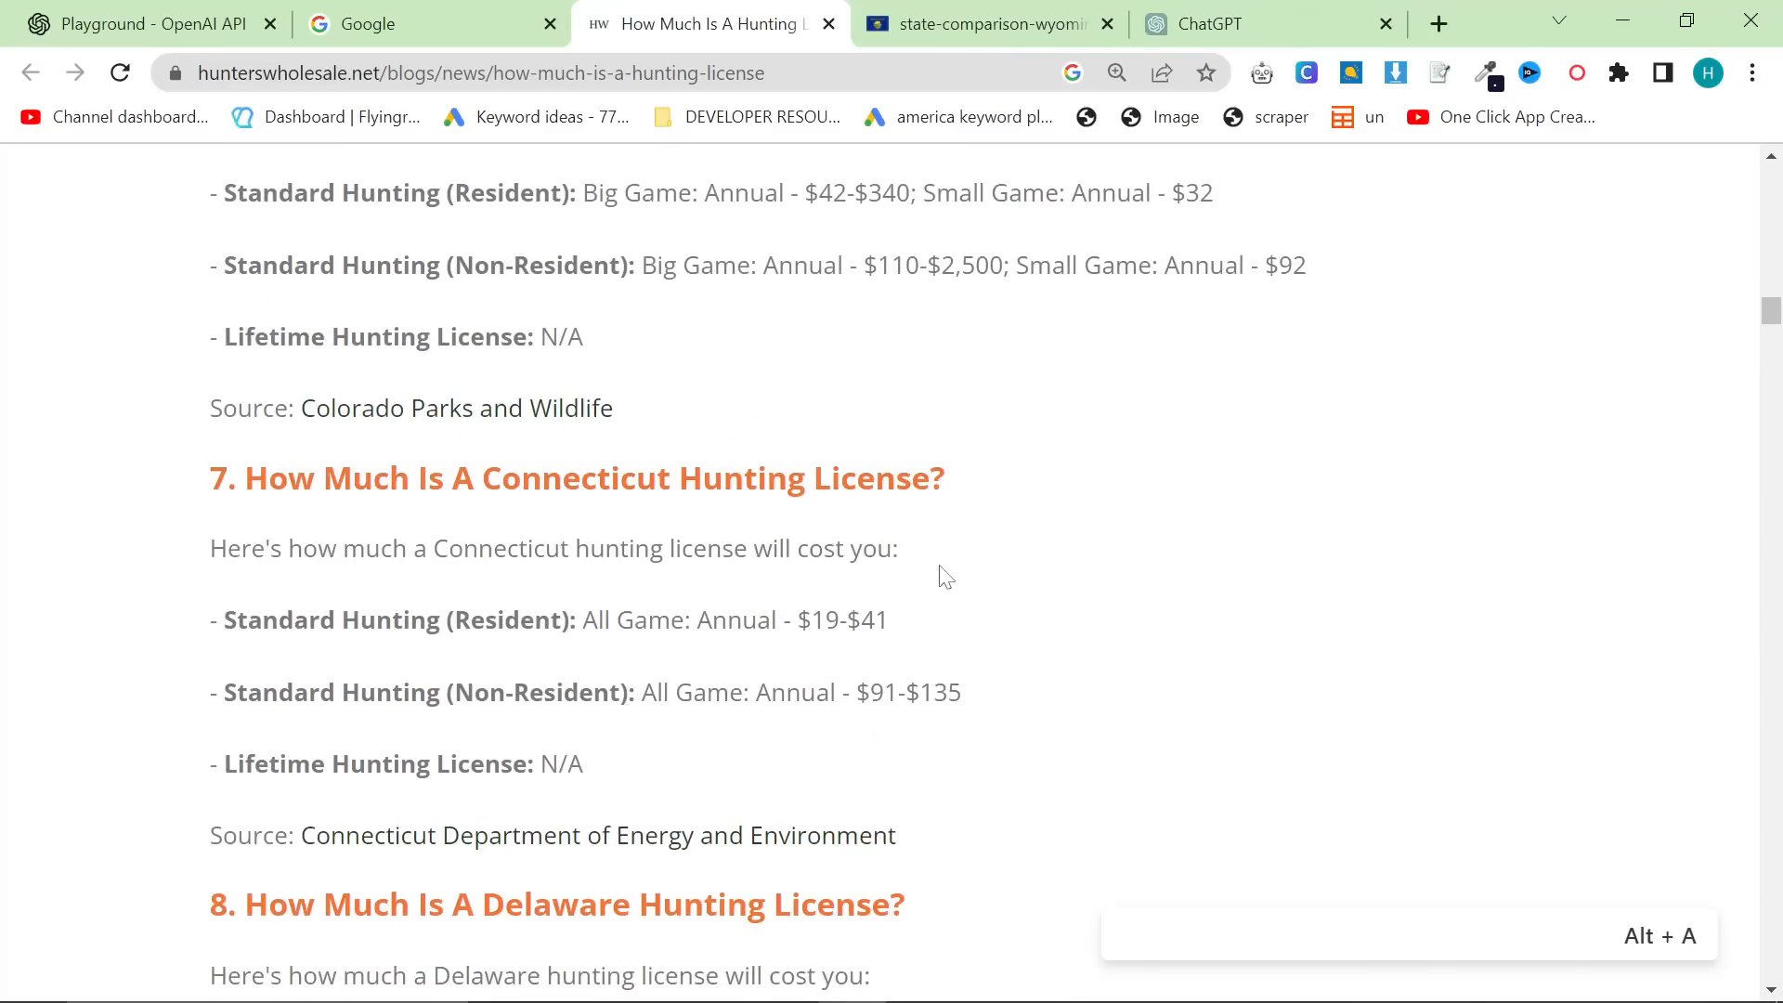
{"action": "scroll", "scroll_direction": "up", "scroll_amount": 3}
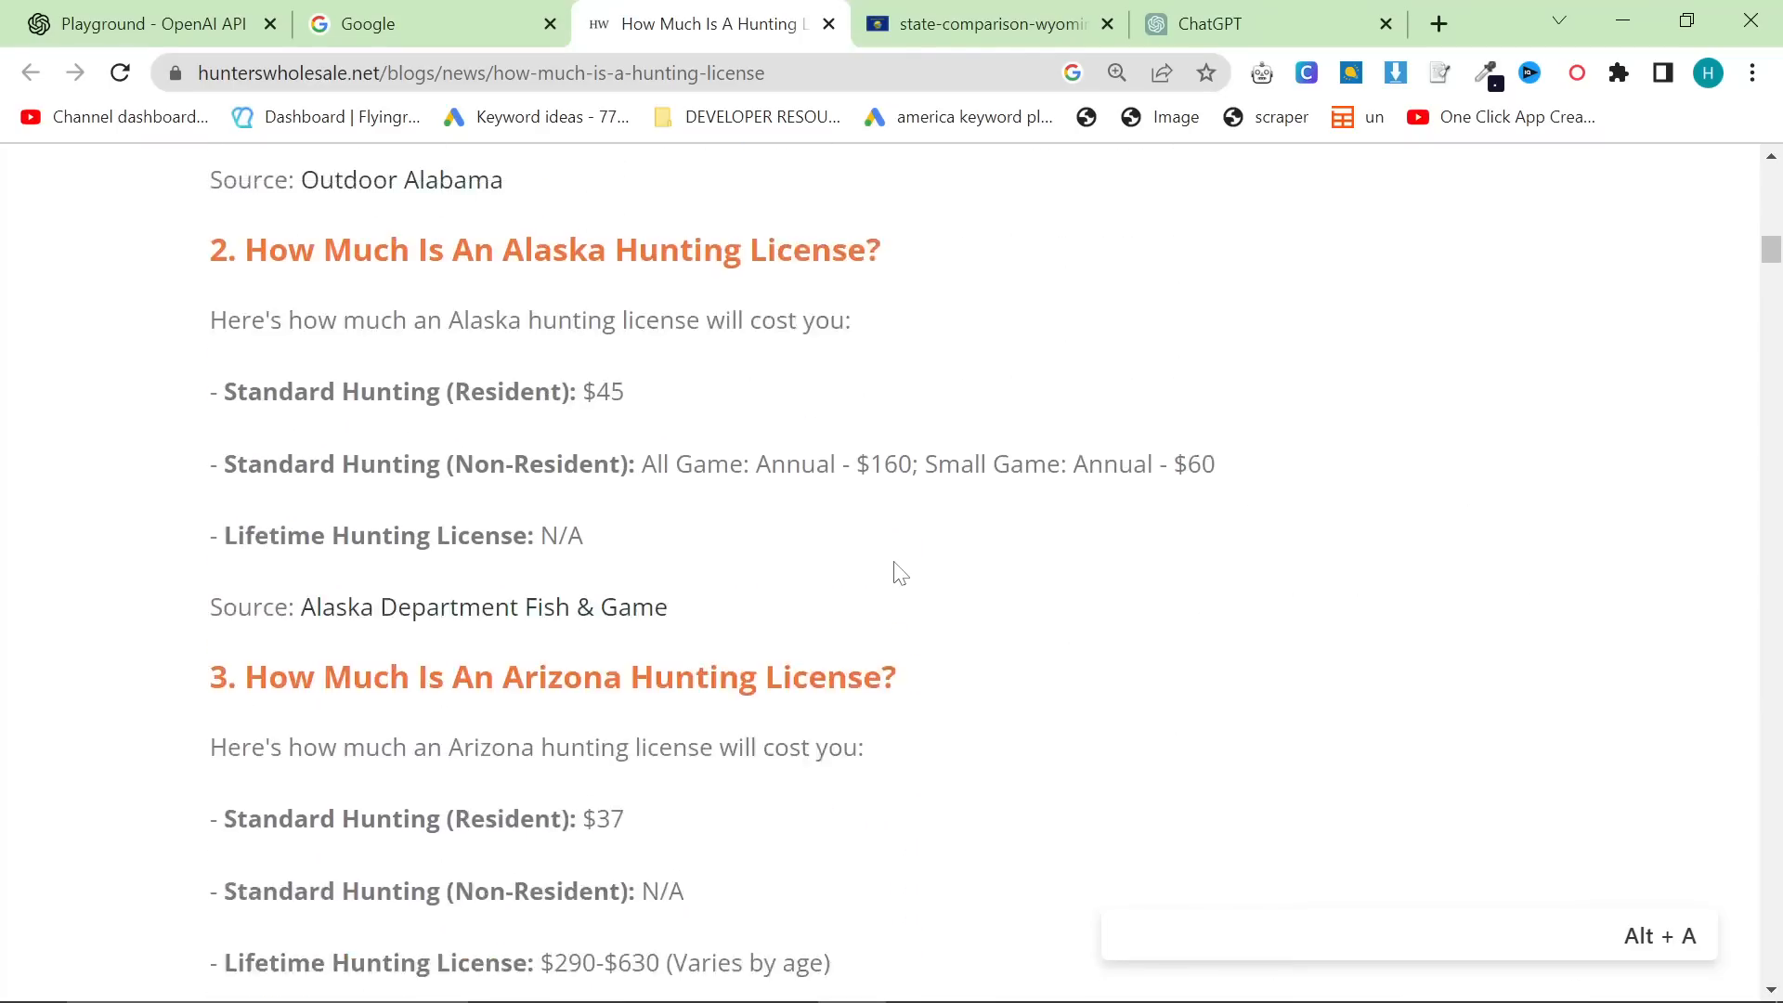
{"action": "scroll", "scroll_direction": "up", "scroll_amount": 3}
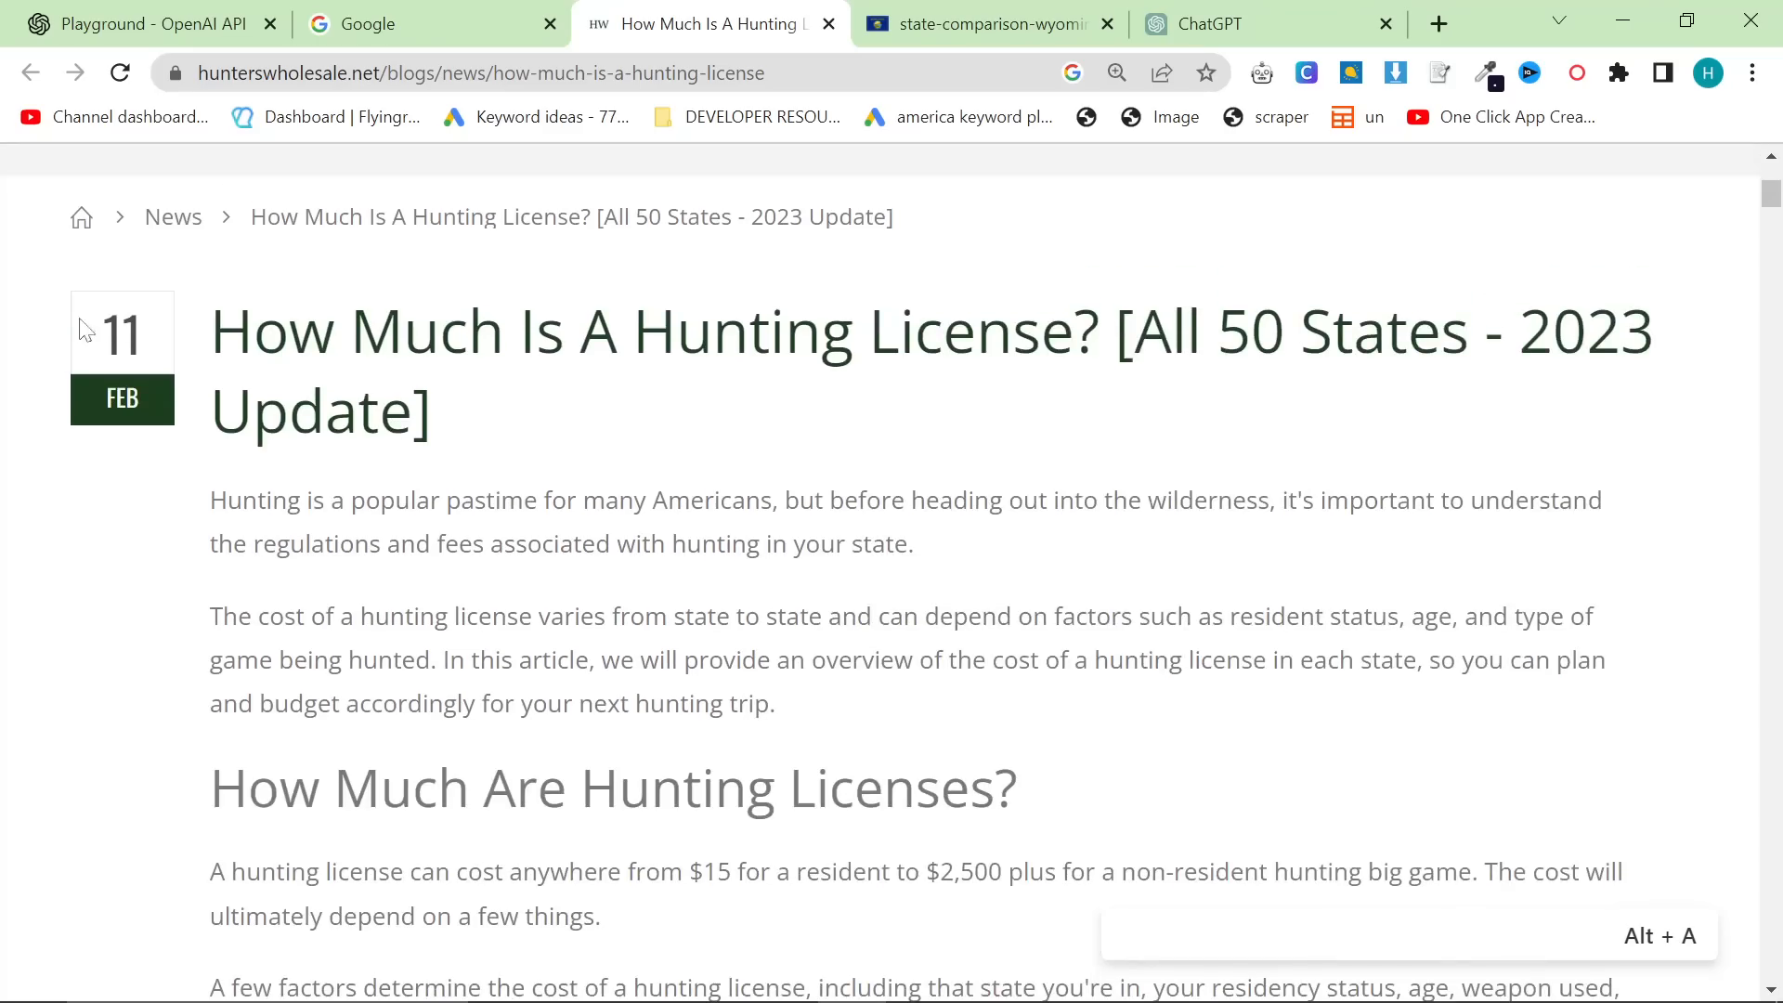
{"action": "scroll", "scroll_direction": "down", "scroll_amount": 3}
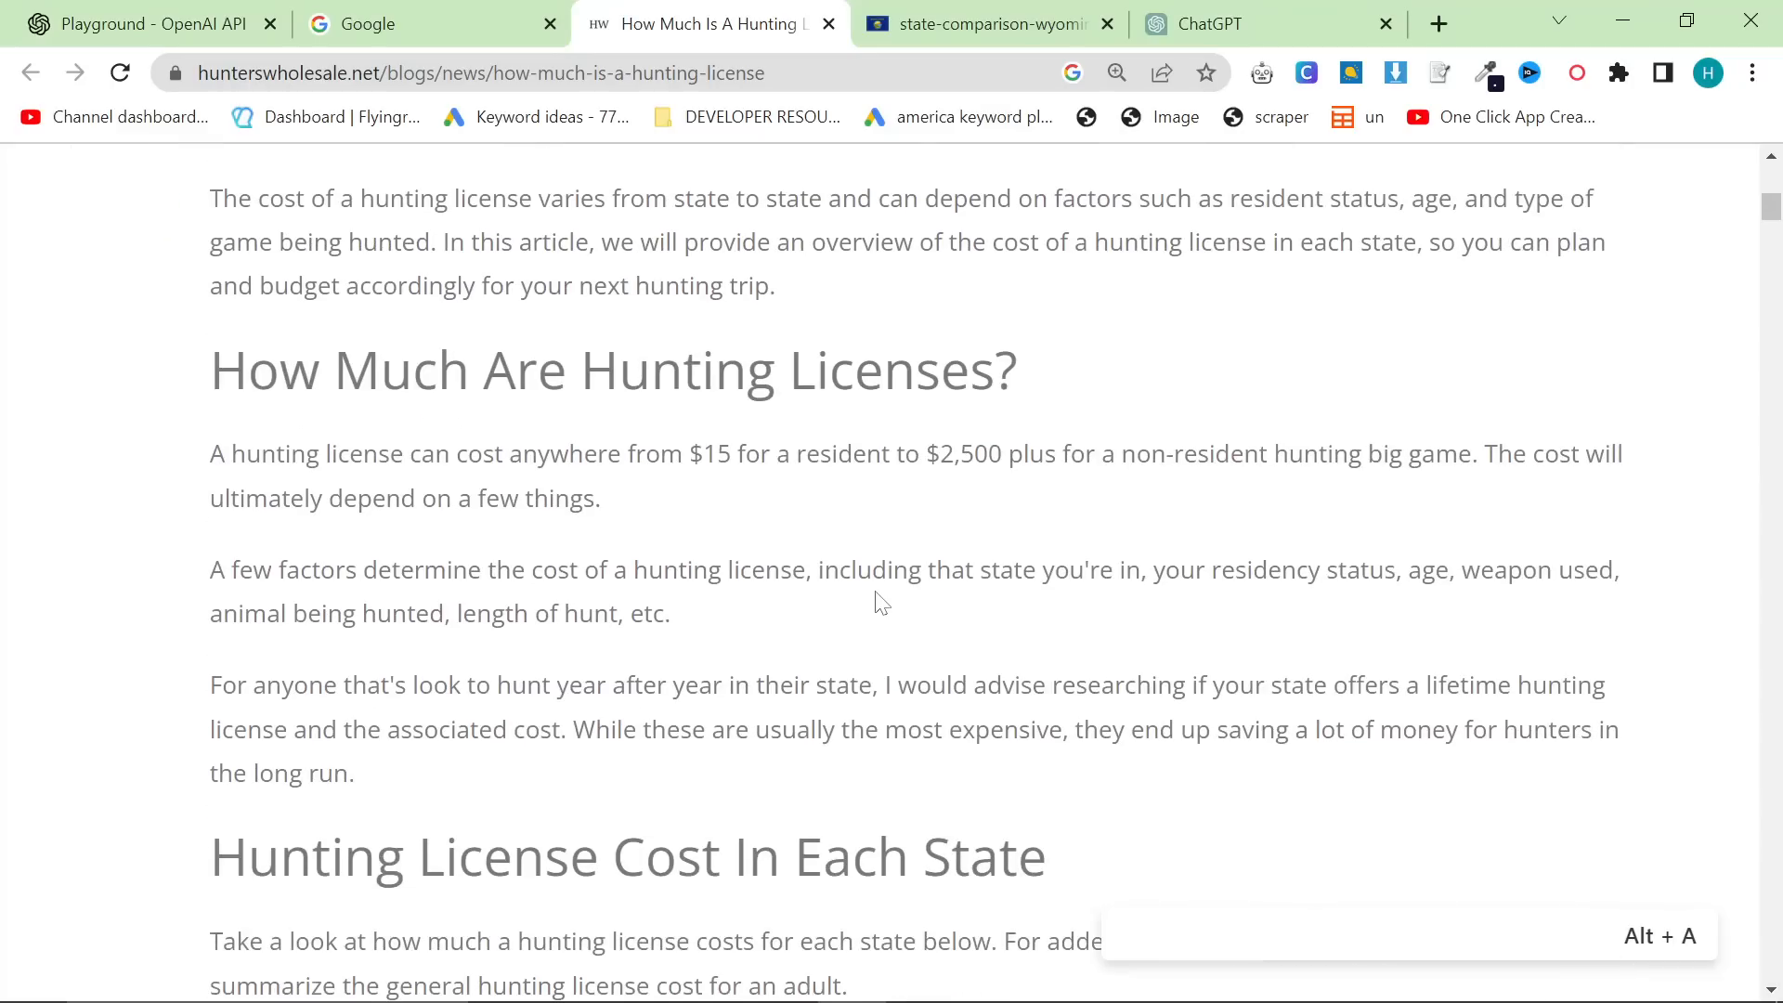
{"action": "scroll", "scroll_direction": "down", "scroll_amount": 3}
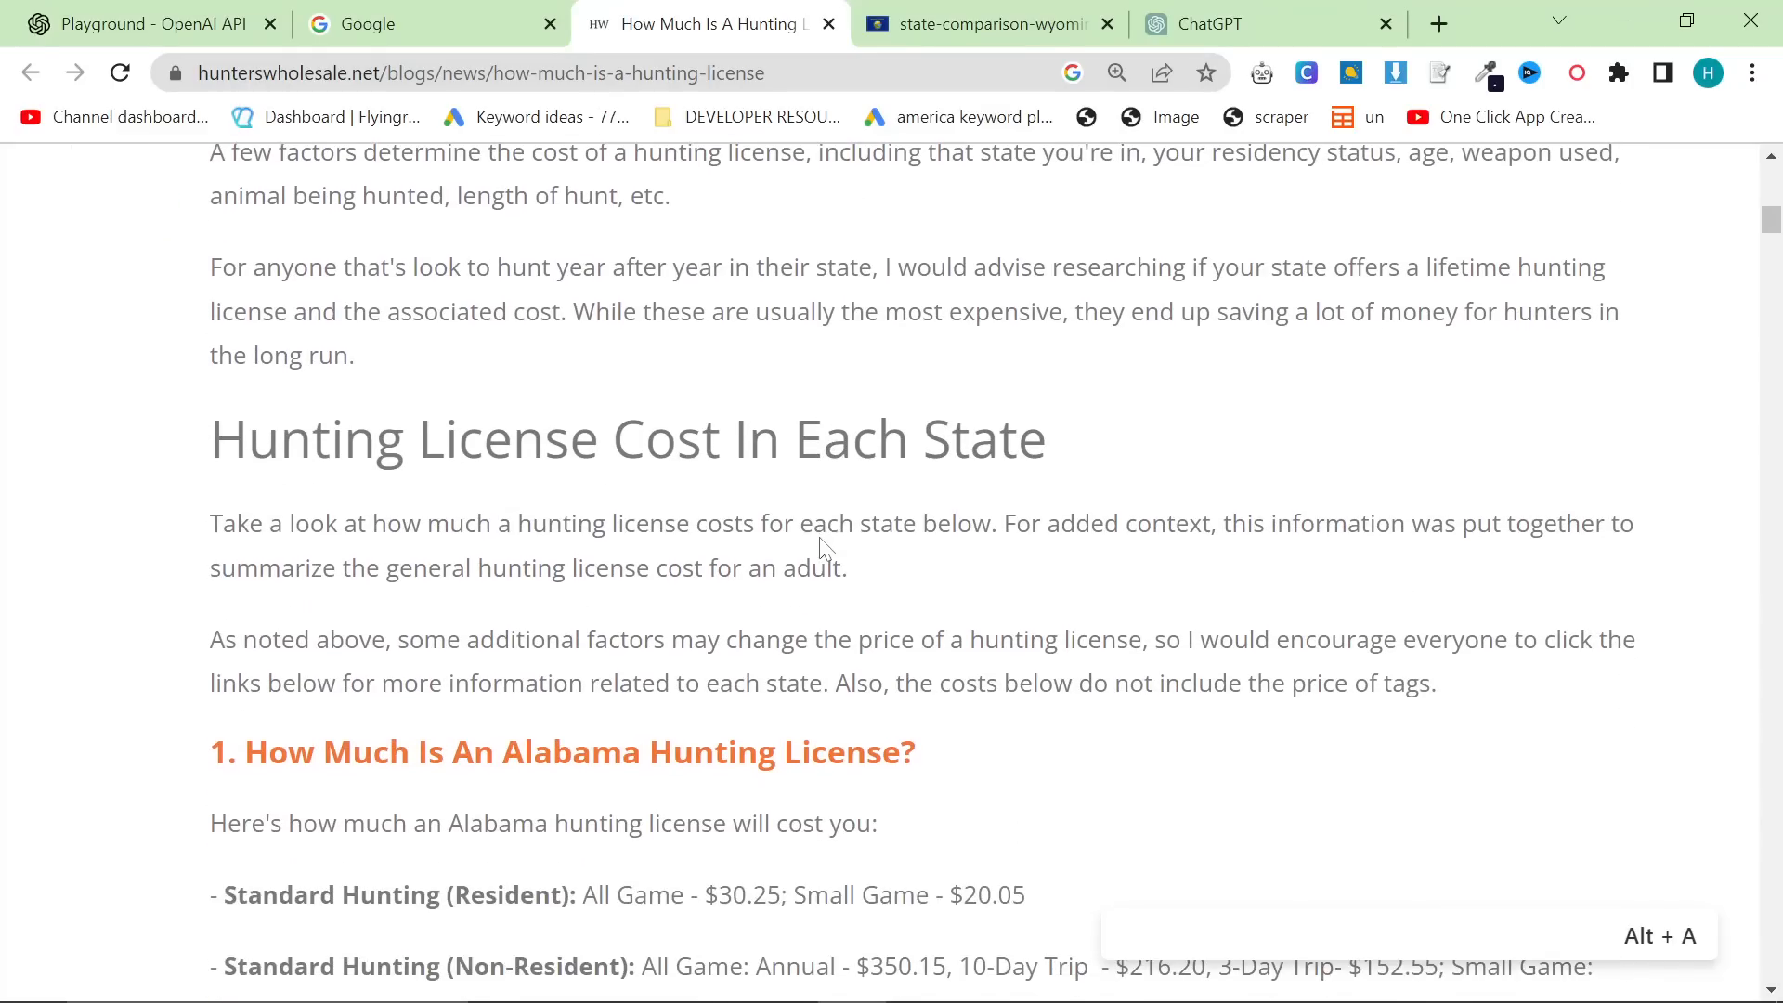
{"action": "scroll", "scroll_direction": "down", "scroll_amount": 3}
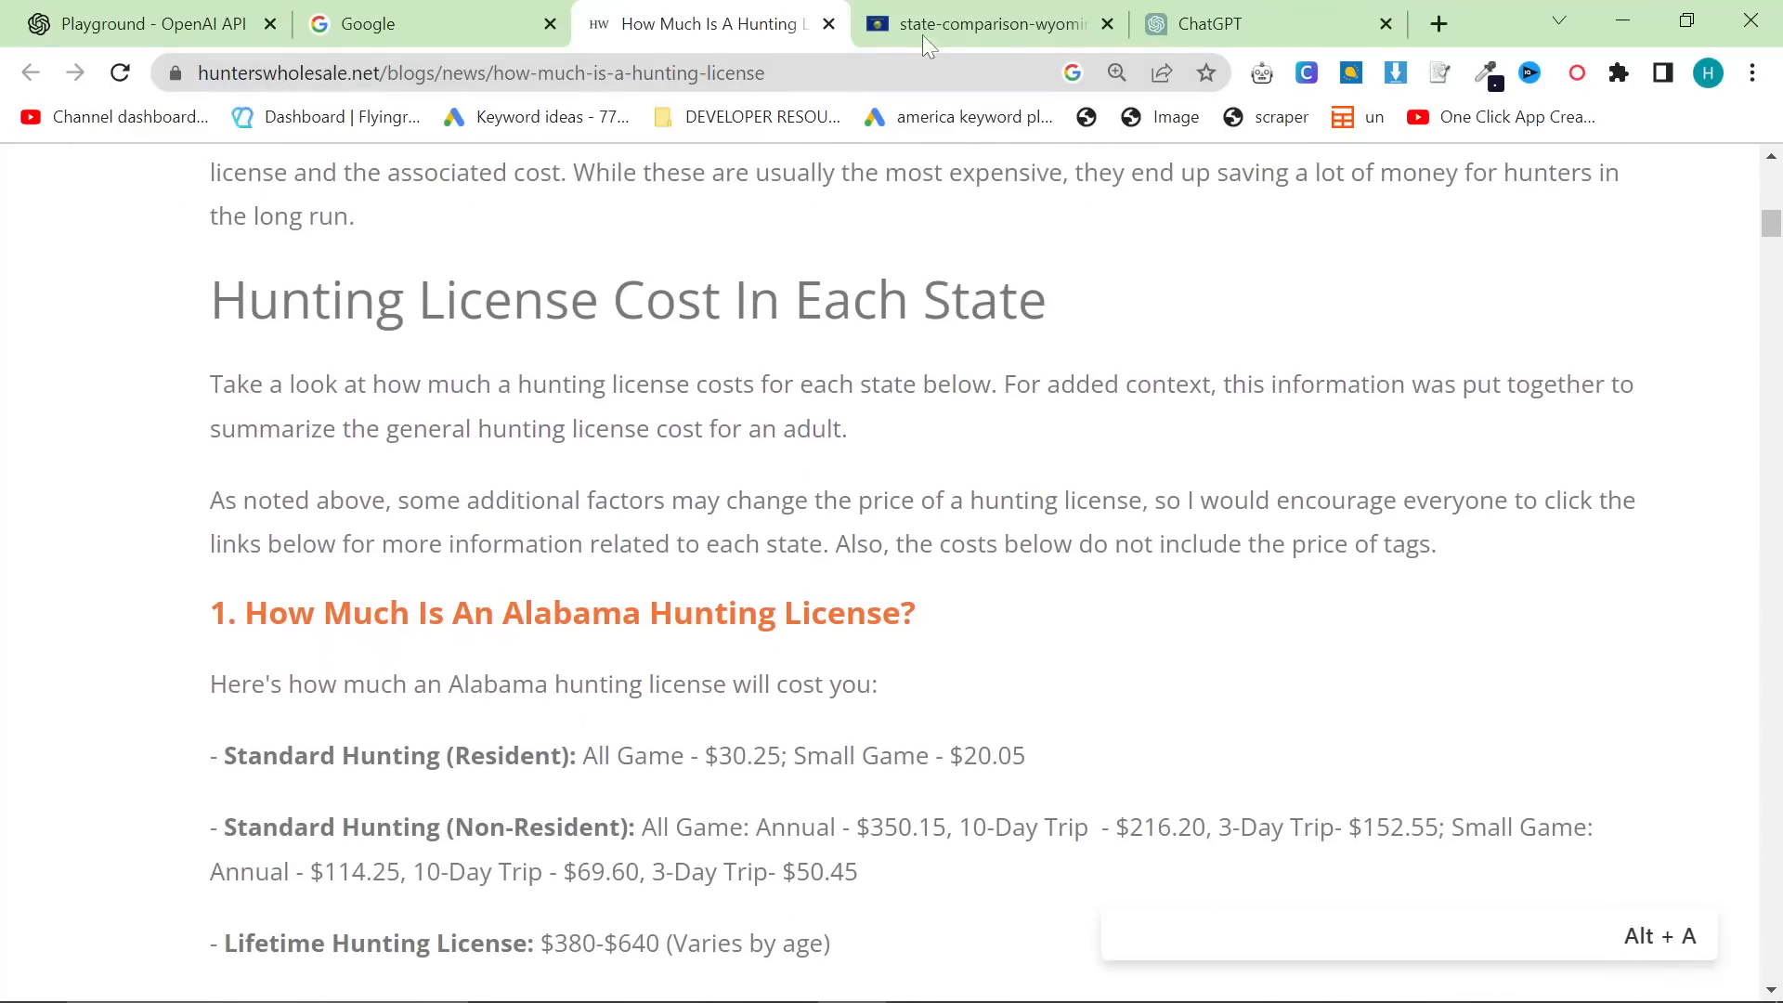
View Montana's nonresident fee comparison PDF, return to the article, and switch to the Ahrefs window.
{"action": "left_click", "coordinate": [984, 22]}
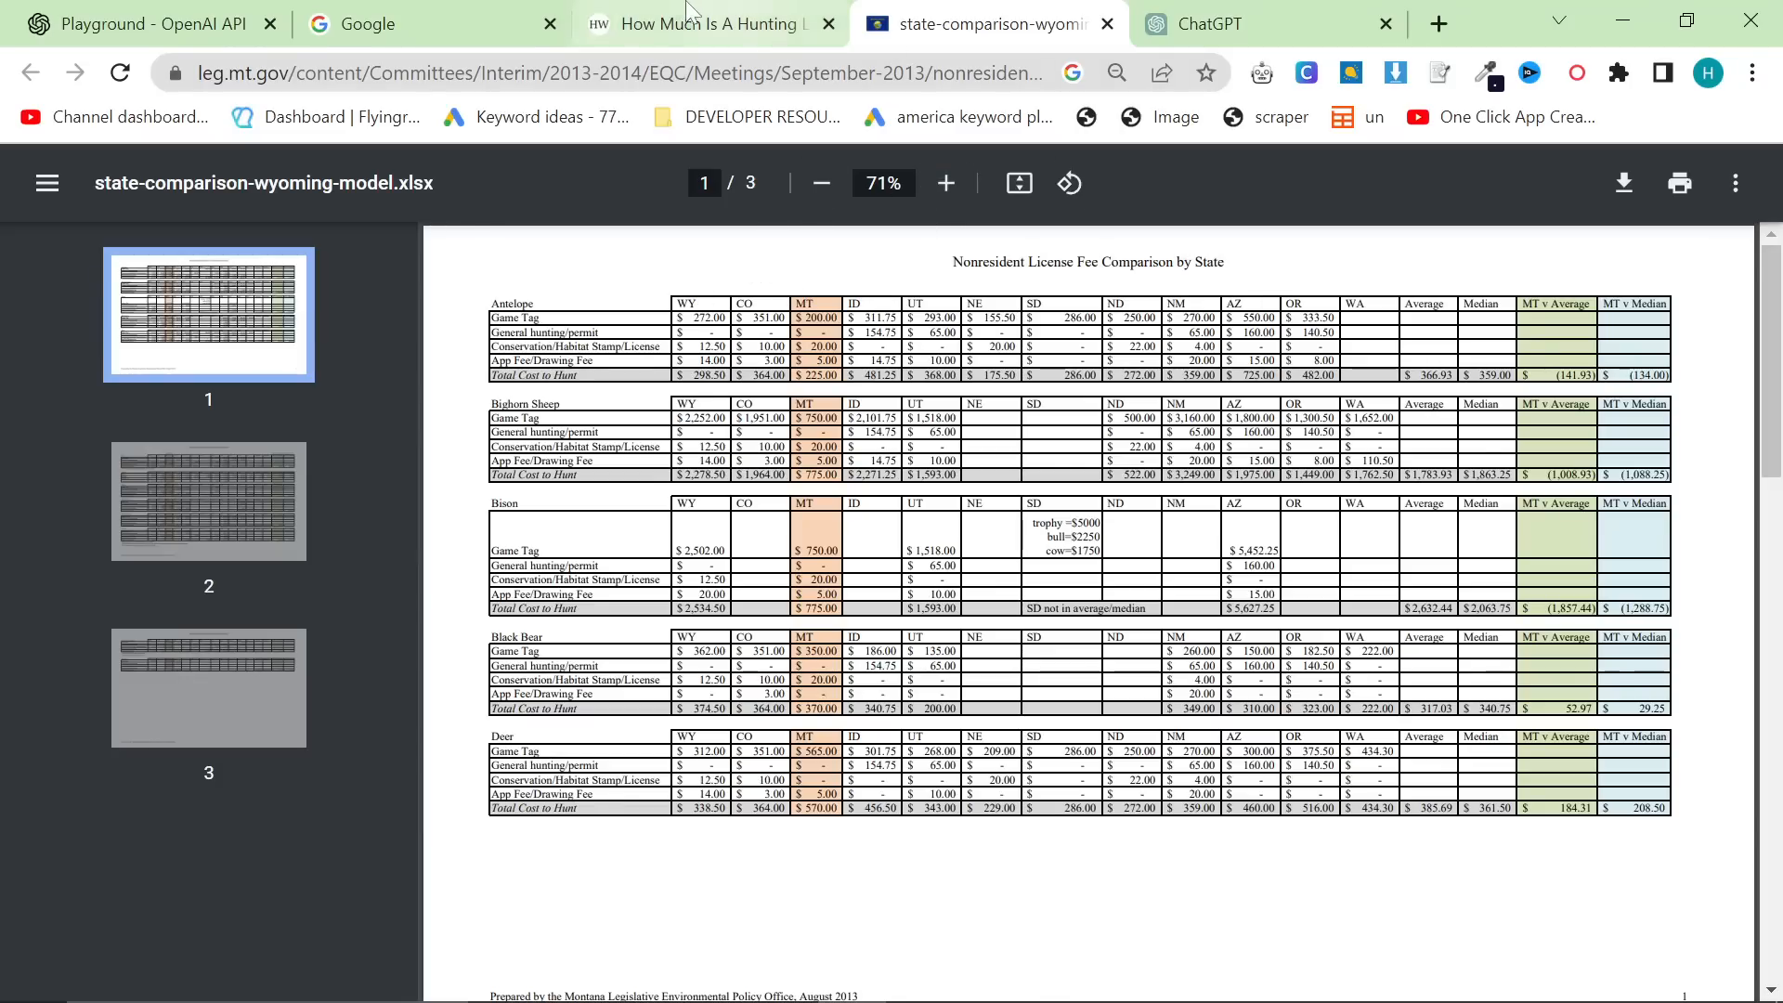
{"action": "left_click", "coordinate": [705, 23]}
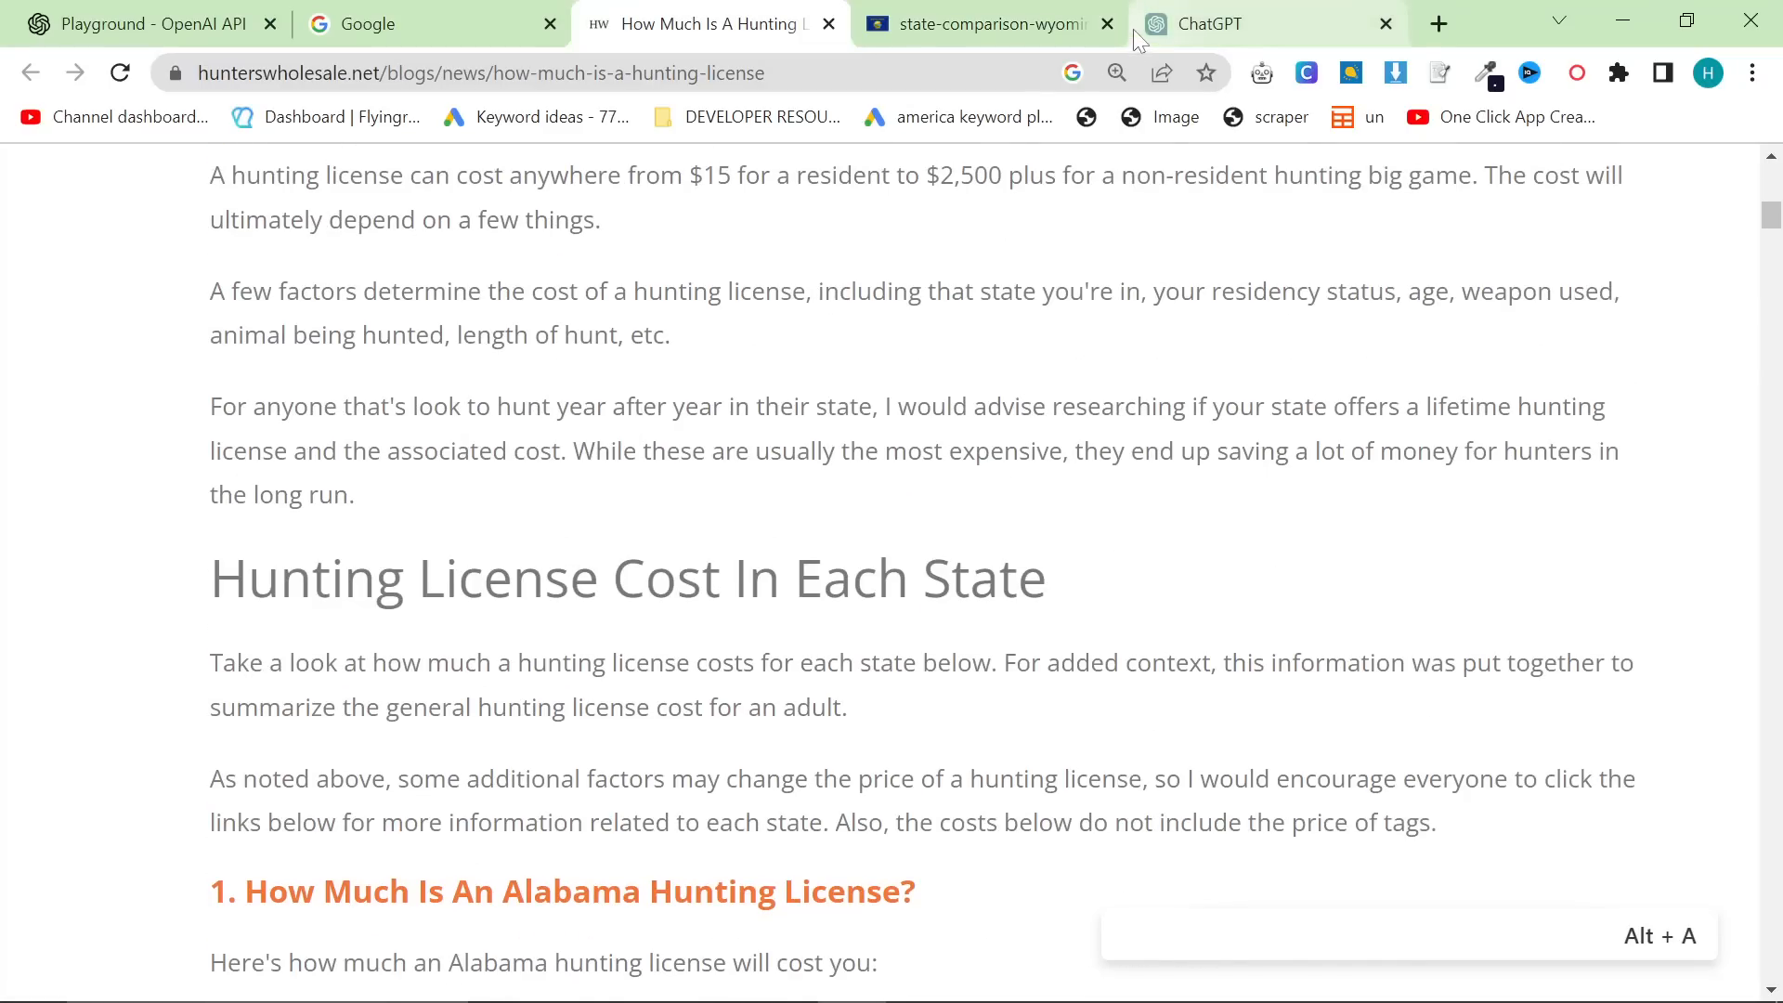
{"action": "key", "text": "alt+tab"}
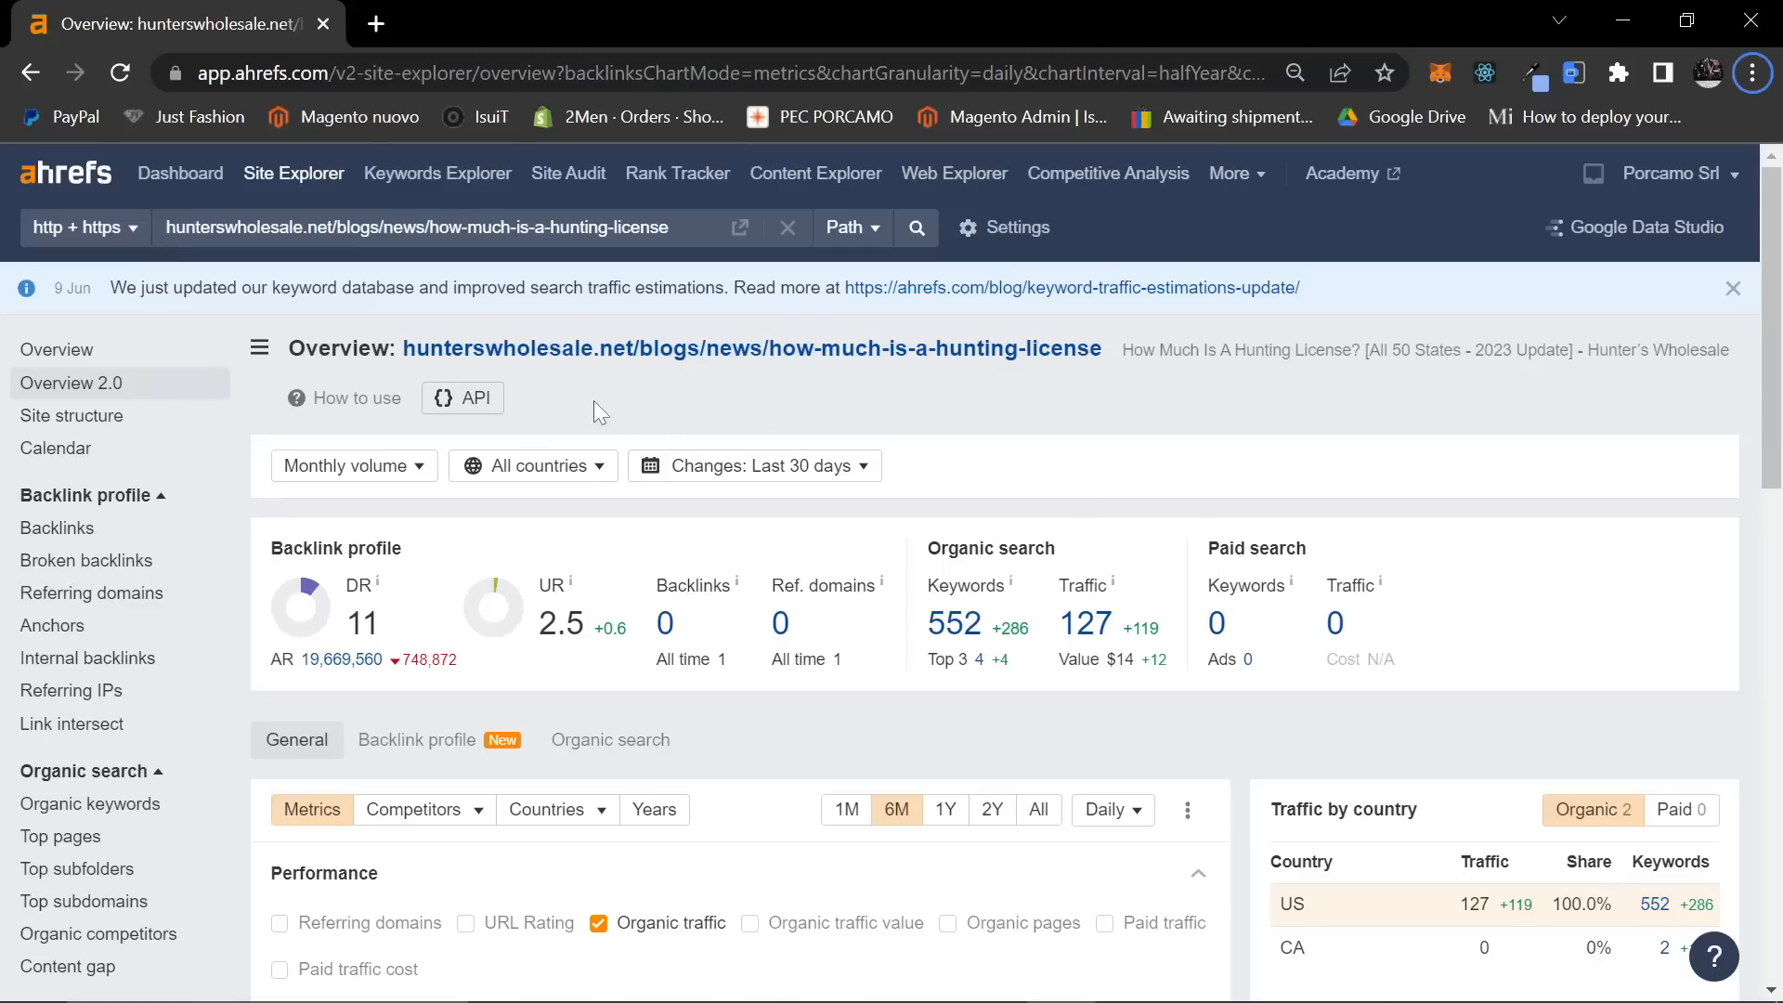
Scroll through Ahrefs' performance and organic keyword charts, then back to the article's state cost section.
{"action": "scroll", "scroll_direction": "down", "scroll_amount": 3}
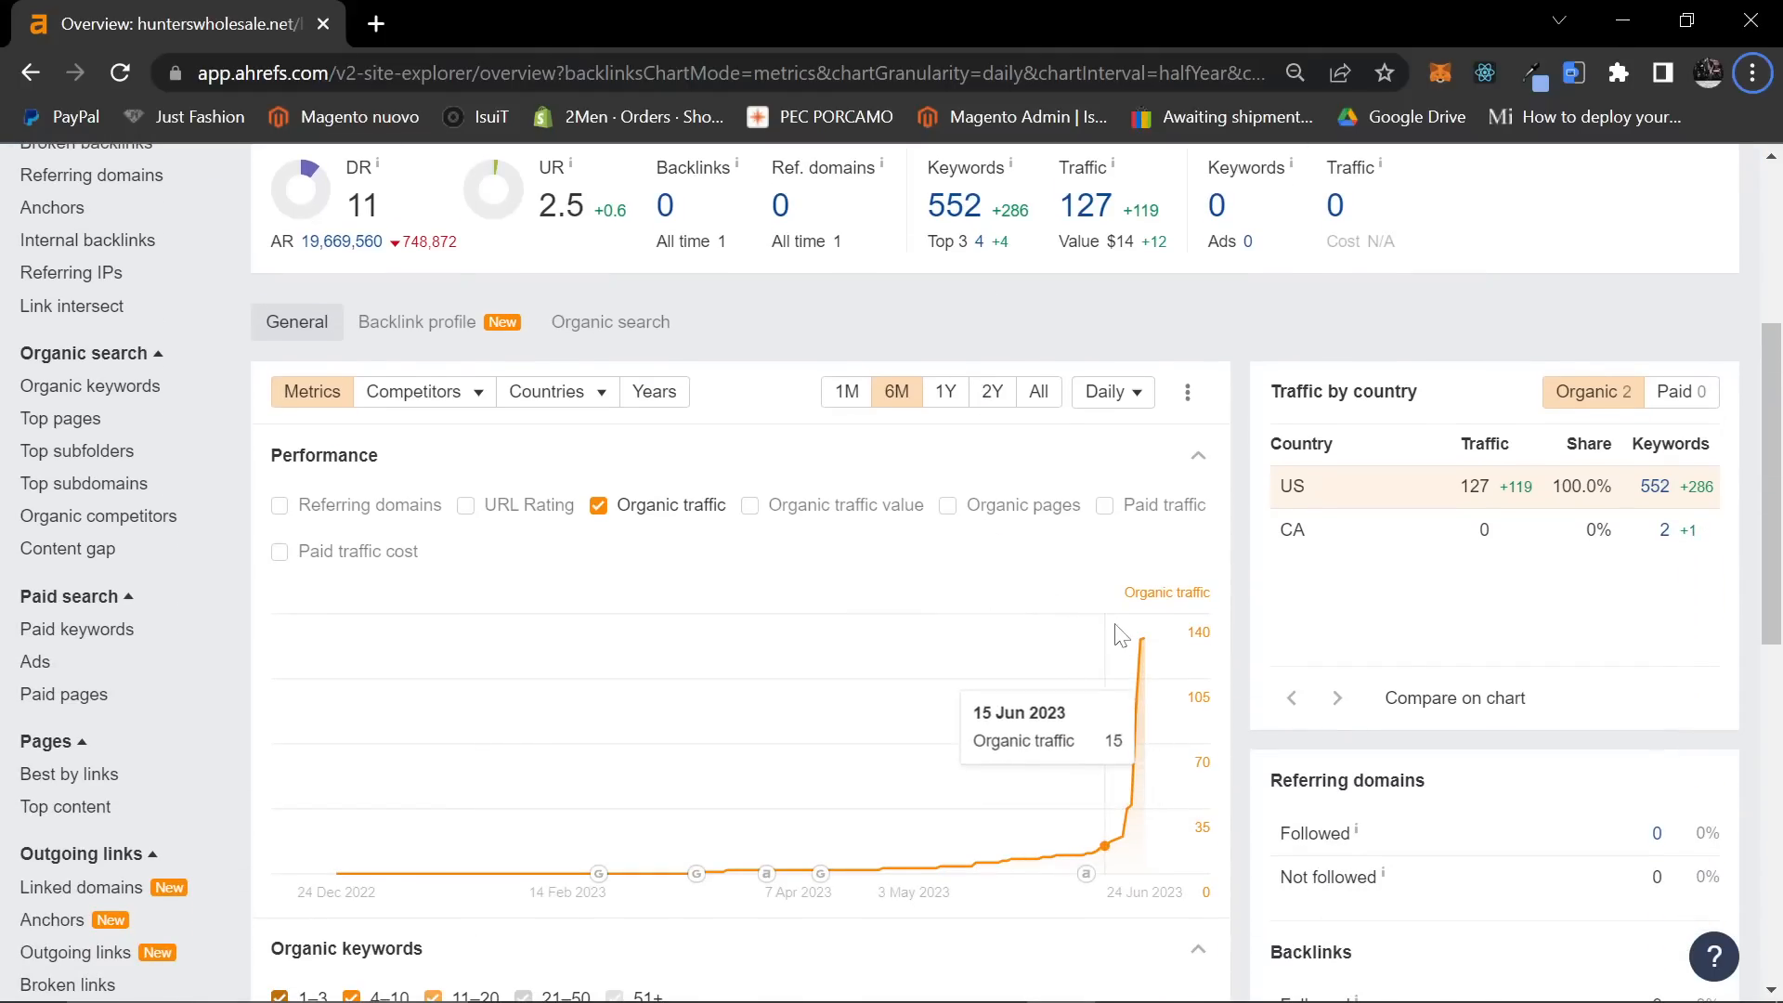
{"action": "mouse_move", "coordinate": [1151, 638]}
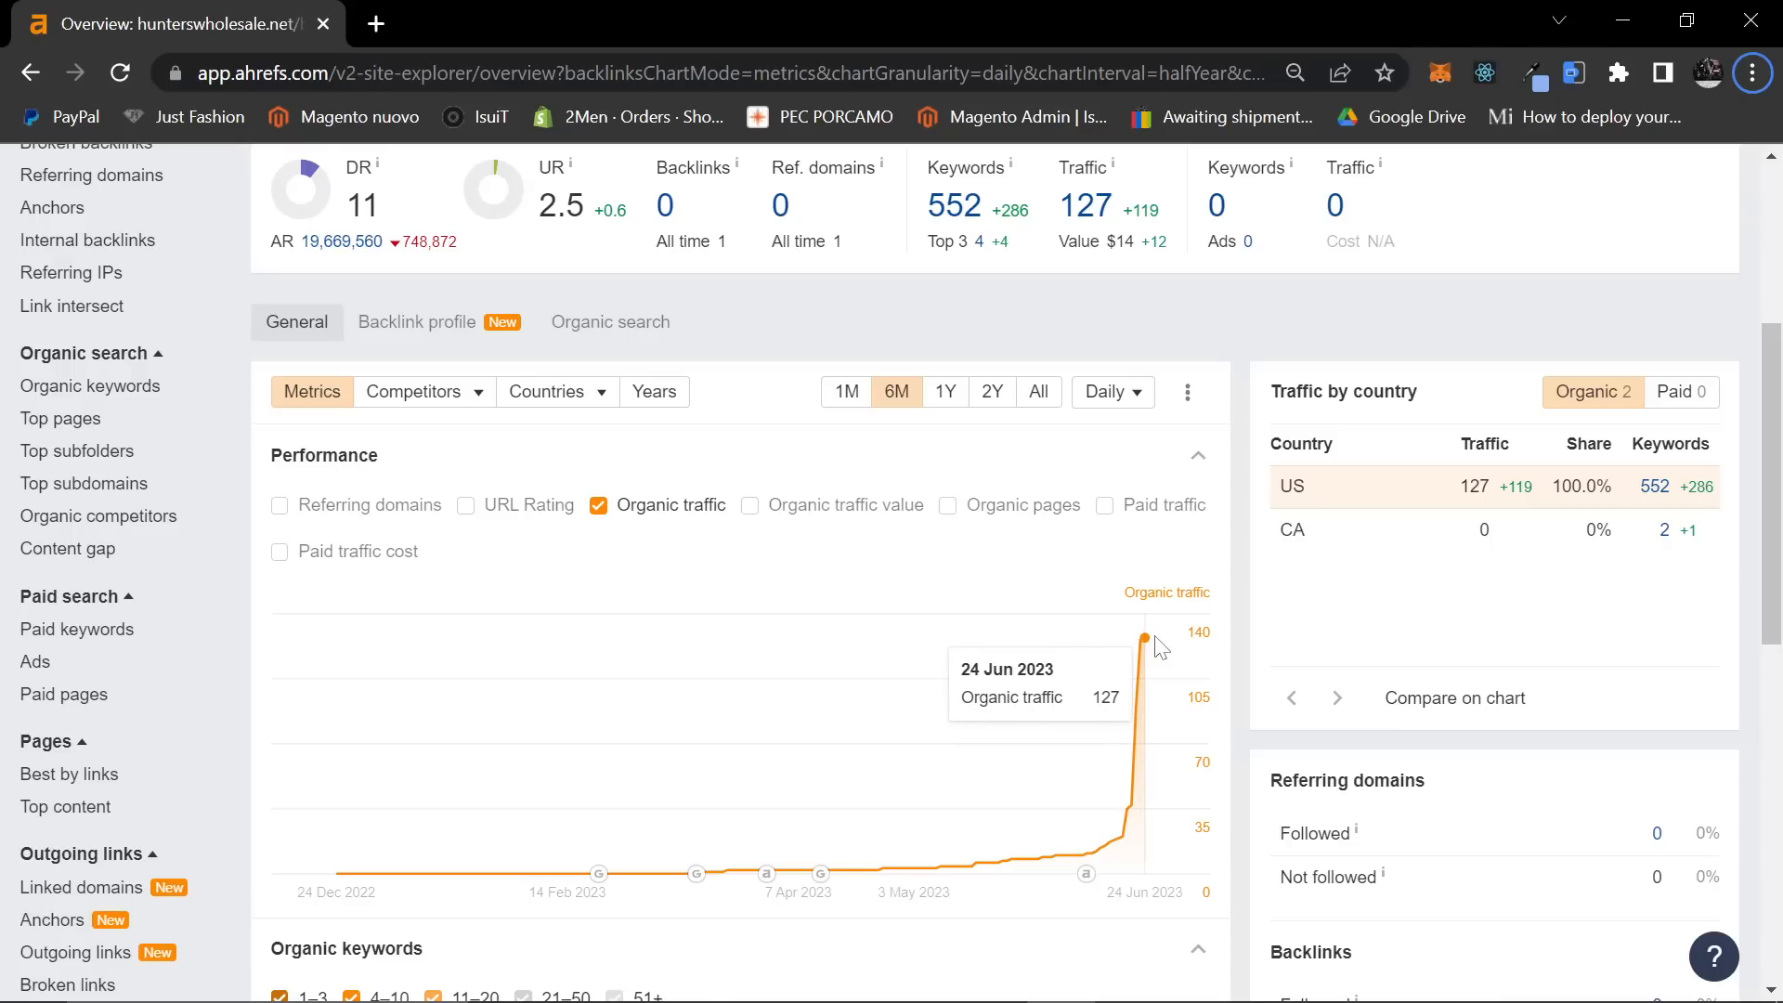
{"action": "mouse_move", "coordinate": [1019, 564]}
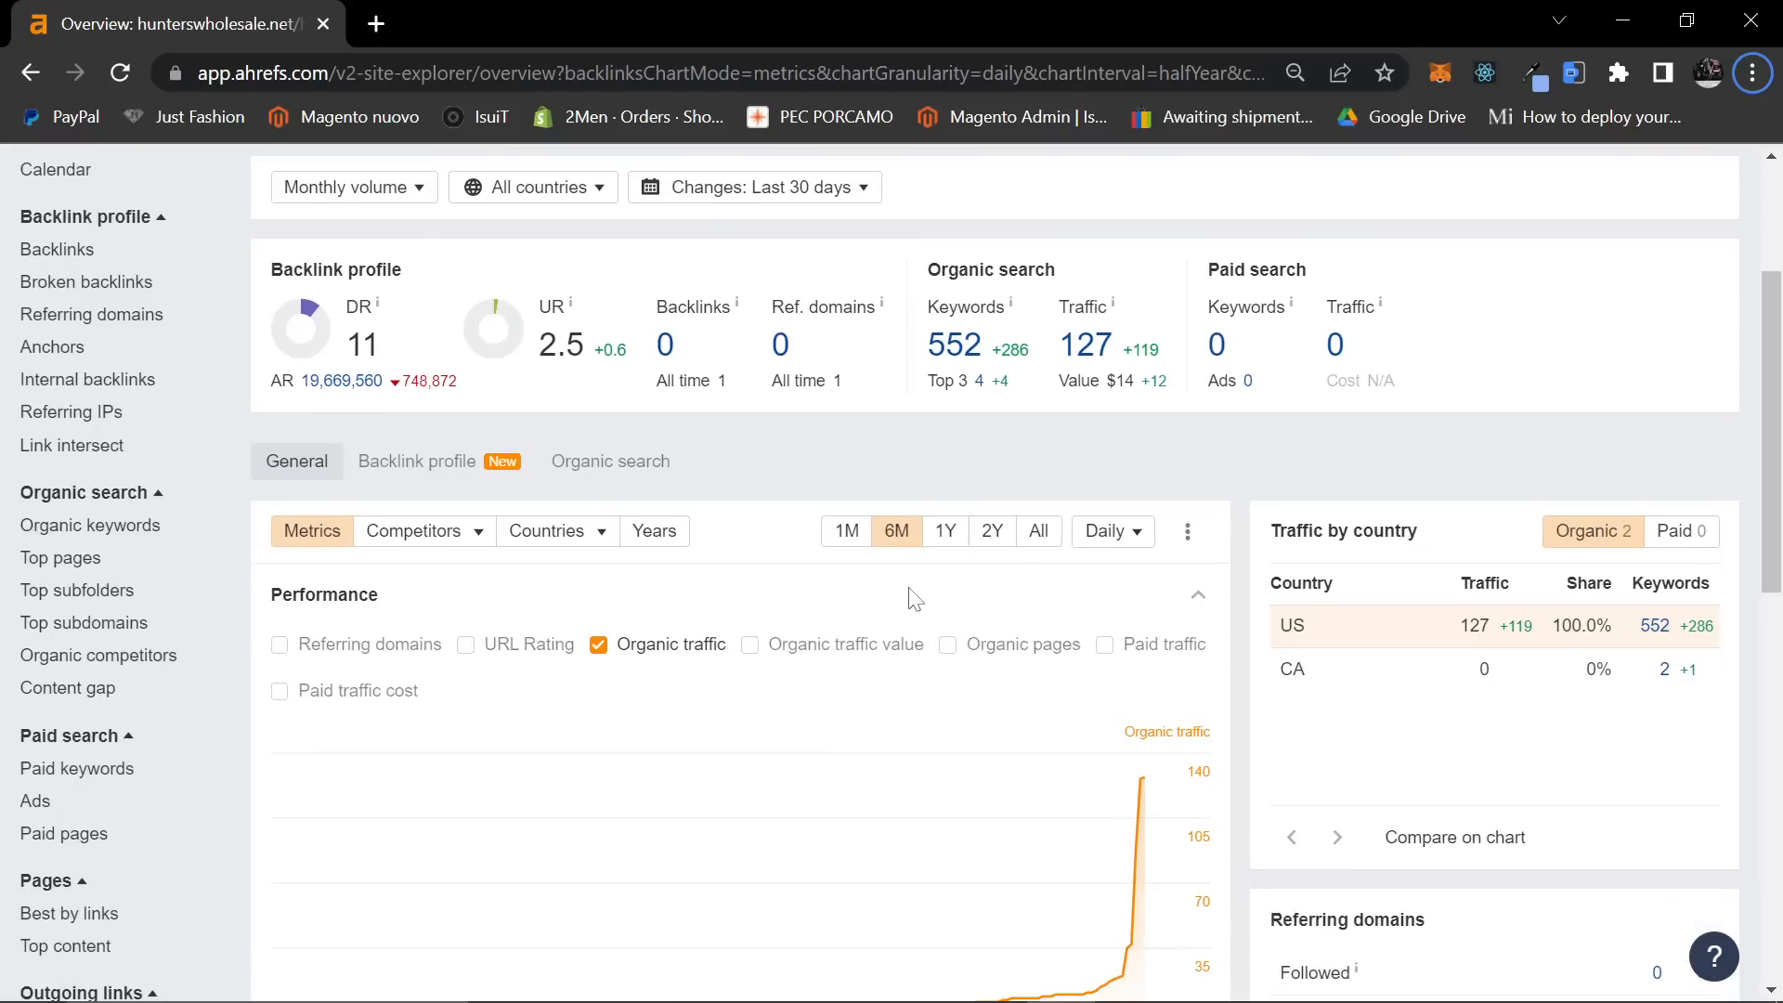
{"action": "scroll", "scroll_direction": "down", "scroll_amount": 3}
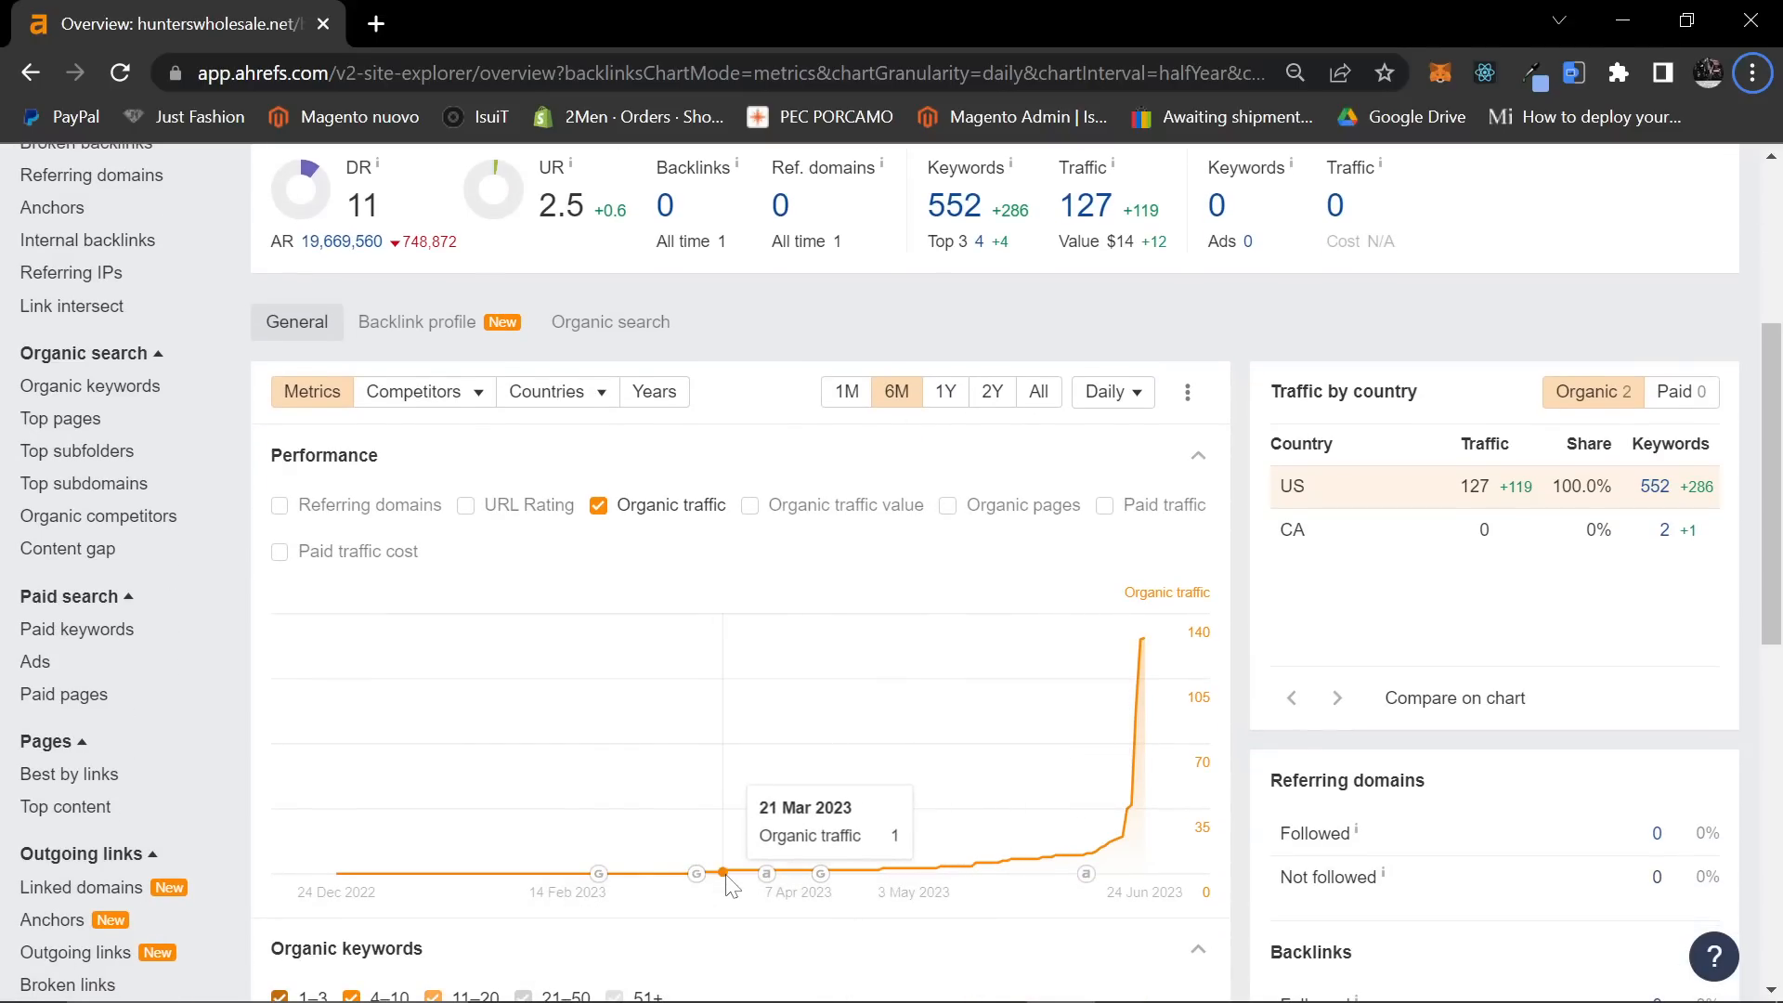
{"action": "mouse_move", "coordinate": [758, 875]}
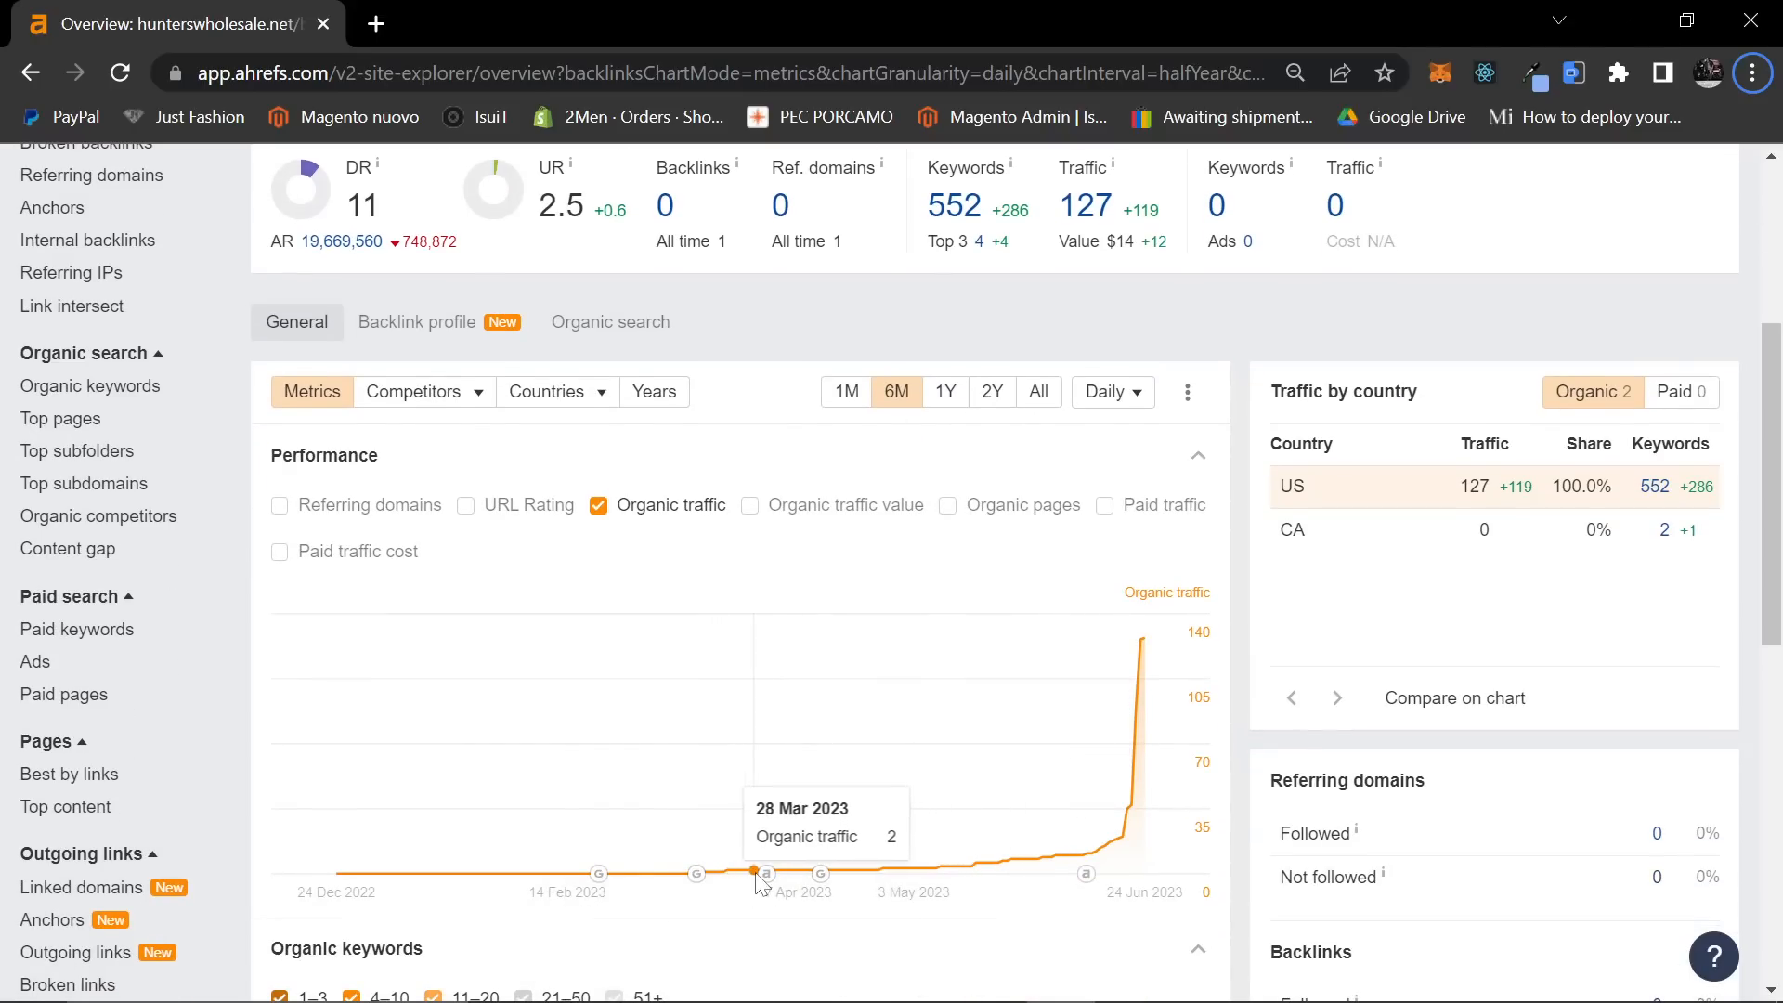
{"action": "scroll", "scroll_direction": "down", "scroll_amount": 3}
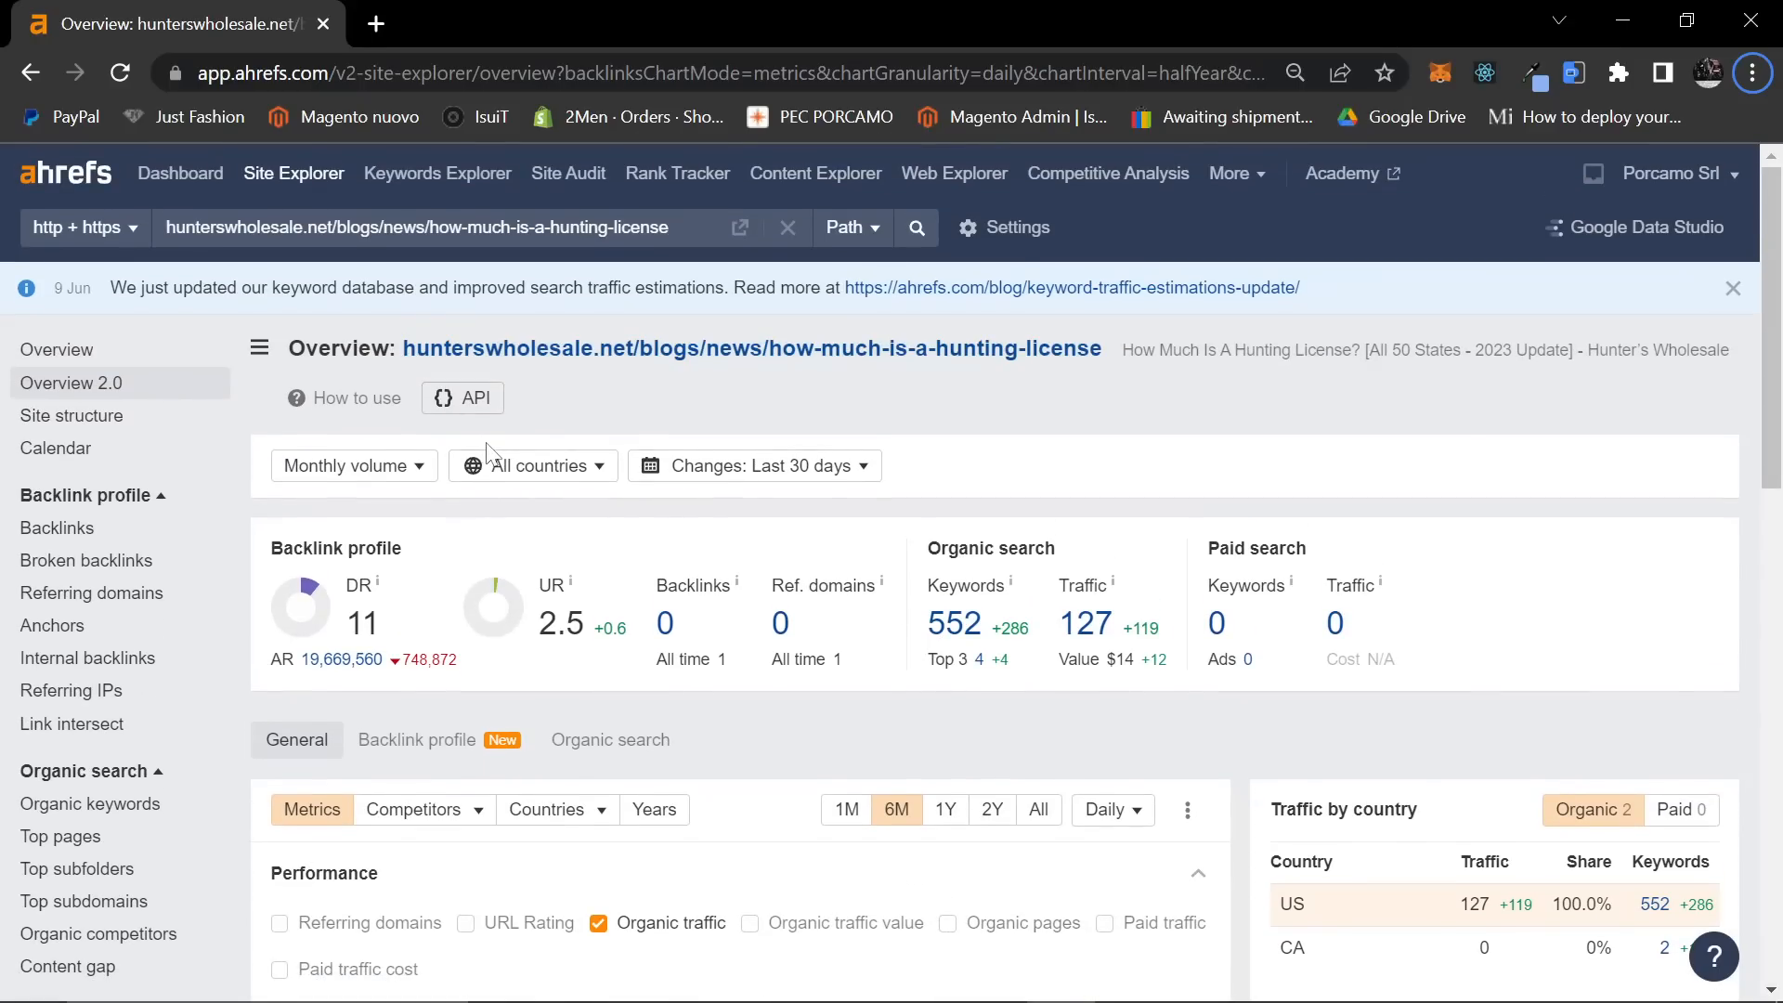
{"action": "scroll", "scroll_direction": "down", "scroll_amount": 3}
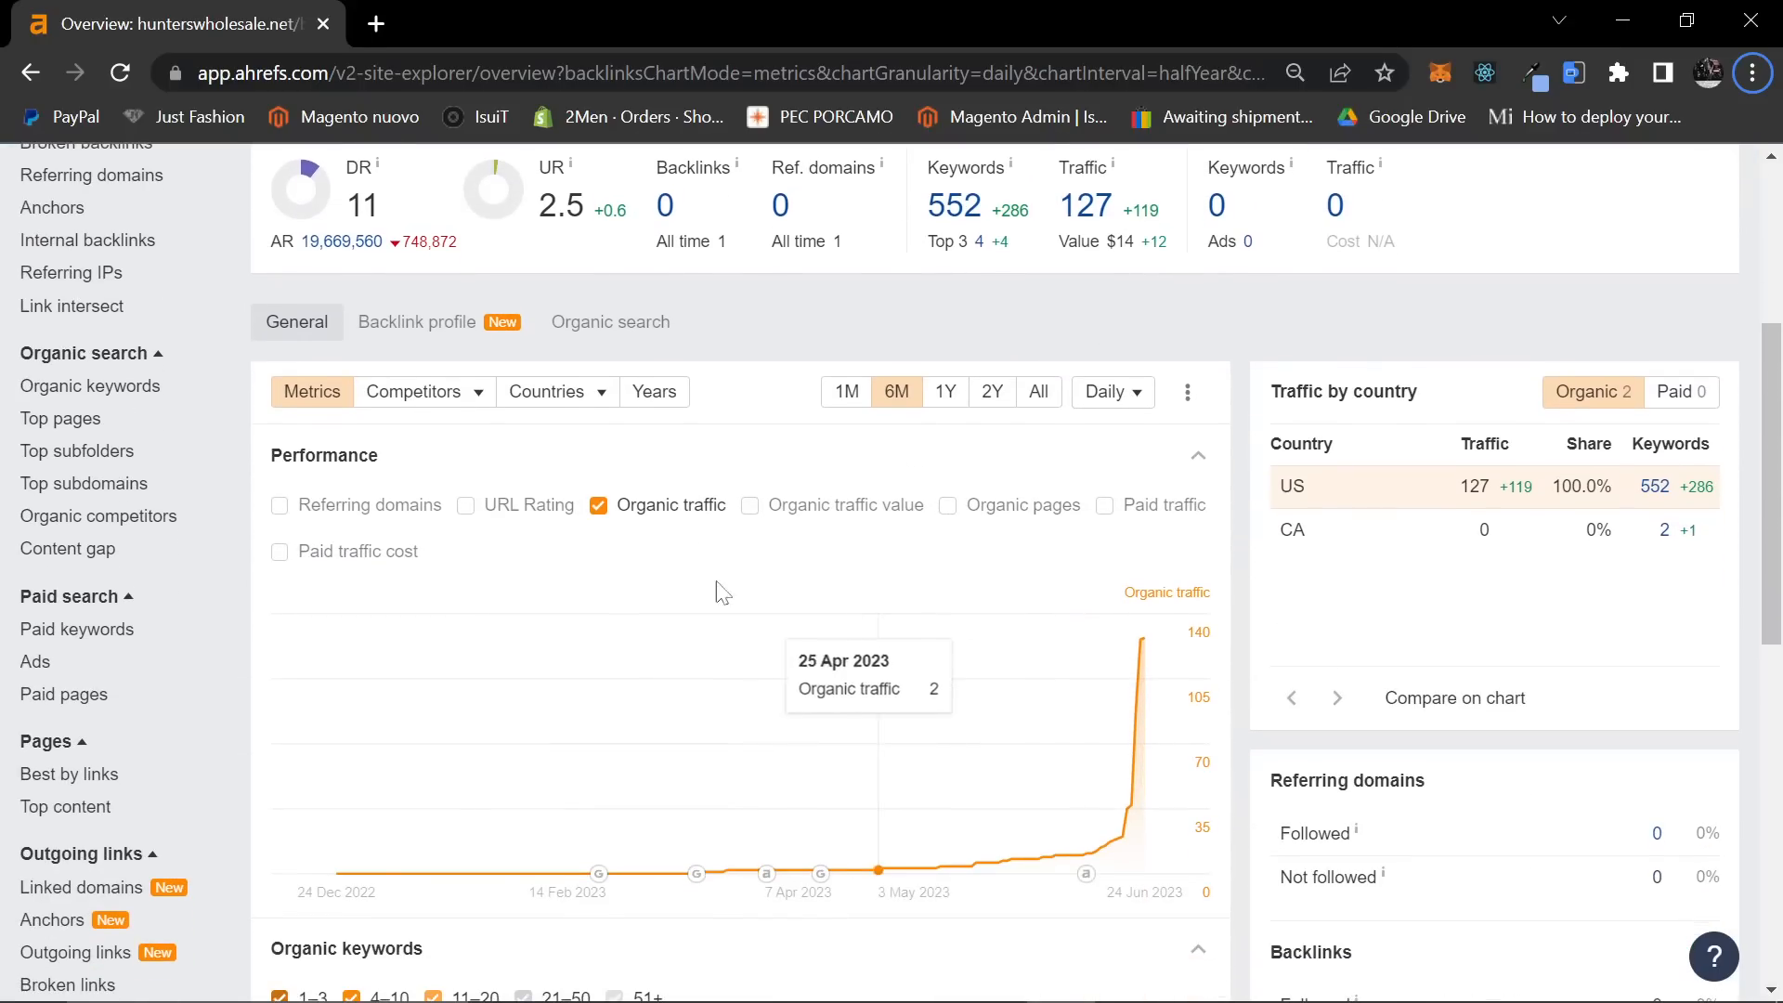
{"action": "scroll", "scroll_direction": "down", "scroll_amount": 3}
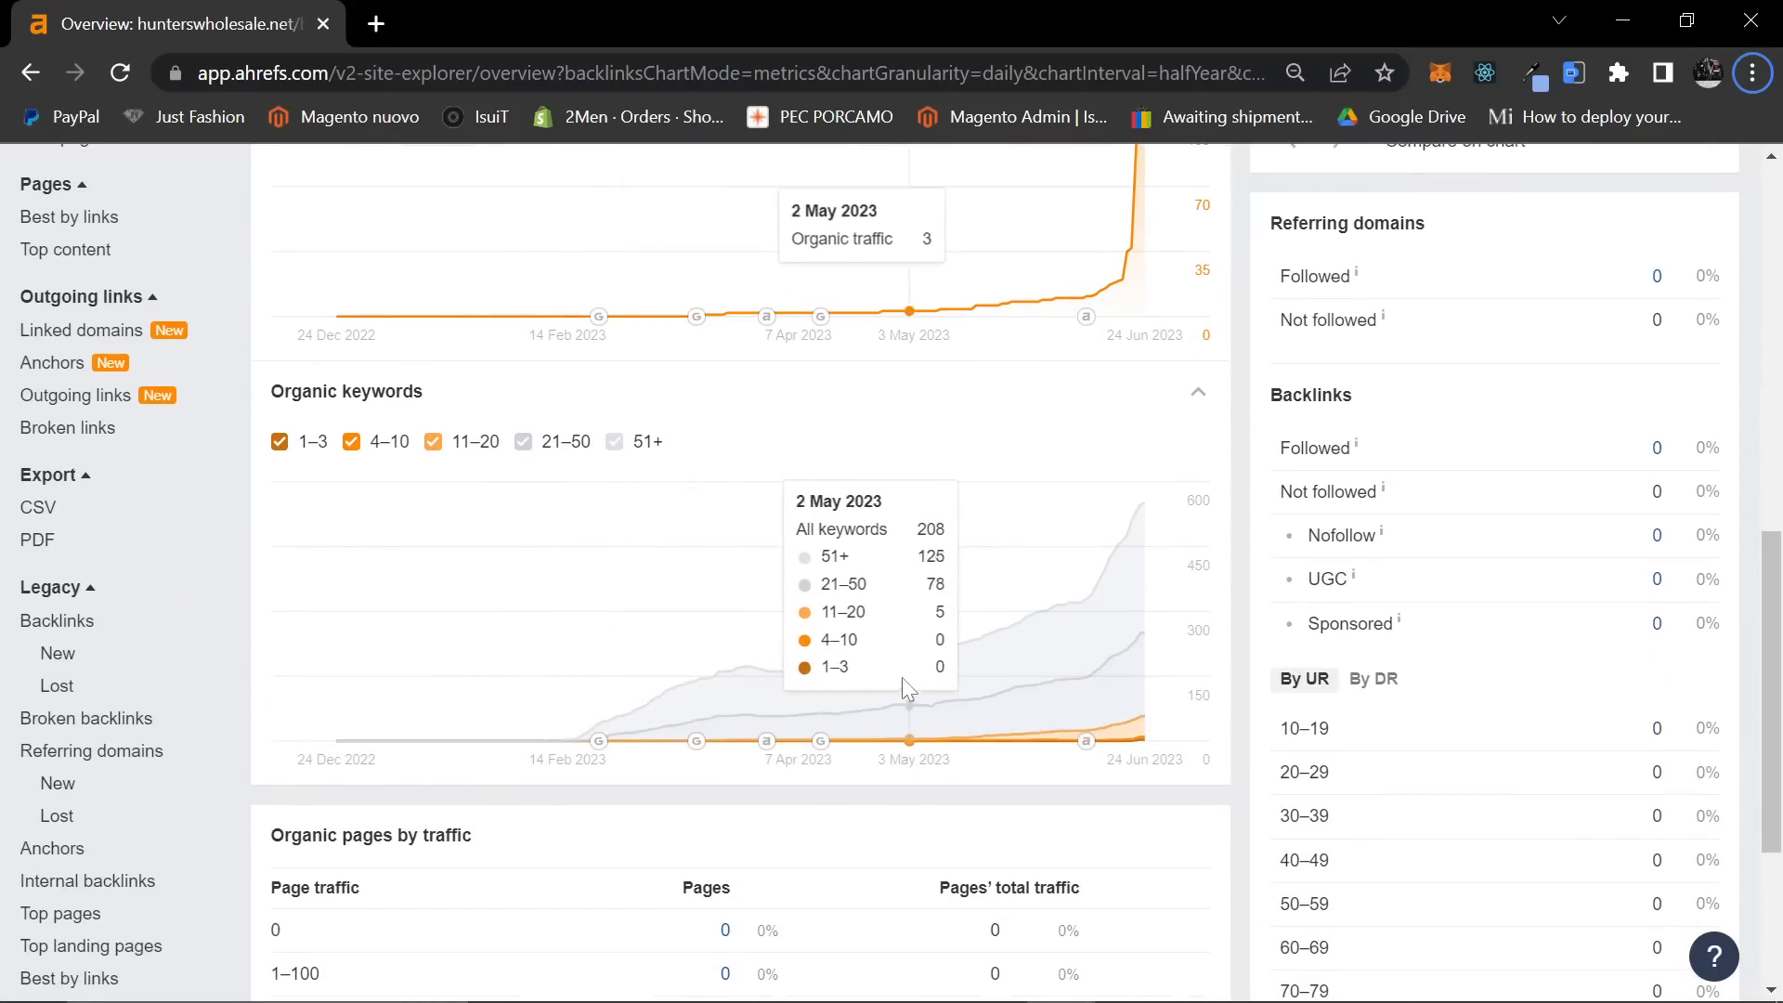
{"action": "scroll", "scroll_direction": "down", "scroll_amount": 3}
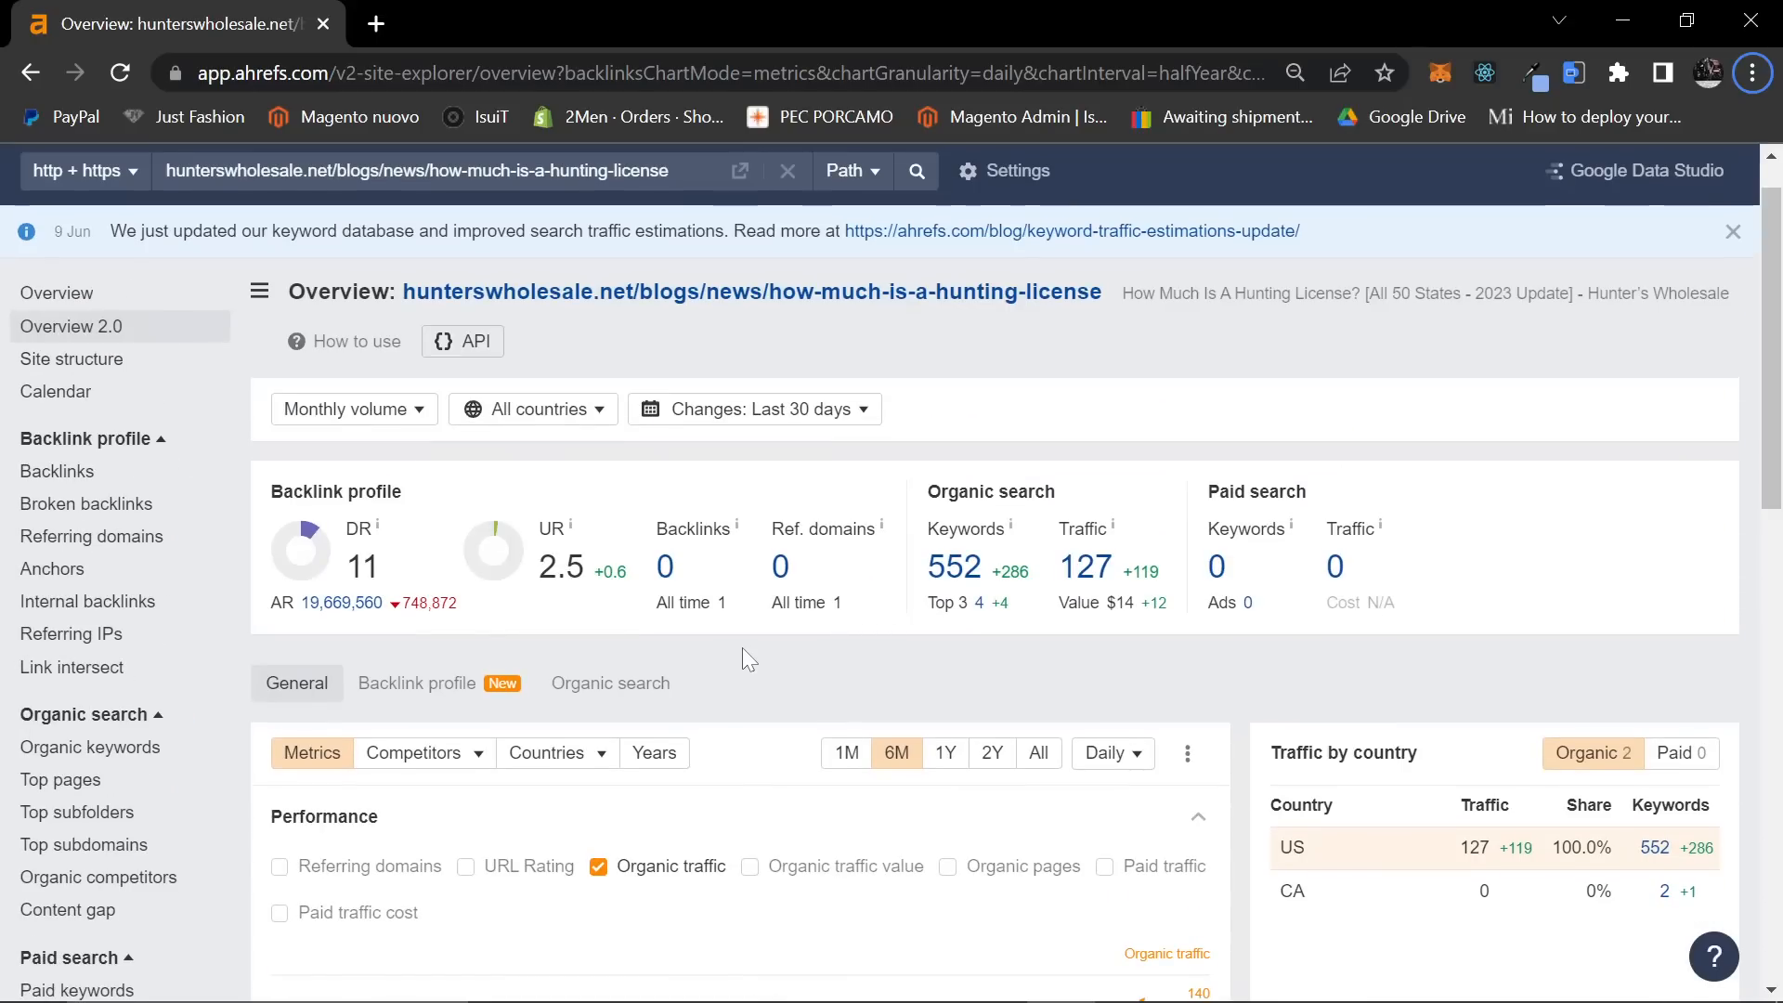
{"action": "mouse_move", "coordinate": [667, 644]}
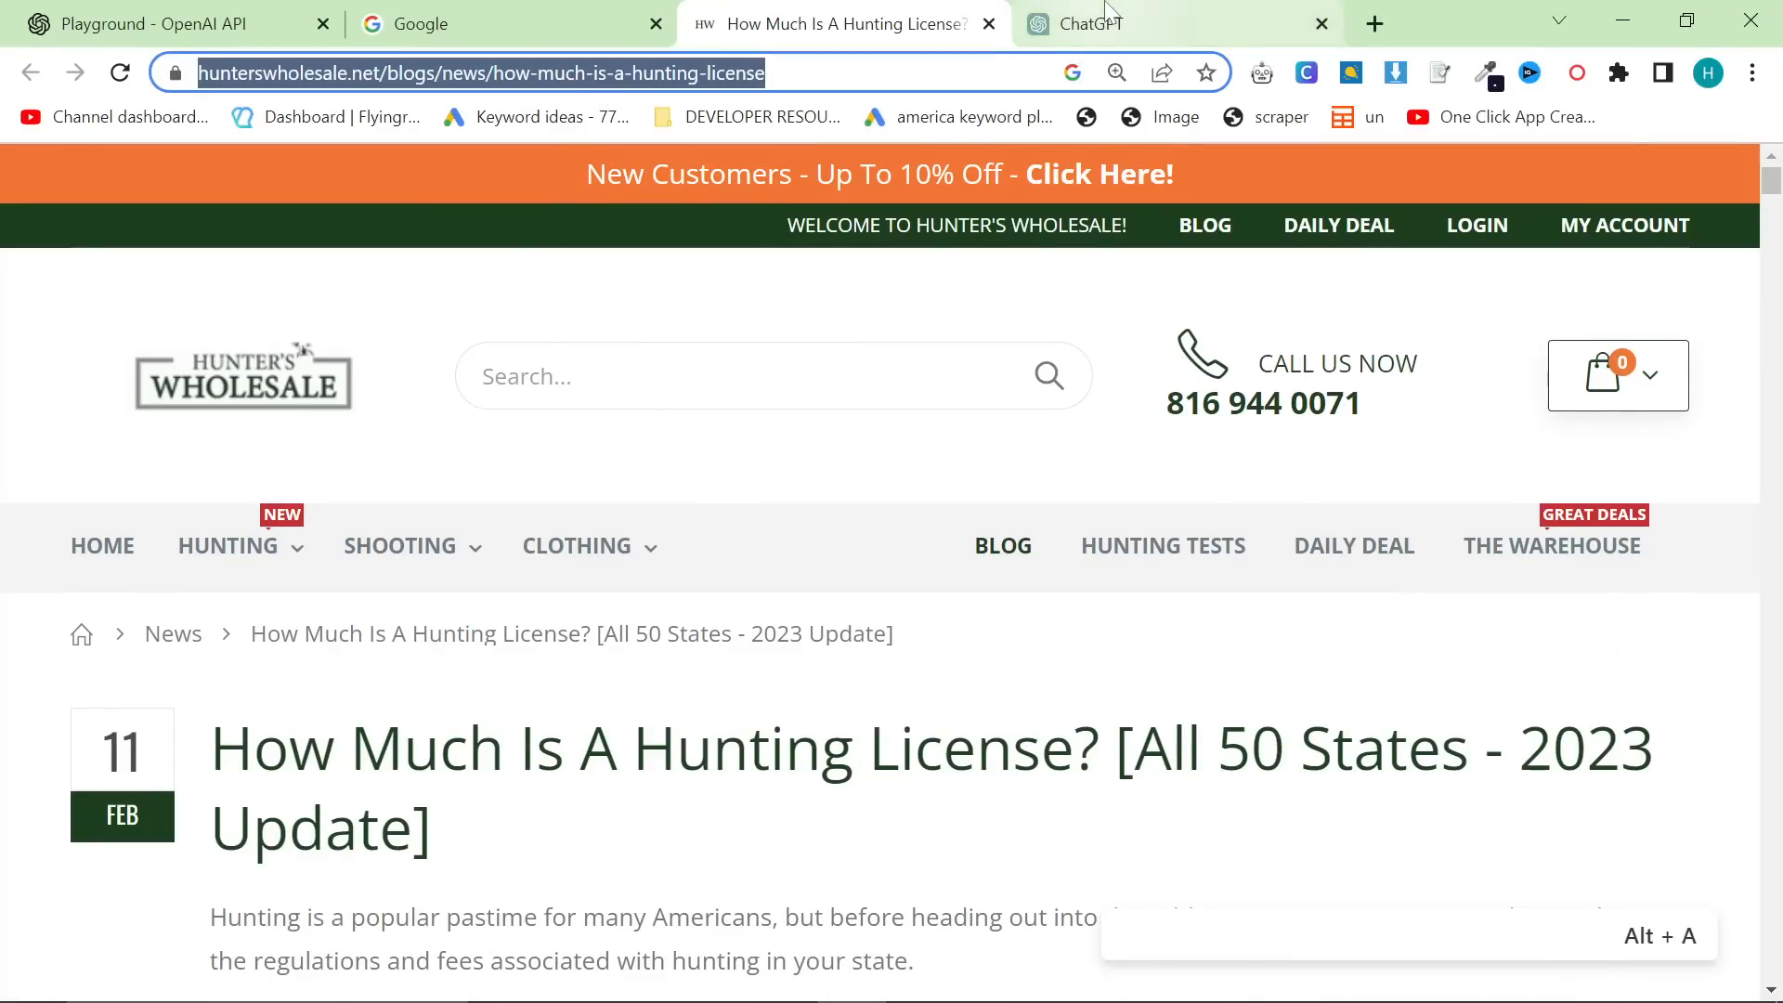
{"action": "scroll", "scroll_direction": "down", "scroll_amount": 3}
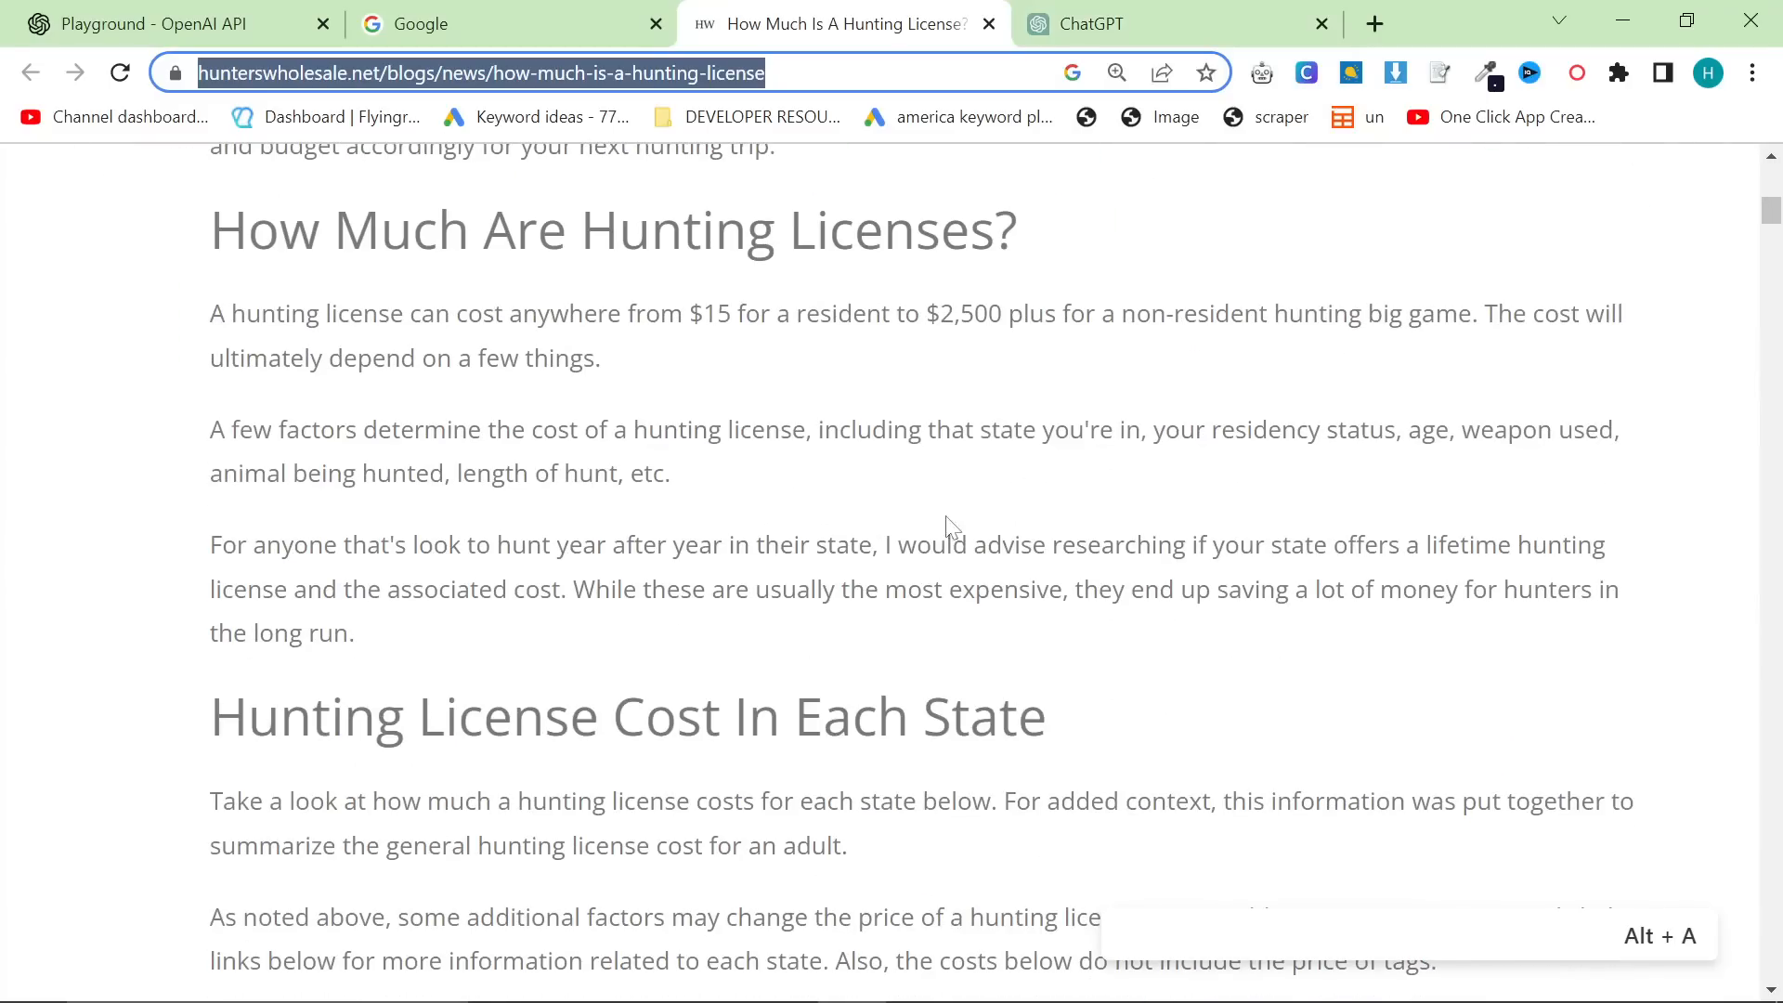
Switch ChatGPT to GPT-4 Plugins mode and scroll the plugin dropdown to the Plugin store link.
{"action": "left_click", "coordinate": [1171, 22]}
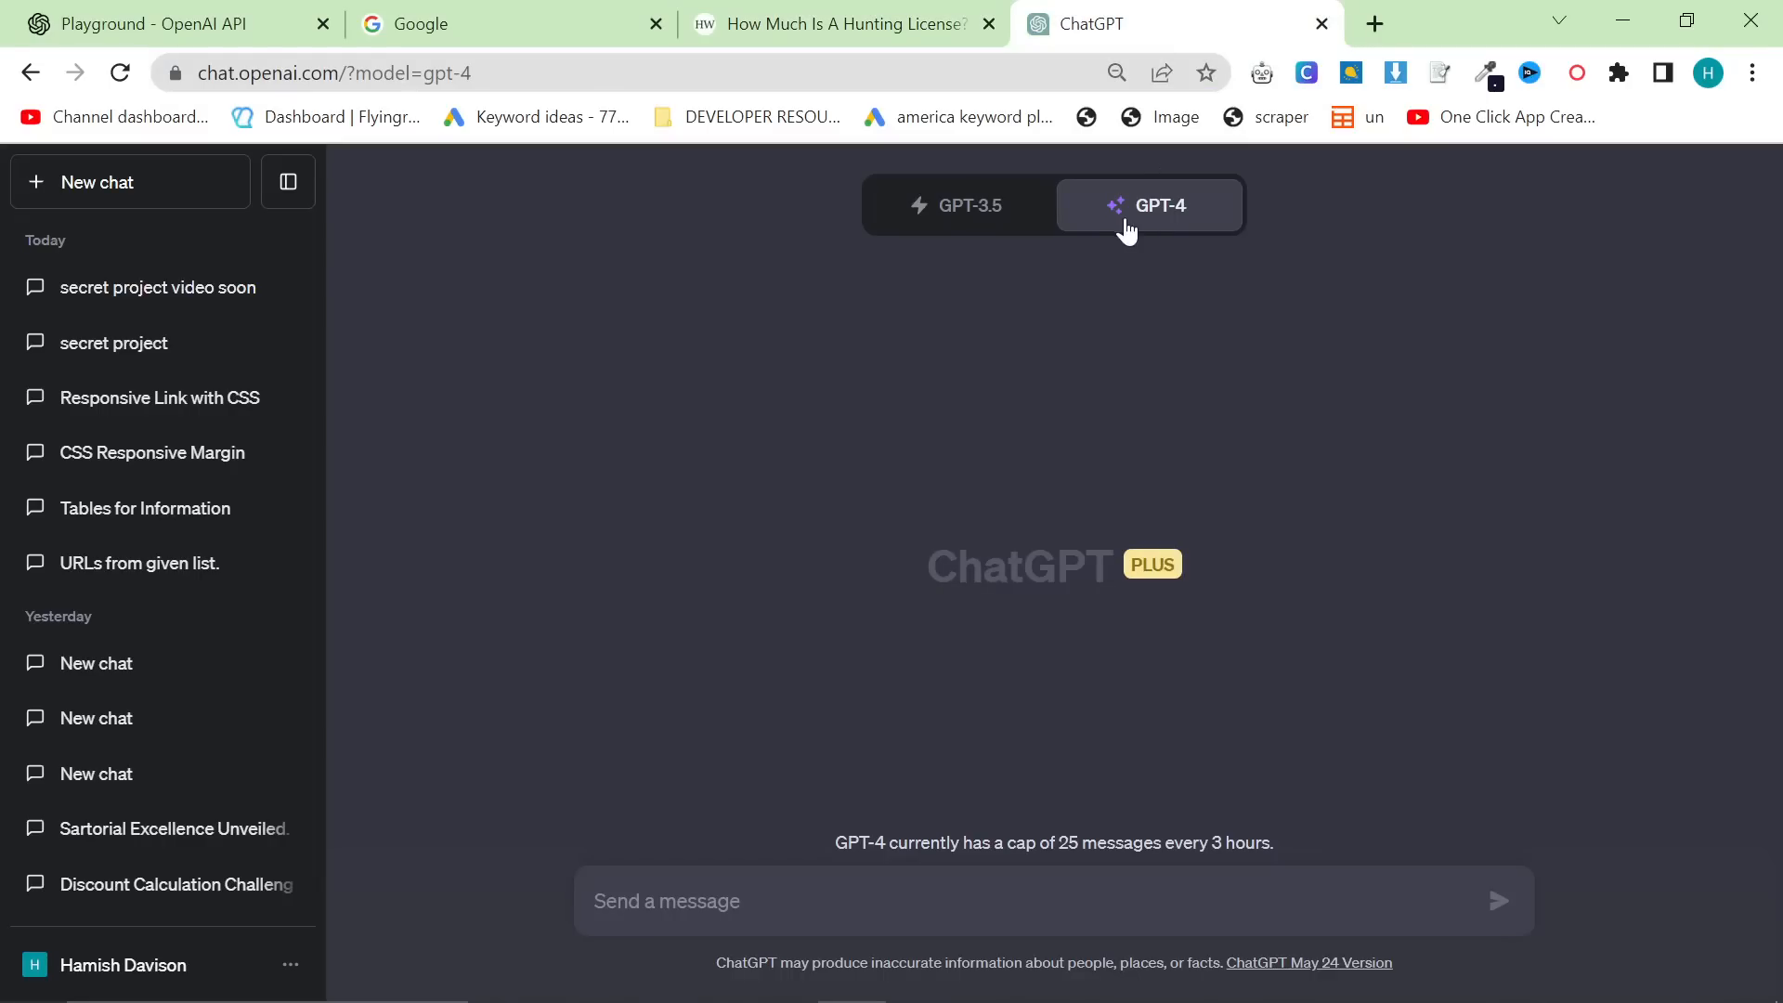
{"action": "left_click", "coordinate": [1147, 205]}
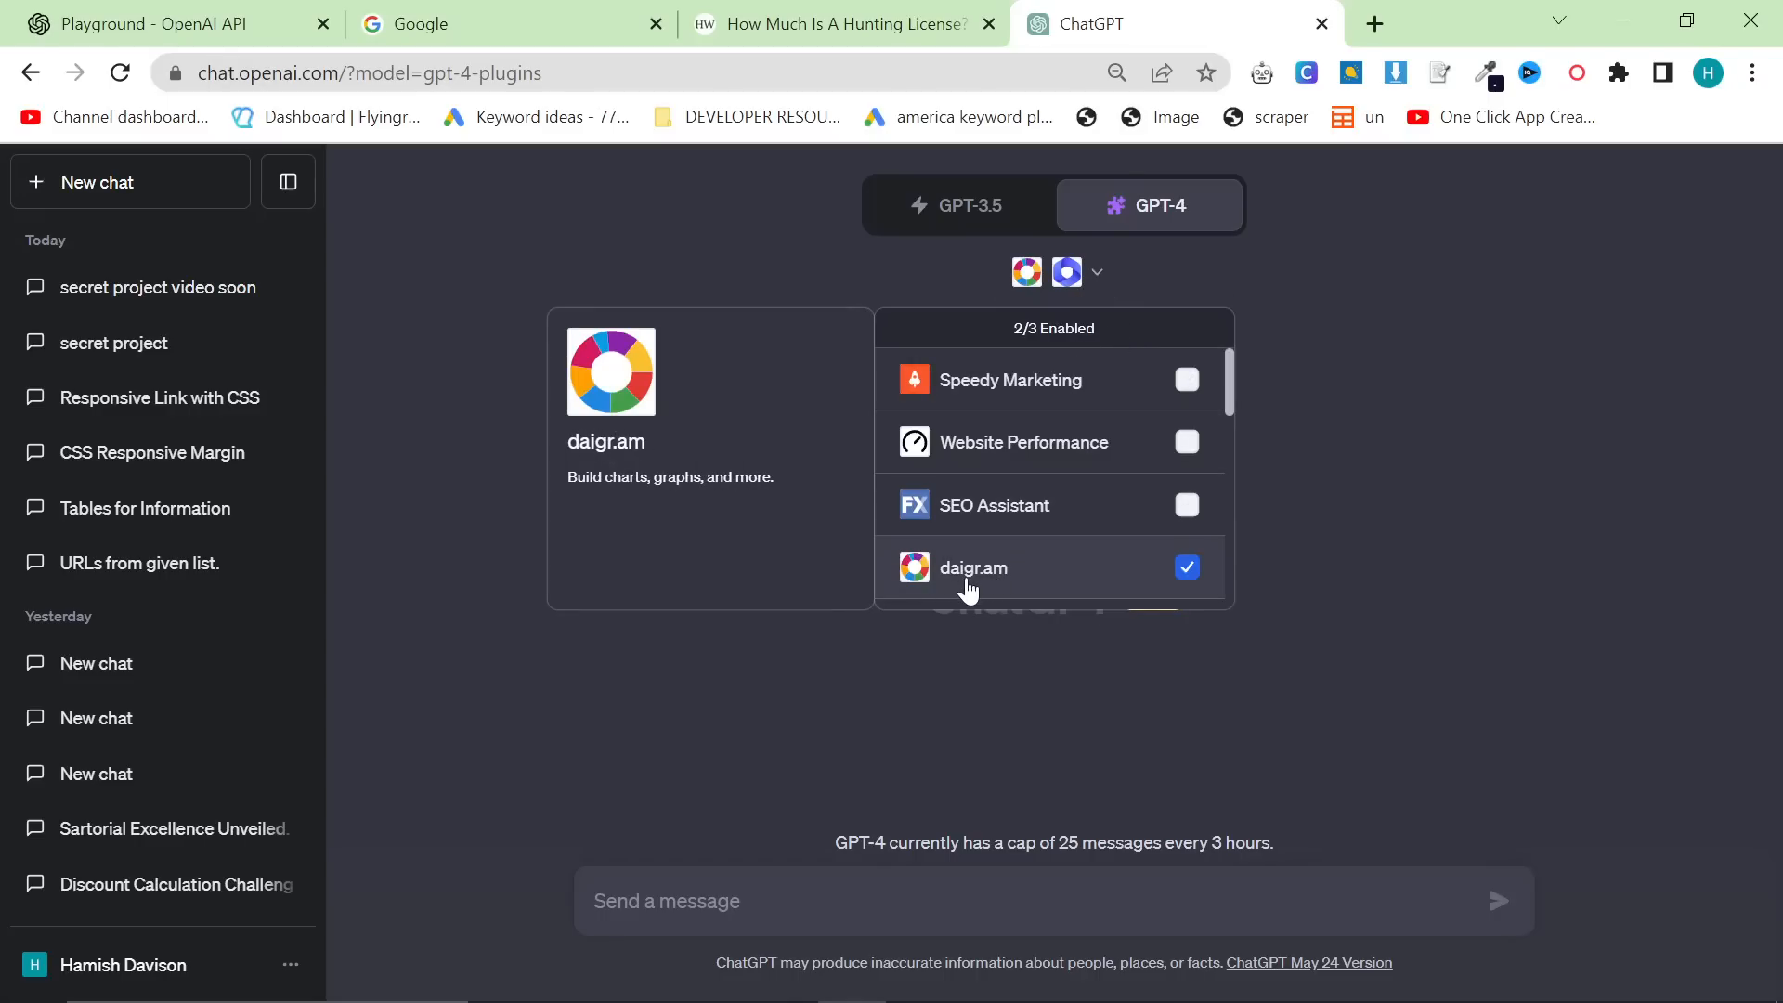
{"action": "mouse_move", "coordinate": [975, 583]}
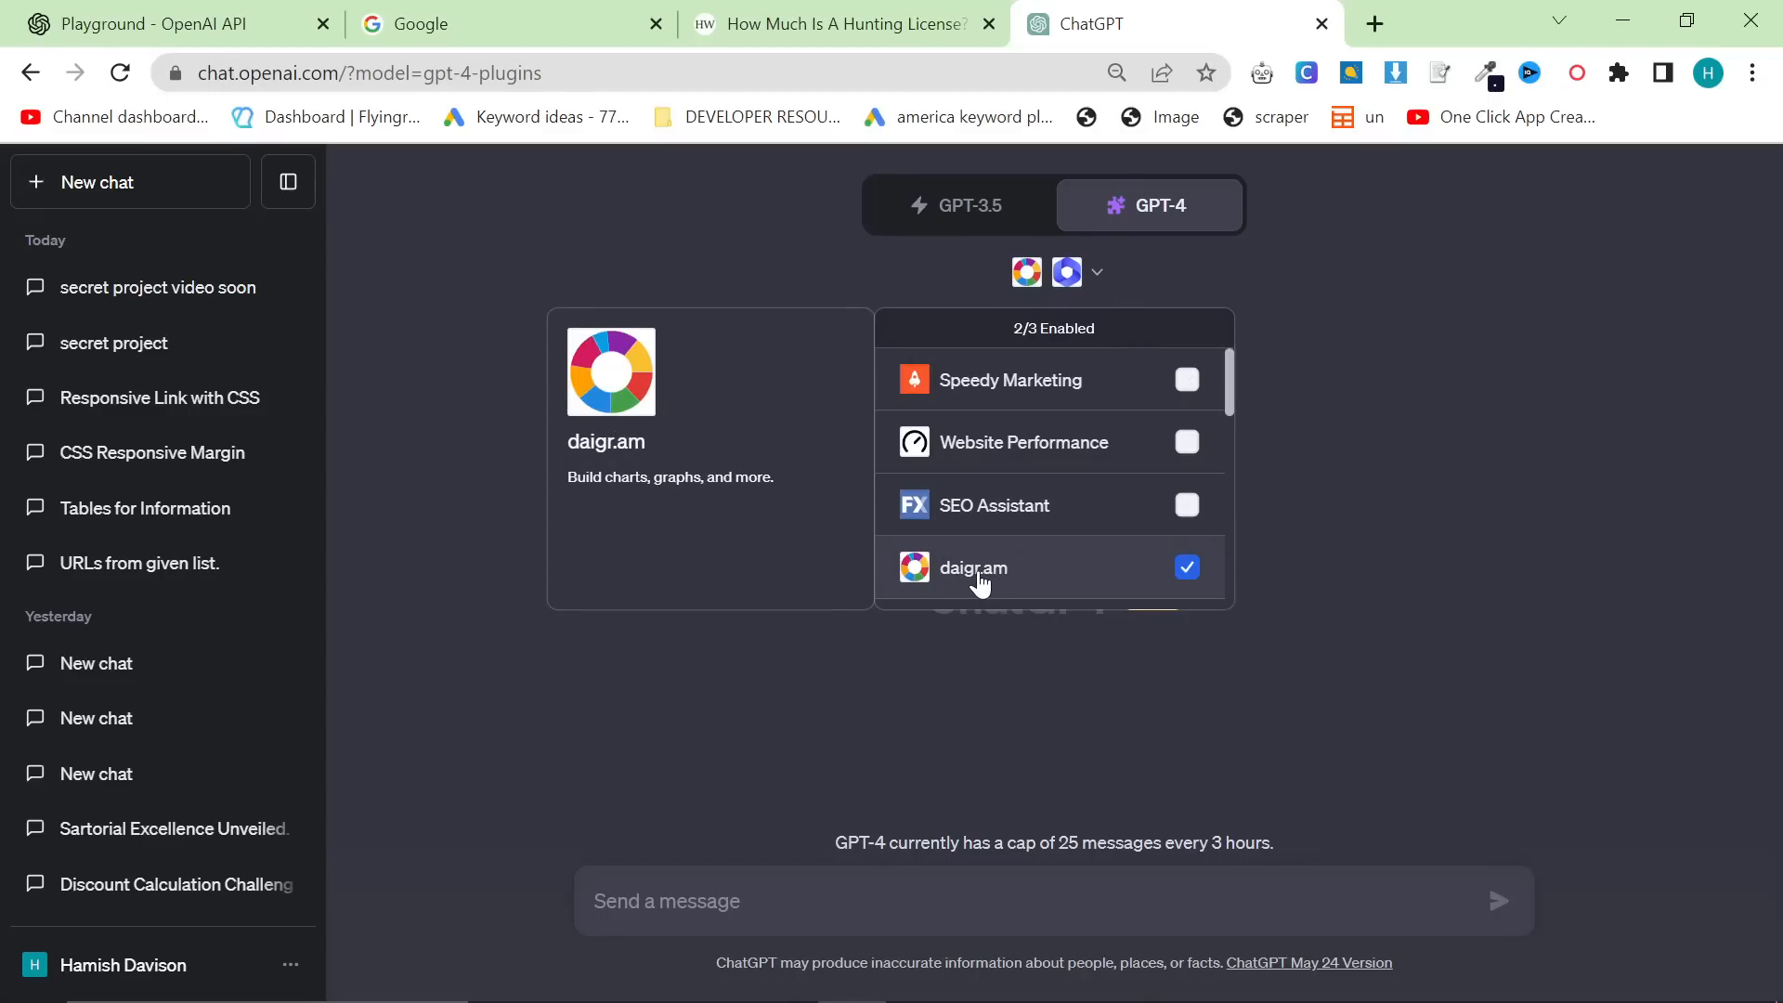
{"action": "mouse_move", "coordinate": [991, 579]}
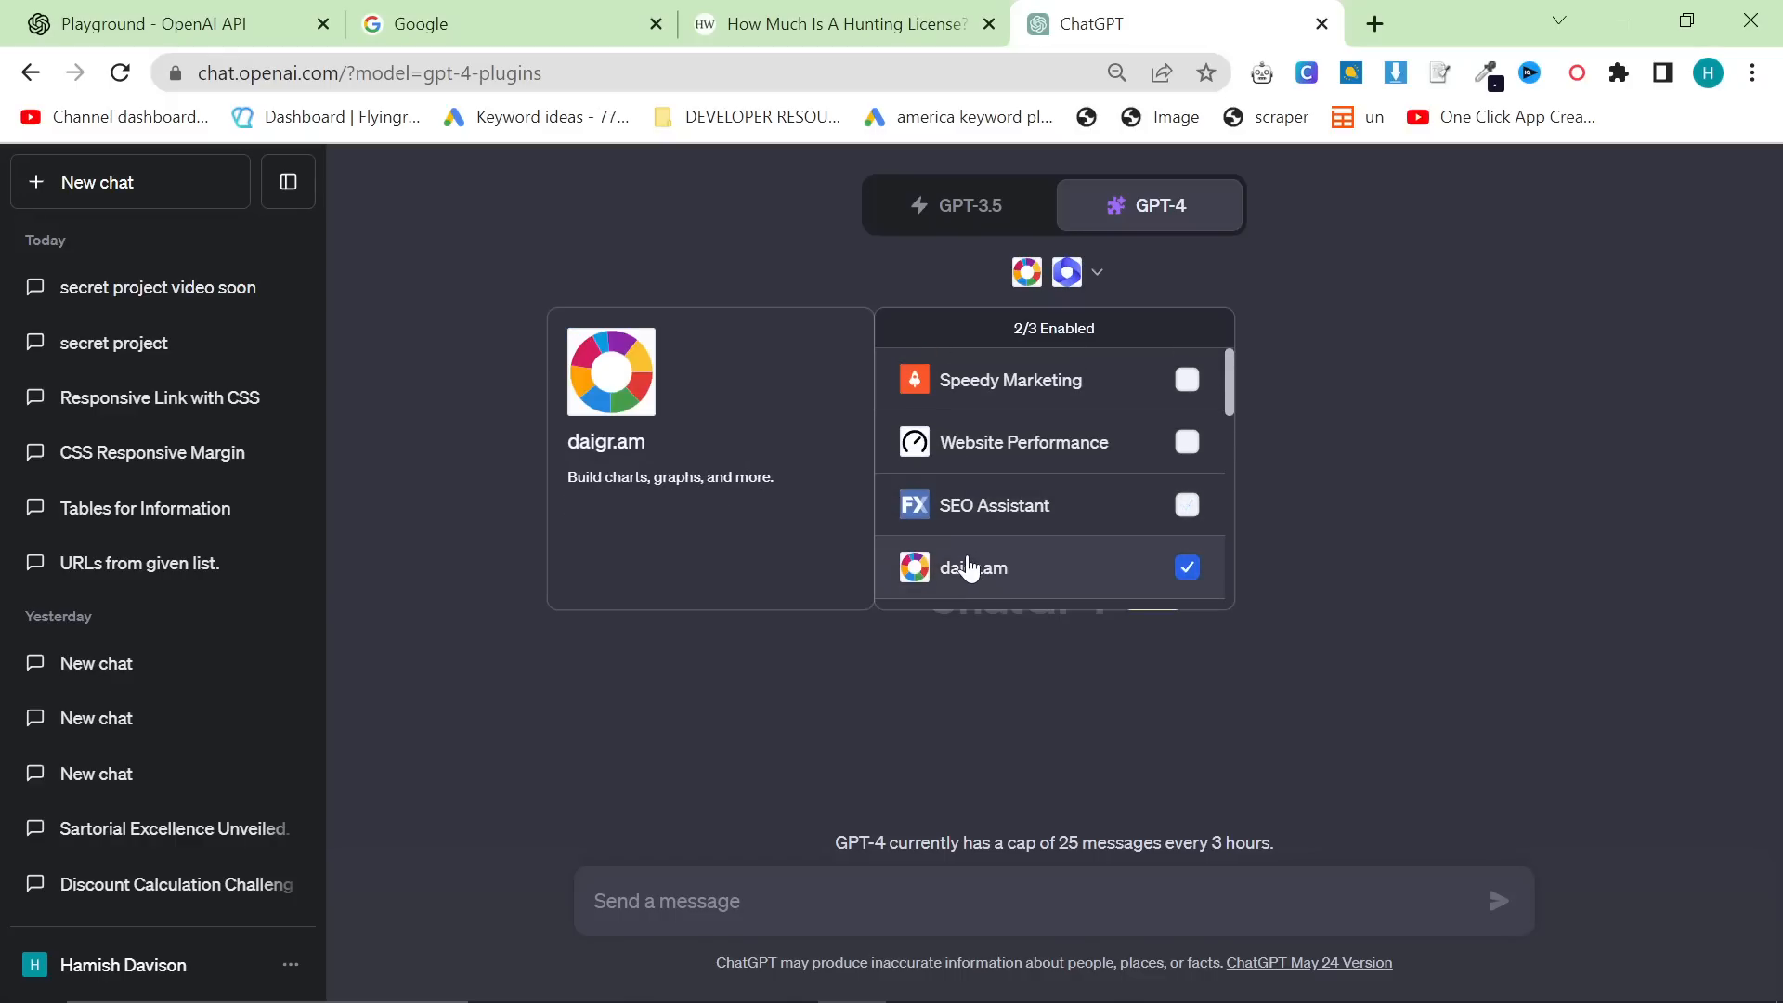
{"action": "mouse_move", "coordinate": [971, 568]}
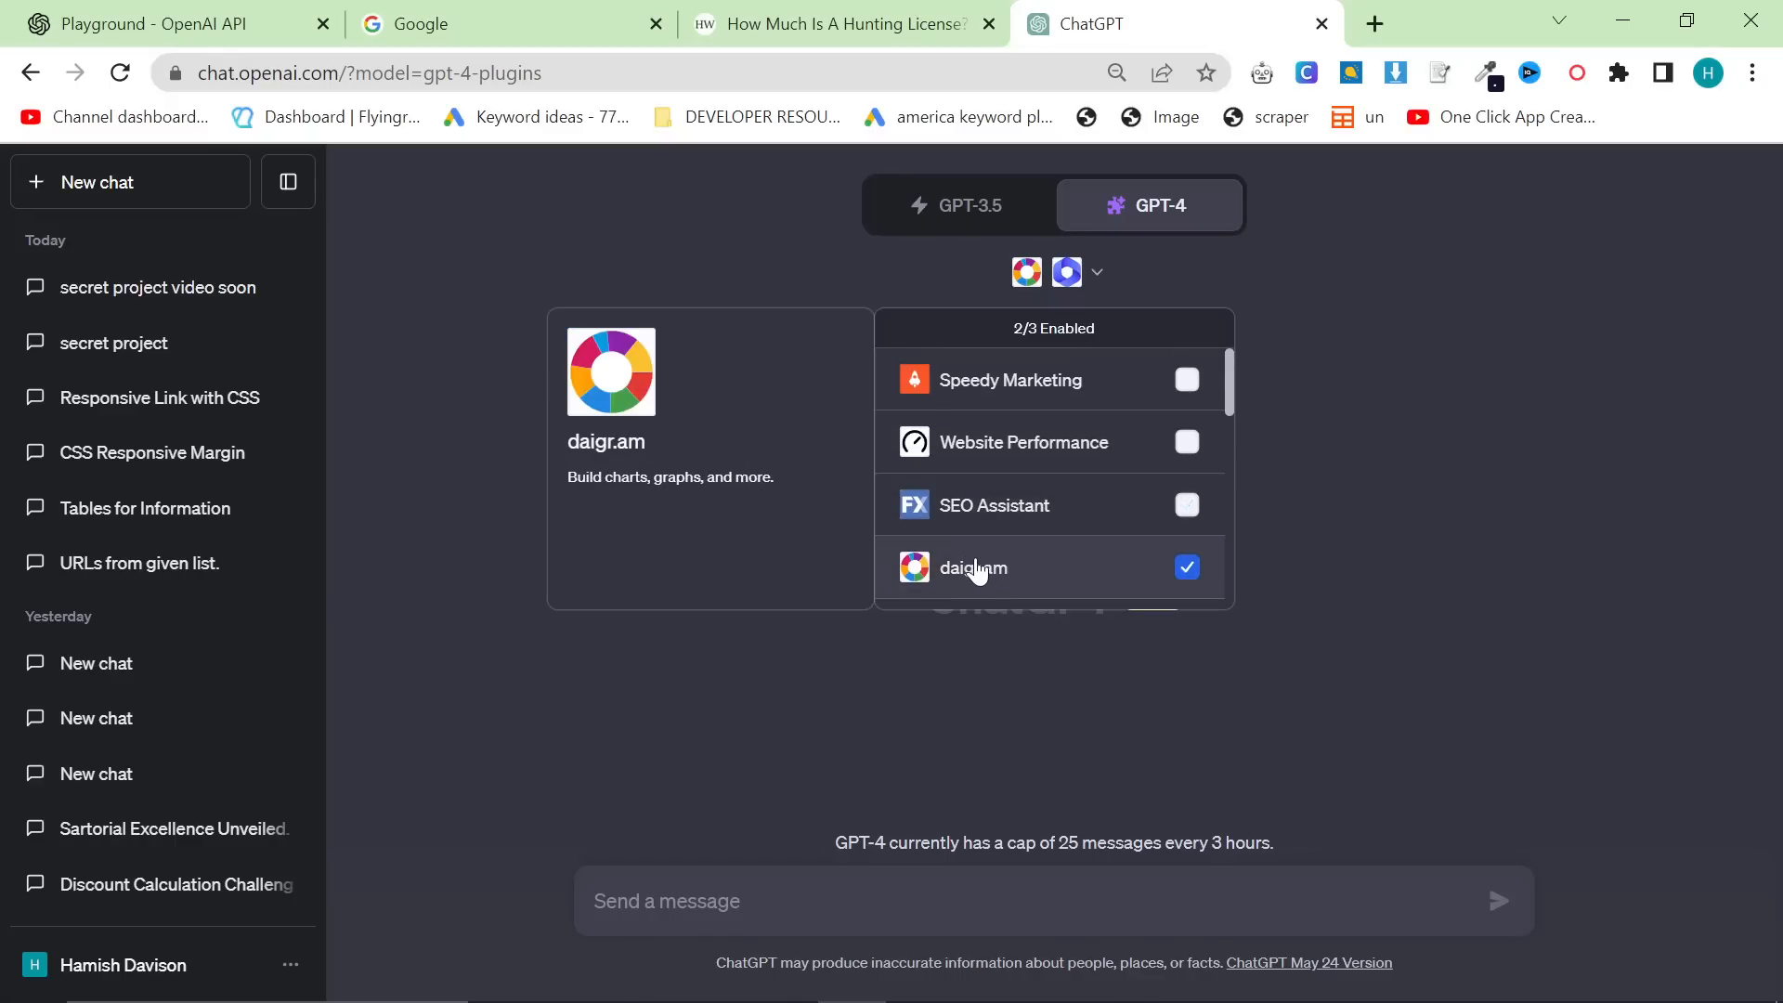
{"action": "scroll", "scroll_direction": "down", "scroll_amount": 3}
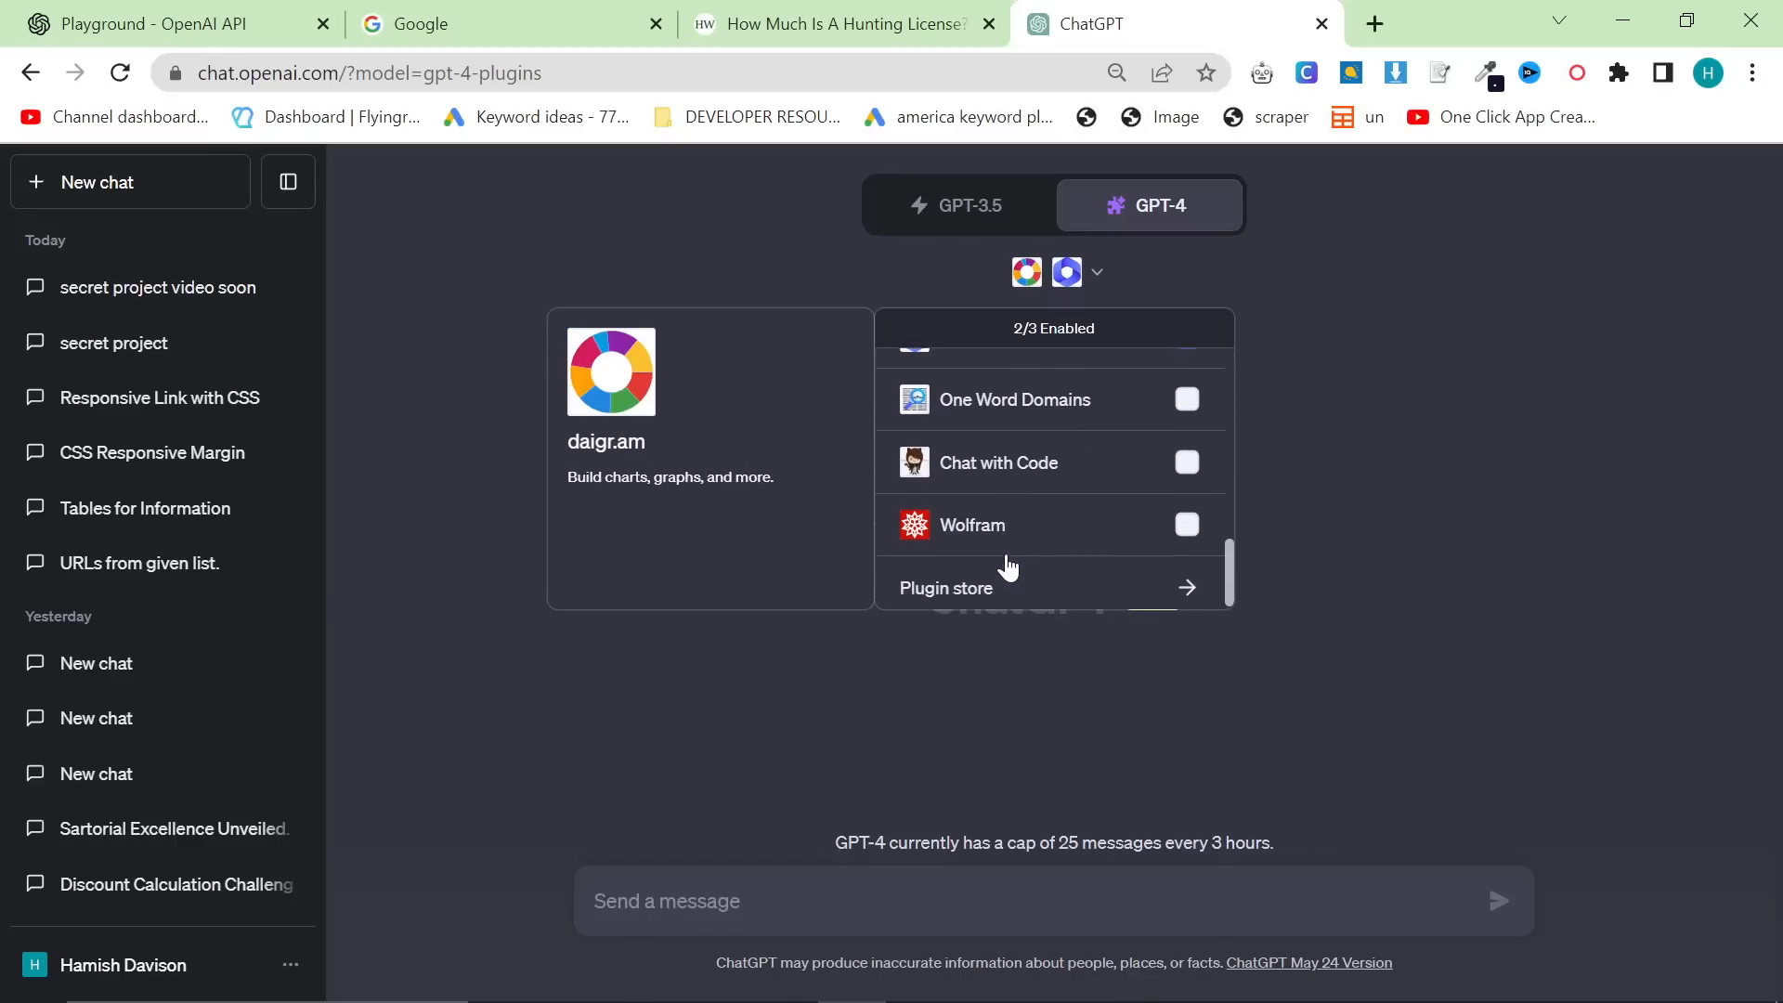
Search the plugin store for 'daigr', confirm daigr.am shows Uninstall, and close the store.
{"action": "left_click", "coordinate": [943, 588]}
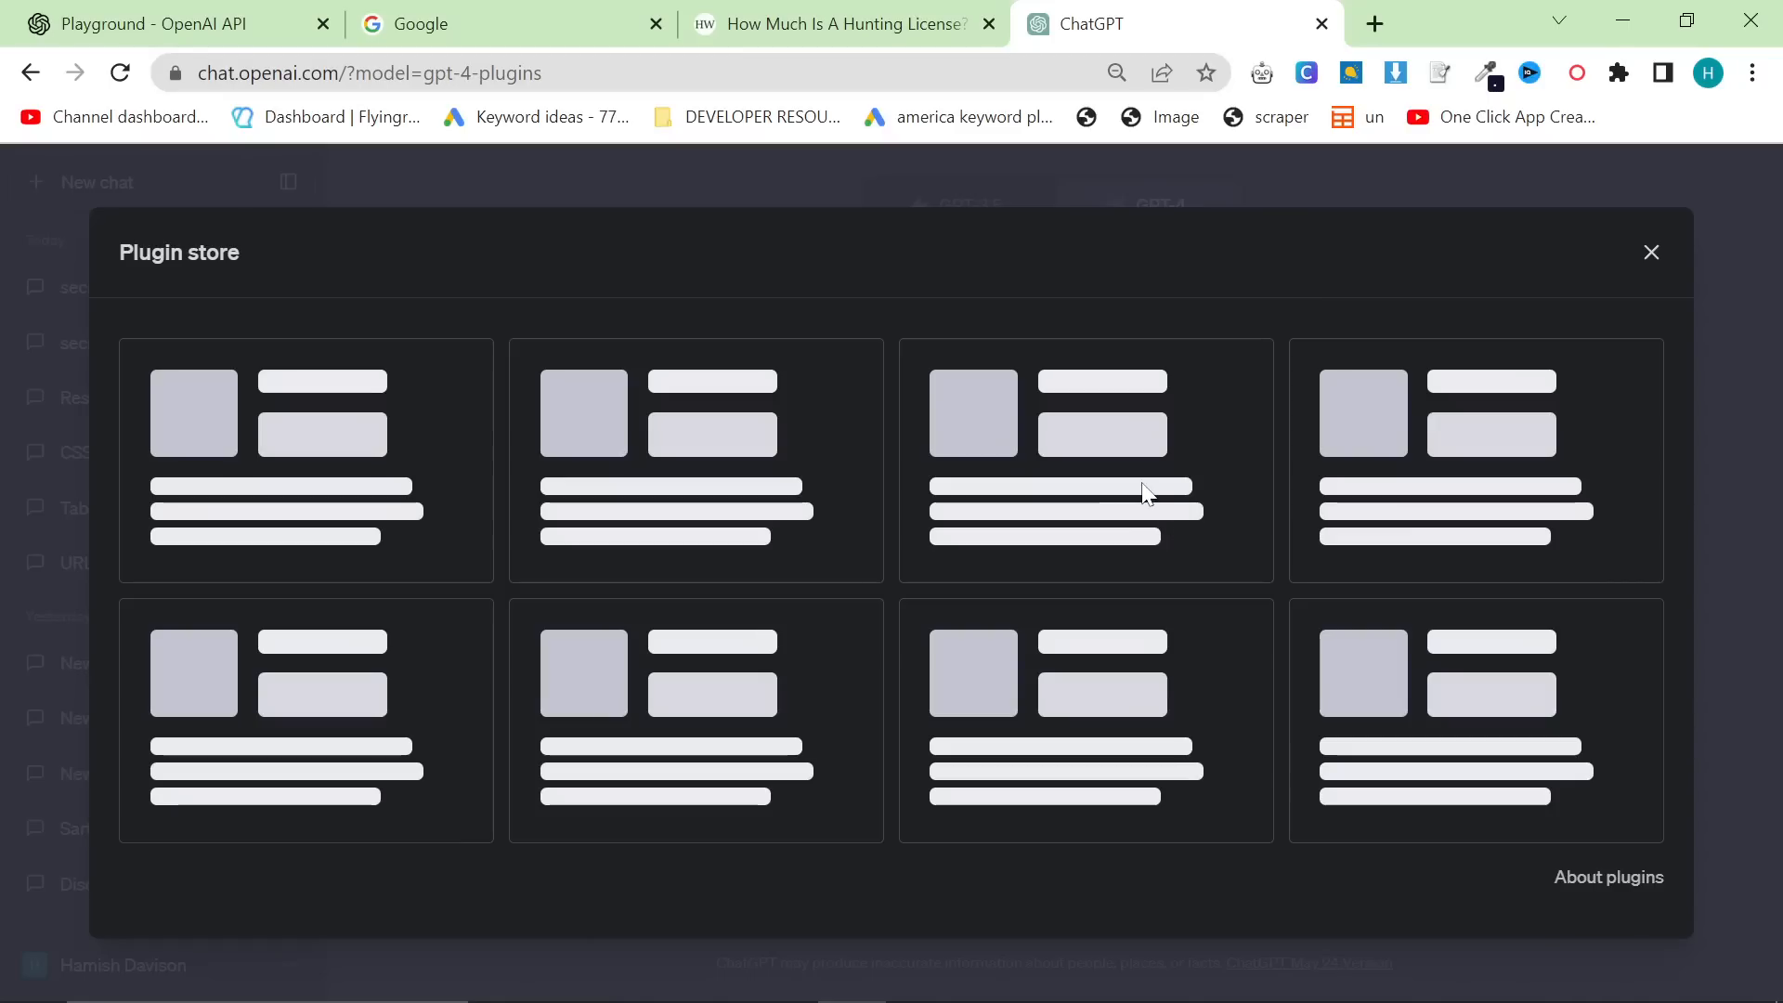
{"action": "mouse_move", "coordinate": [1595, 360]}
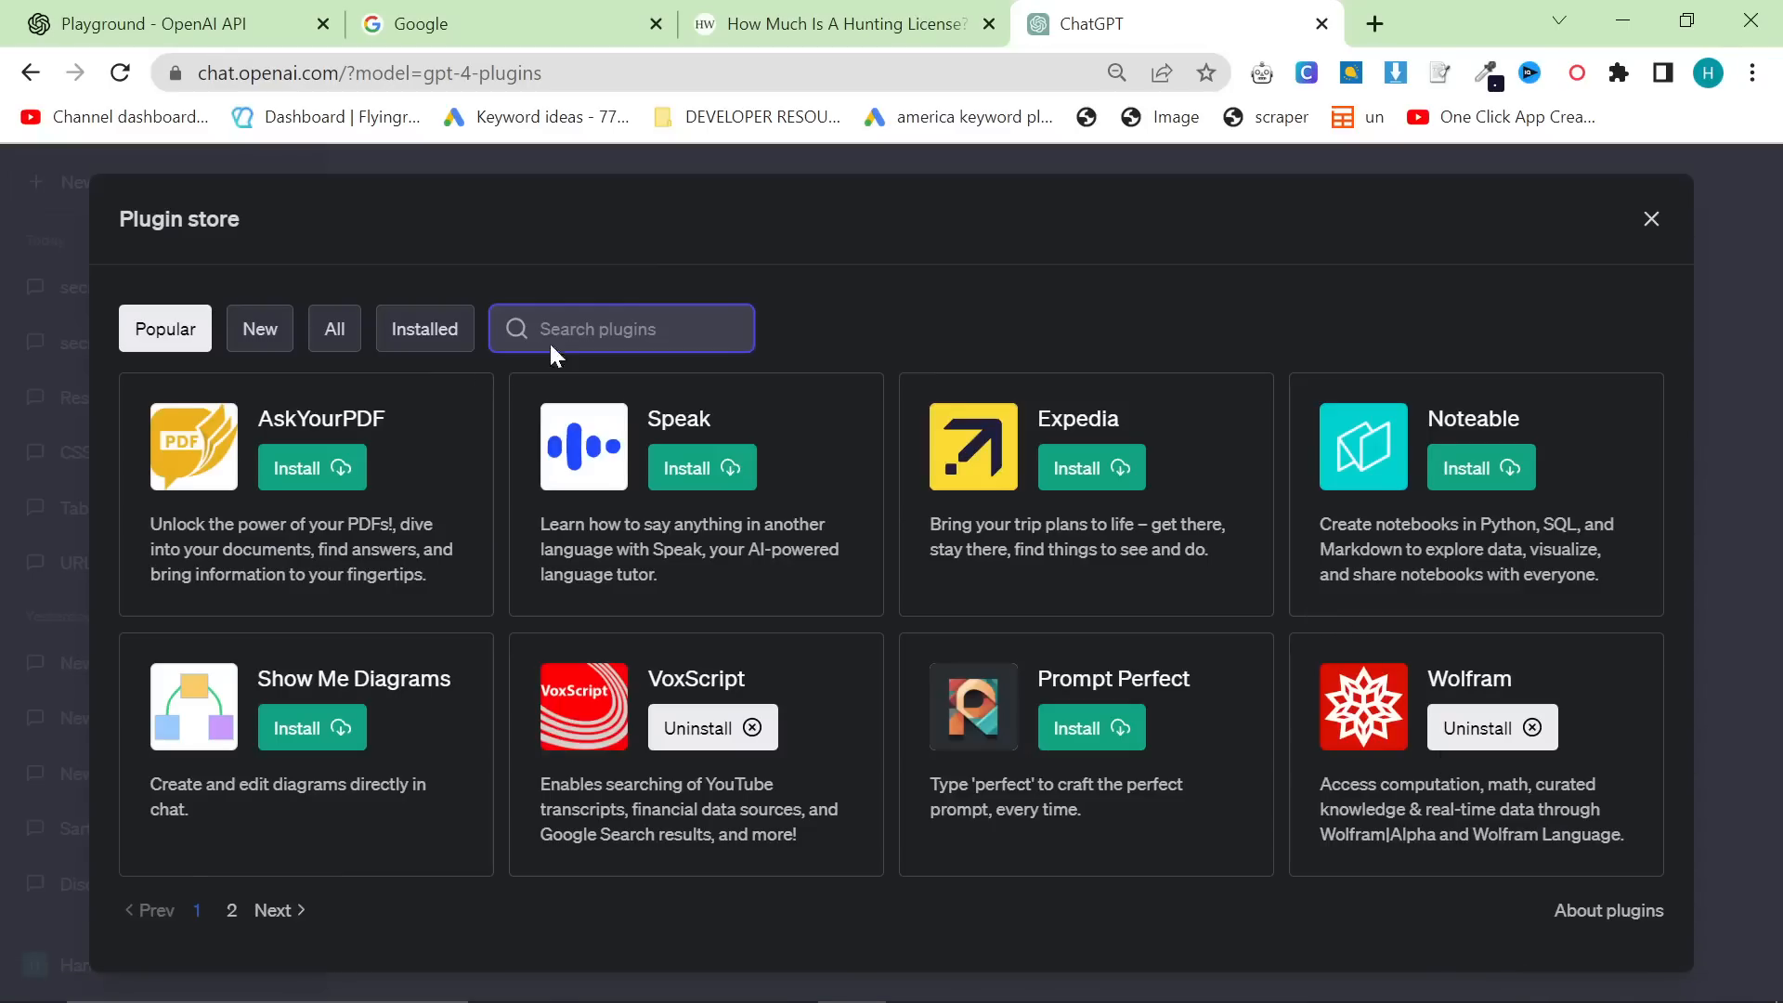
{"action": "type", "text": "daigr"}
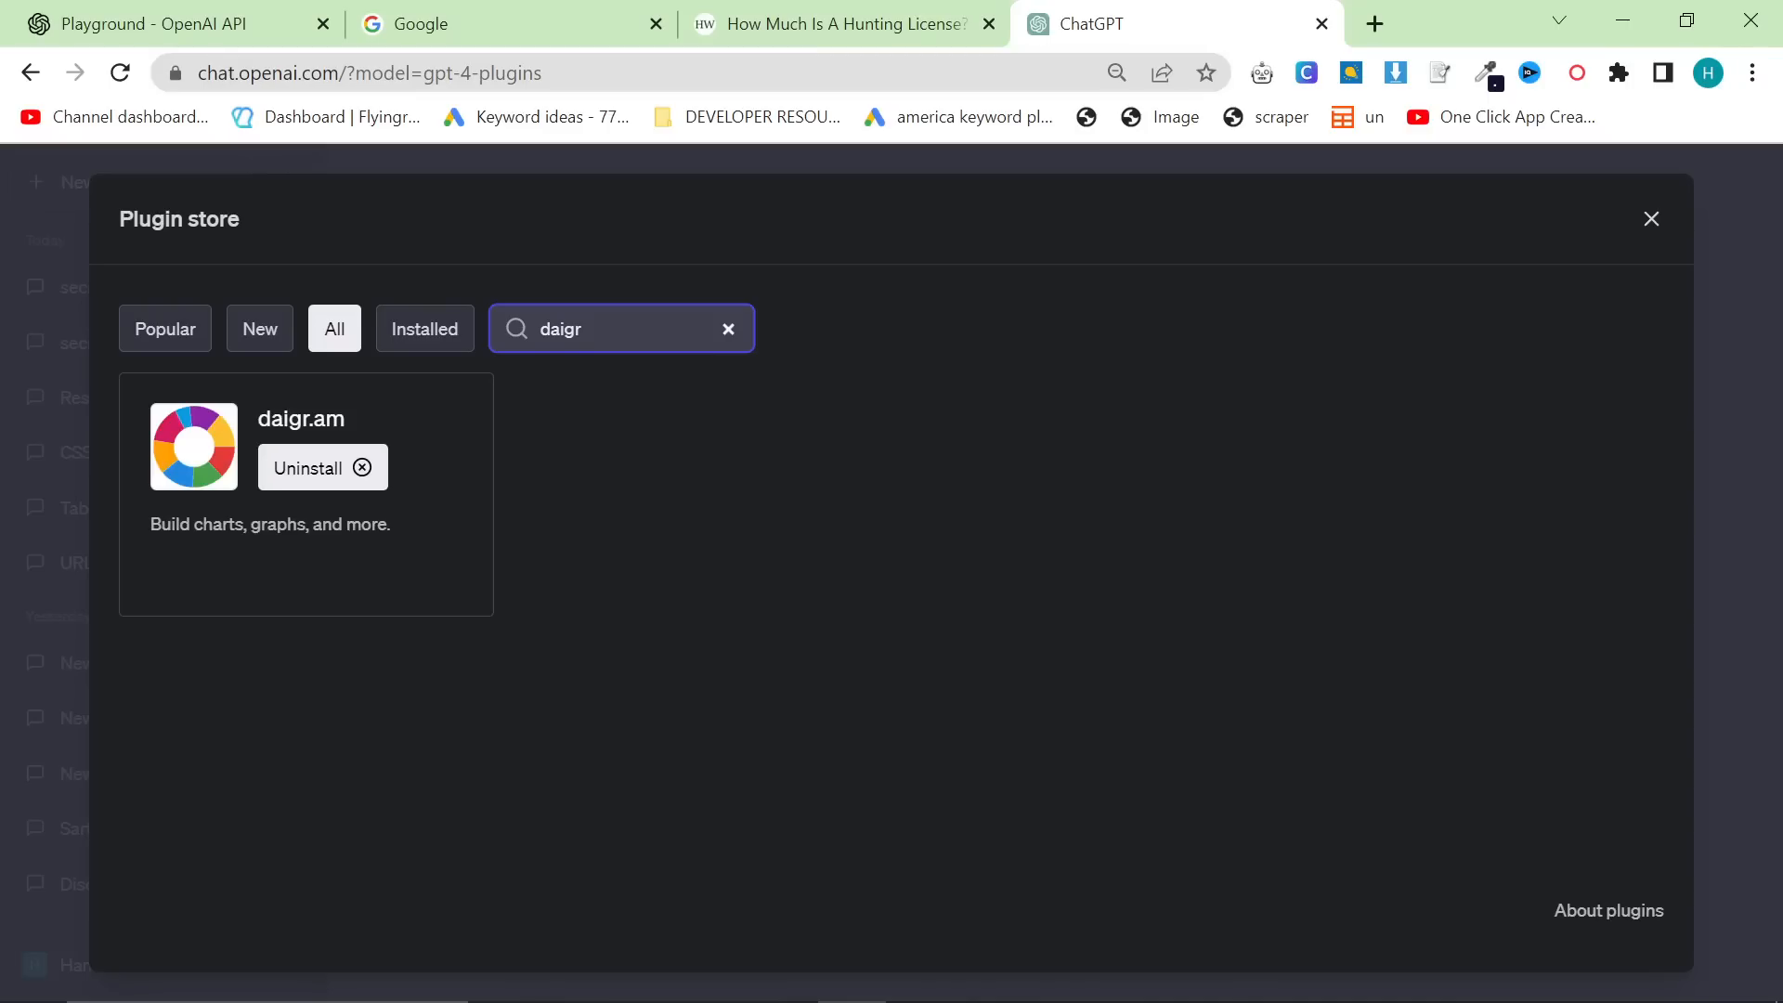
{"action": "mouse_move", "coordinate": [399, 460]}
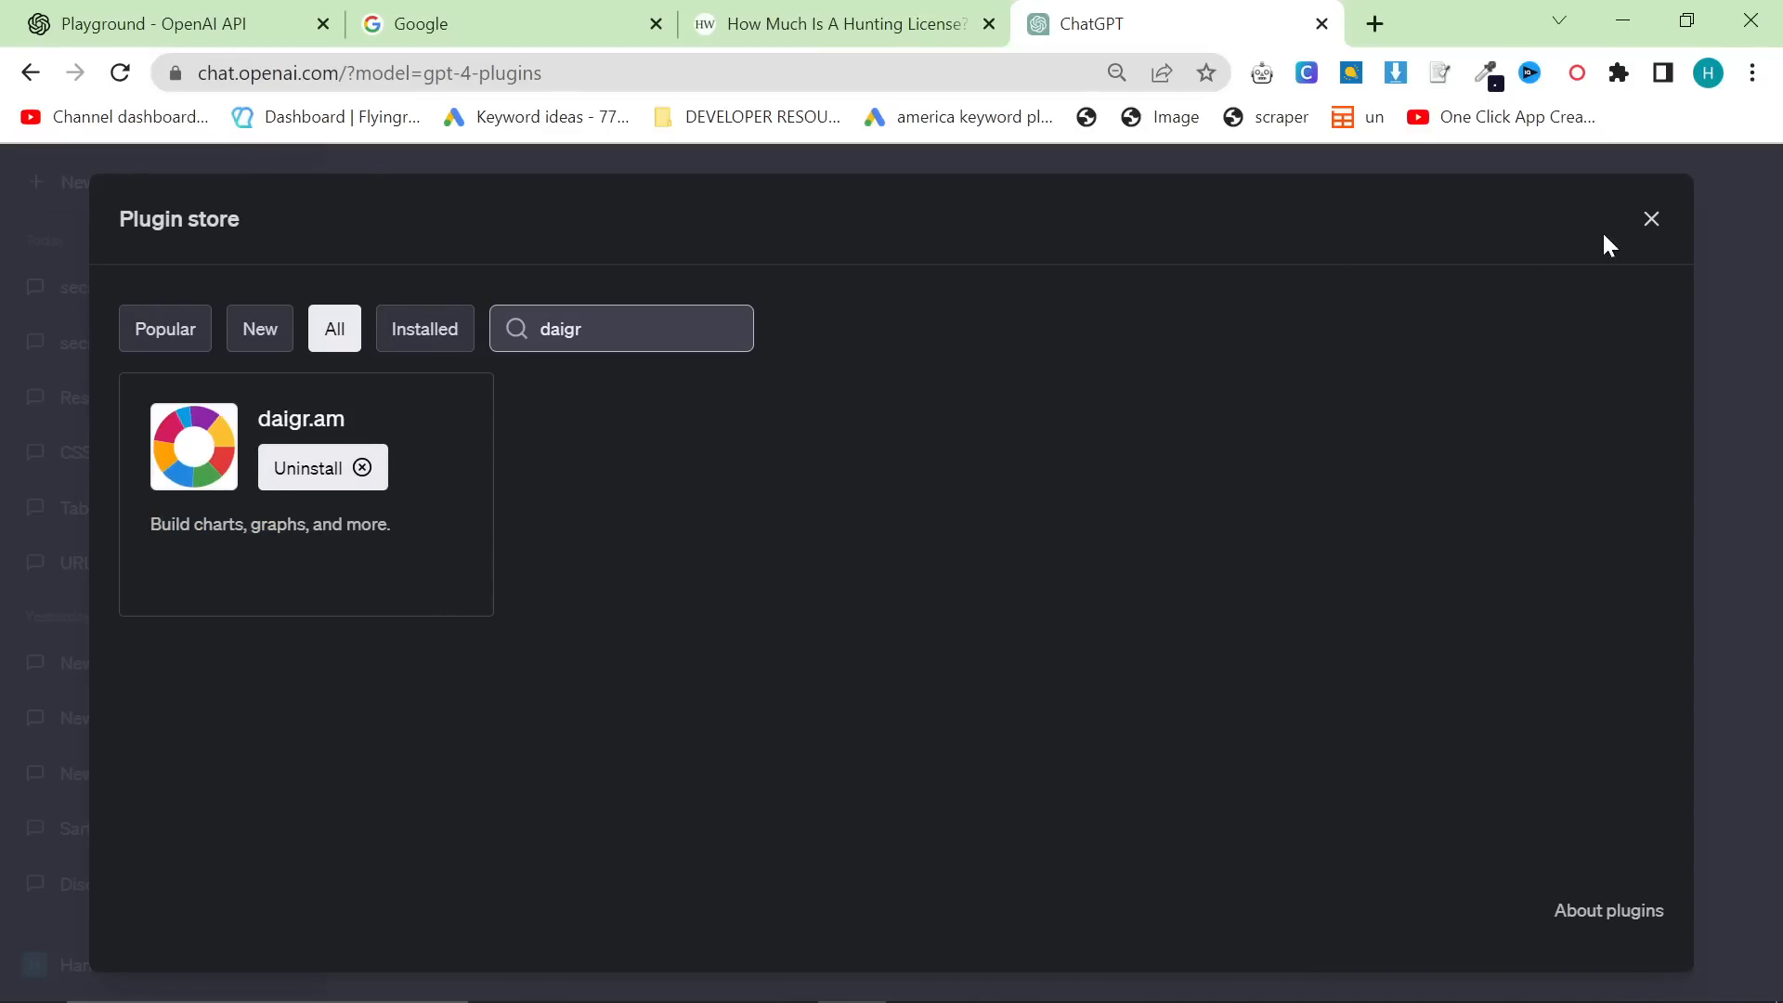
{"action": "left_click", "coordinate": [1651, 220]}
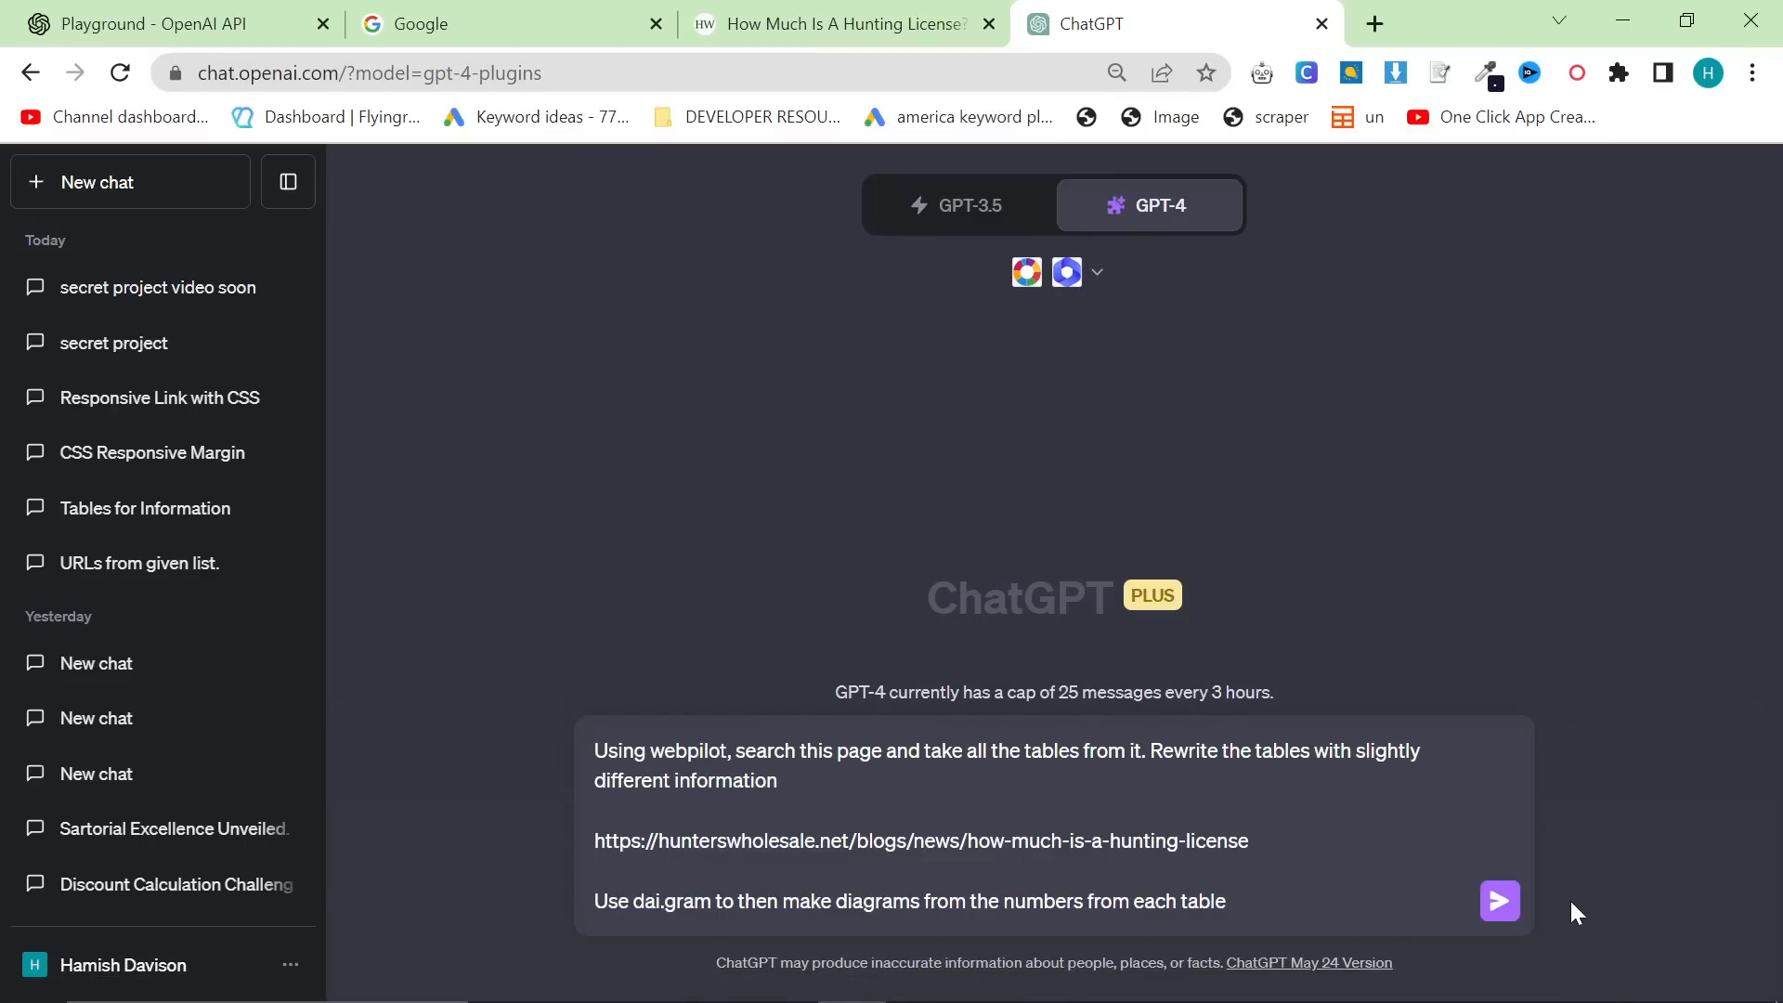
{"action": "mouse_move", "coordinate": [1534, 580]}
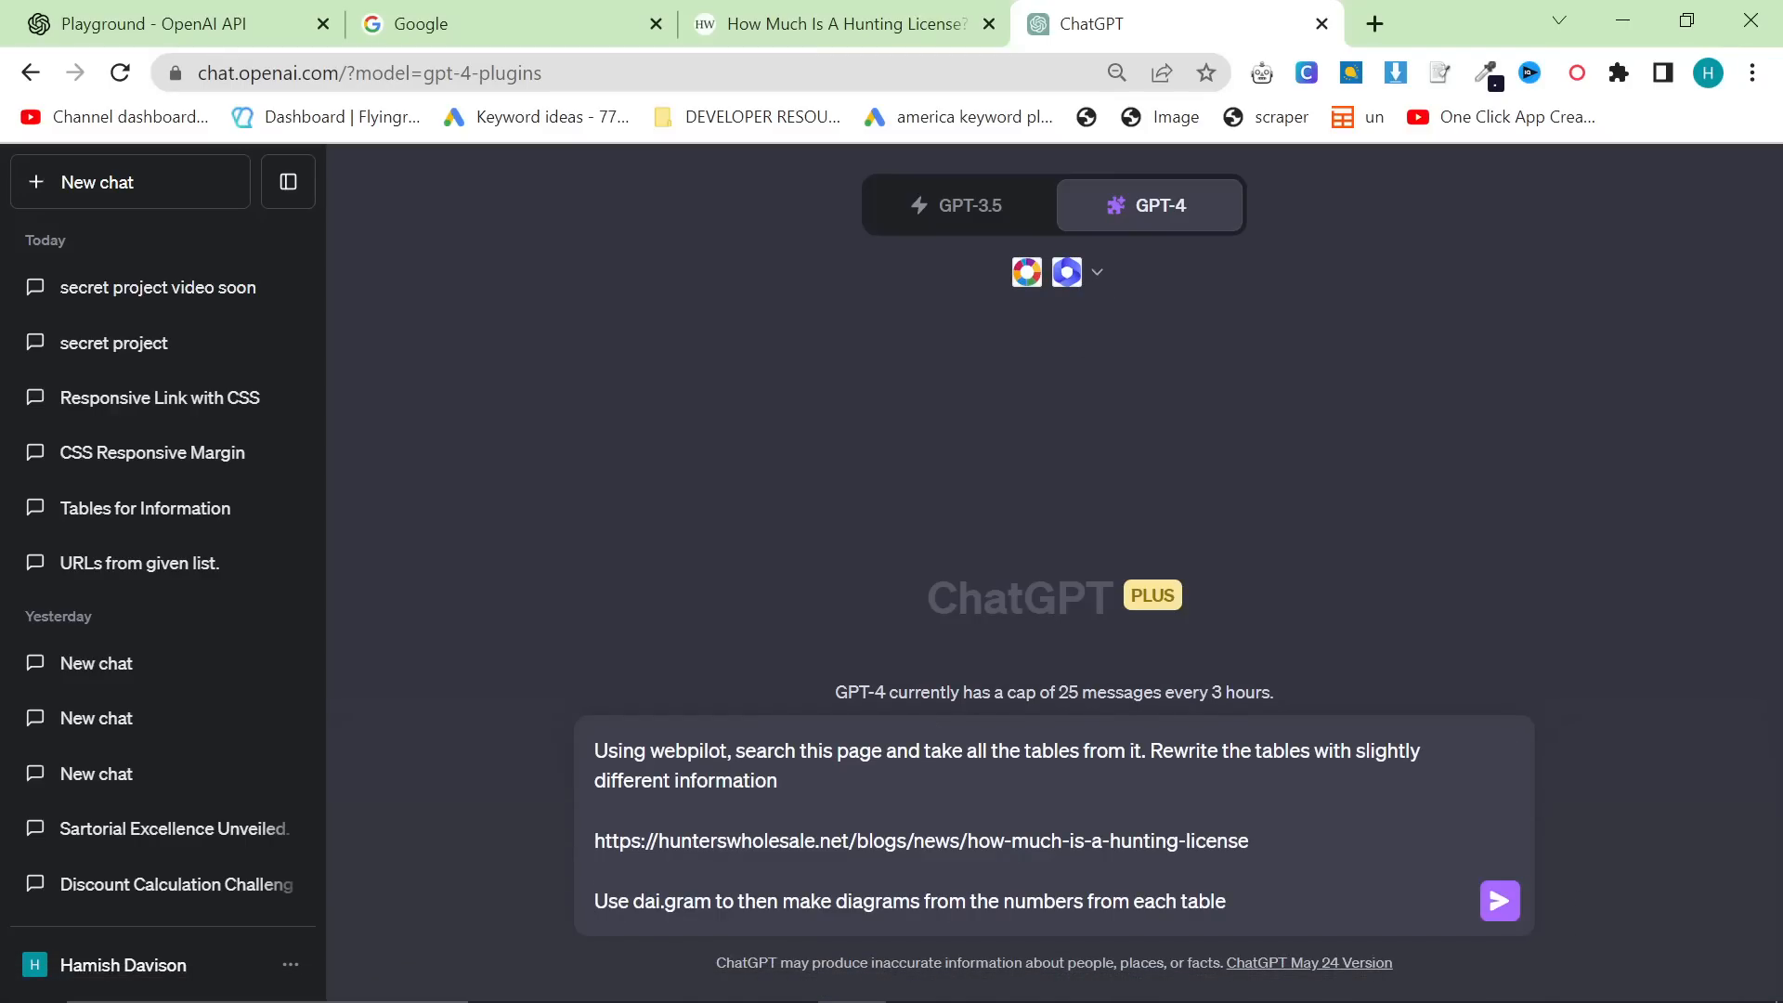
Replace the table wording with 'take all the data from it. Rewrite the data into tables, but round up or down to the nearest 10.'.
{"action": "left_click_drag", "start_coordinate": [736, 750], "coordinate": [1128, 750]}
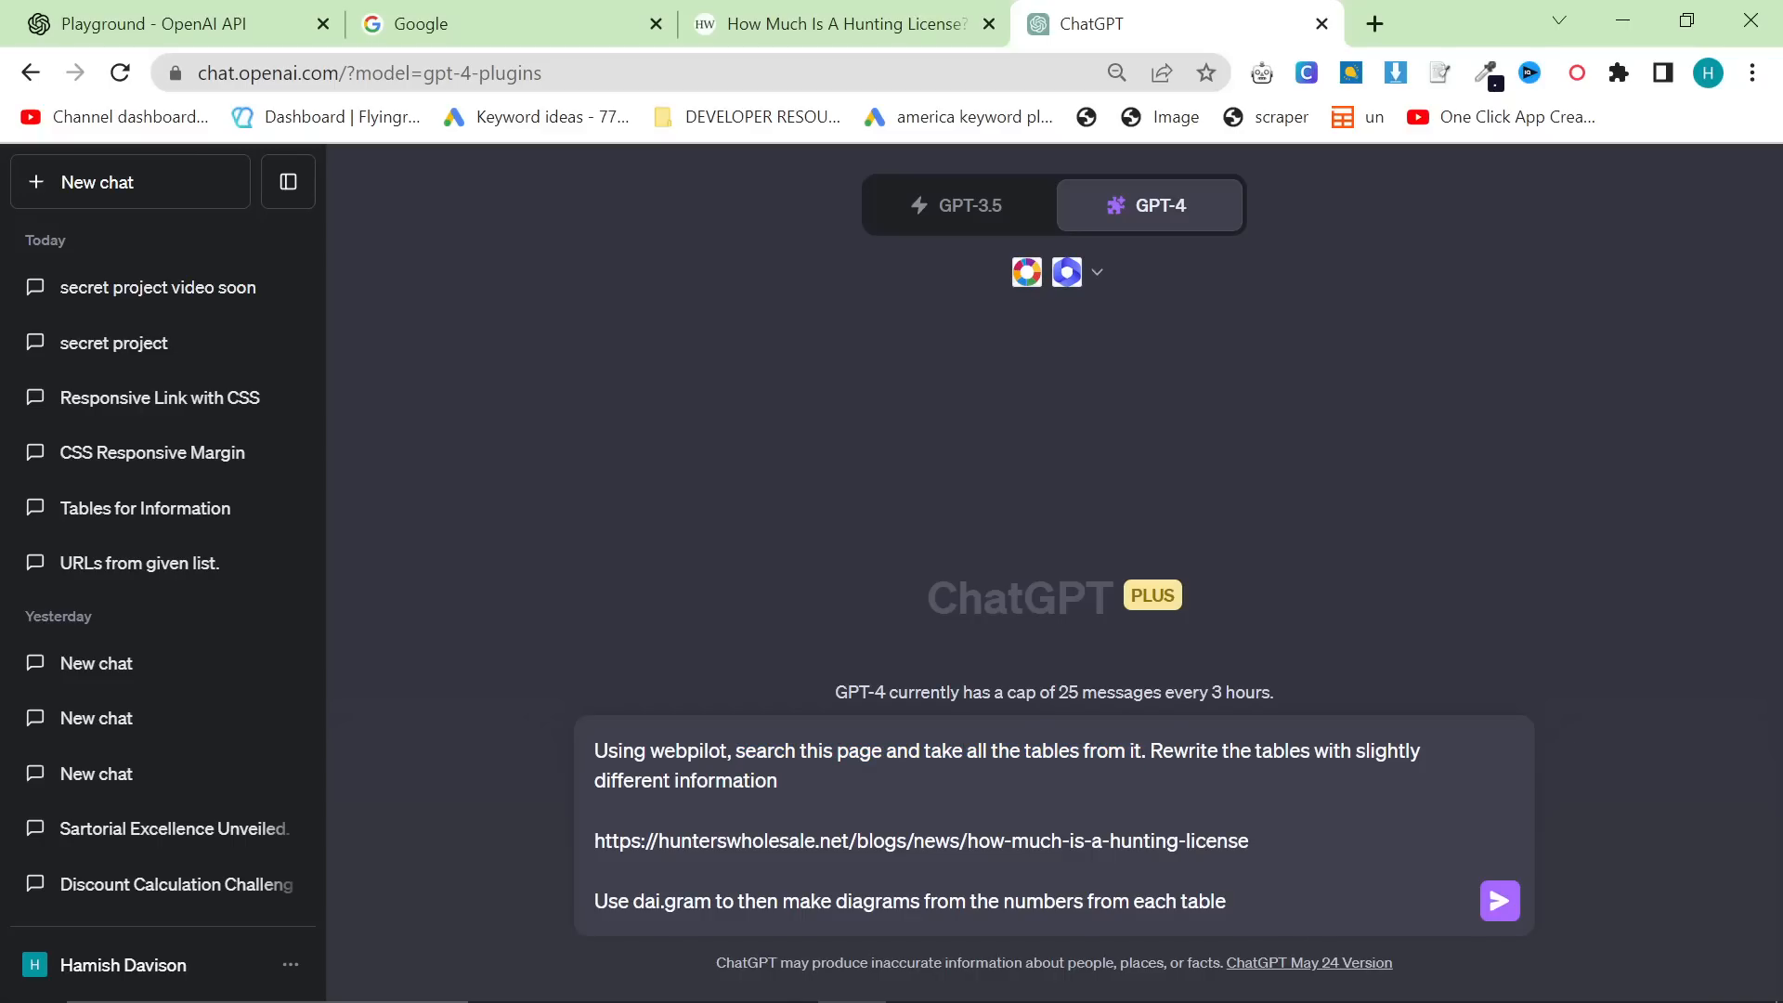
{"action": "left_click", "coordinate": [1148, 750]}
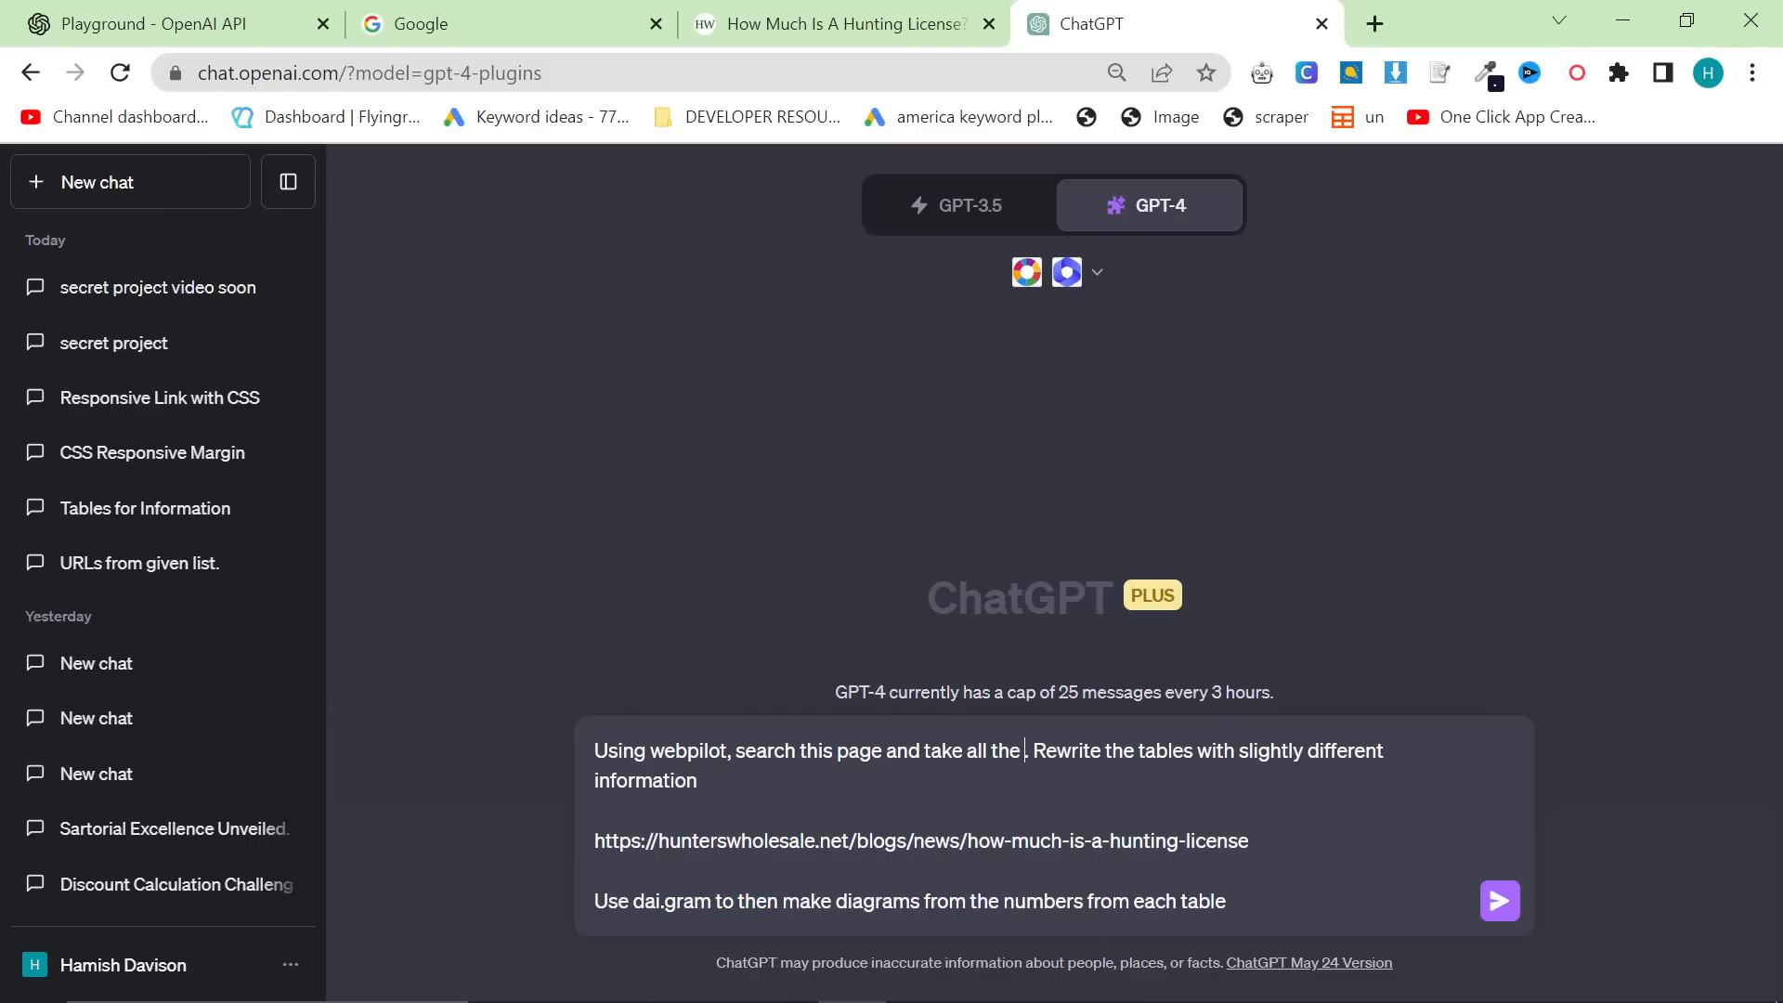
{"action": "type", "text": "data from it"}
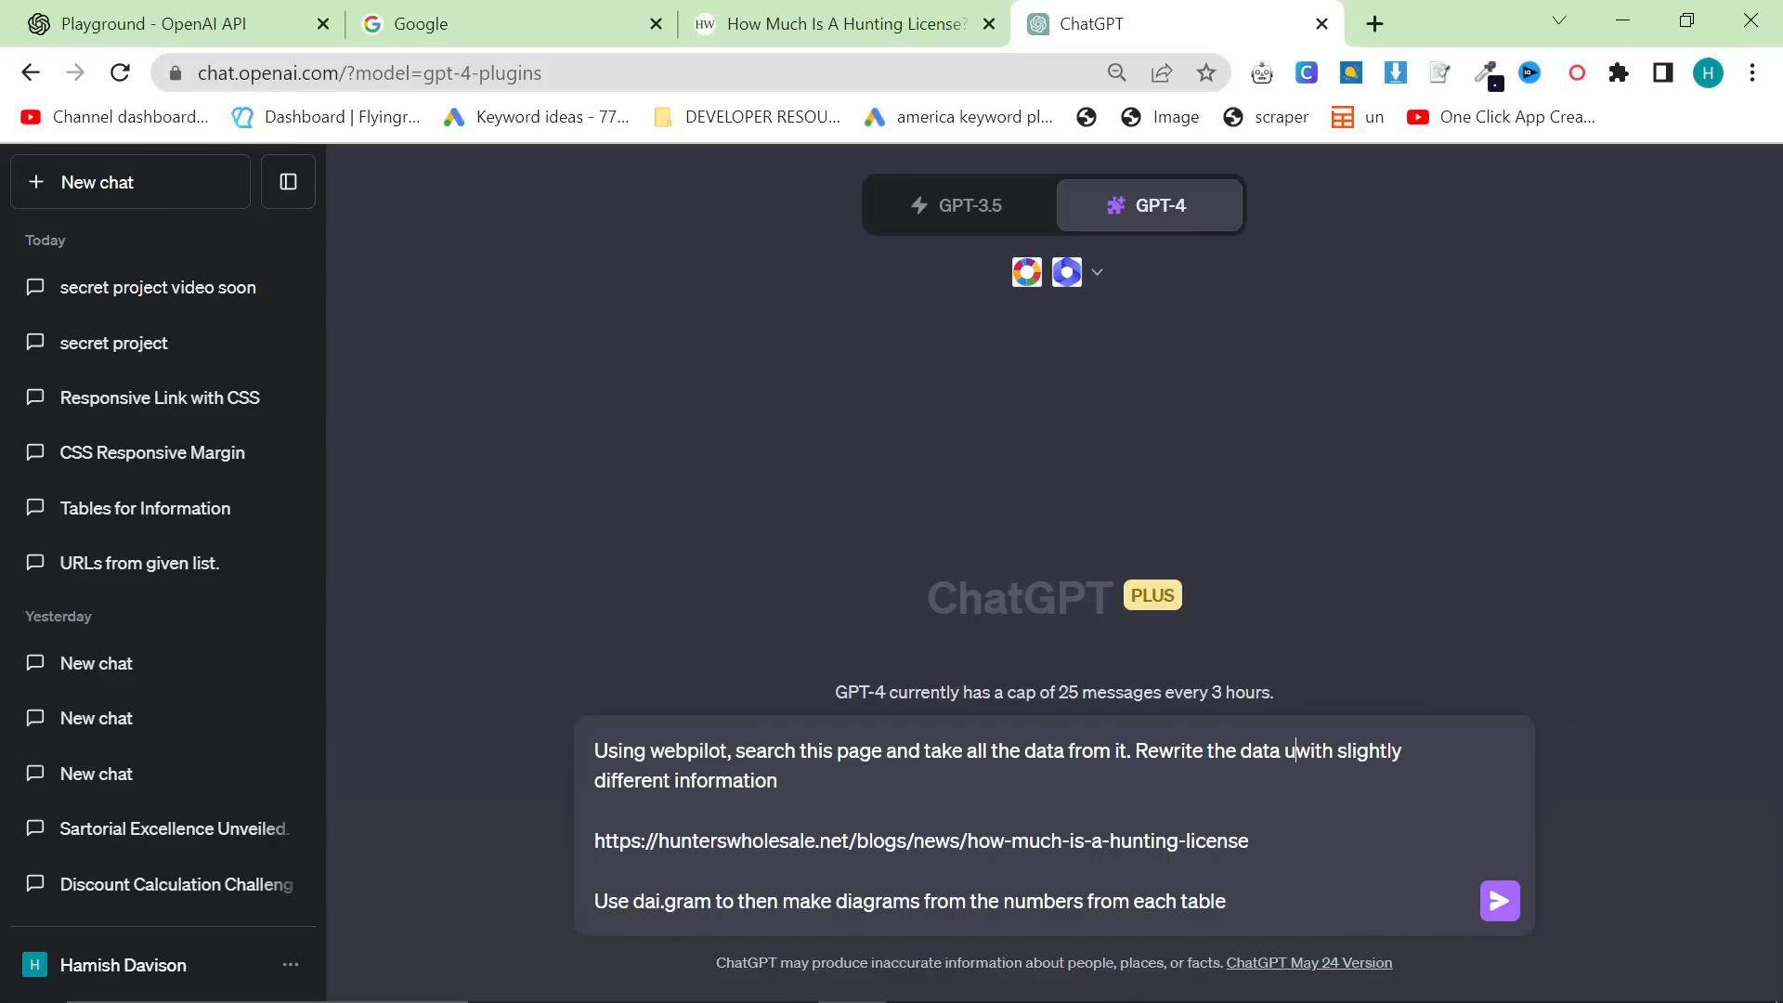
{"action": "type", "text": "into tables, but round up or down to the"}
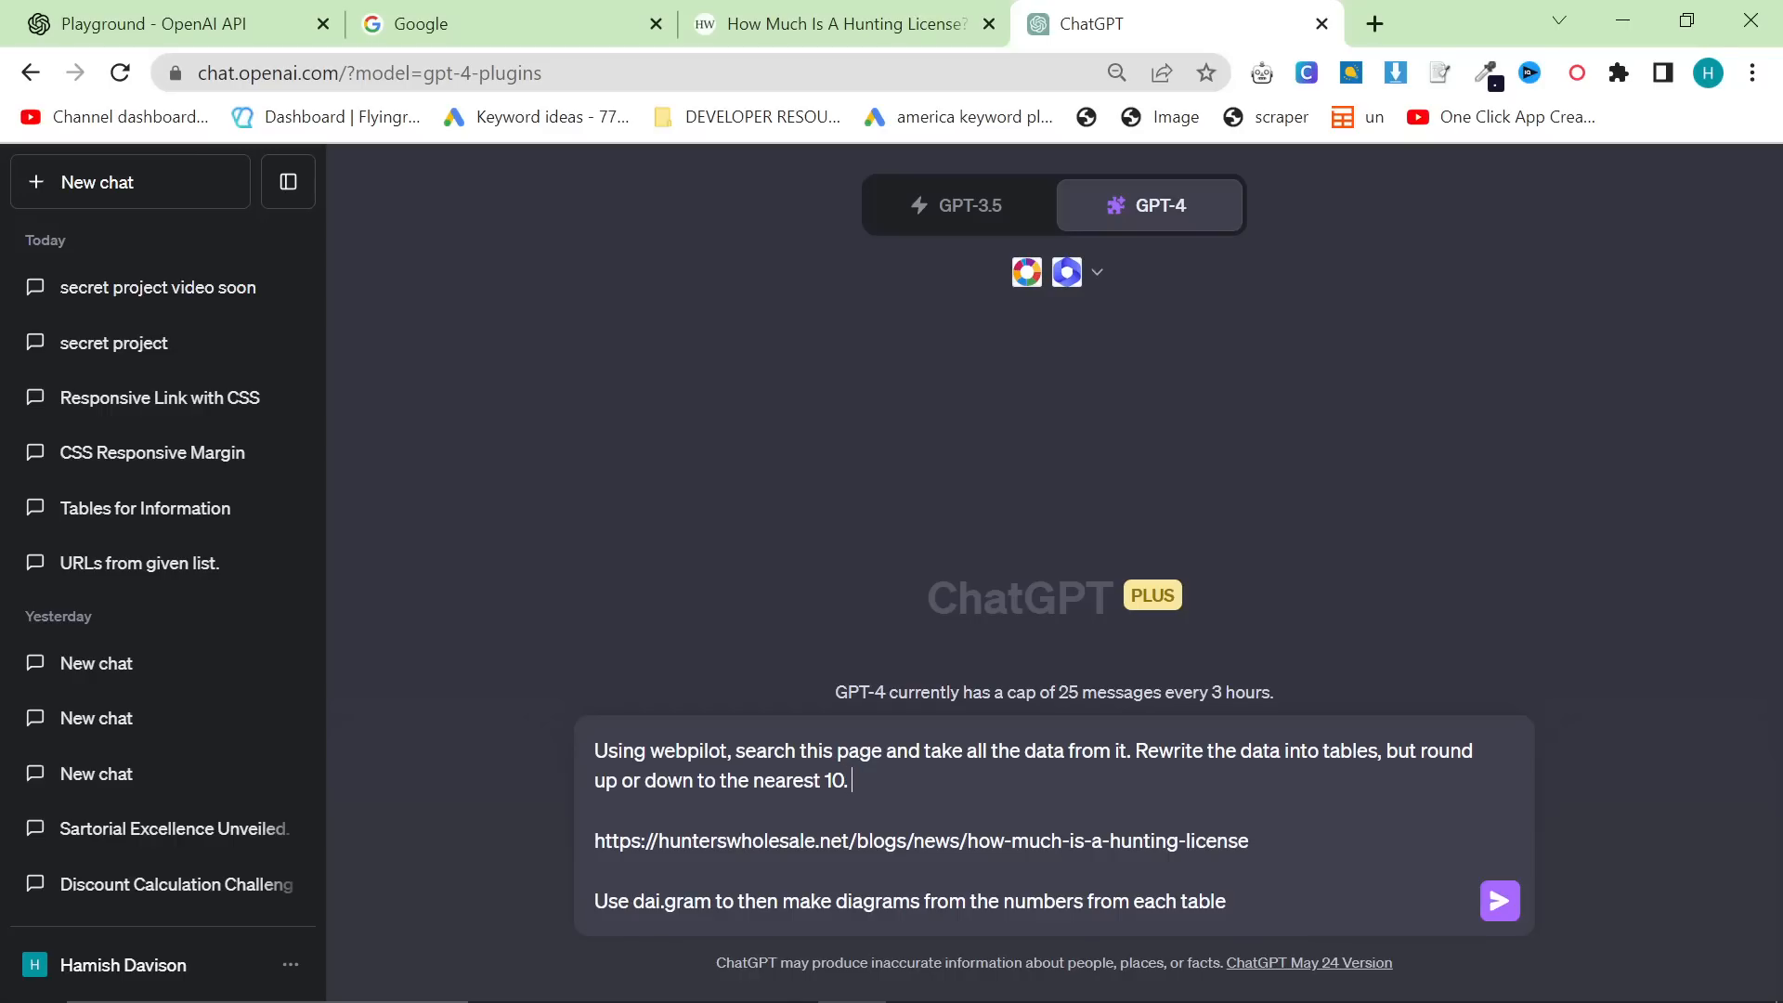
{"action": "mouse_move", "coordinate": [1354, 713]}
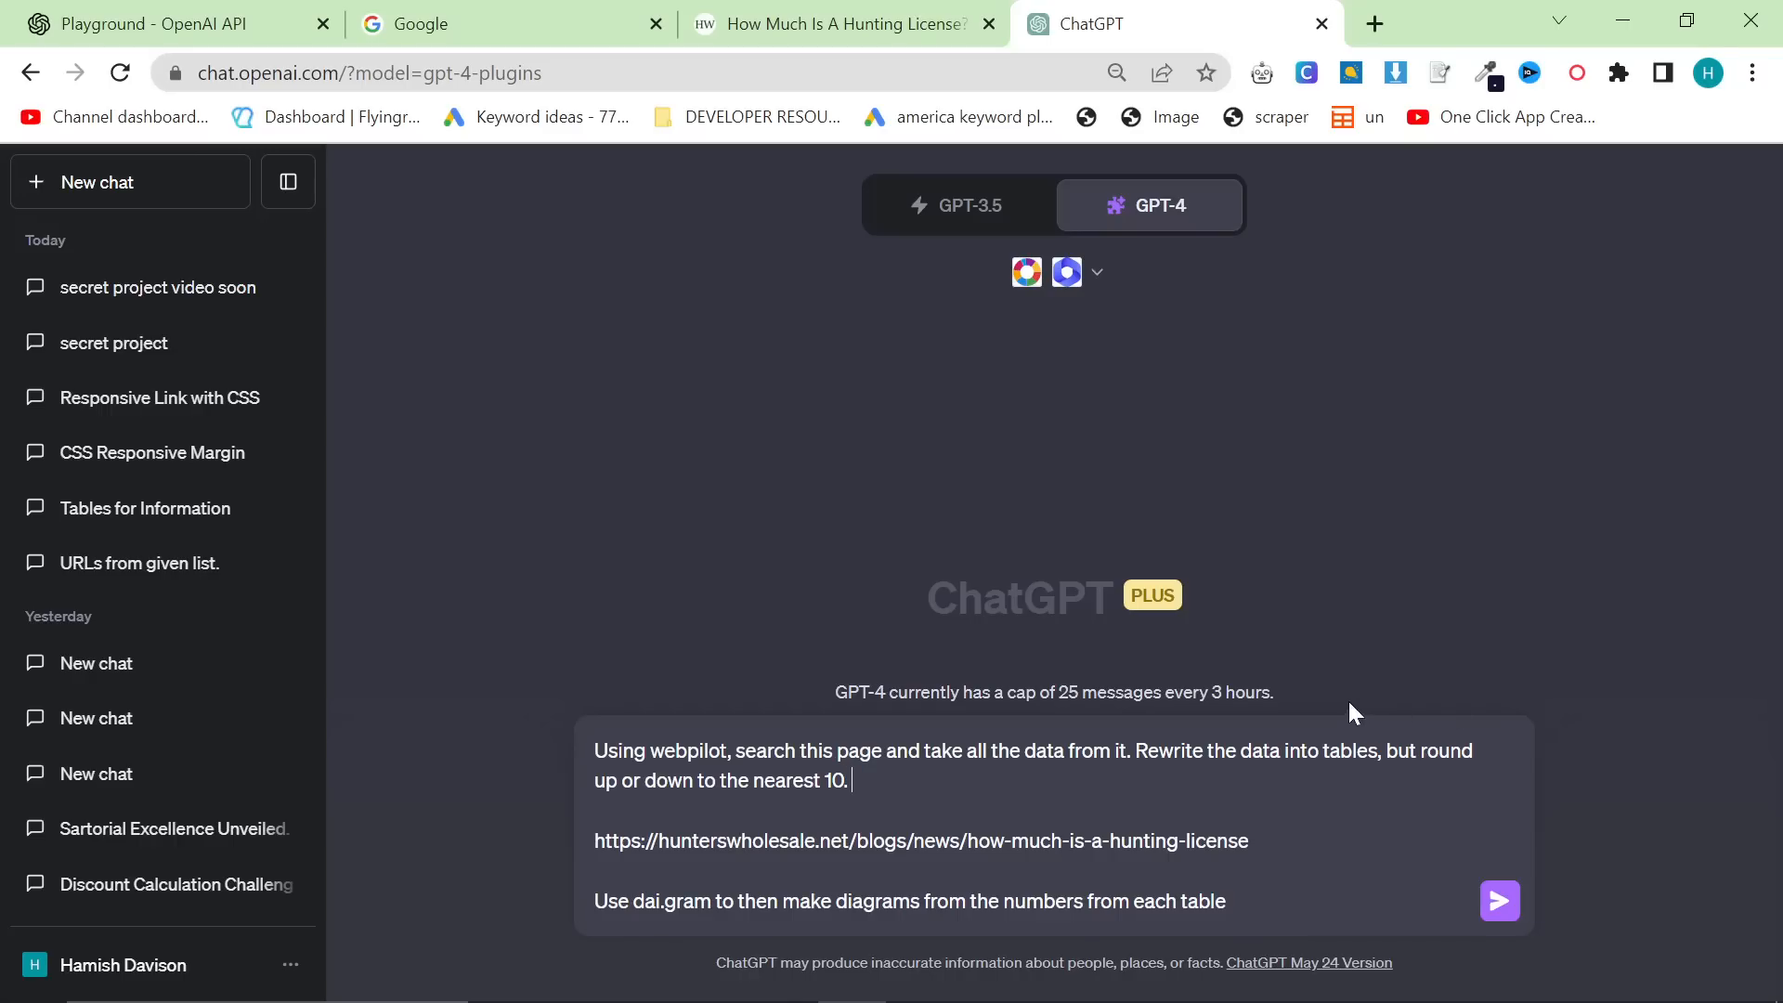
Send the prompt and scroll through WebPilot's Alabama table of costs rounded to the nearest 10.
{"action": "left_click", "coordinate": [1498, 901]}
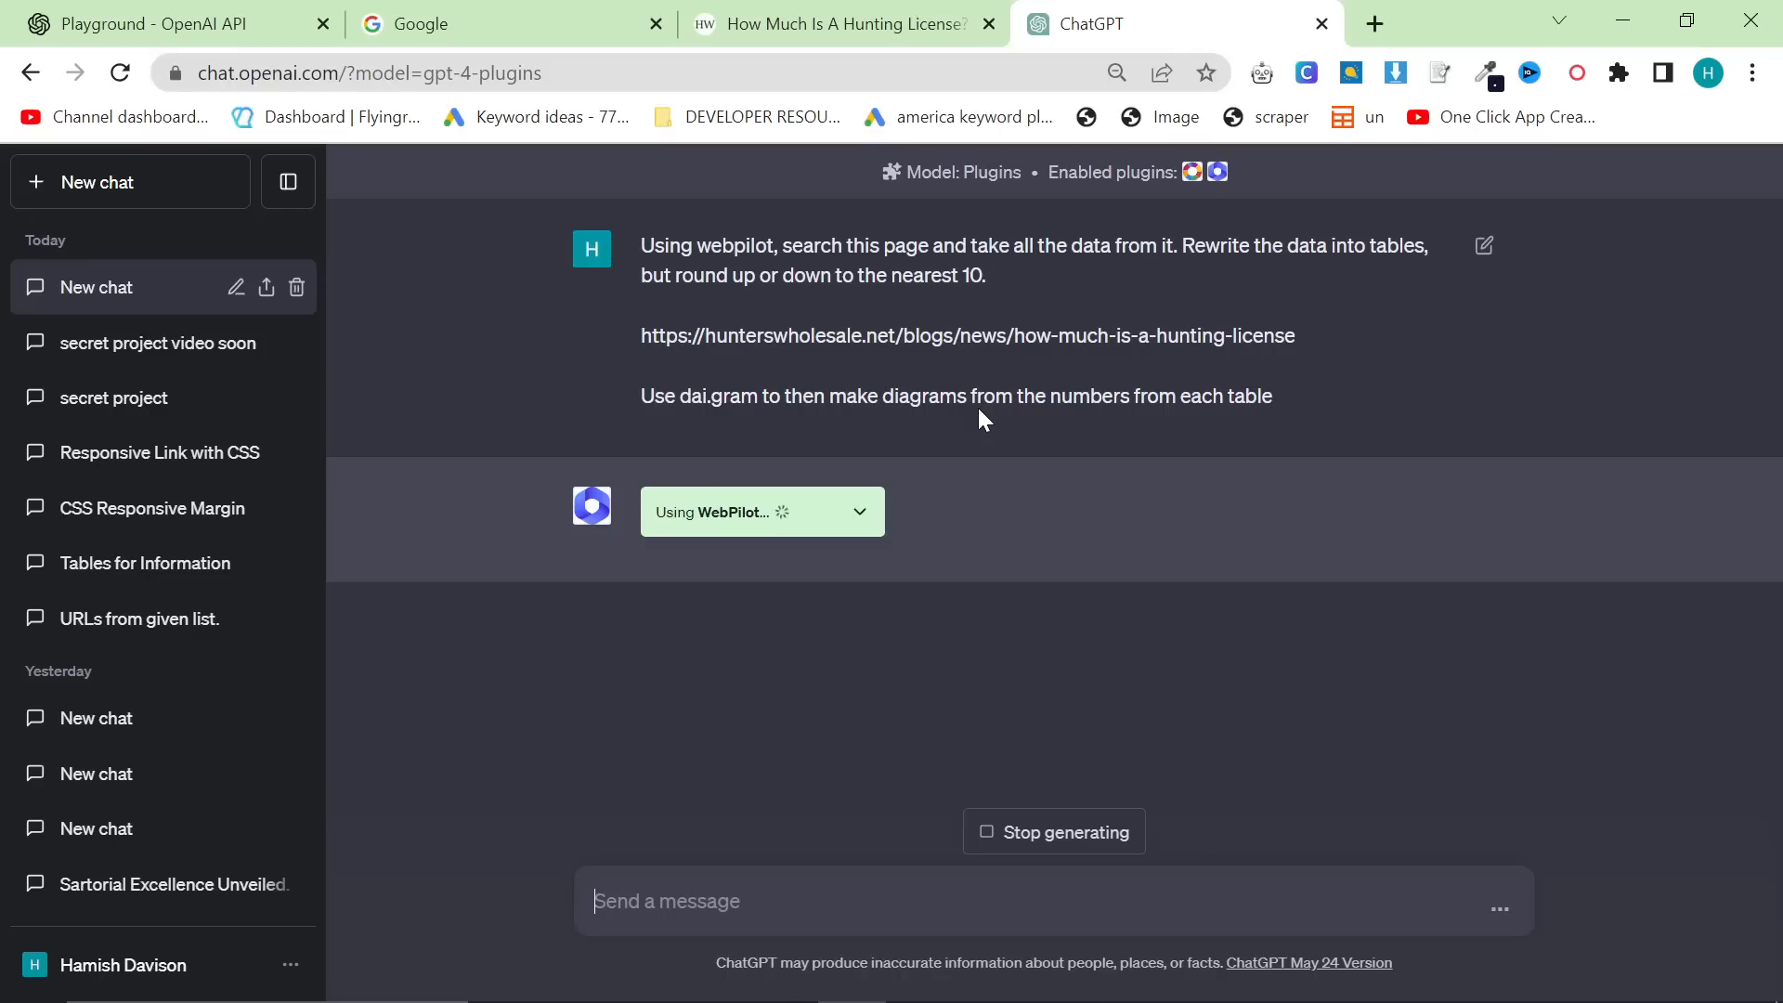
{"action": "mouse_move", "coordinate": [1099, 464]}
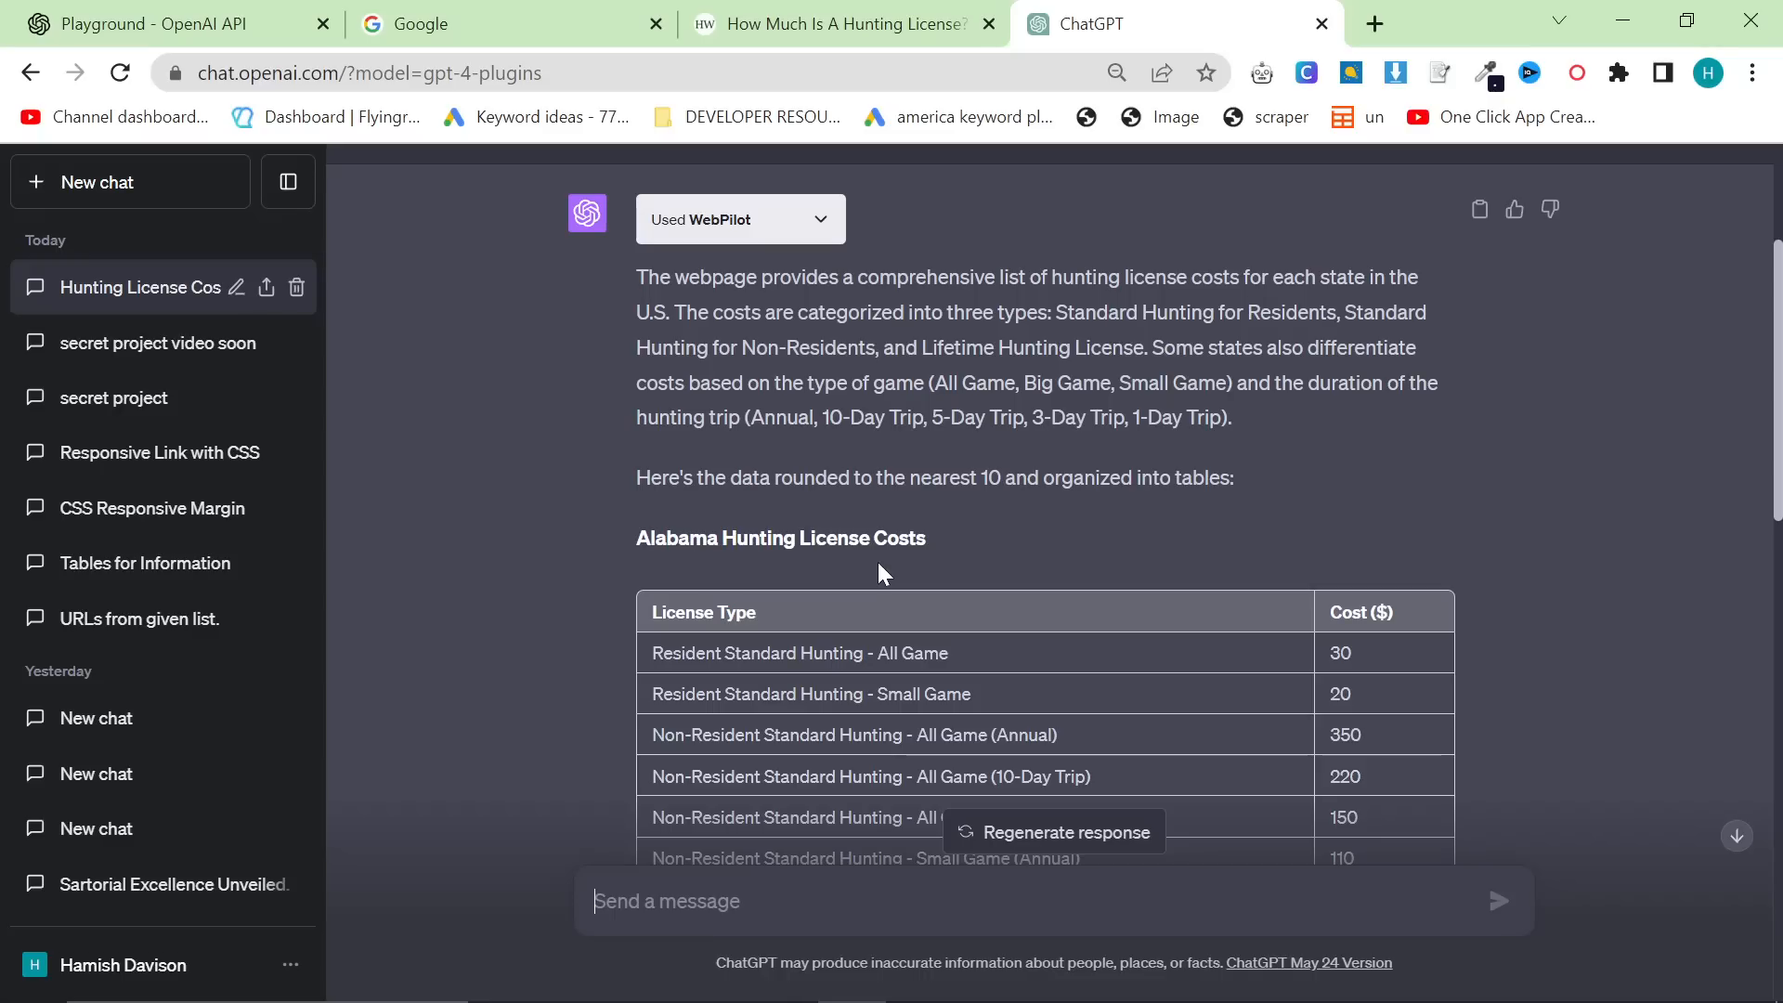
{"action": "scroll", "scroll_direction": "down", "scroll_amount": 3}
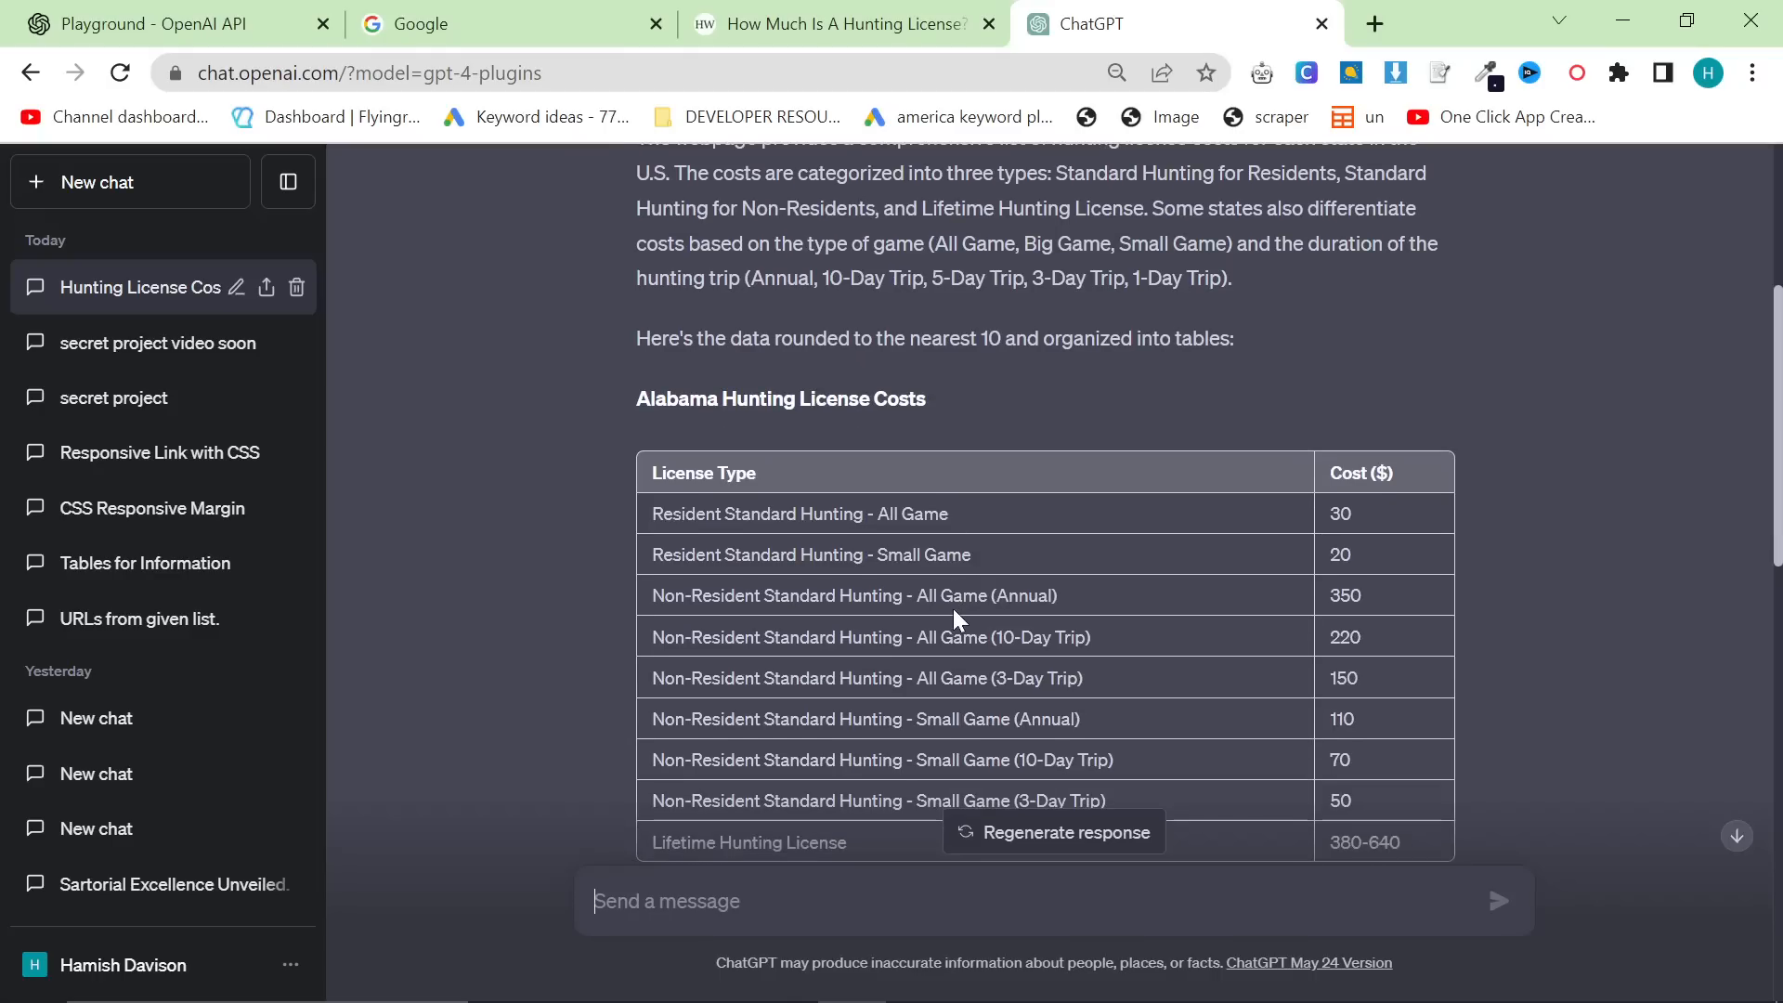
{"action": "scroll", "scroll_direction": "down", "scroll_amount": 3}
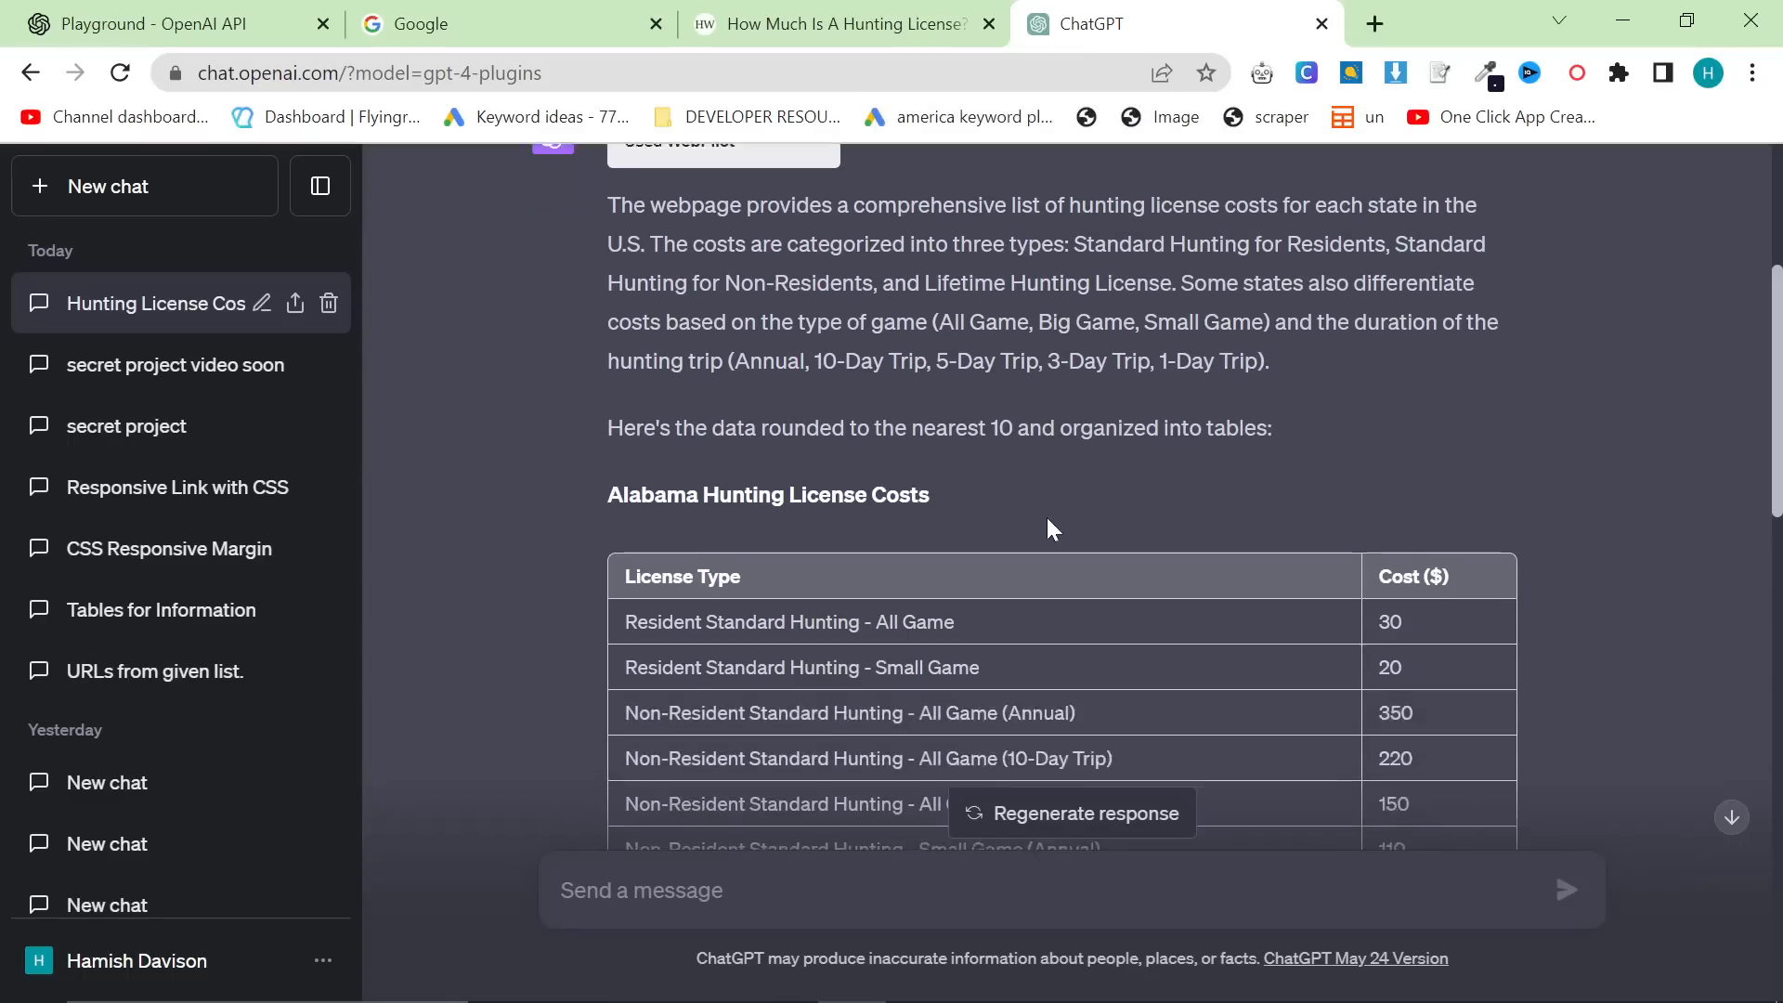
Send 'Can you give me an outline of a similar article' and view the start of the reply.
{"action": "scroll", "scroll_direction": "down", "scroll_amount": 3}
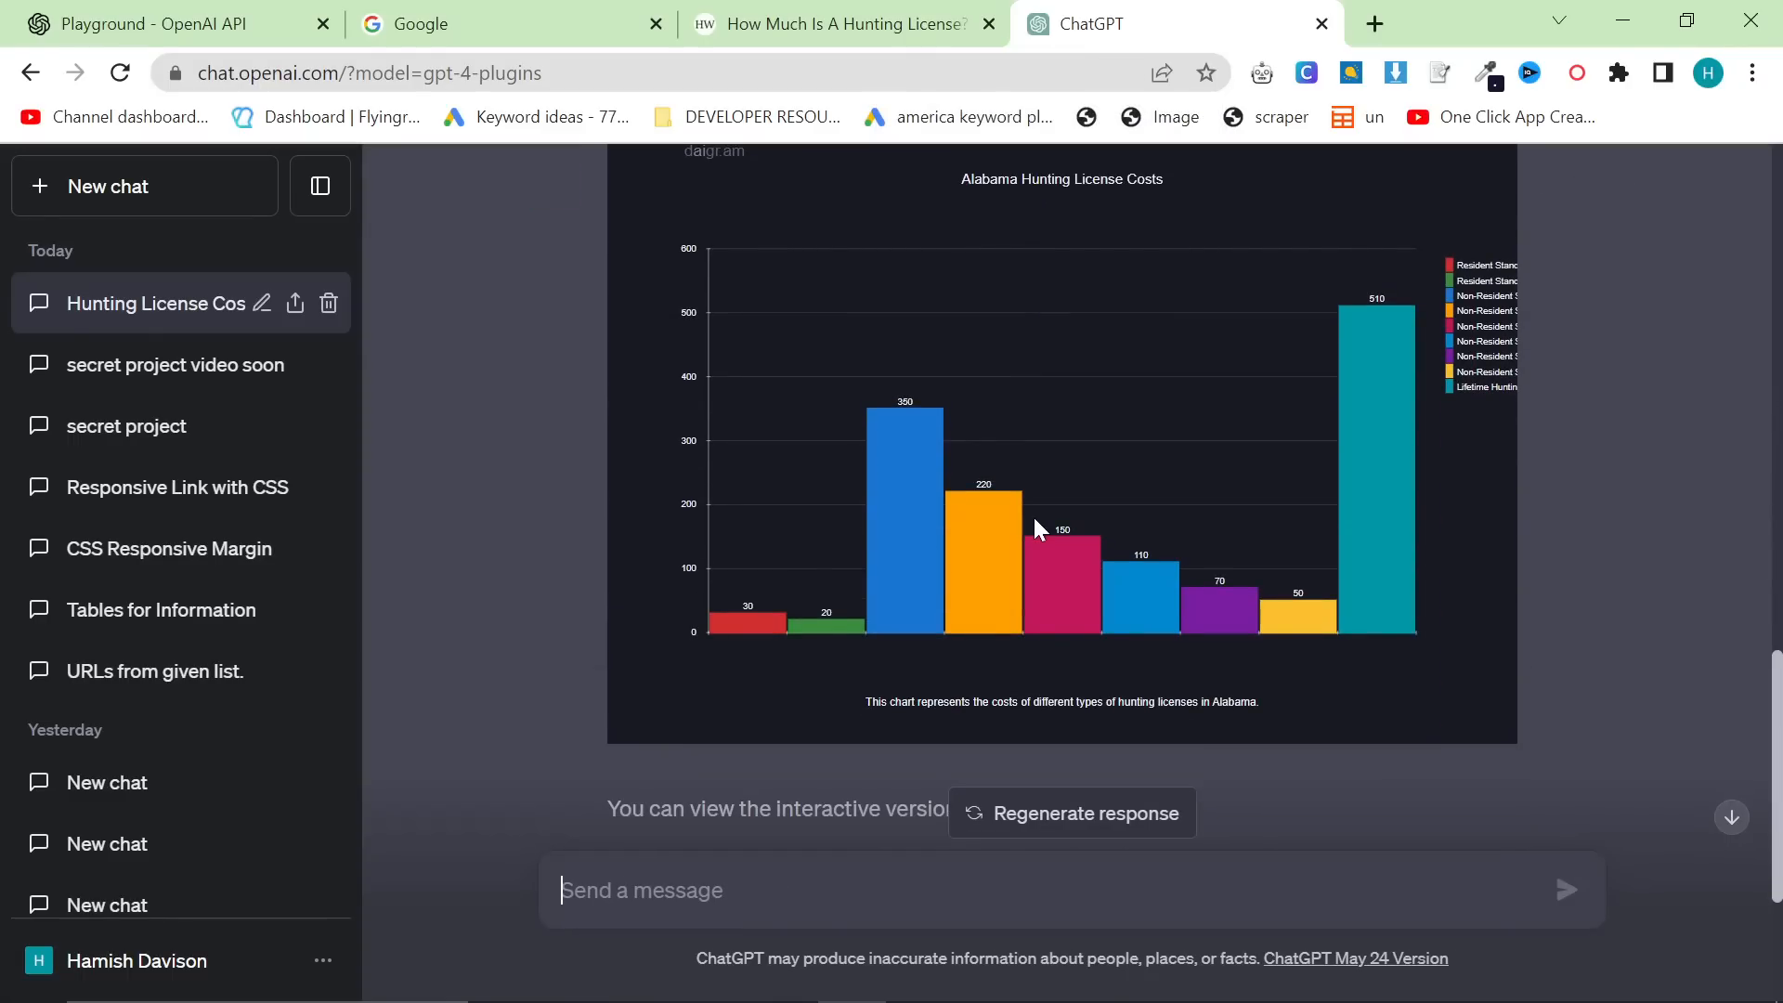
{"action": "type", "text": "Can you give me an outline for an article similar to the one I sent you before,"}
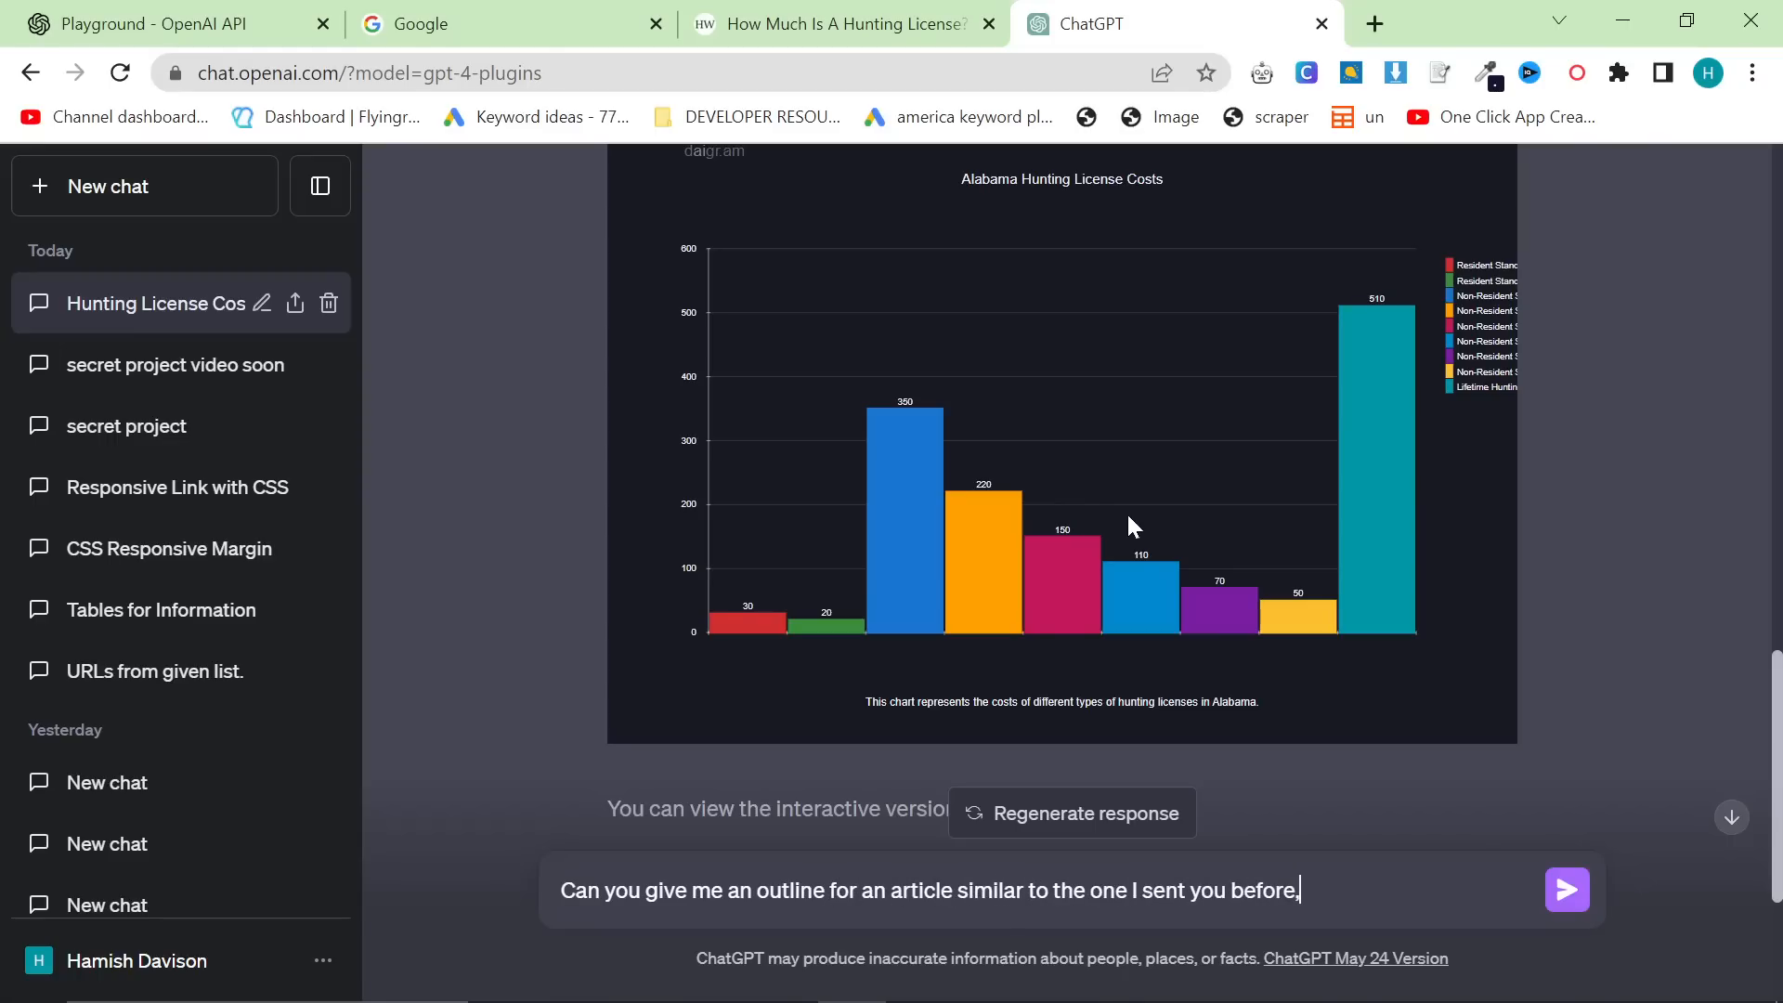
{"action": "left_click", "coordinate": [1565, 890]}
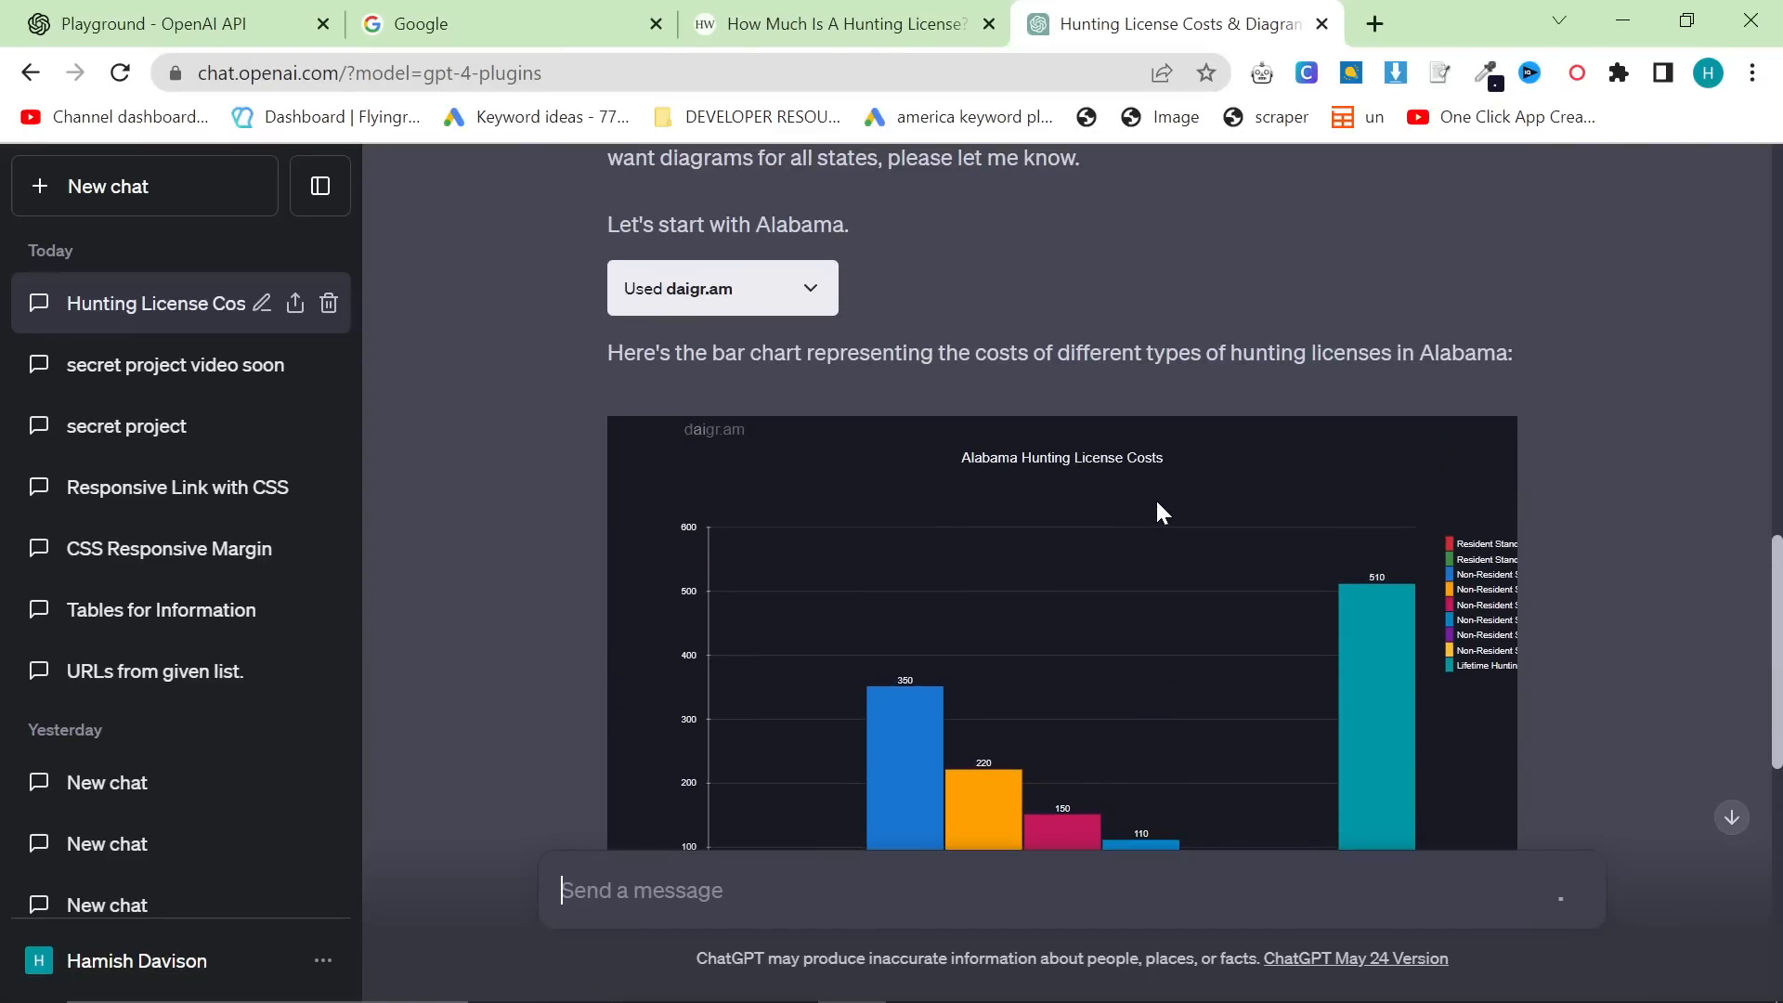
{"action": "scroll", "scroll_direction": "down", "scroll_amount": 3}
{"action": "type", "text": "Give me"}
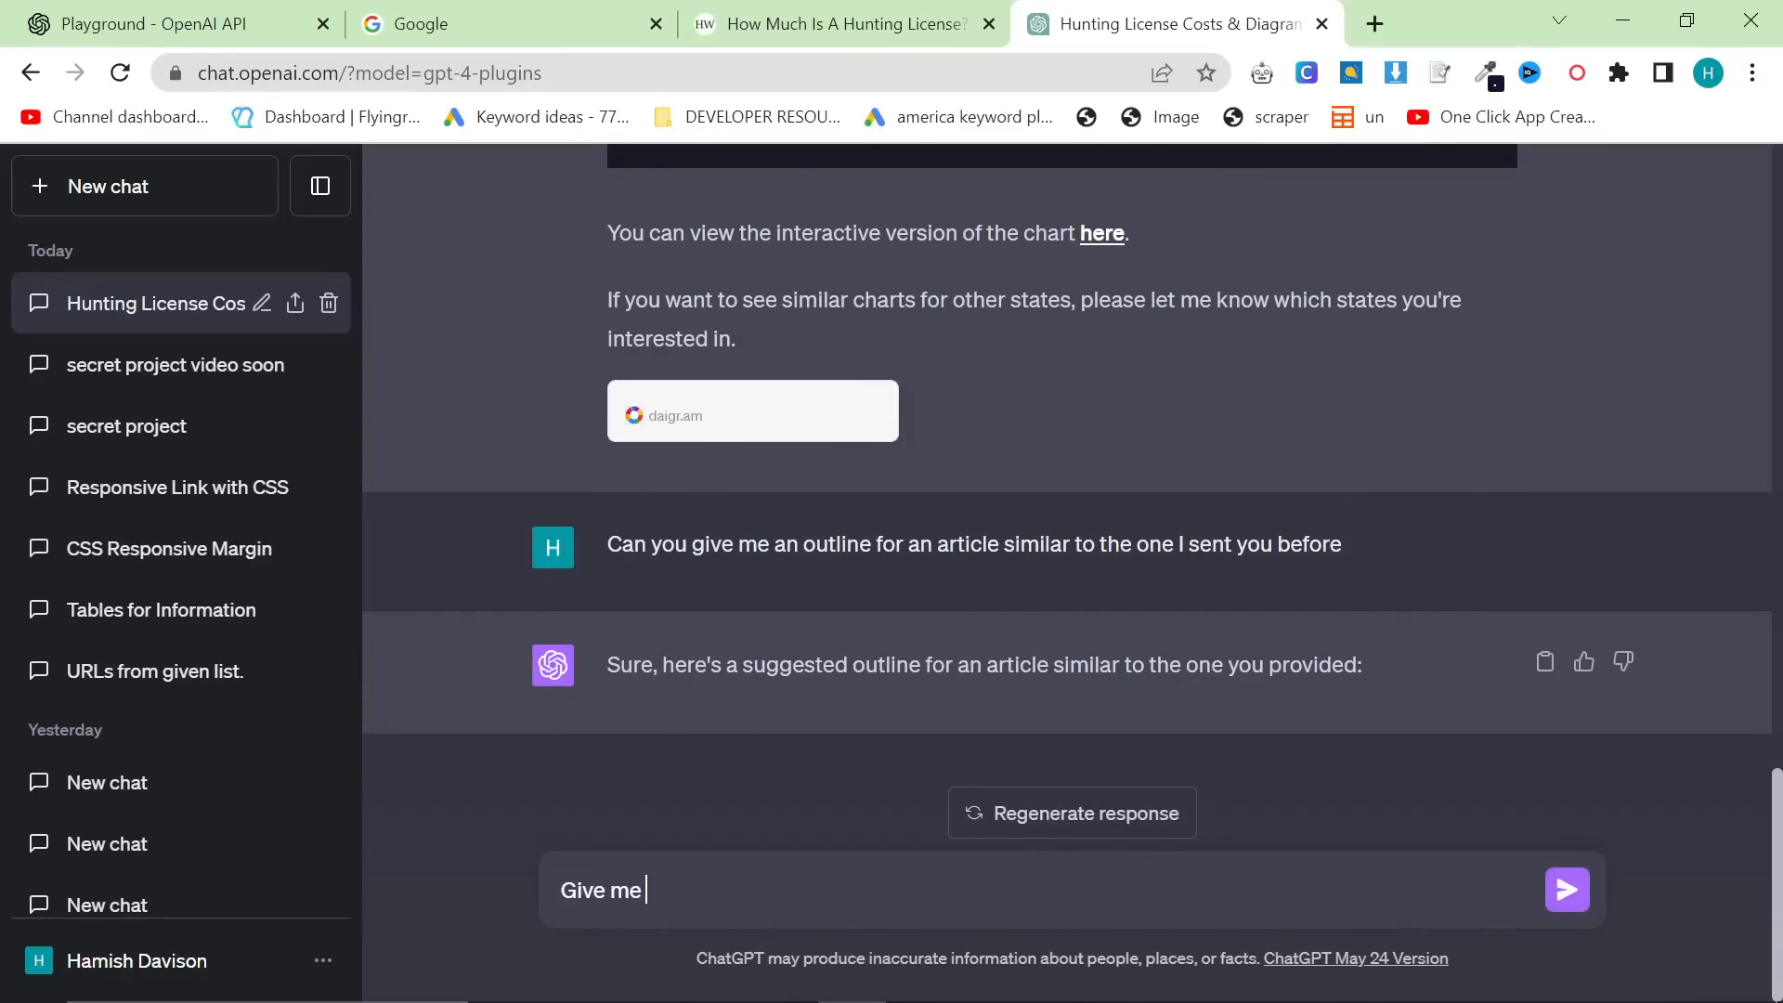
Request the next 5 states, then ask for 'the data in a table first and then the diagram'.
{"action": "key", "text": "ctrl+a"}
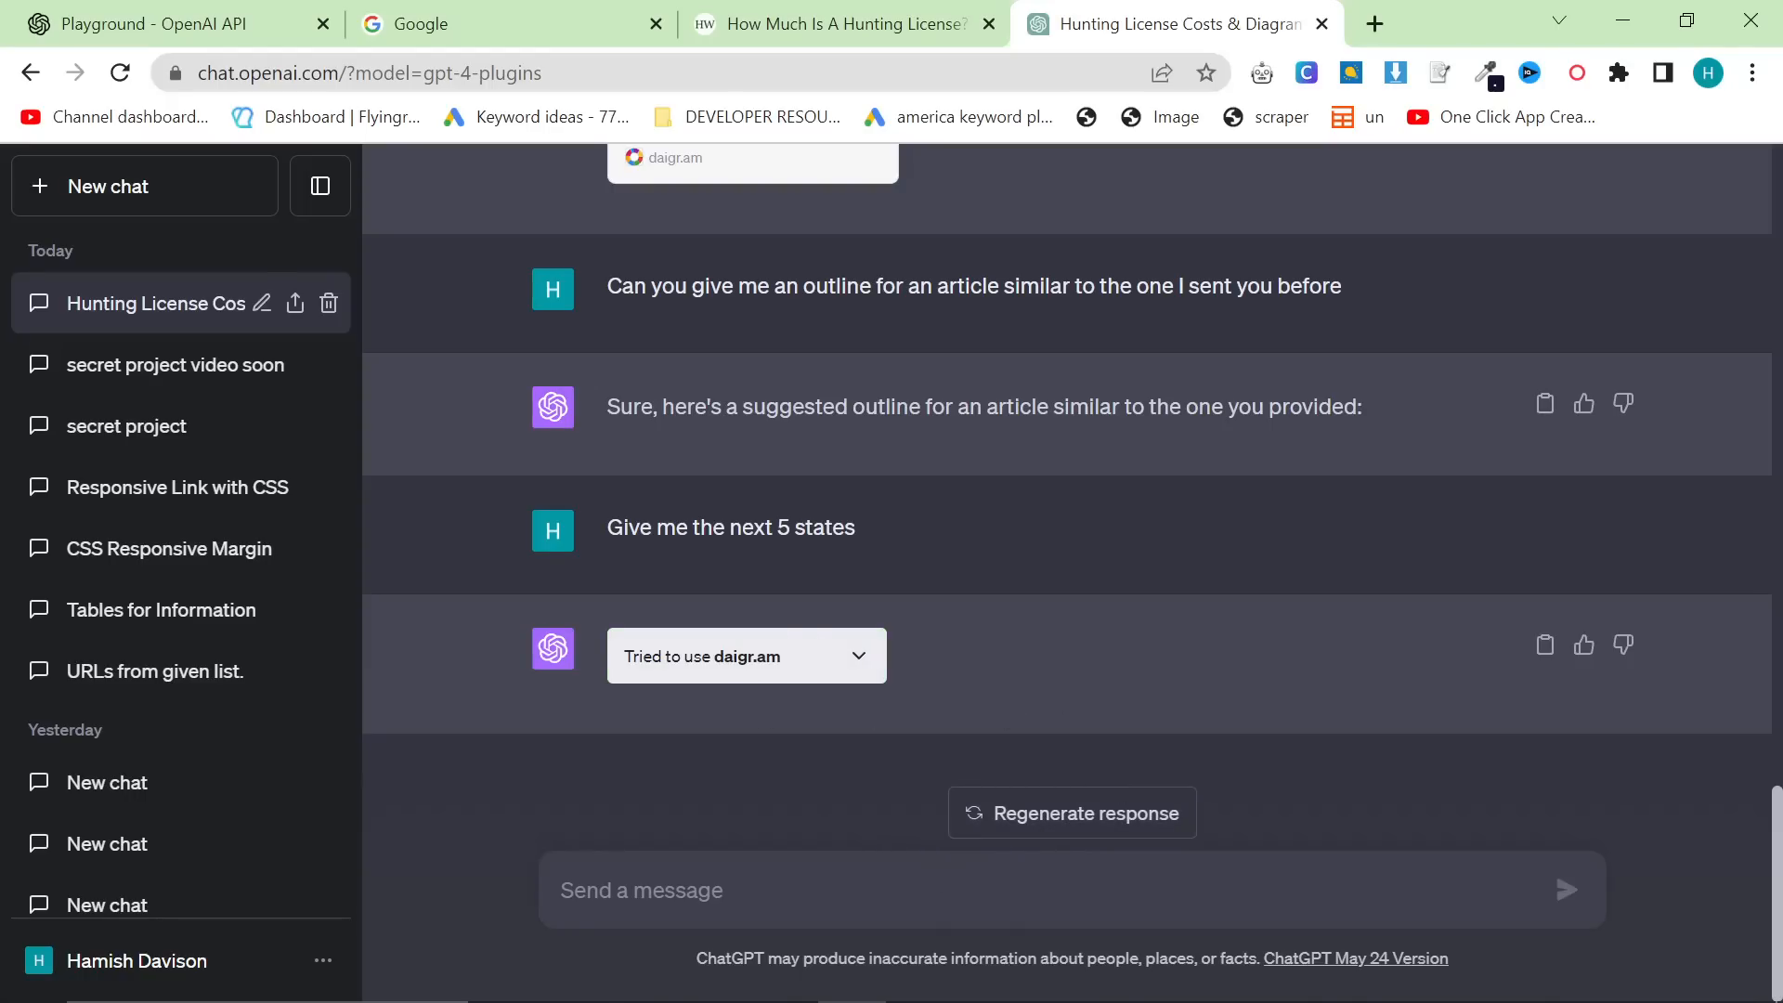
{"action": "mouse_move", "coordinate": [857, 869]}
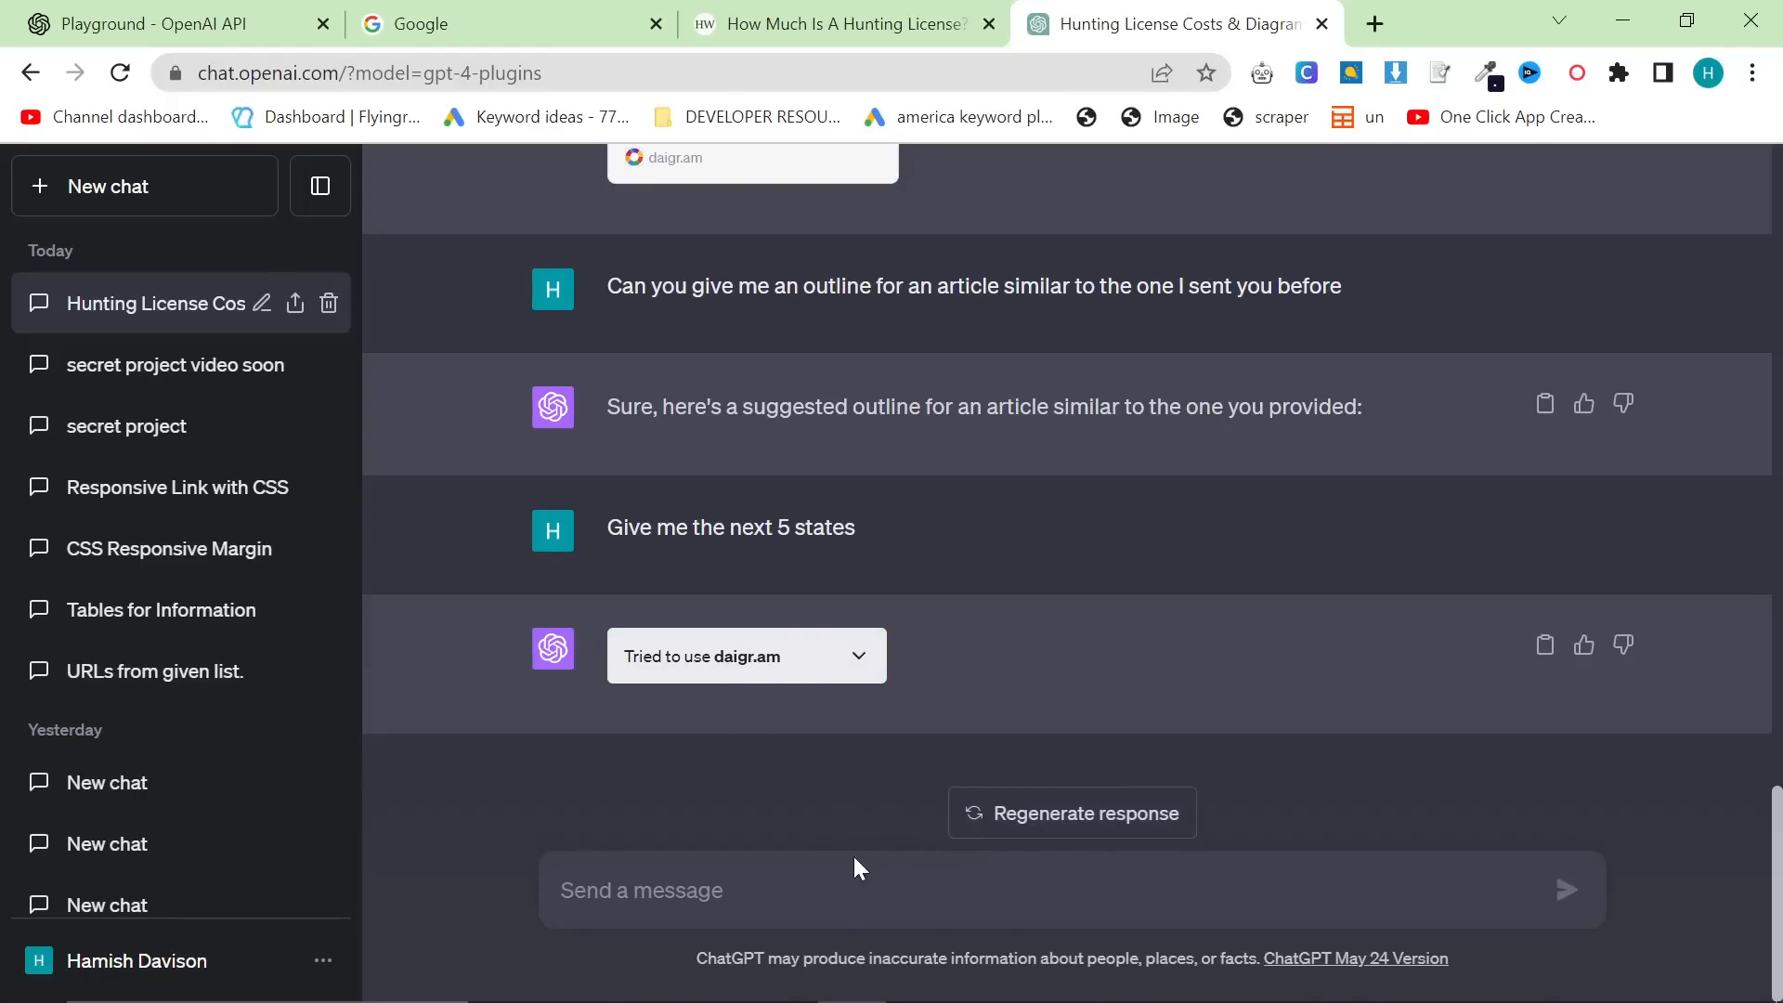
{"action": "type", "text": "I want the dat"}
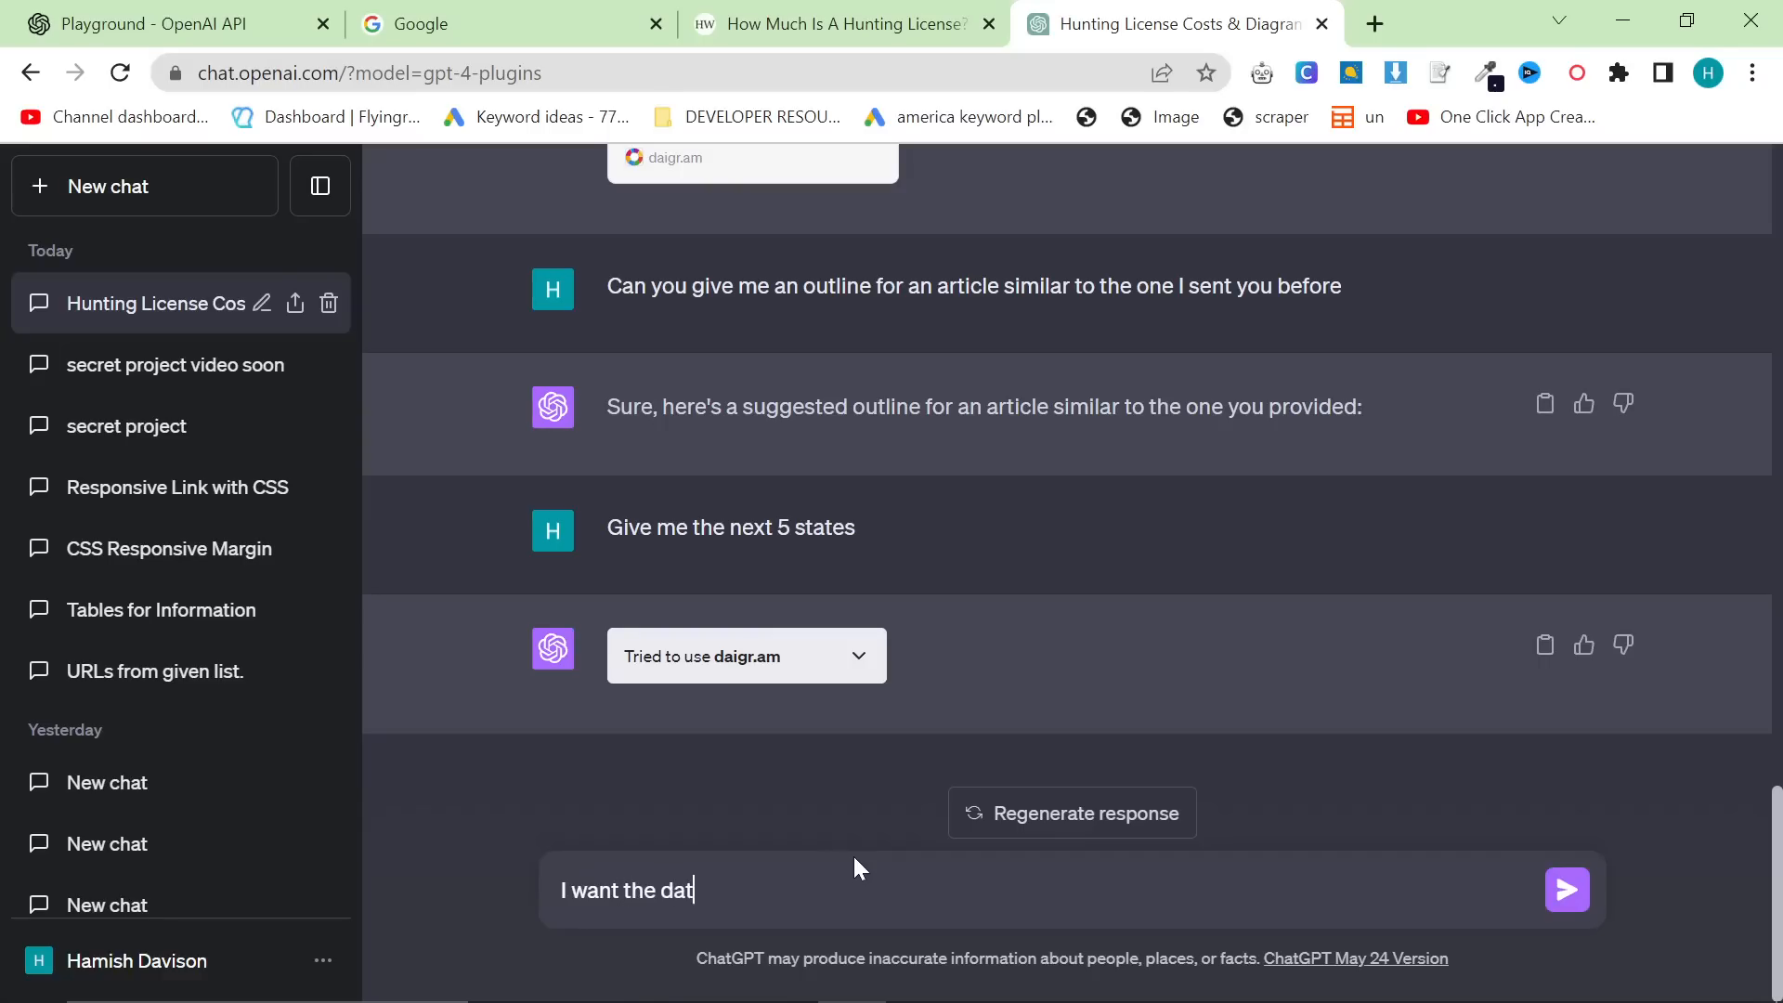
{"action": "type", "text": "a in a table f"}
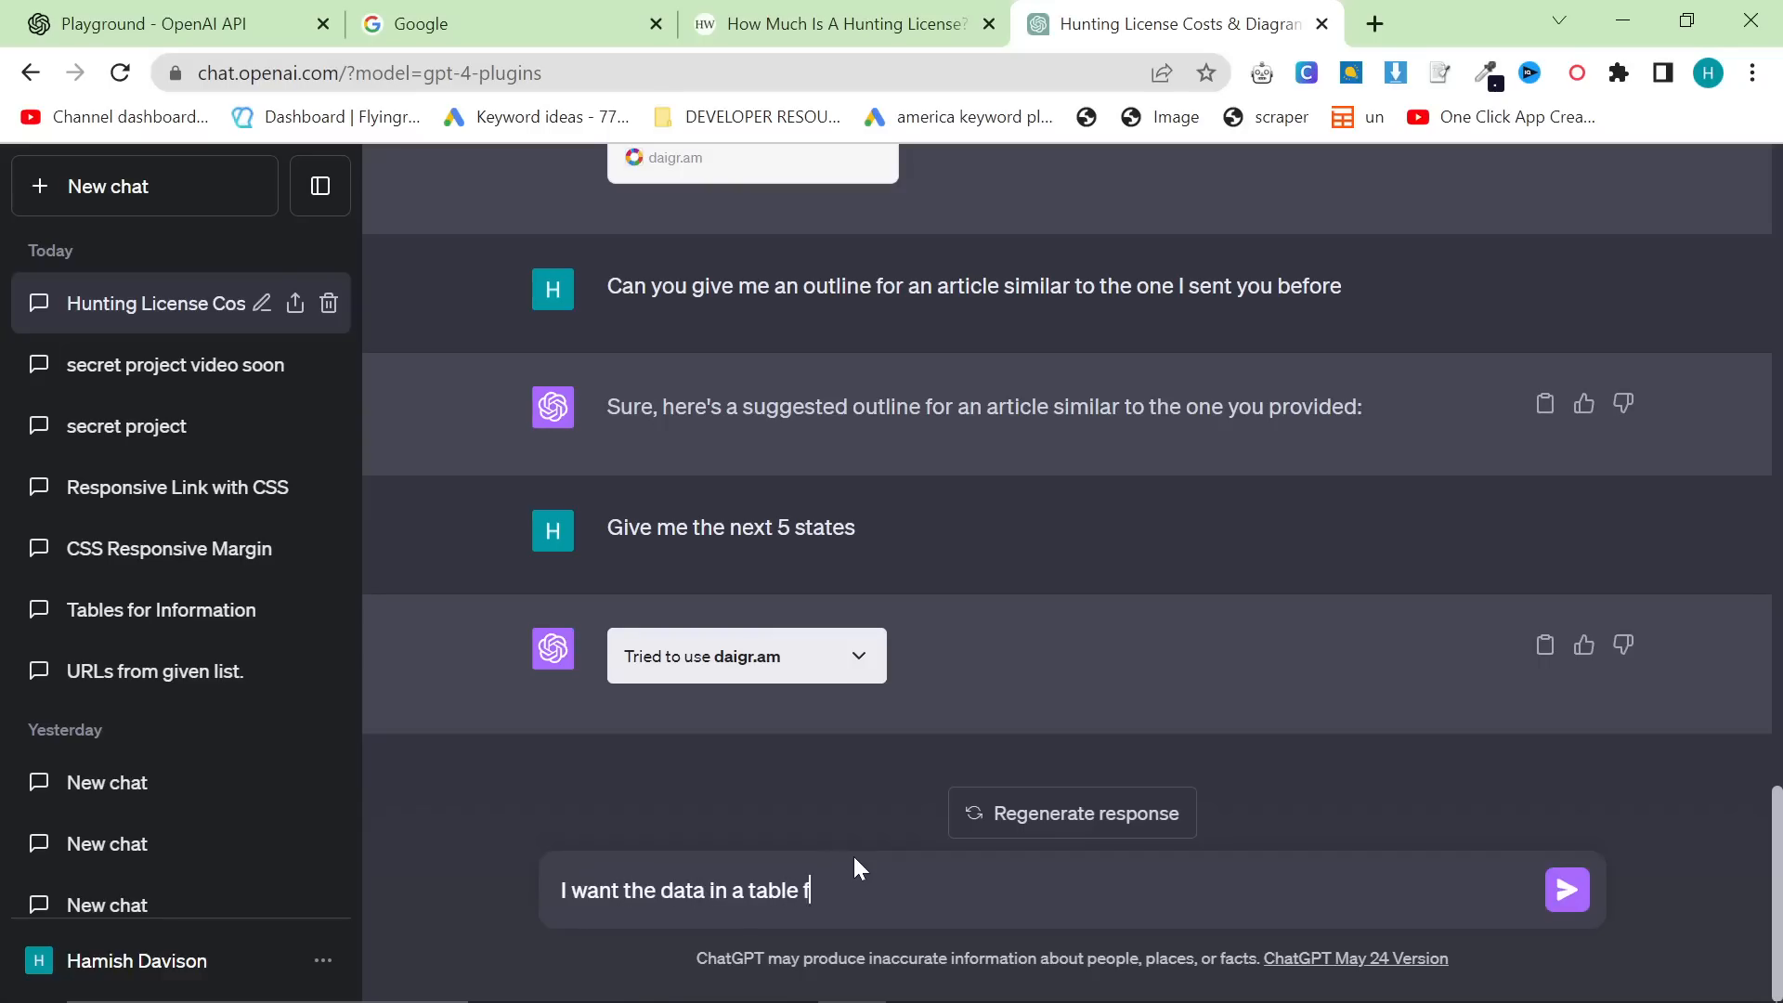
{"action": "type", "text": "irst and then the"}
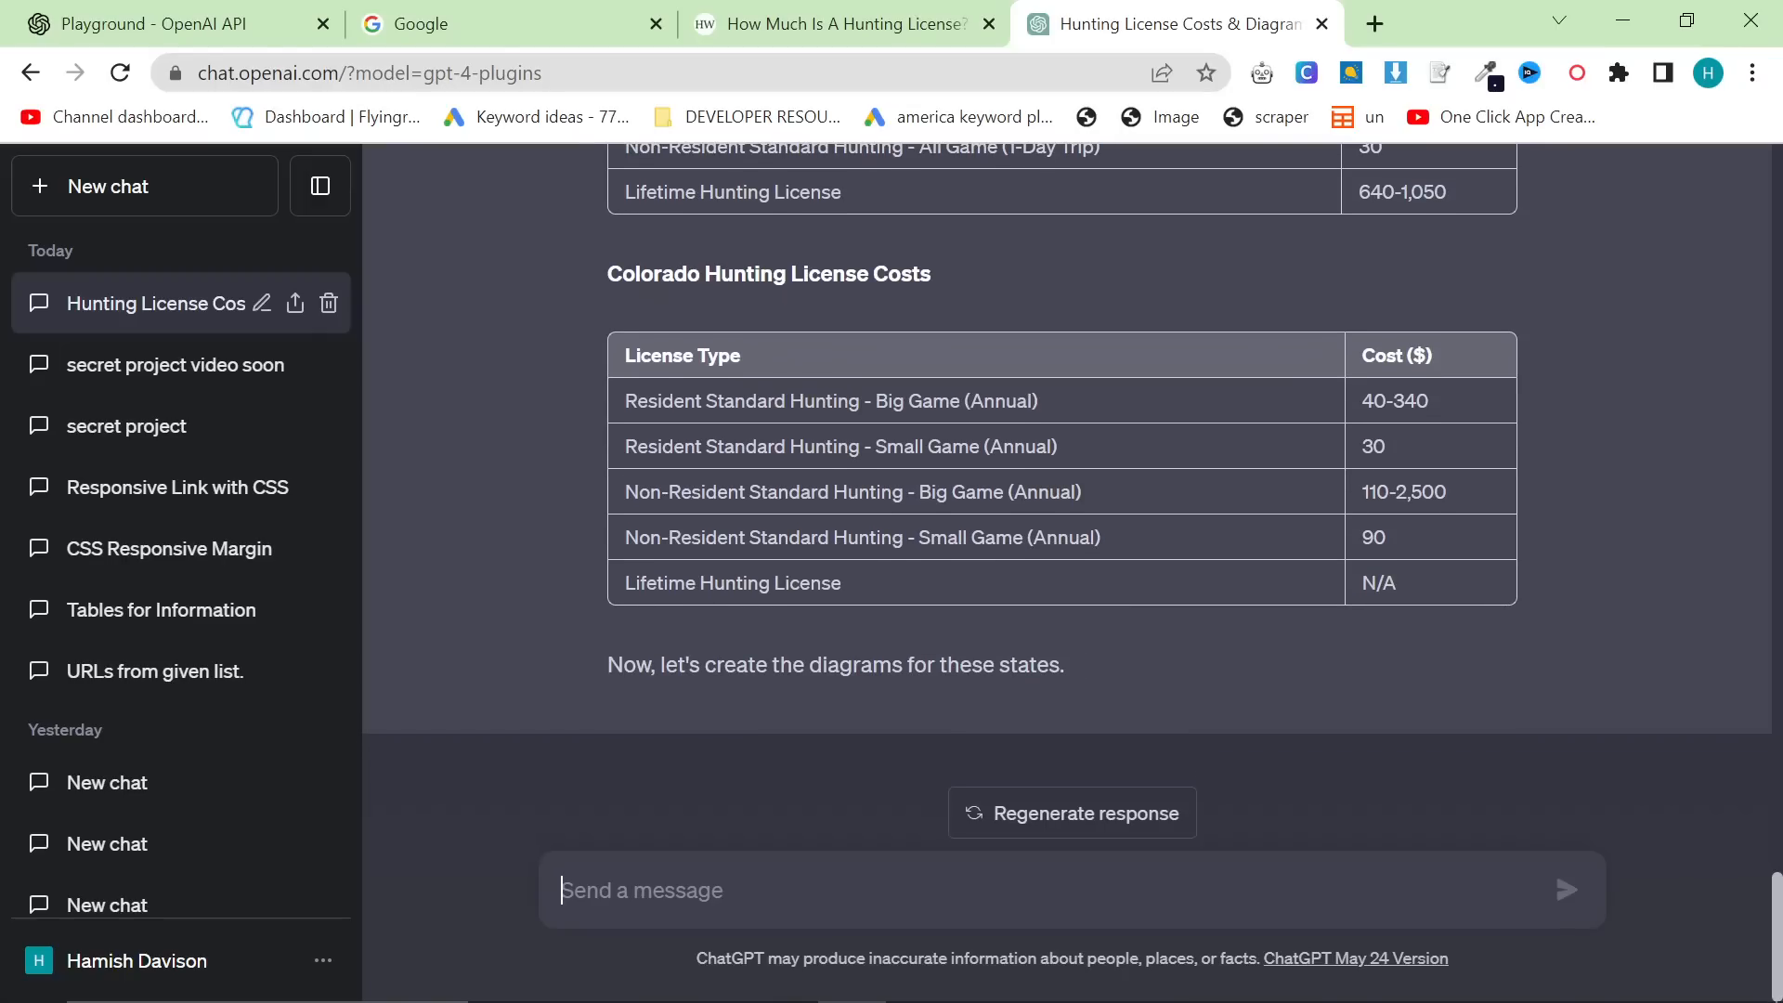
Send 'continue' and scroll through the daigr.am cost charts for the five states through Colorado.
{"action": "left_click", "coordinate": [1023, 889]}
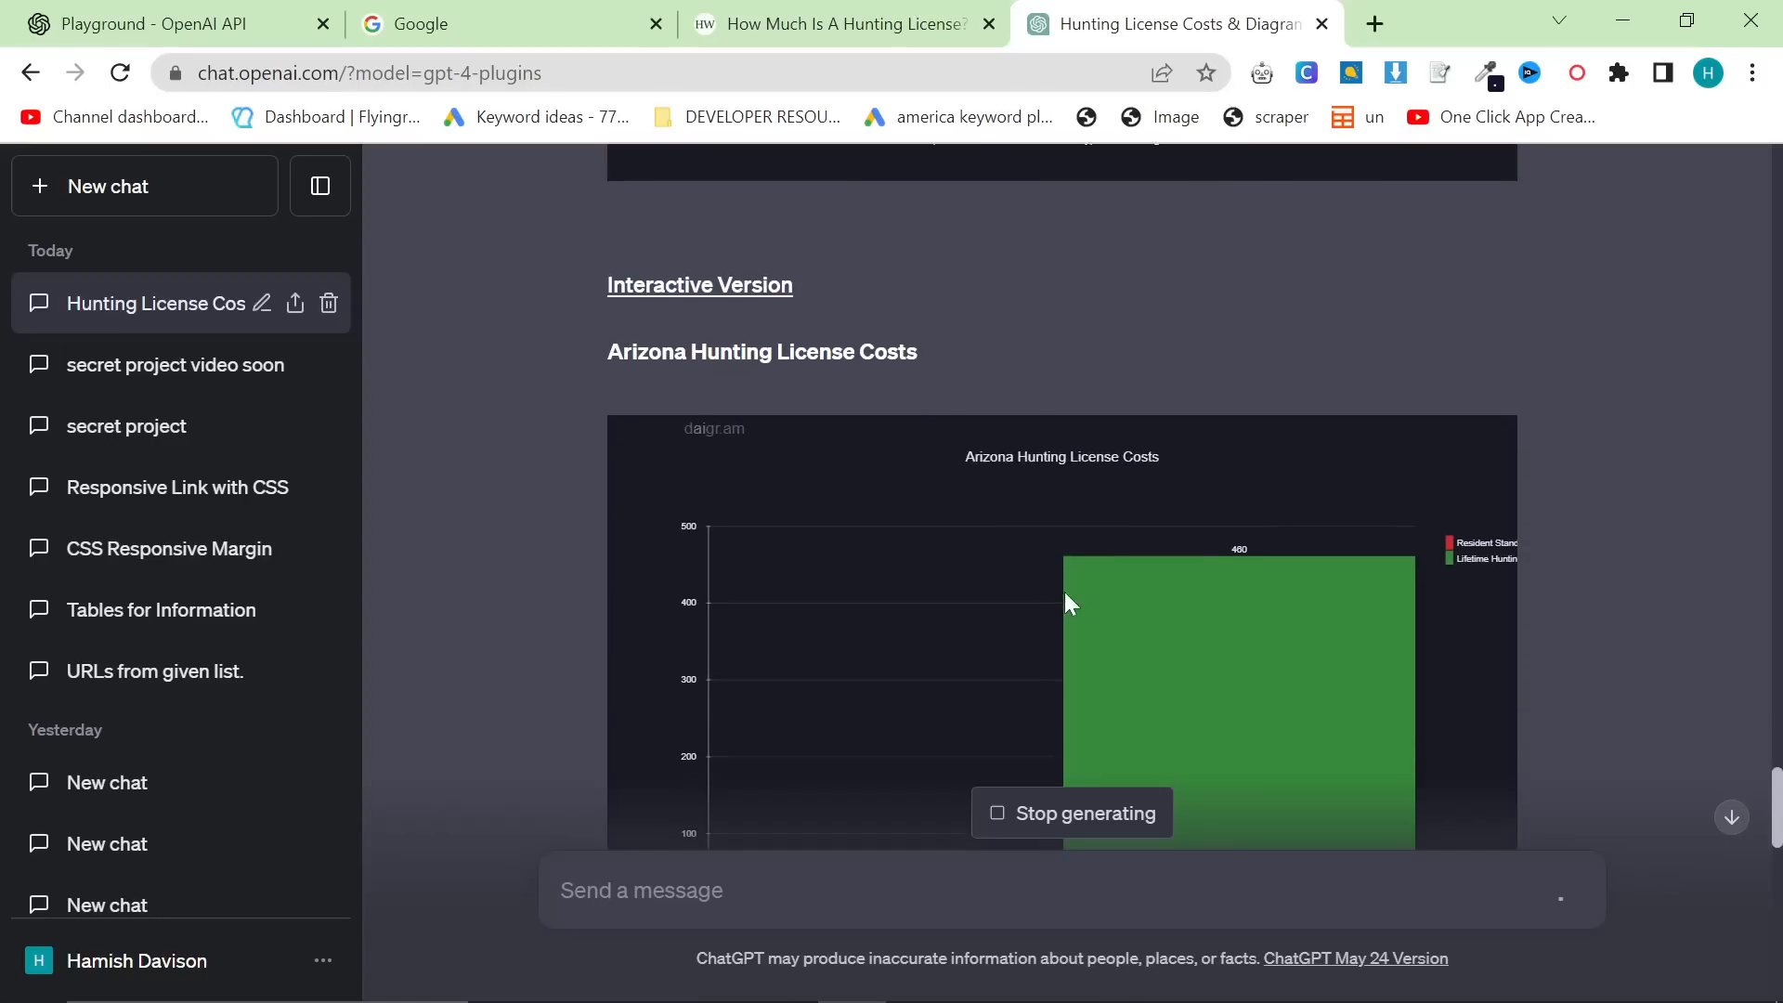
{"action": "scroll", "scroll_direction": "down", "scroll_amount": 3}
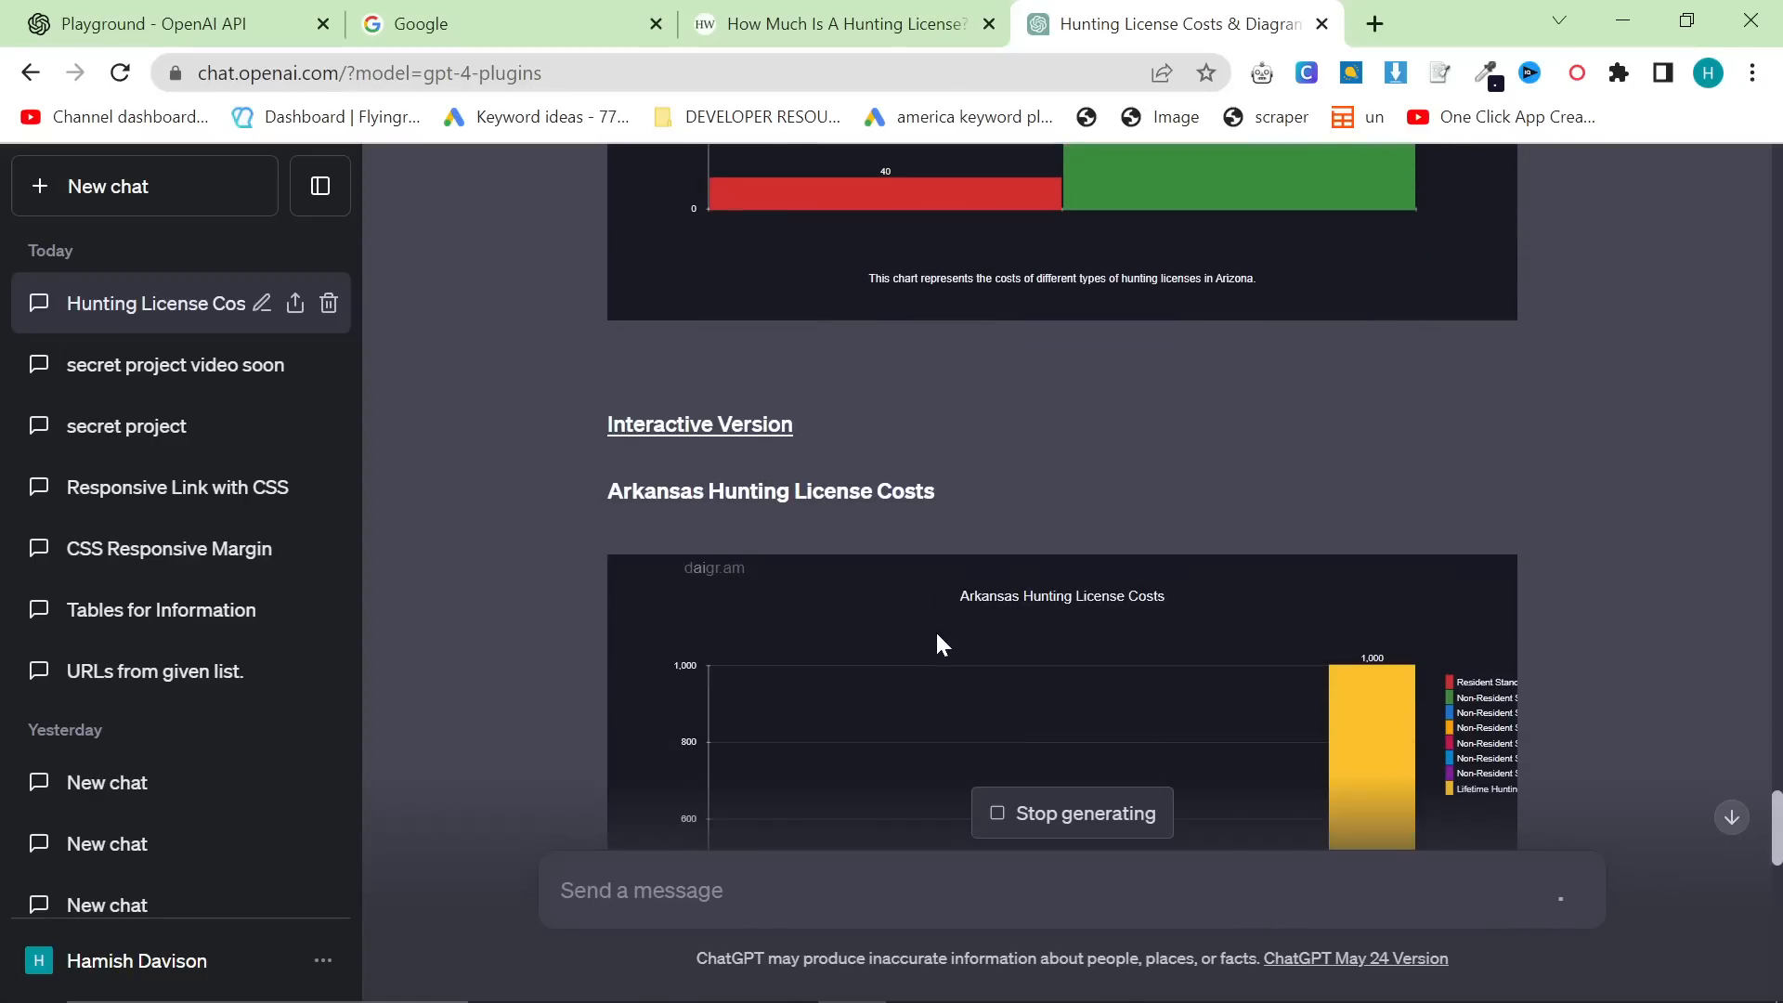
{"action": "scroll", "scroll_direction": "down", "scroll_amount": 3}
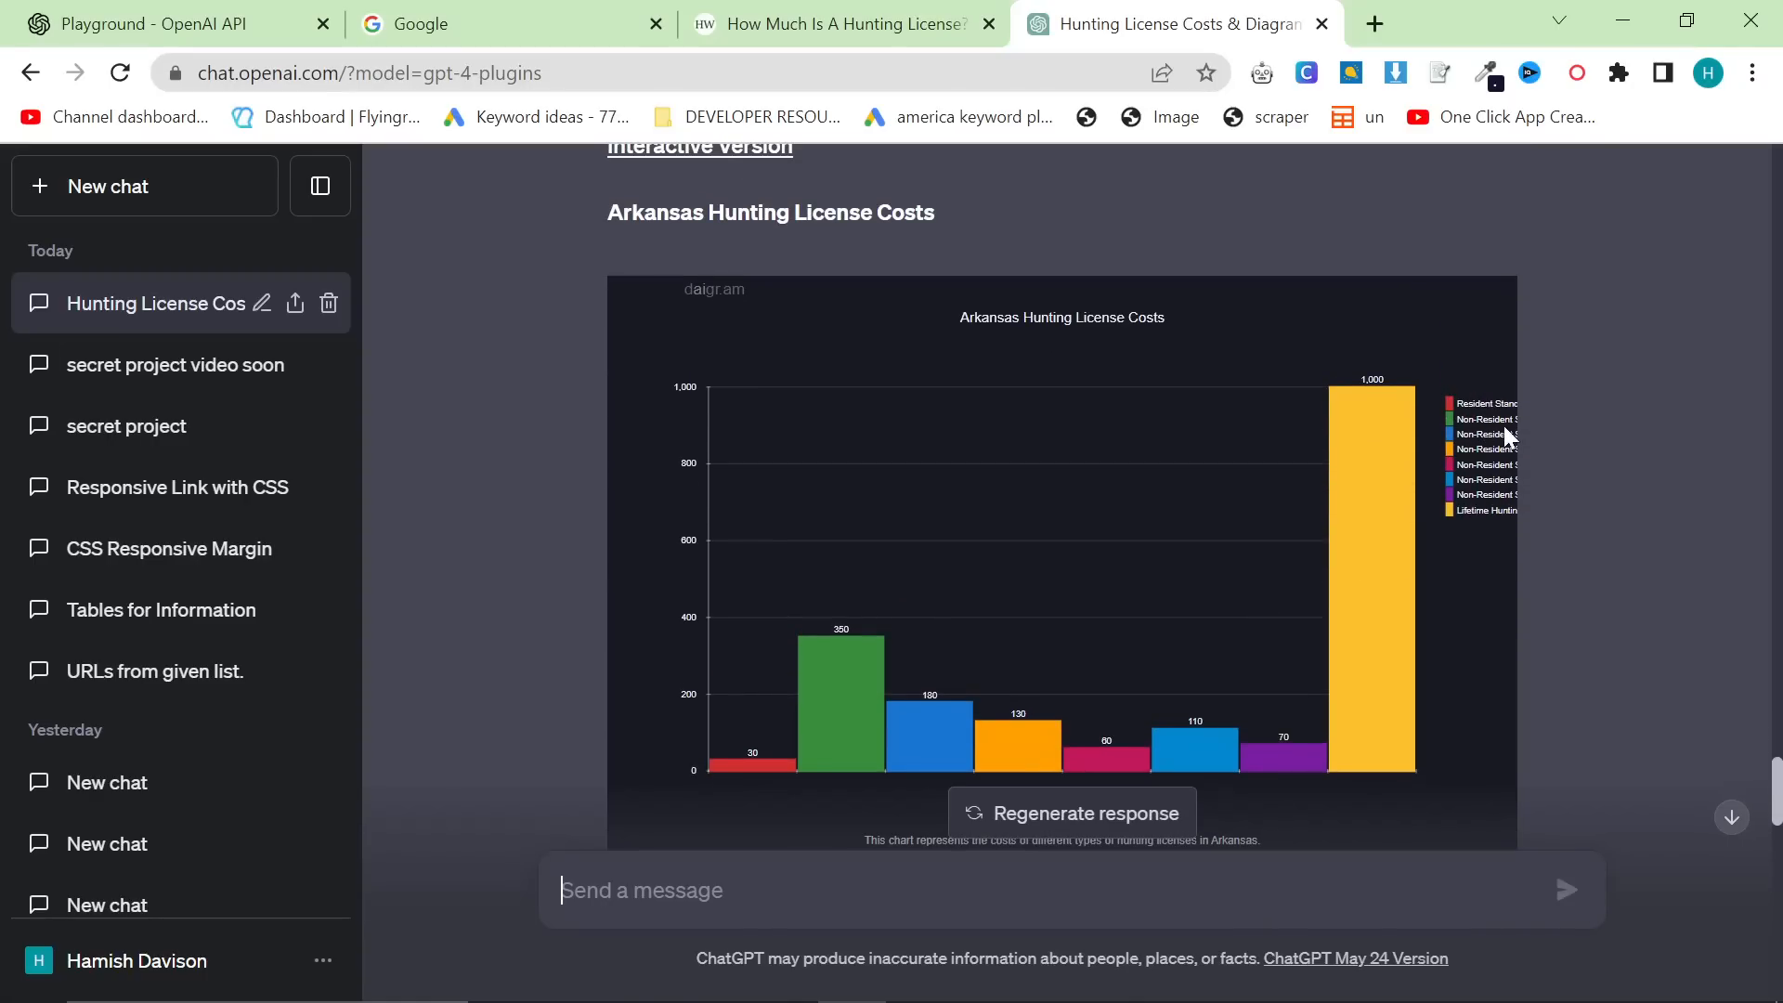
{"action": "scroll", "scroll_direction": "down", "scroll_amount": 3}
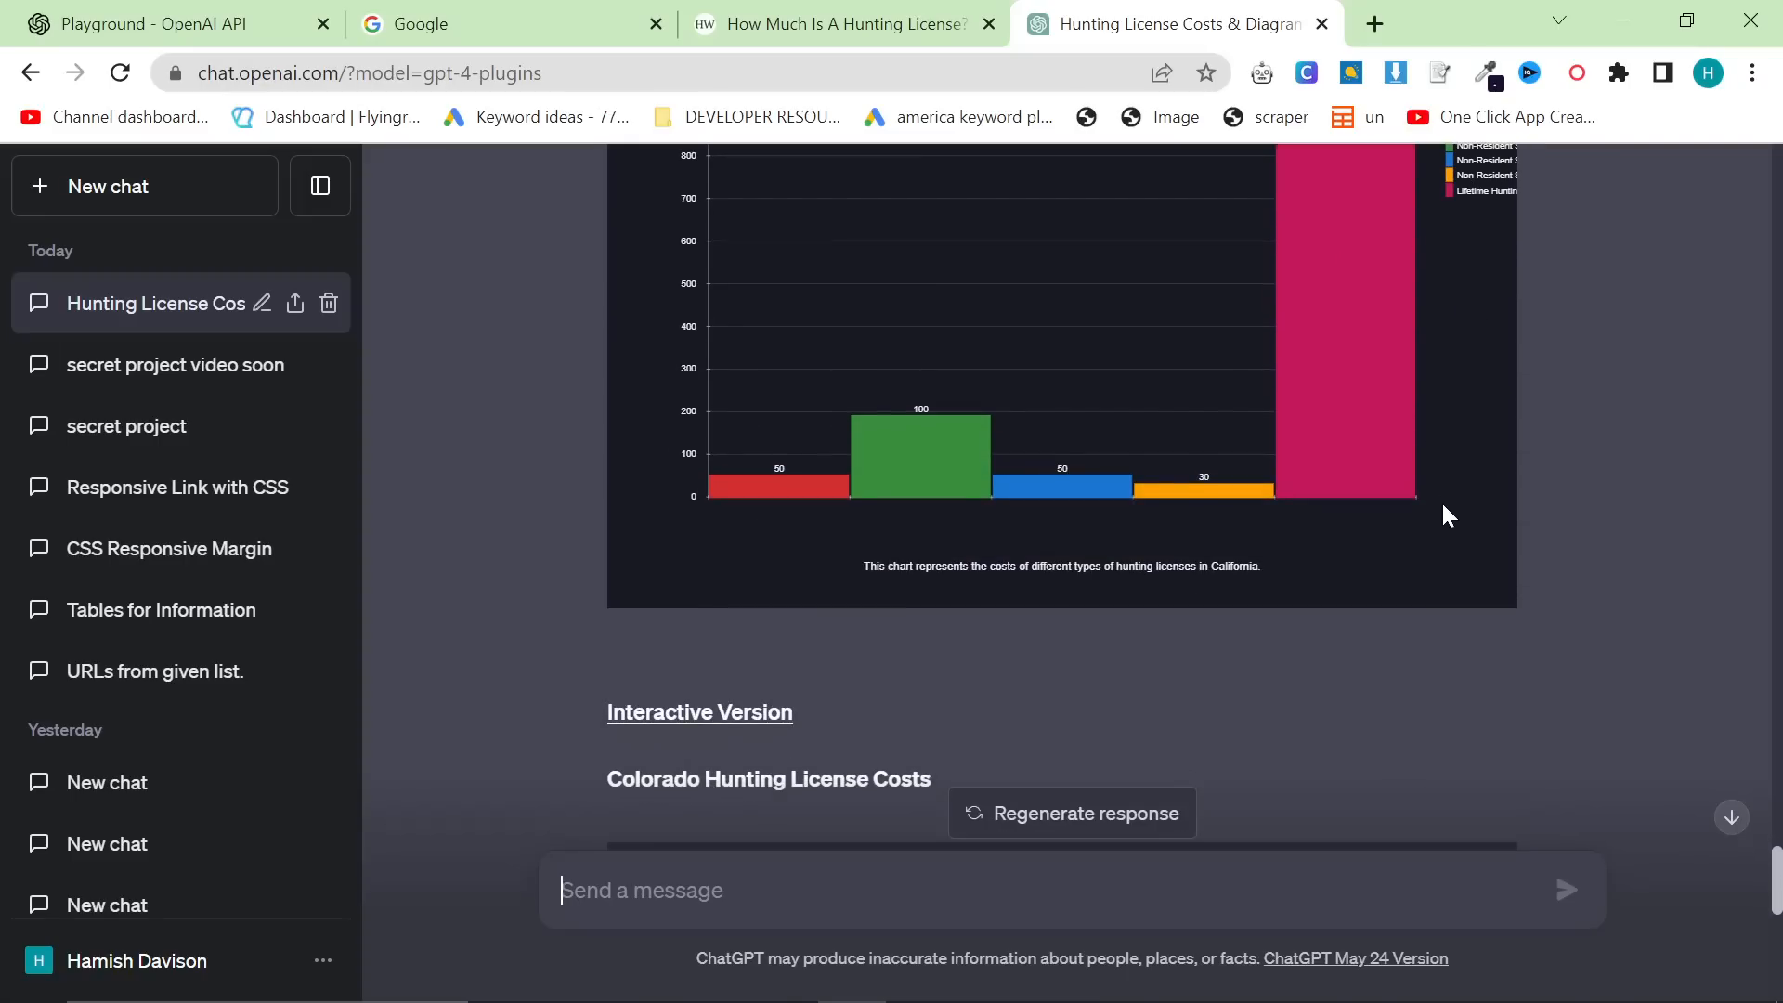
{"action": "scroll", "scroll_direction": "down", "scroll_amount": 3}
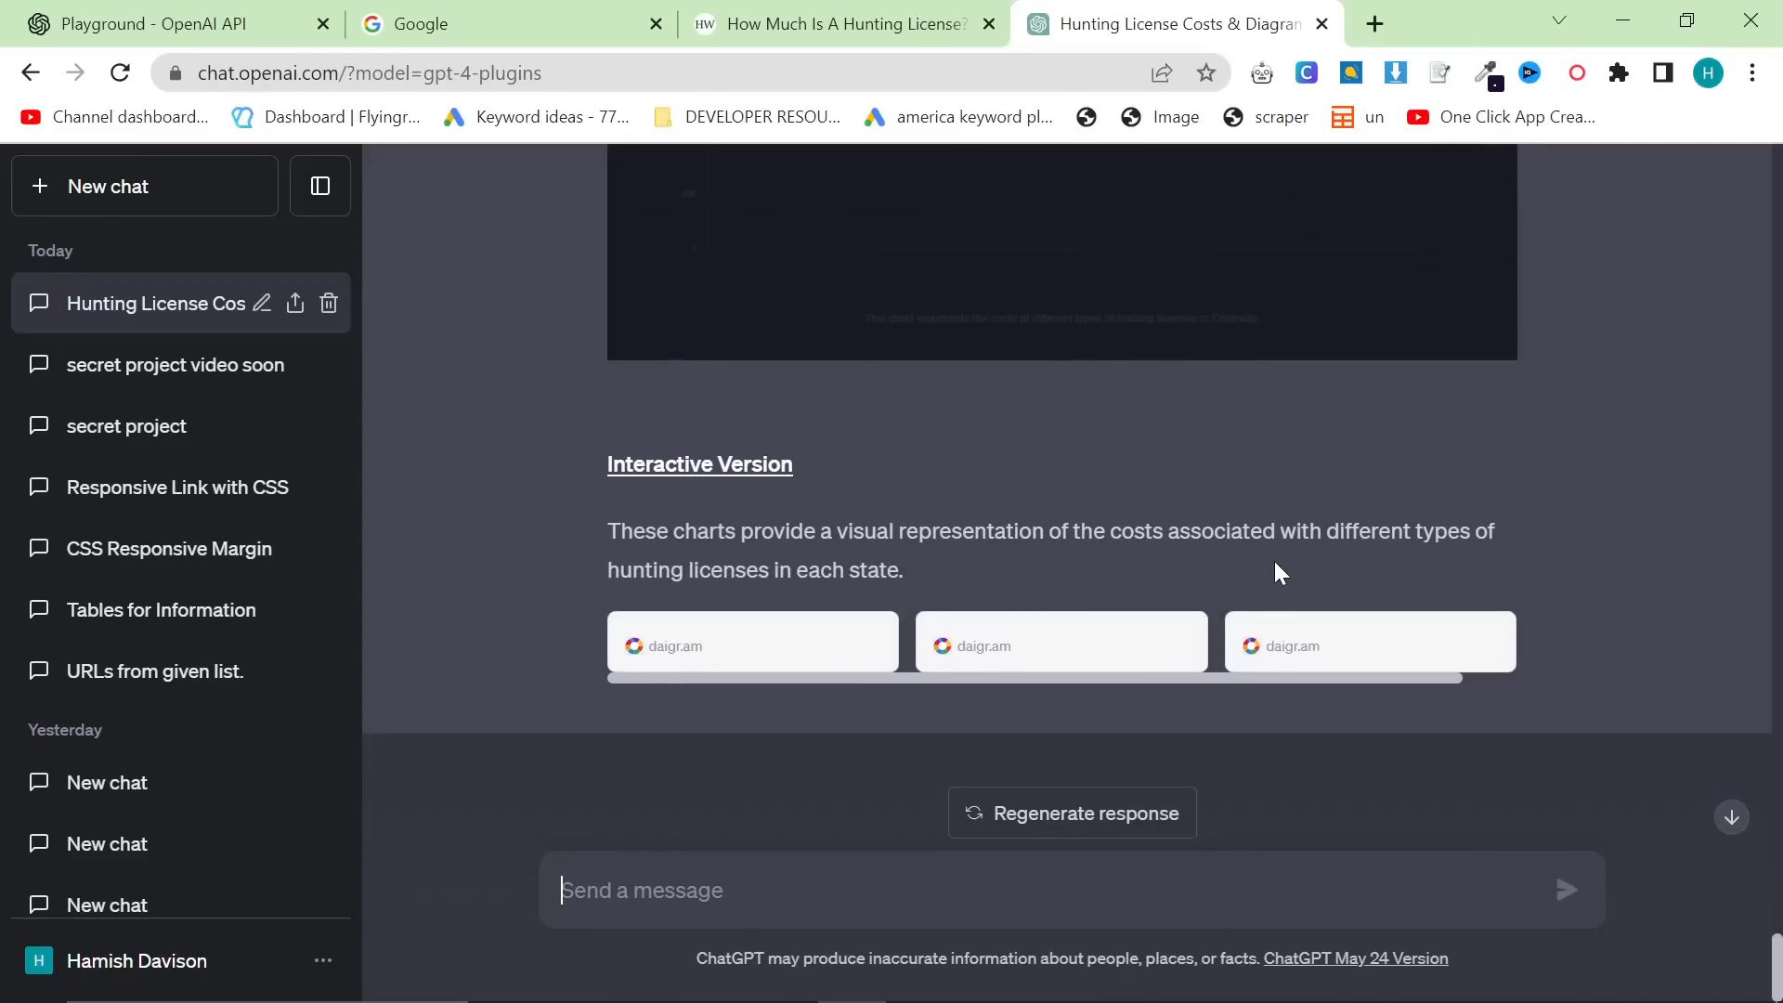
View the interactive Arizona license cost chart on daigr.am, then return to the ChatGPT conversation.
{"action": "left_click", "coordinate": [752, 644]}
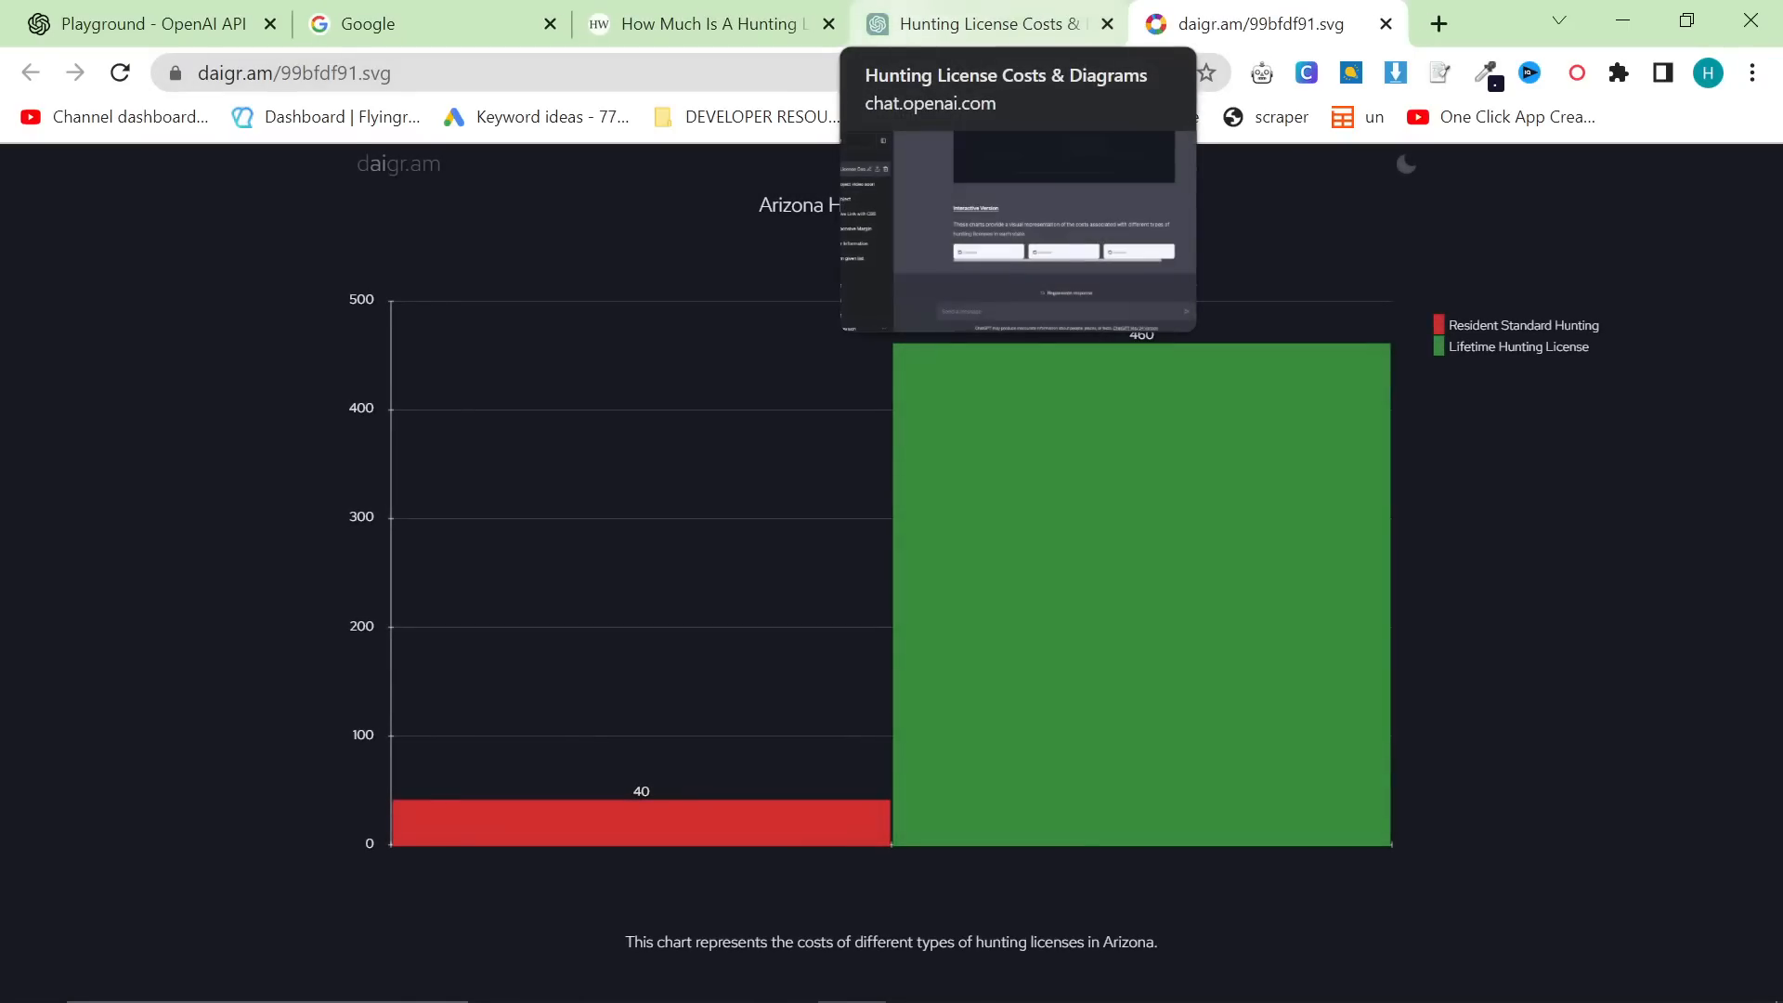
{"action": "mouse_move", "coordinate": [986, 176]}
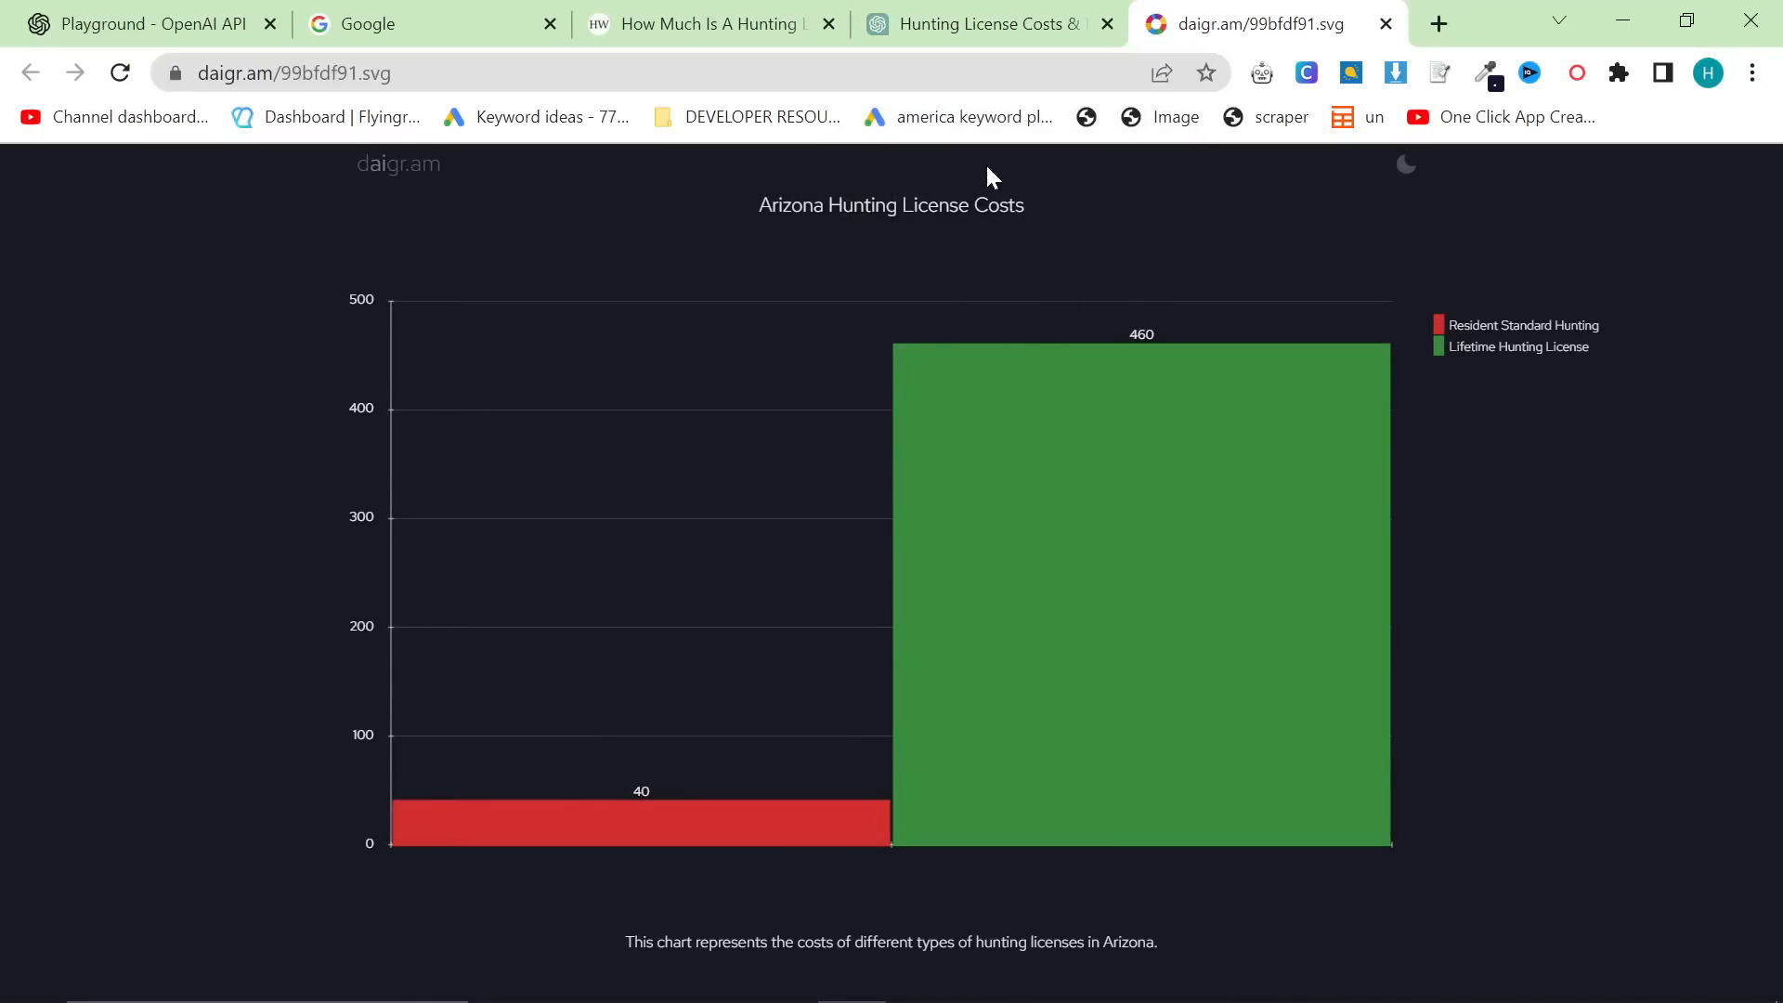
{"action": "left_click", "coordinate": [984, 23]}
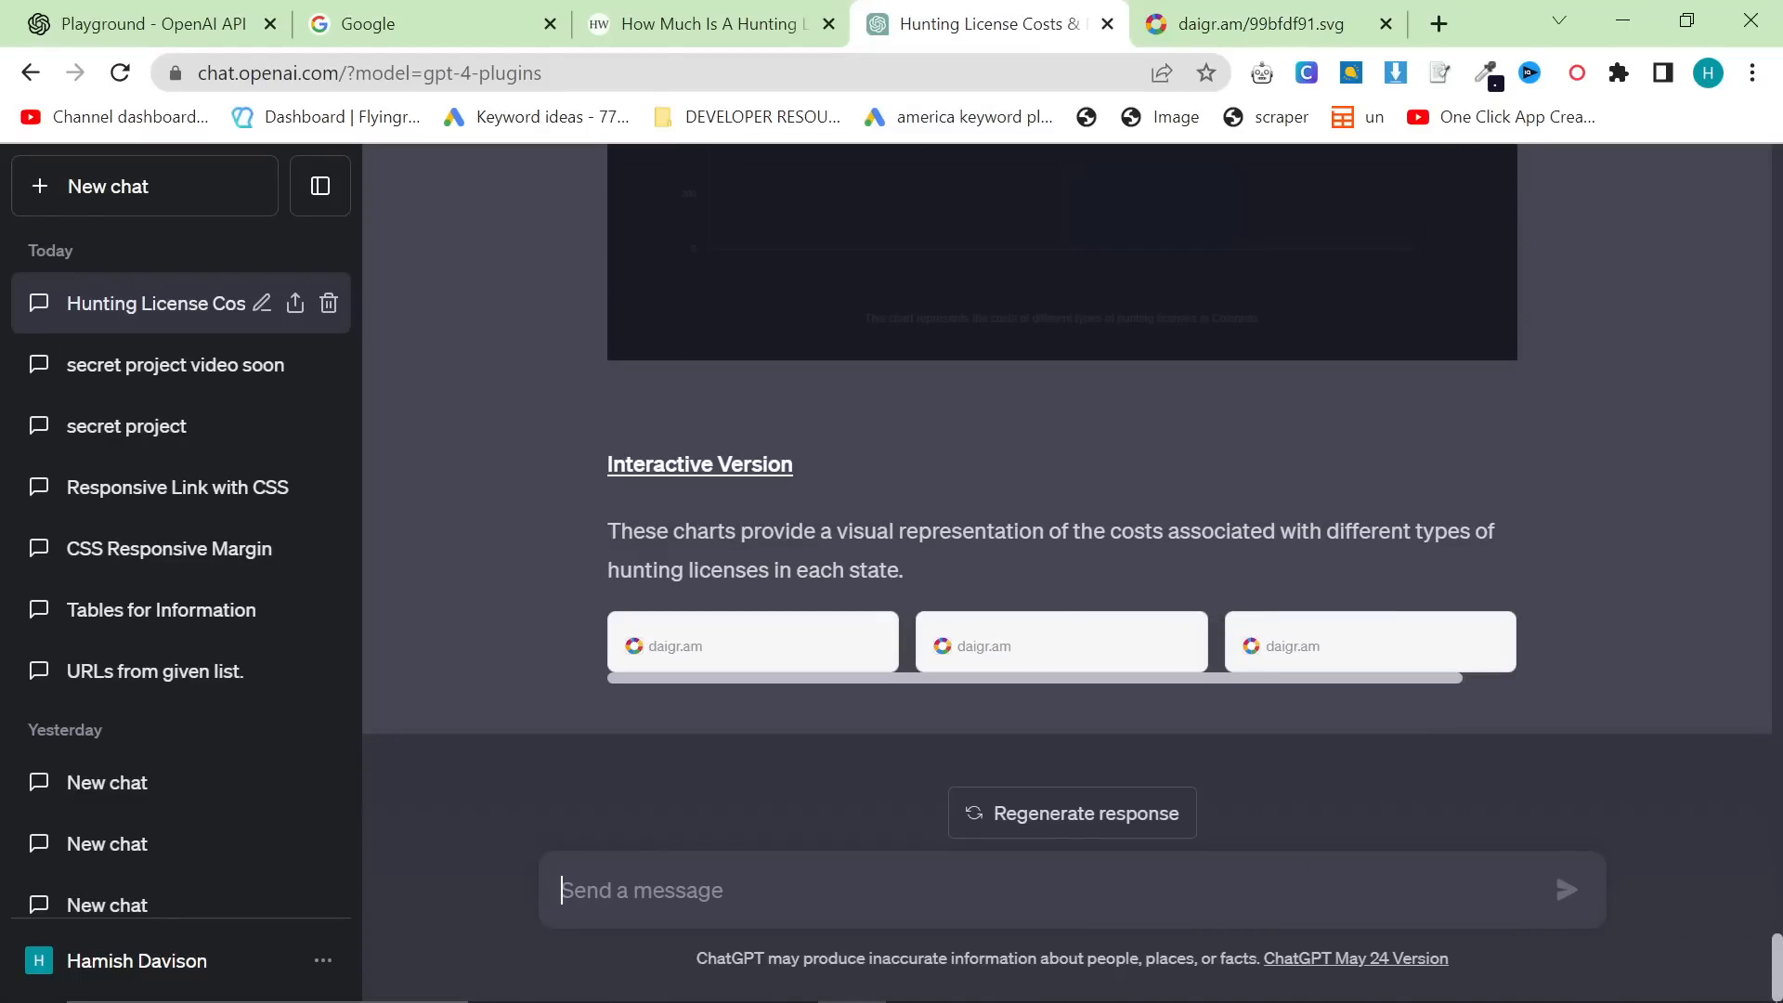
Copy ChatGPT's five-state license cost tables reply and move to a new tab for the Playground.
{"action": "type", "text": "Can y"}
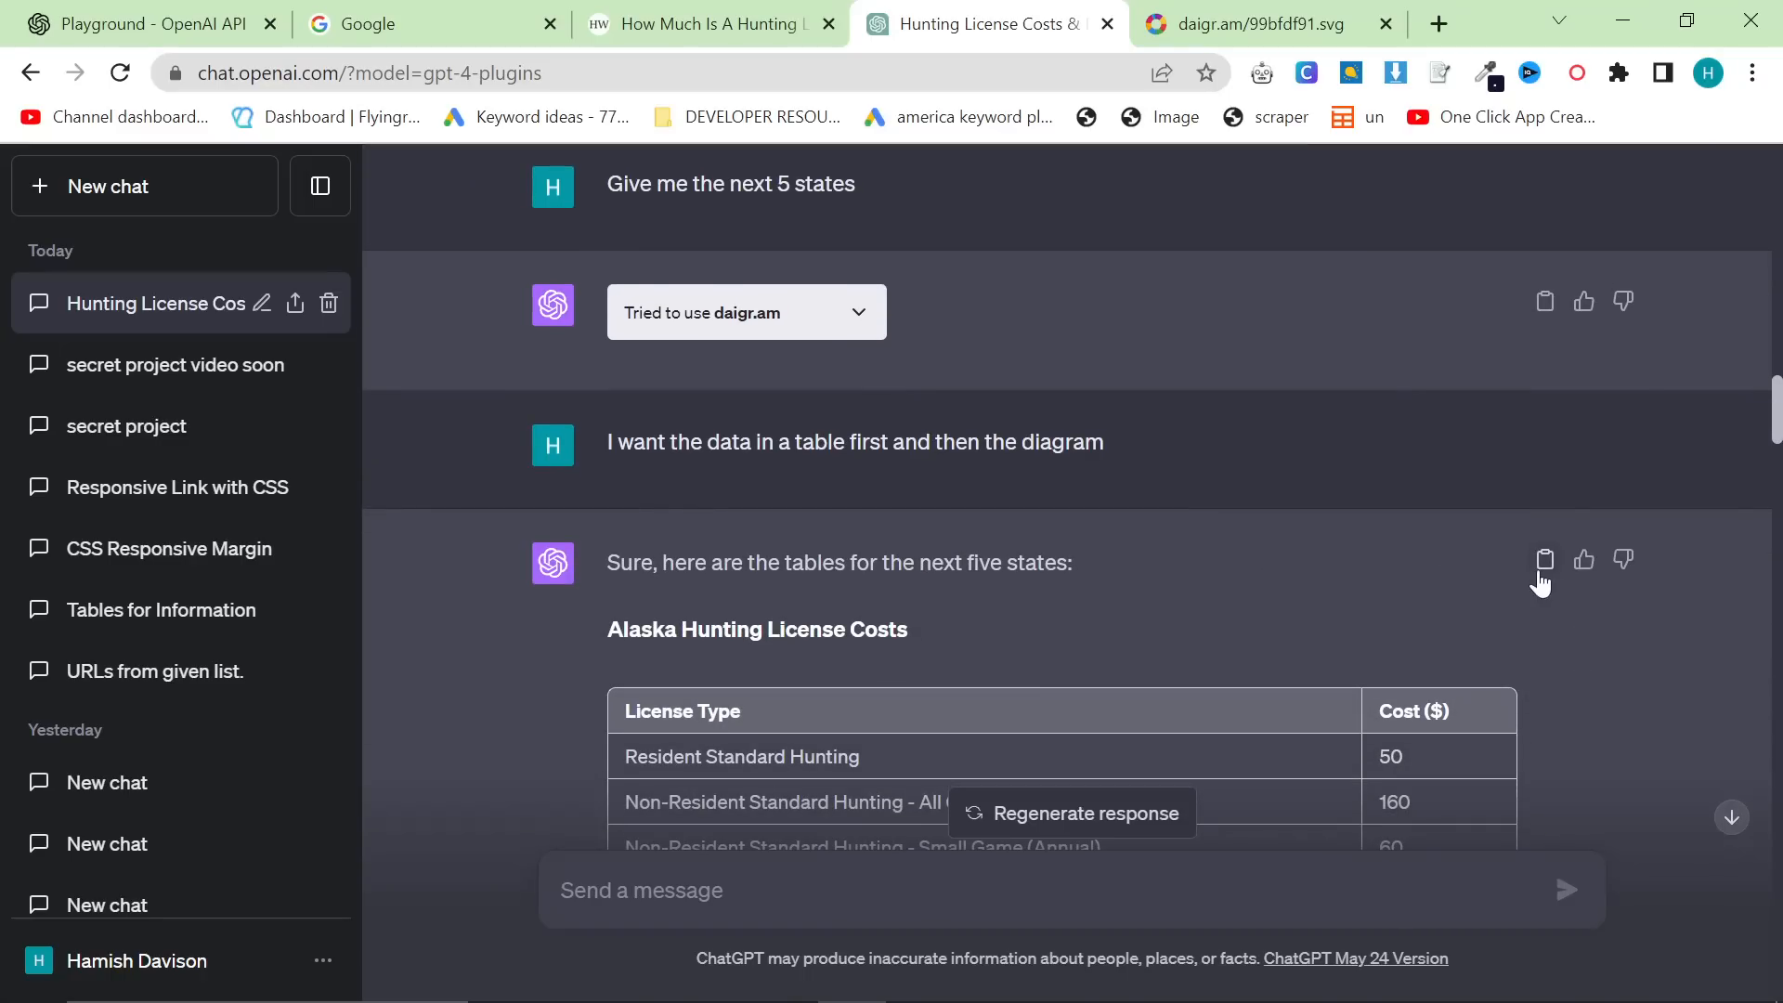
{"action": "left_click", "coordinate": [1543, 559]}
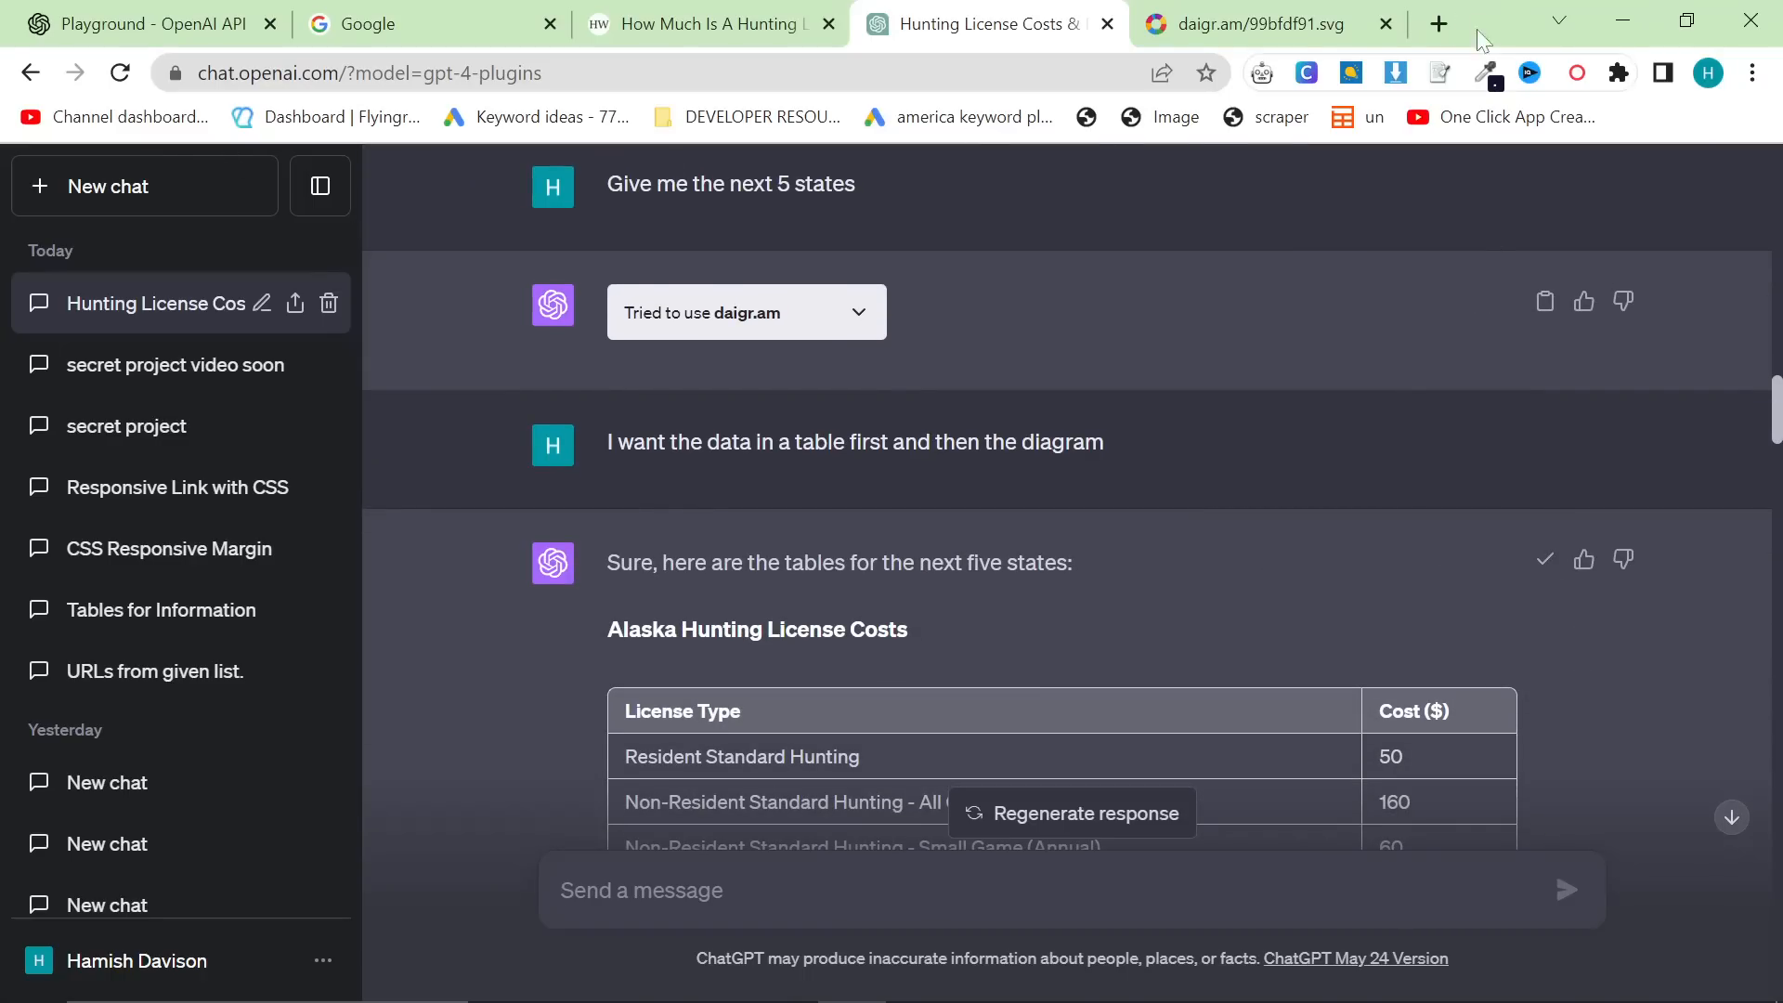
{"action": "left_click", "coordinate": [1435, 22]}
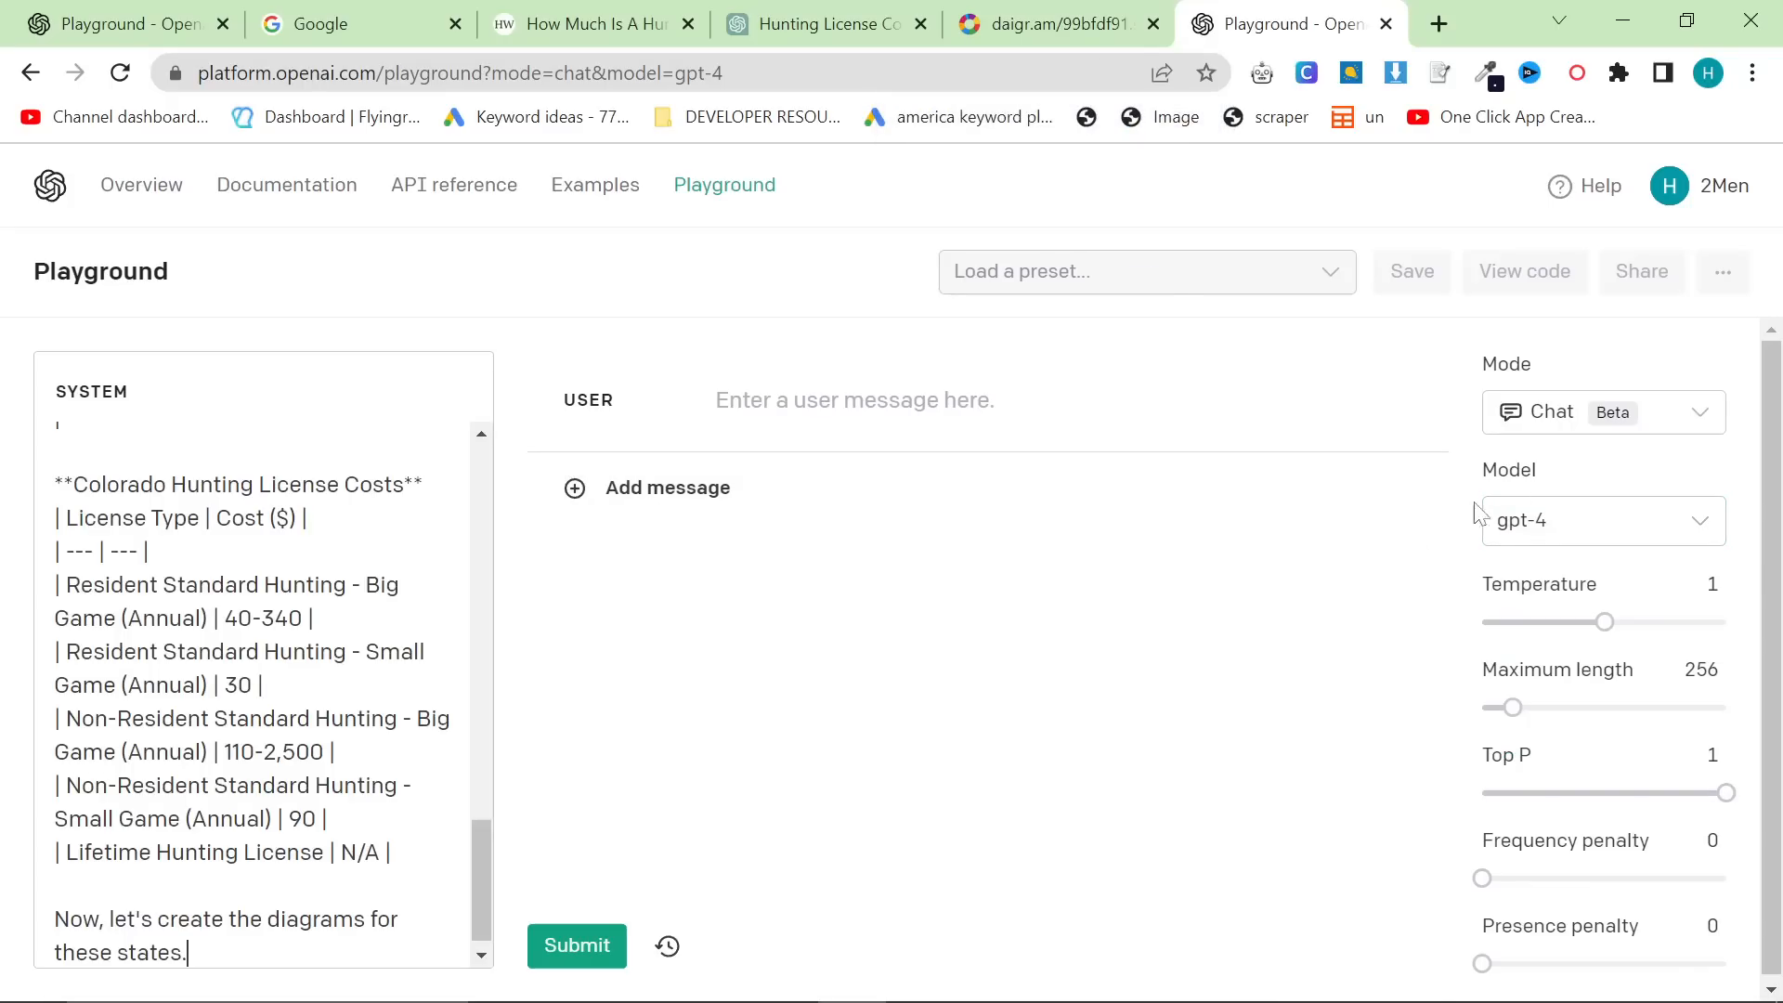
Bring the diagrams reply from ChatGPT into the Playground system message alongside the cost tables.
{"action": "left_click", "coordinate": [824, 22]}
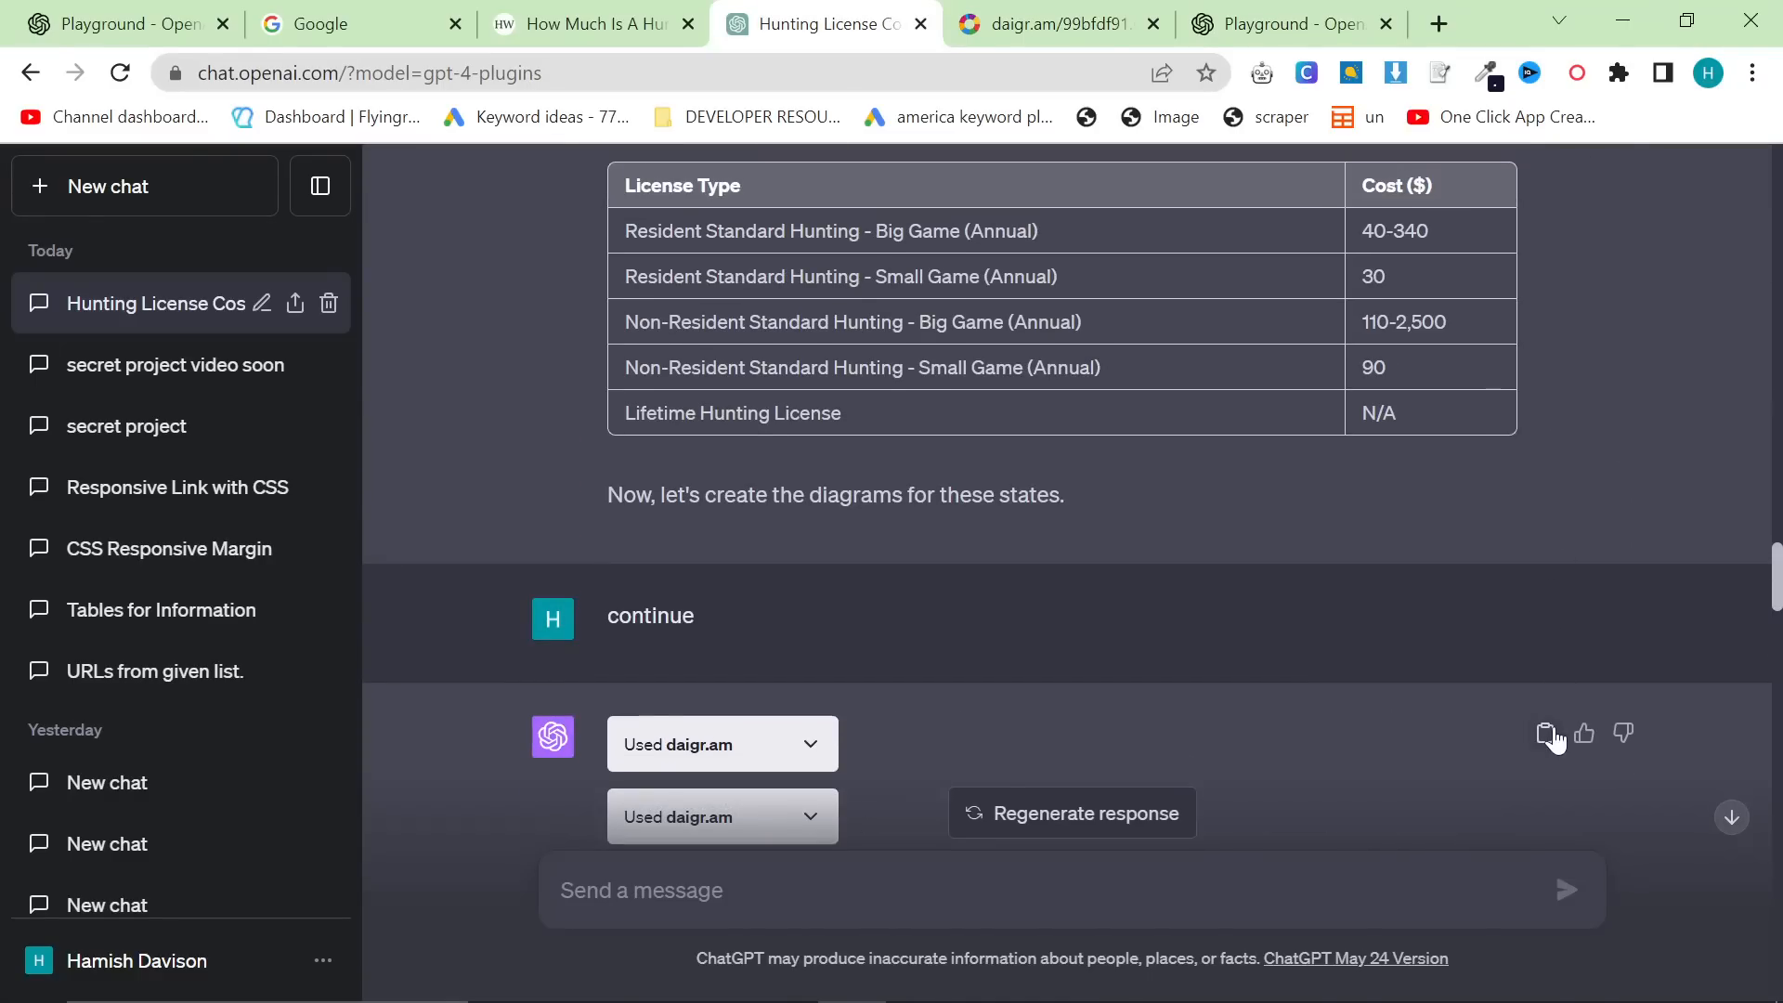
{"action": "left_click", "coordinate": [1289, 22]}
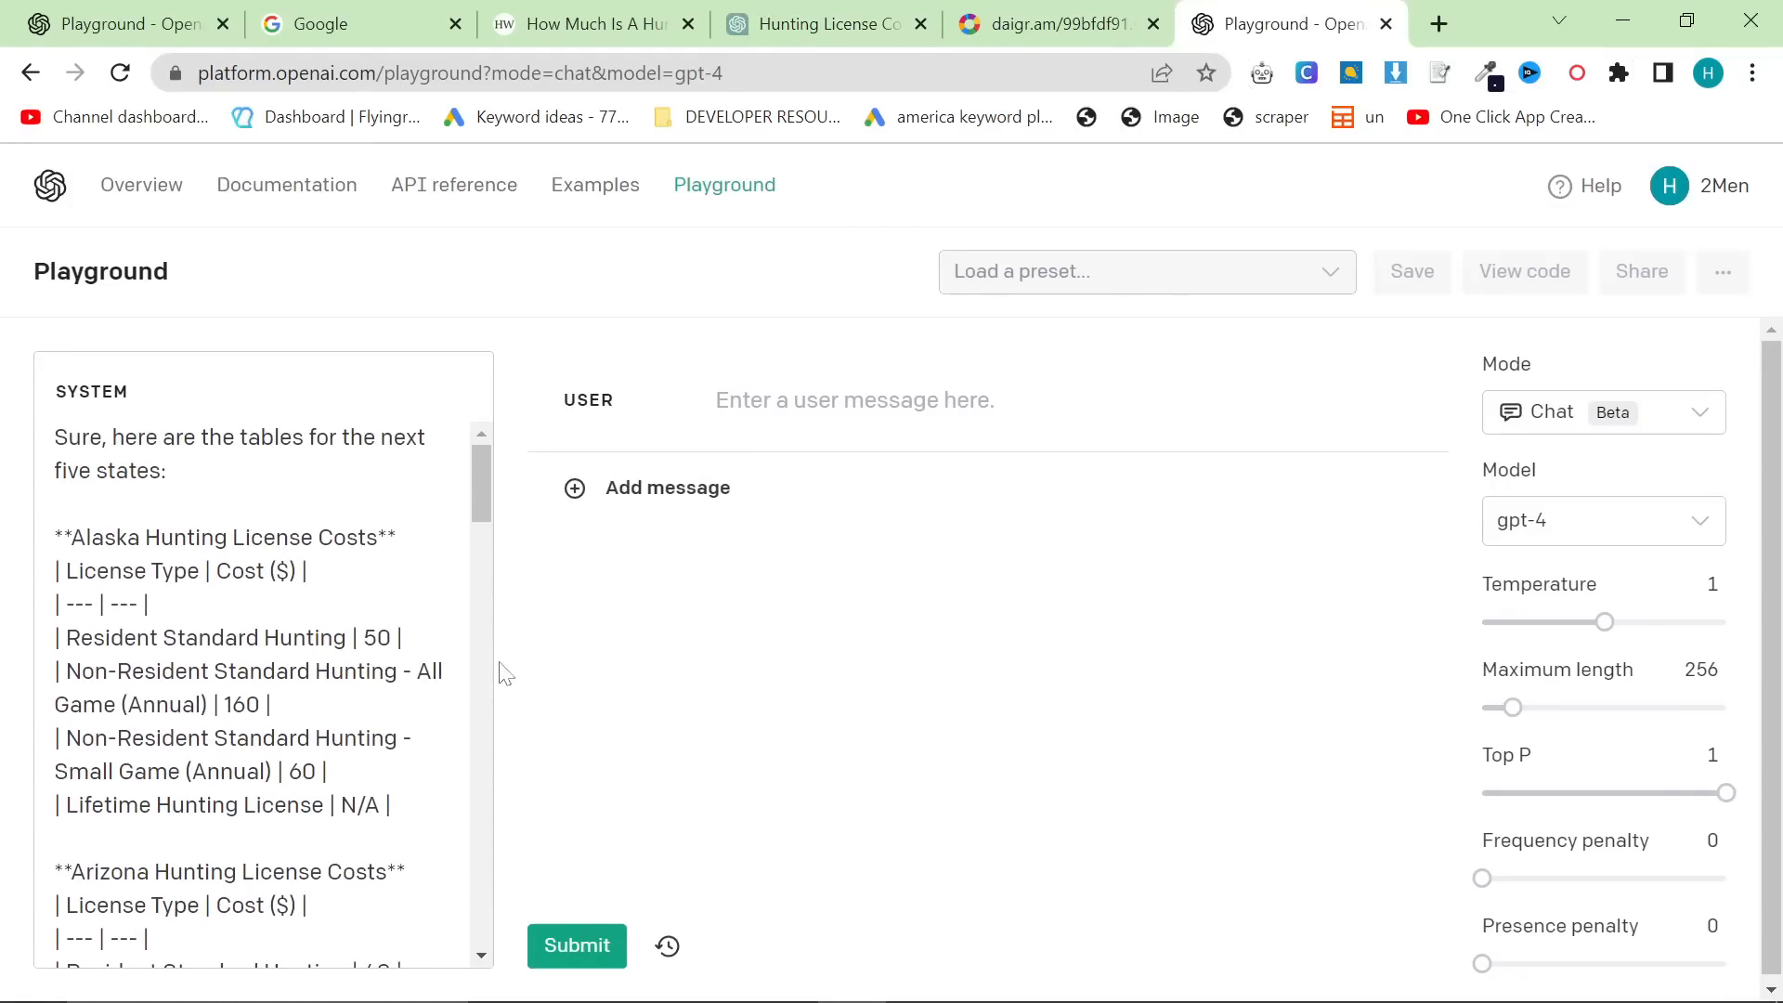
Set the maximum response length to 2048 and the temperature to 0.35.
{"action": "left_click_drag", "start_coordinate": [1511, 706], "coordinate": [1725, 706]}
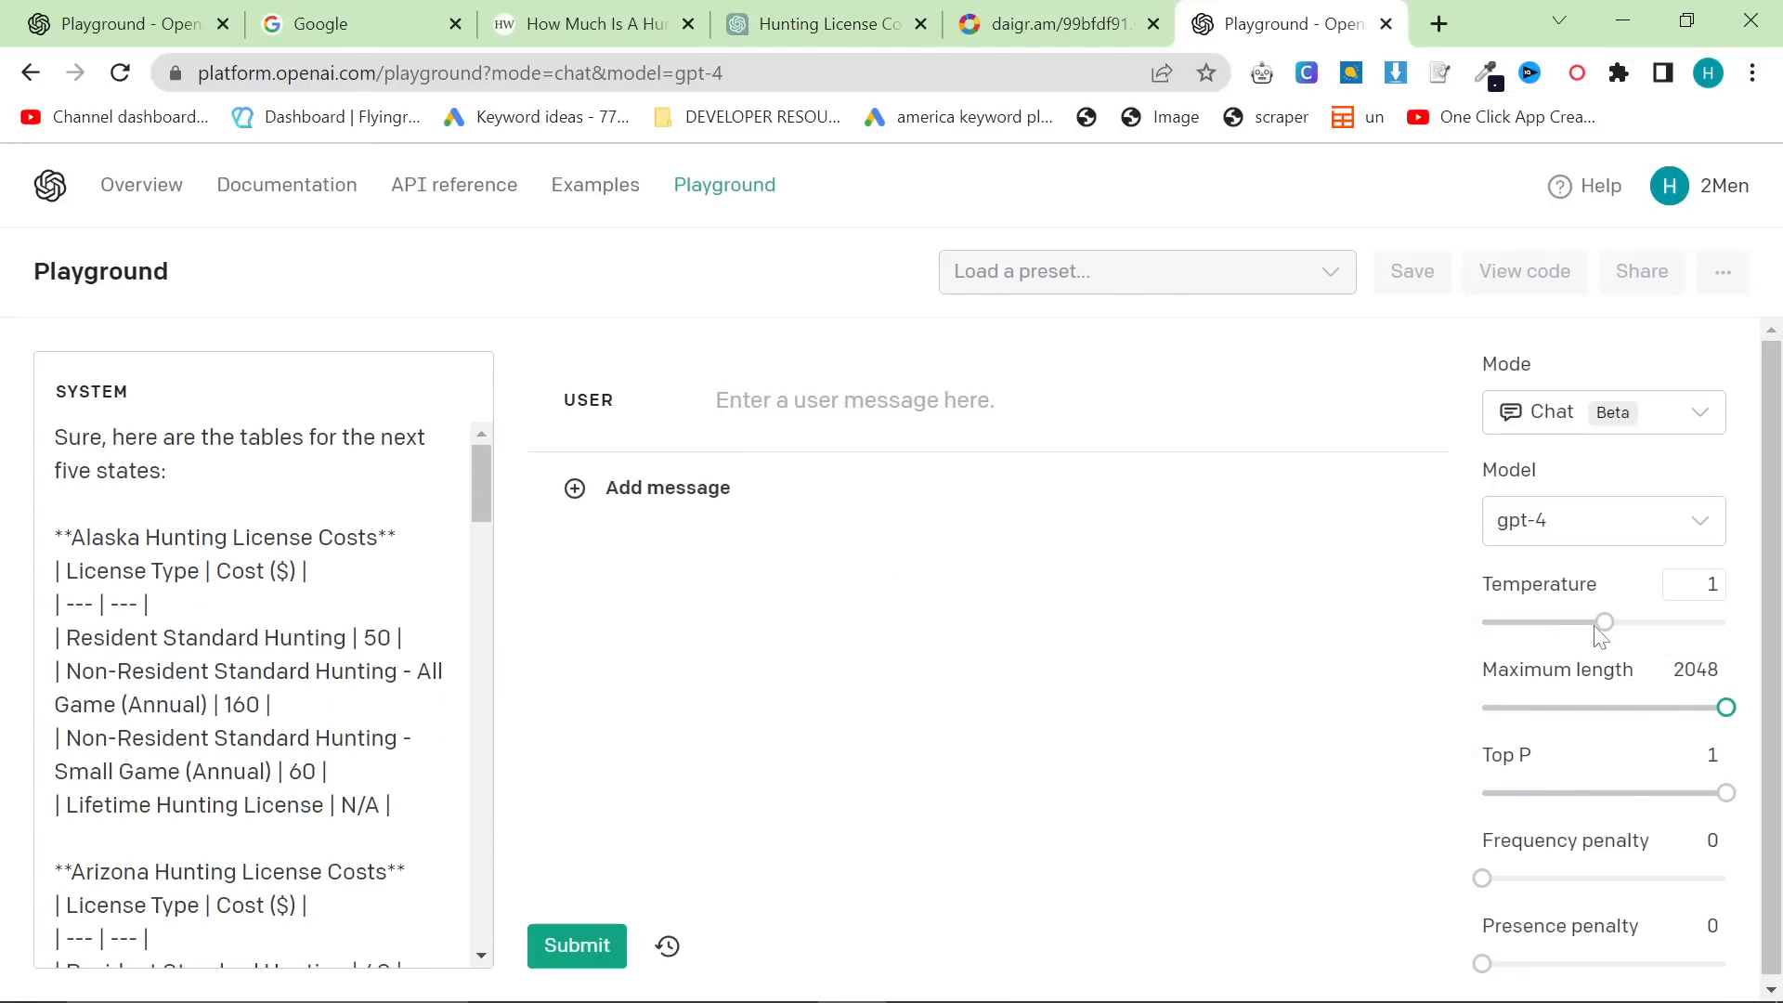
{"action": "left_click_drag", "start_coordinate": [1602, 622], "coordinate": [1526, 622]}
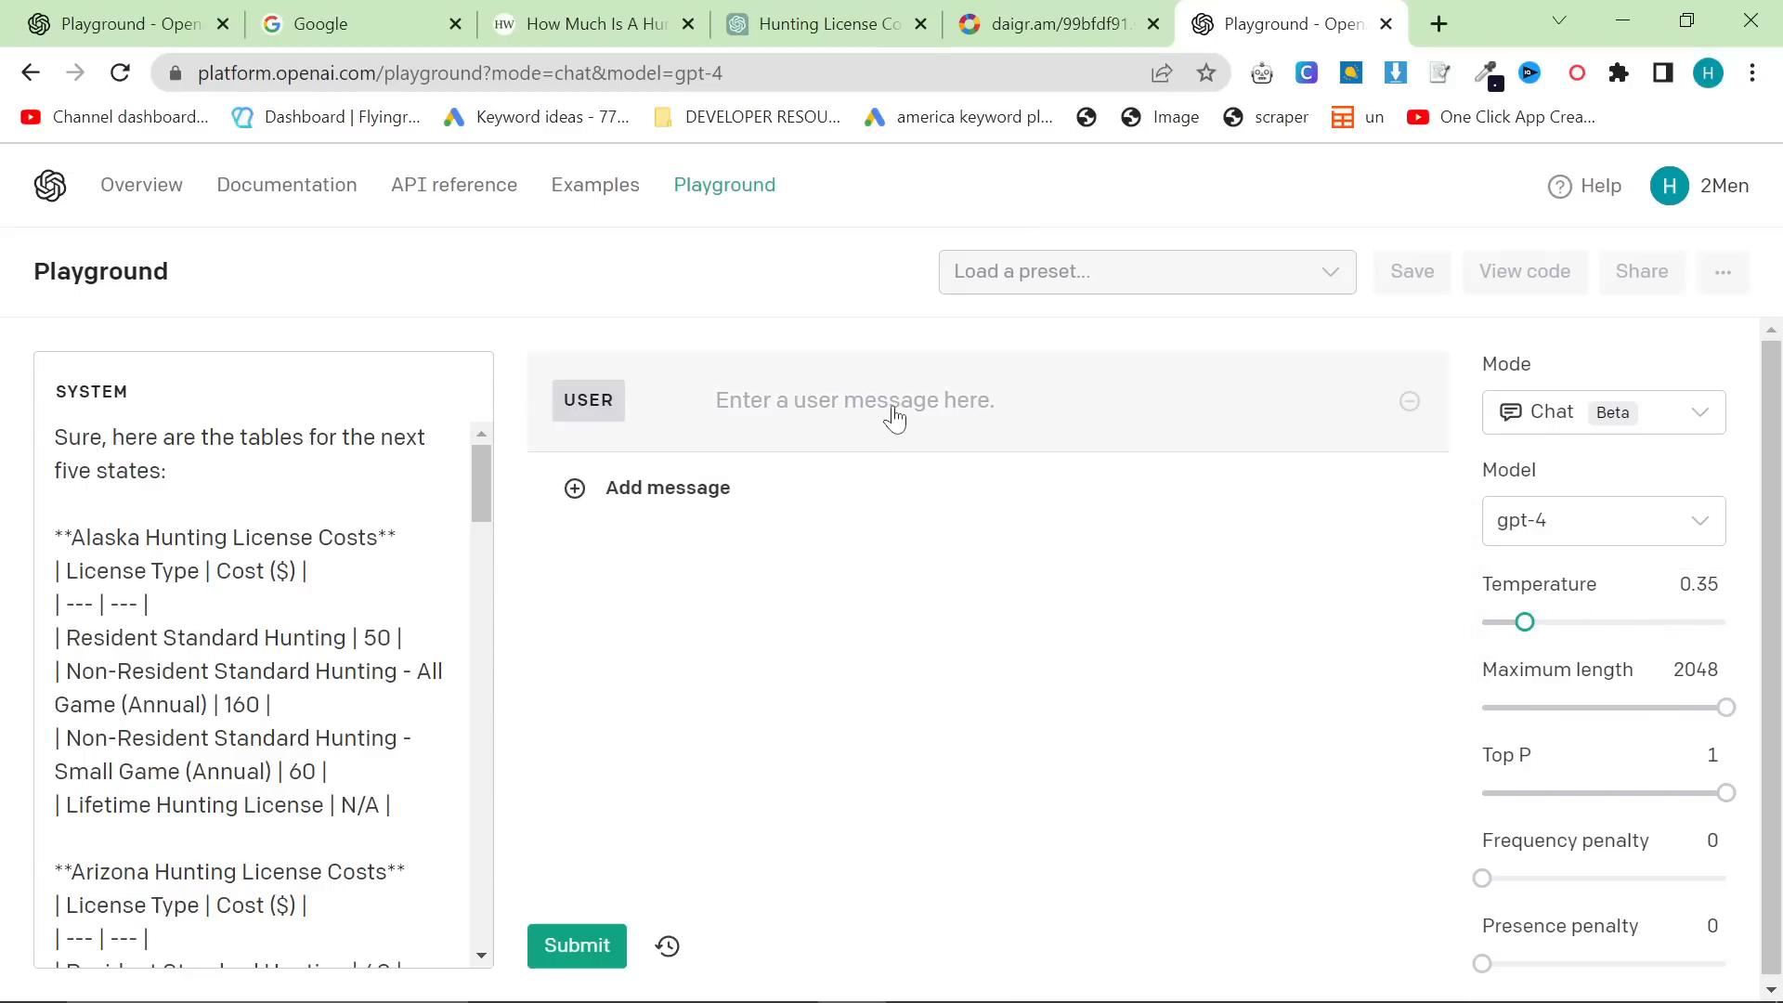
Write the prompt asking to use the information and diagrams for a creative, bursty, human-like markdown article.
{"action": "type", "text": "Can you use"}
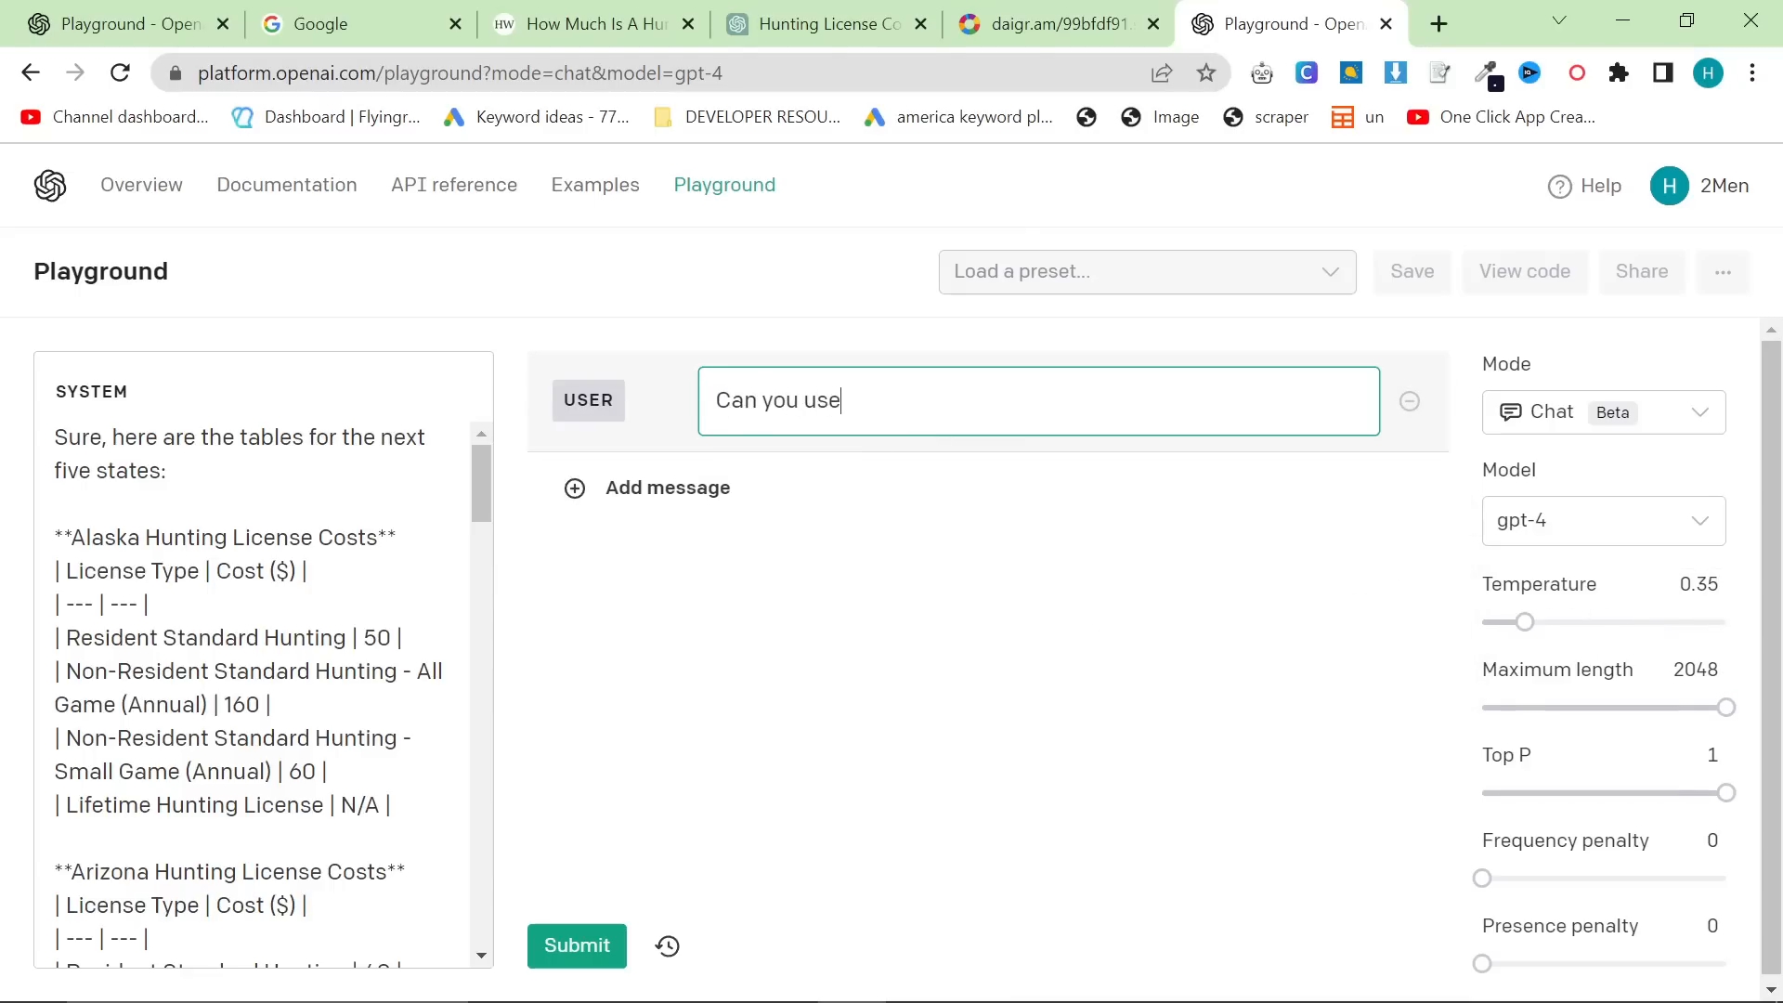
{"action": "type", "text": "this infom"}
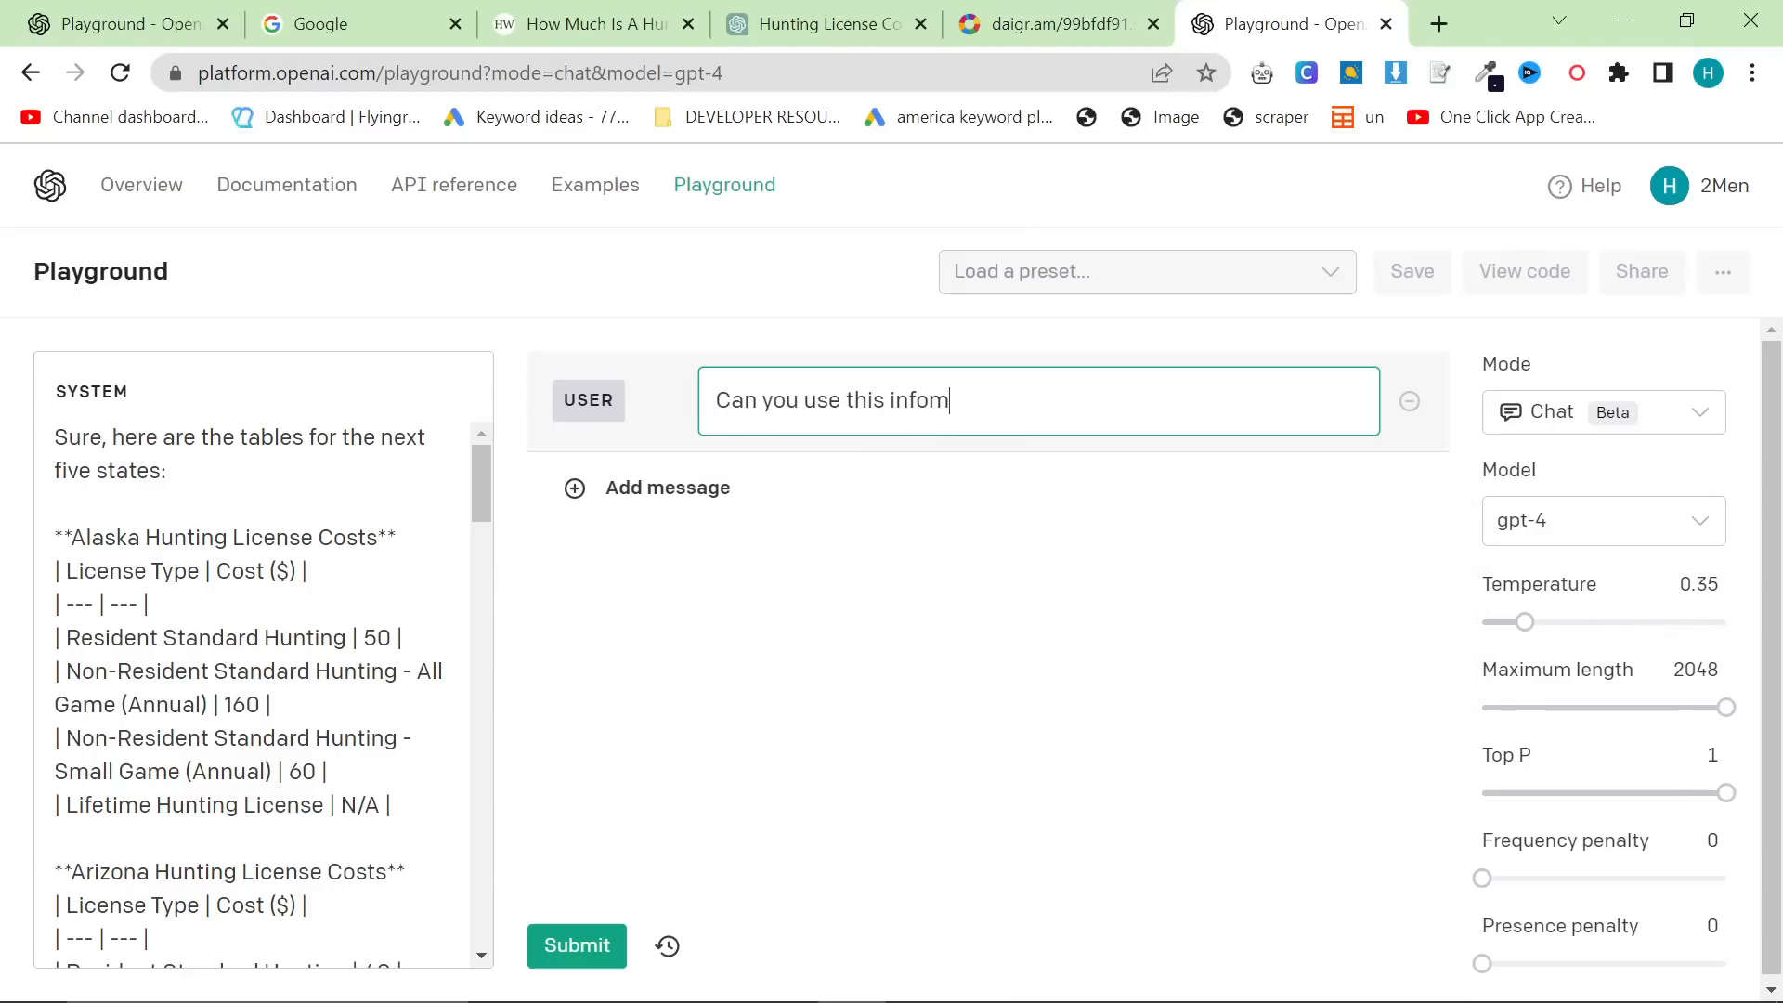
{"action": "key", "text": "Backspace"}
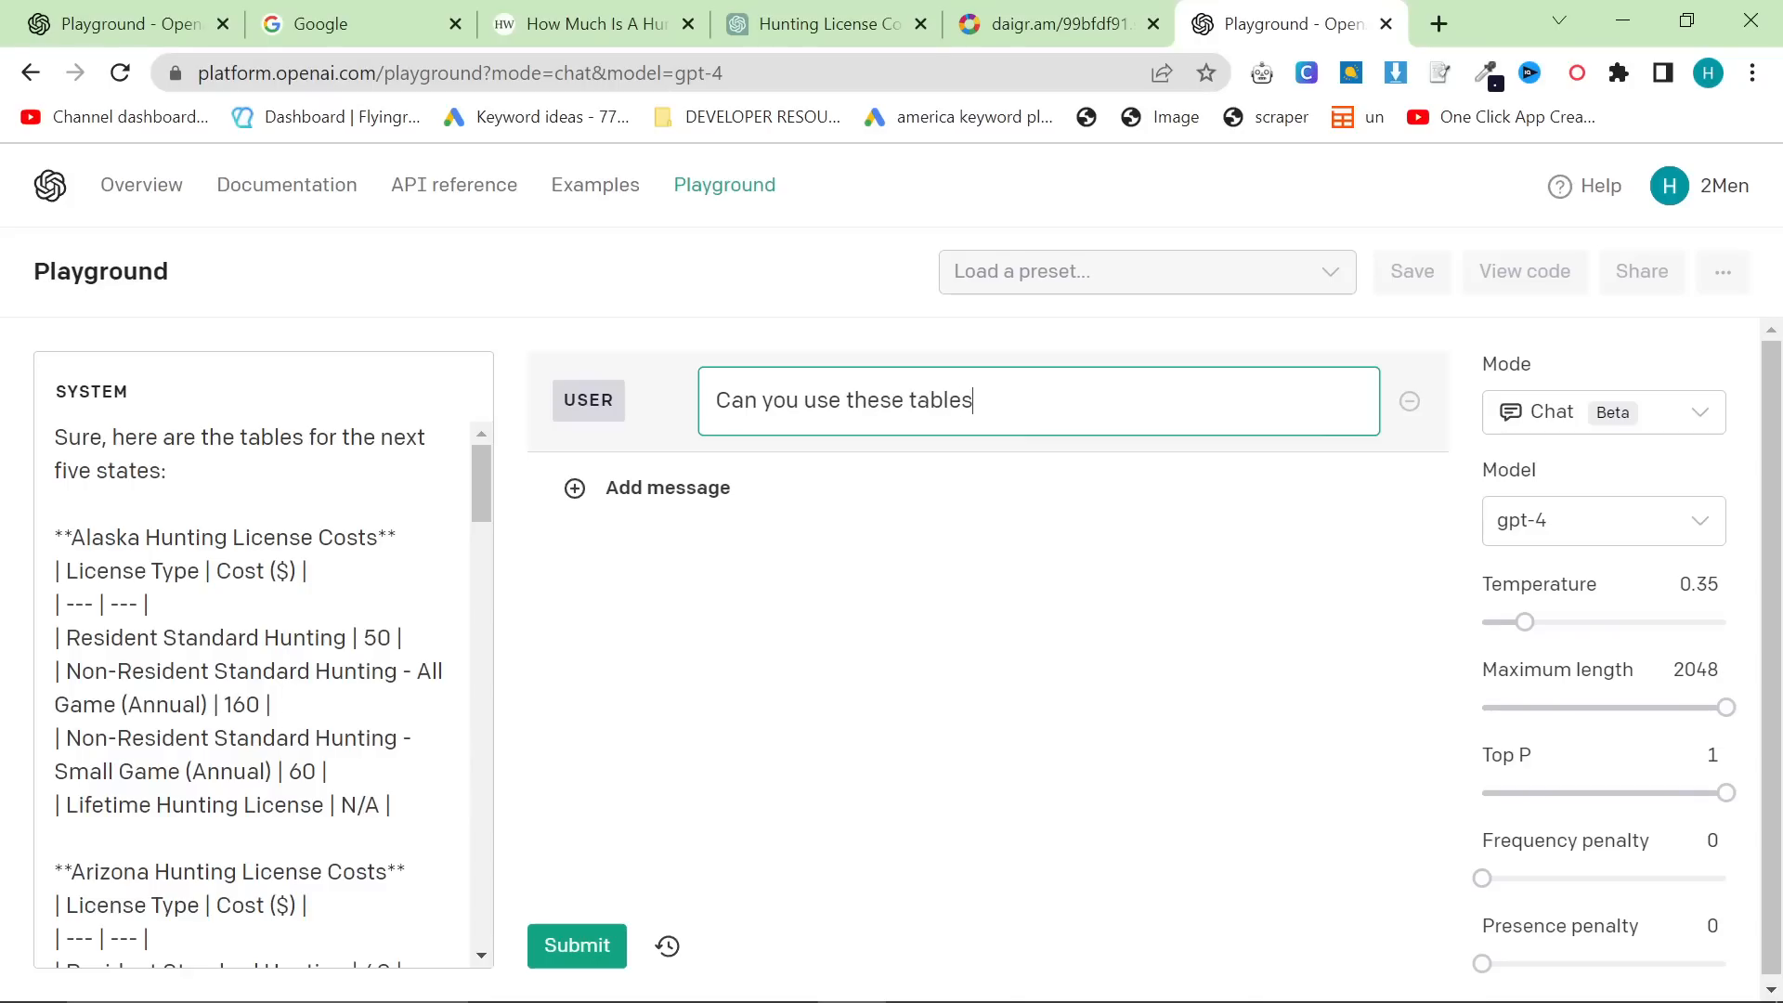
{"action": "type", "text": "and"}
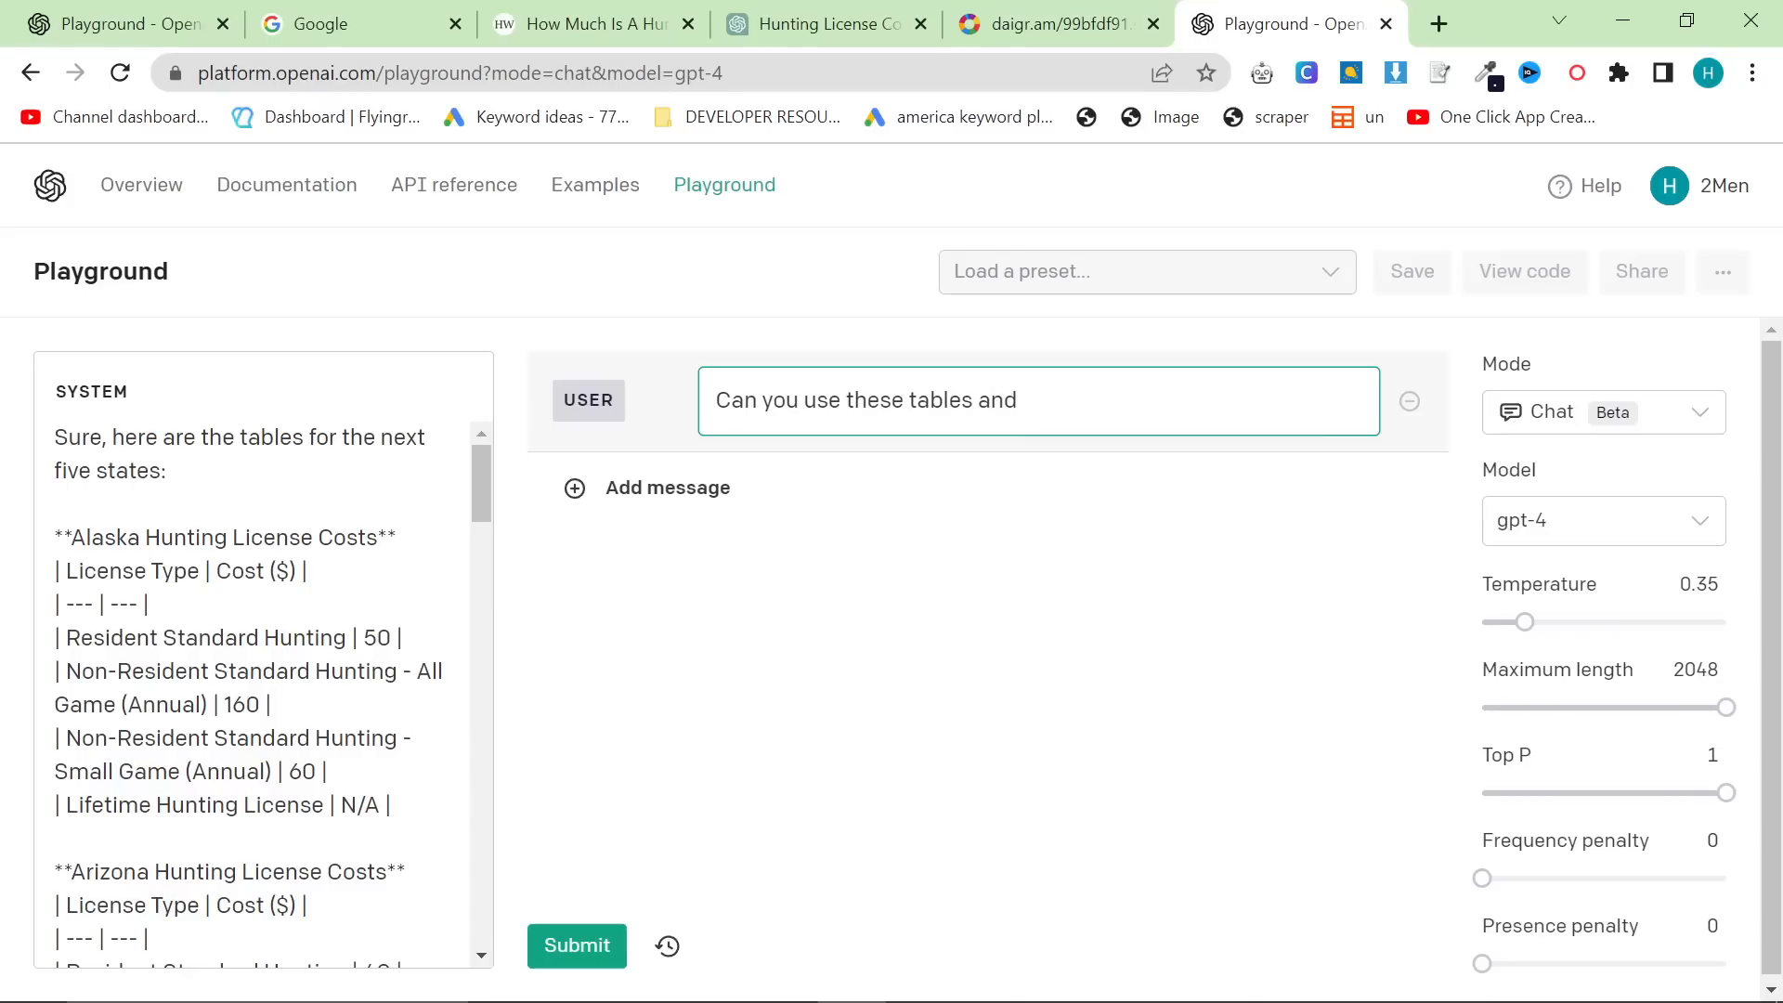
{"action": "type", "text": "diagrams to c"}
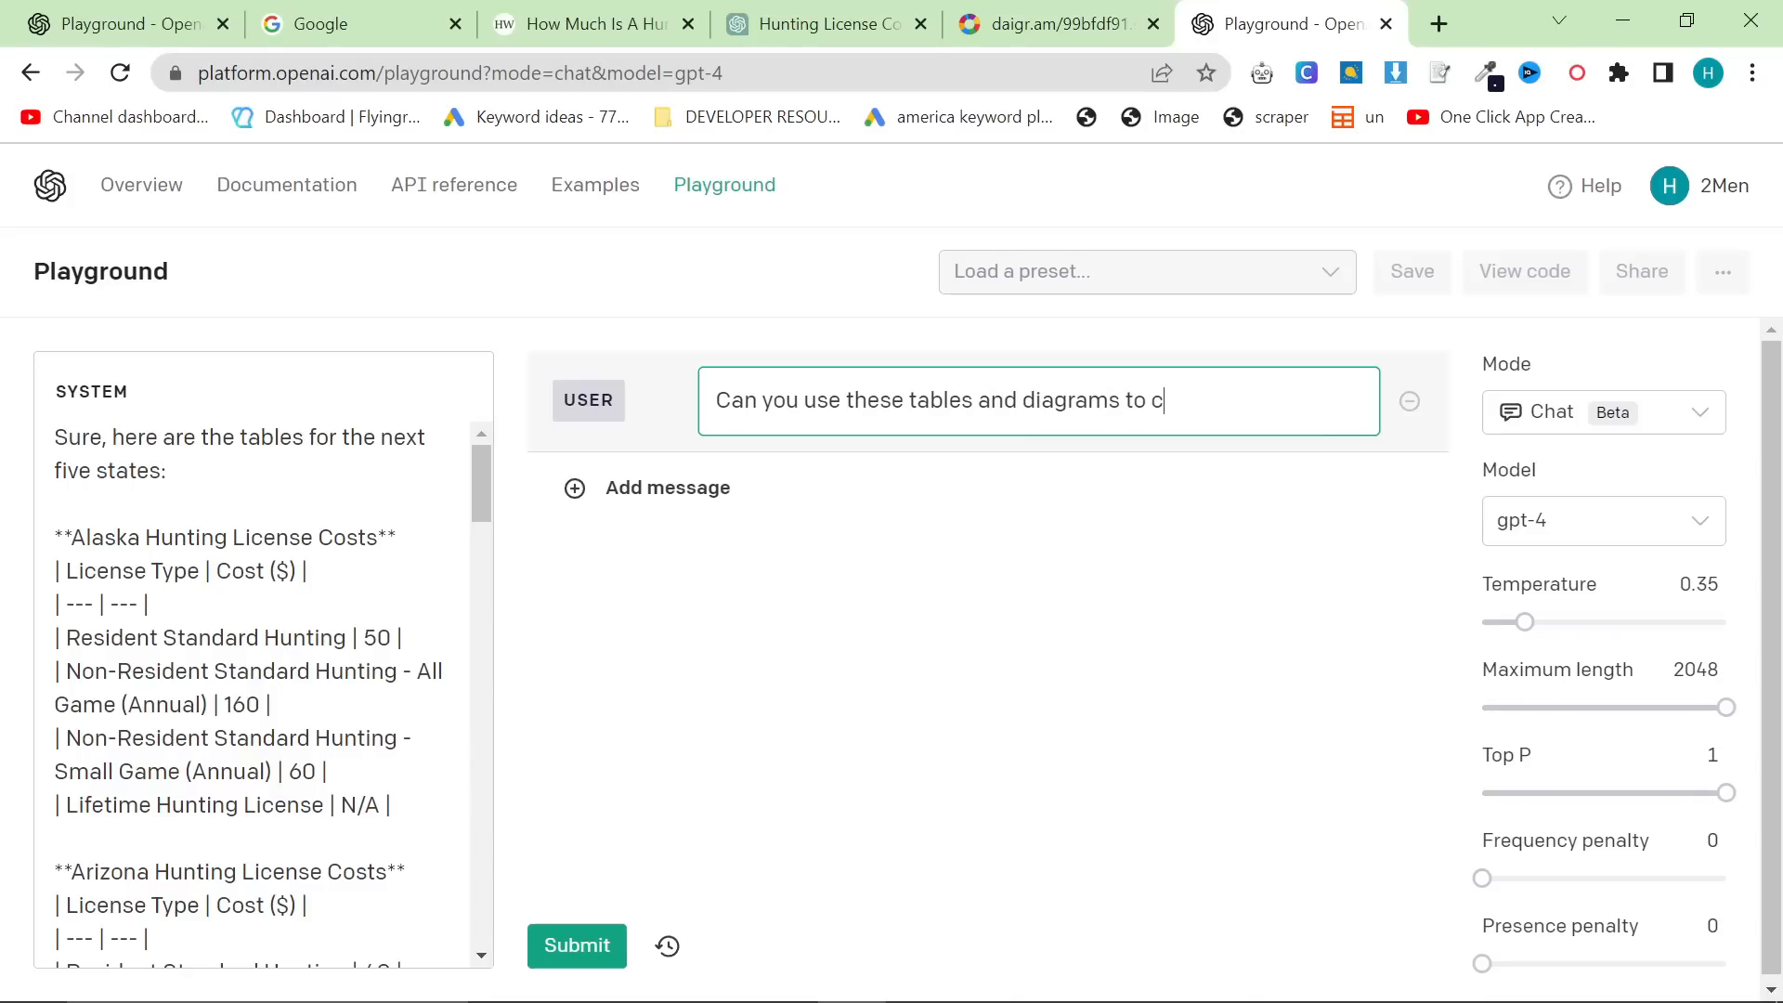
{"action": "type", "text": "reate an article"}
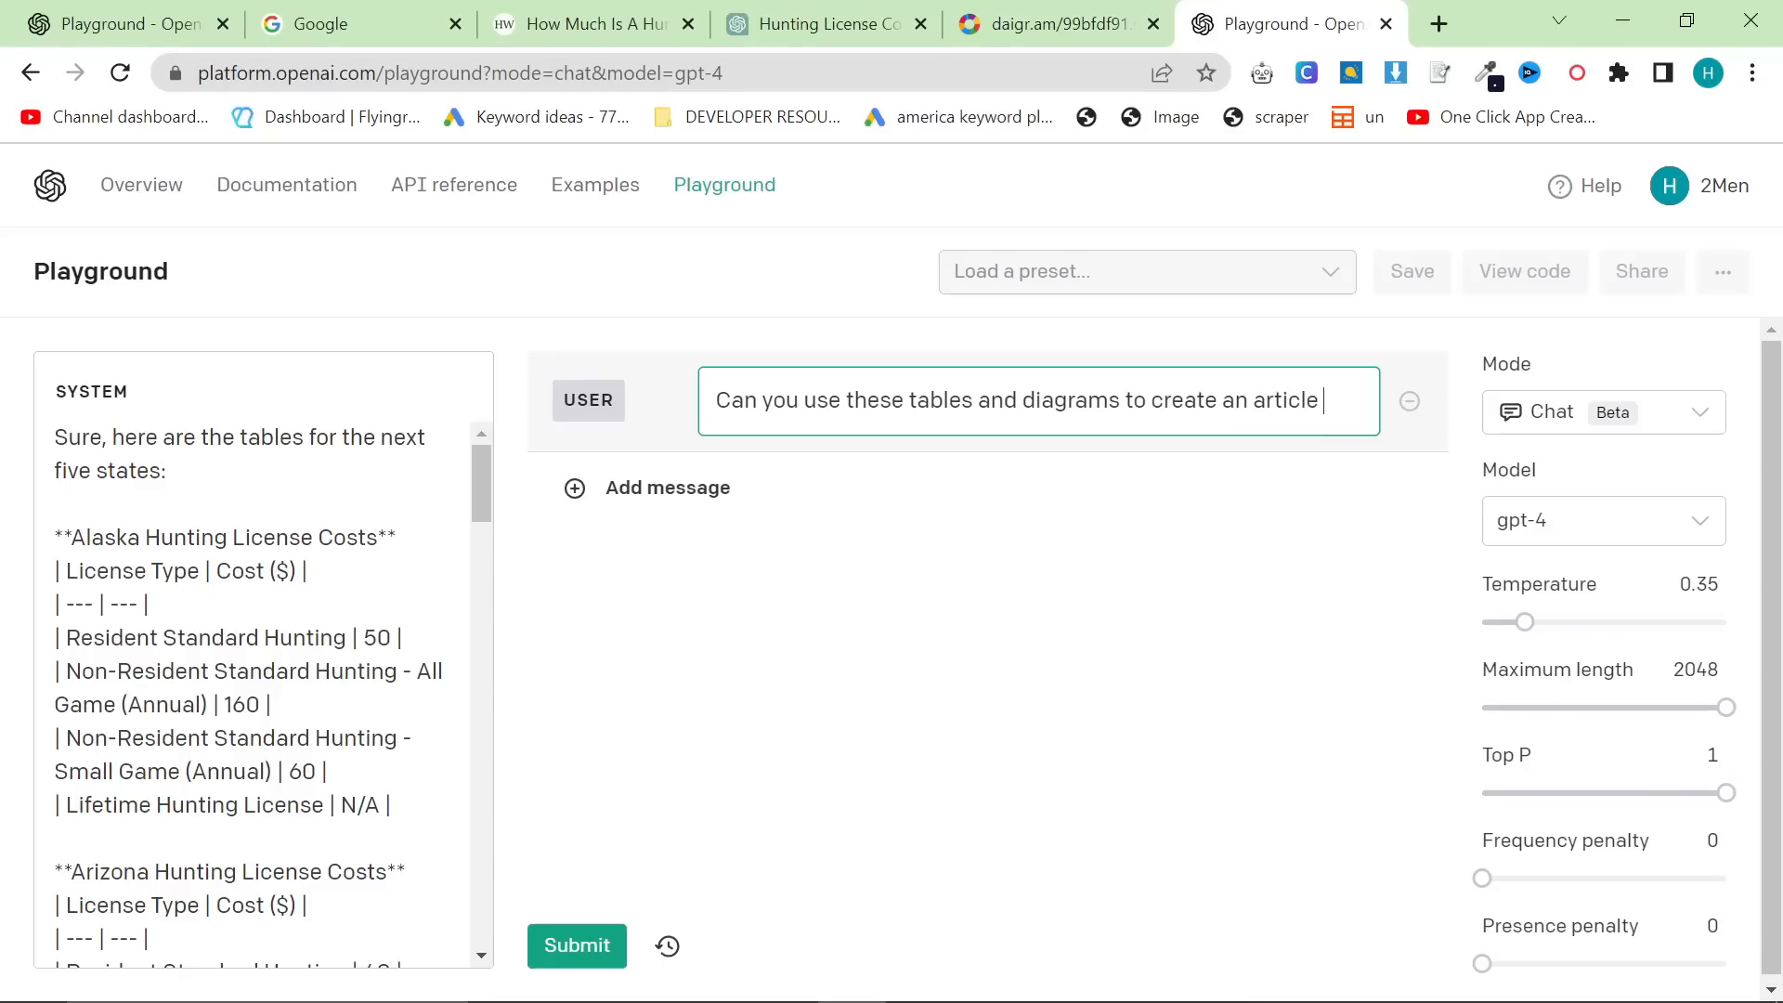
{"action": "type", "text": "in markdown formatting"}
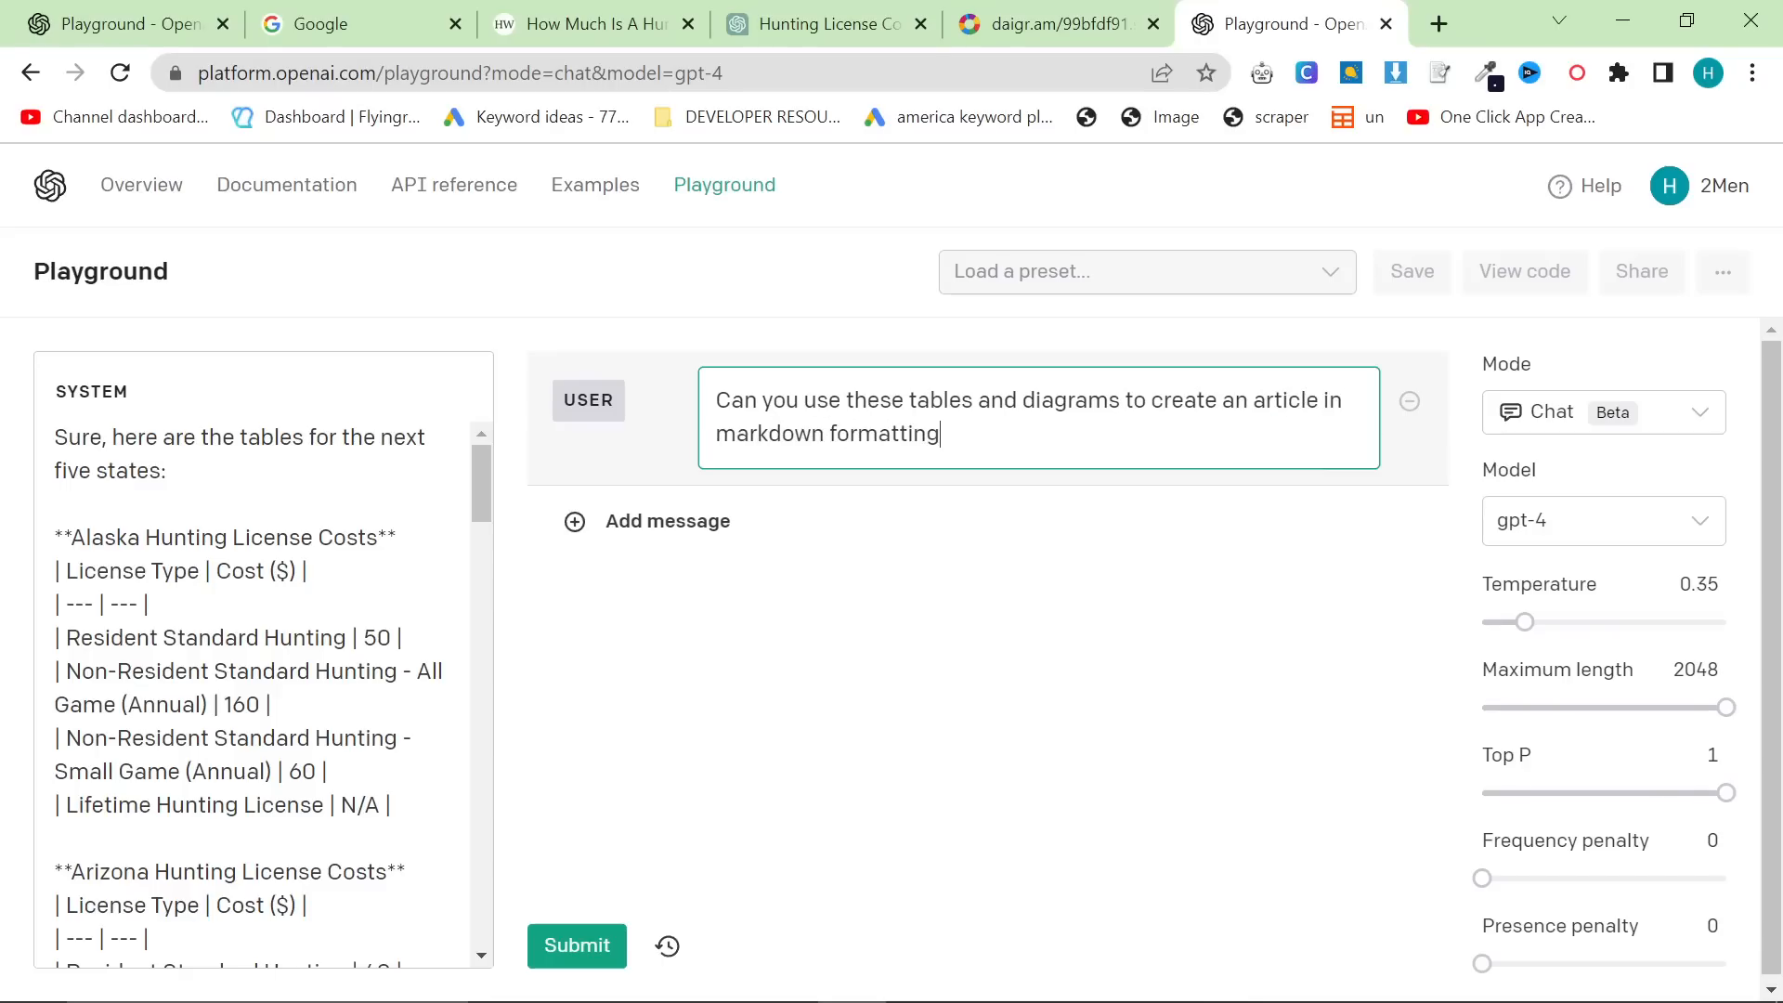
{"action": "type", "text": "with creativity"}
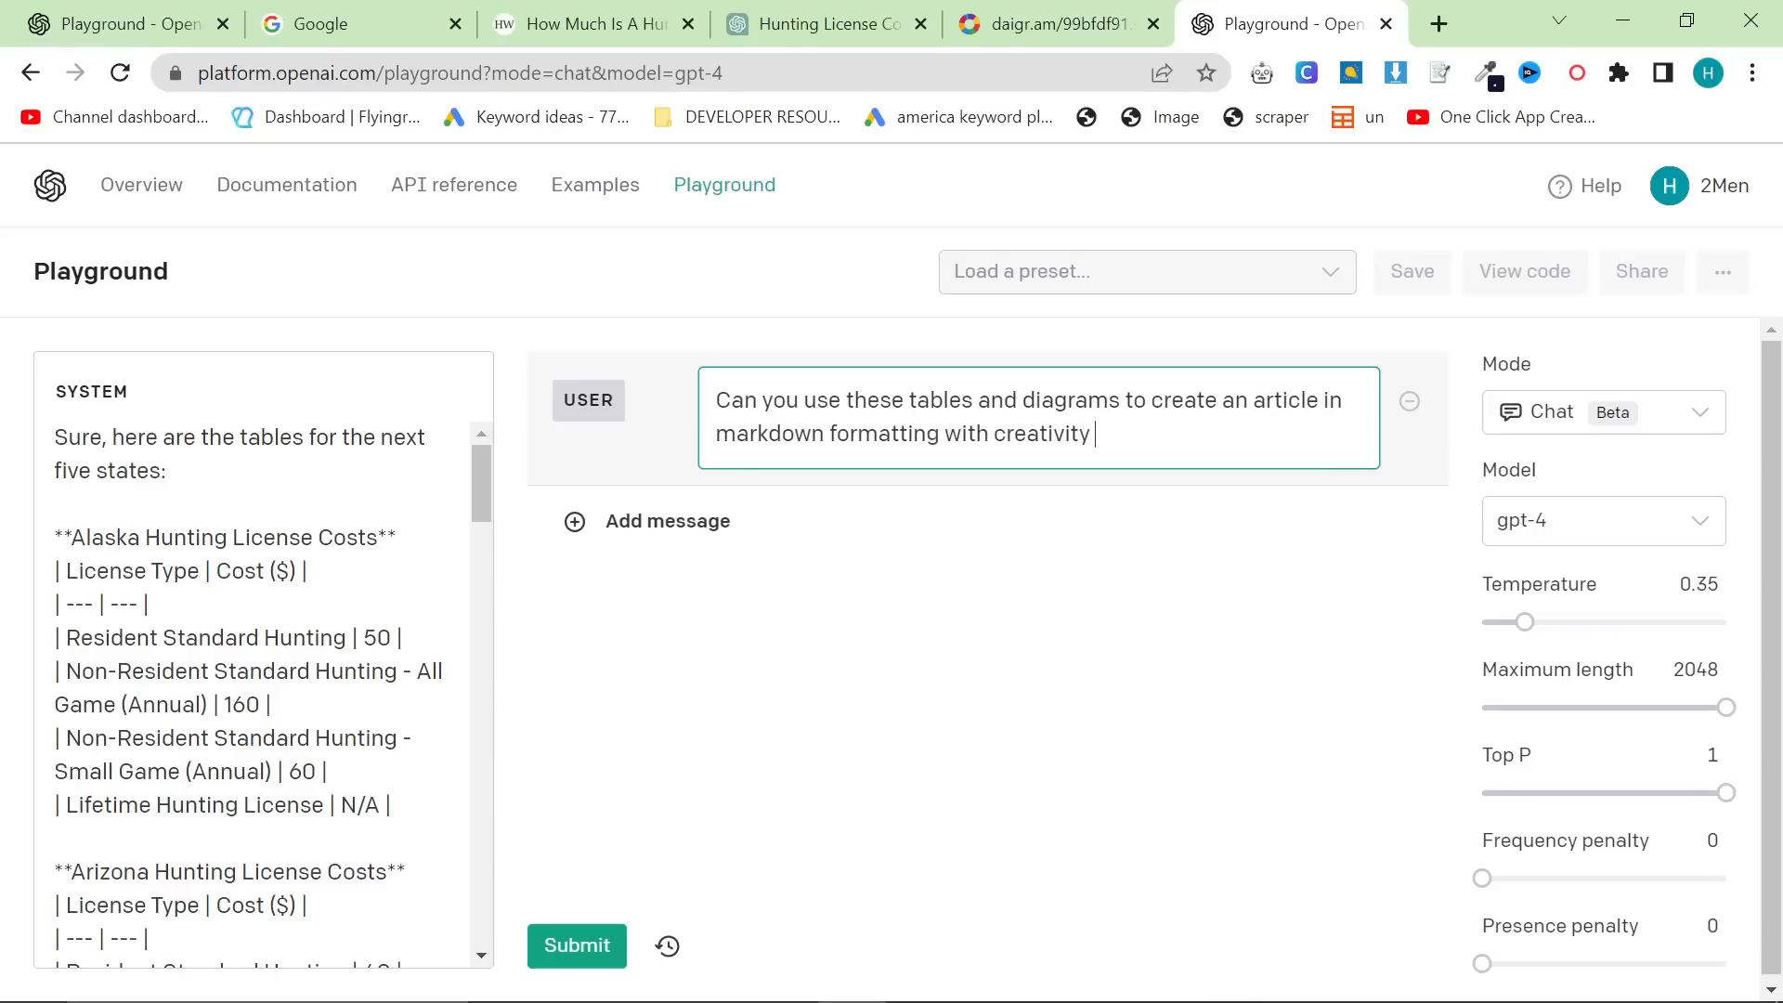
{"action": "type", "text": "and burstiness like a"}
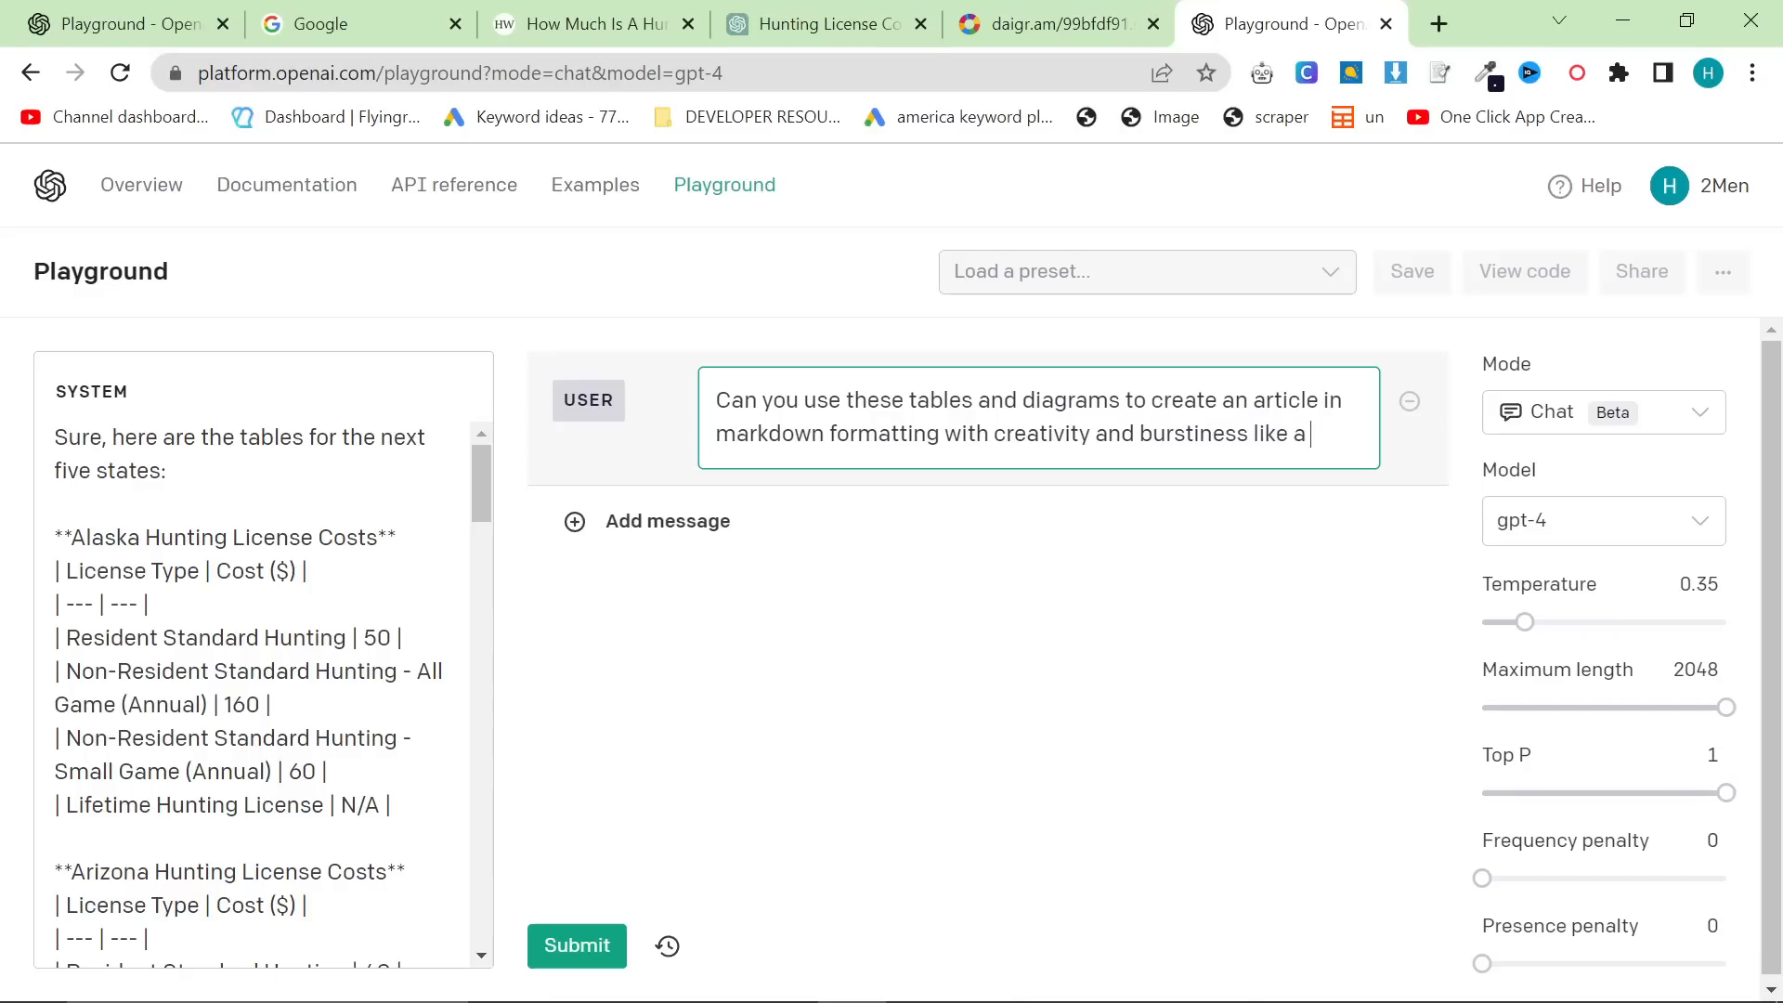
{"action": "type", "text": "human, the article is about hunting costs in the"}
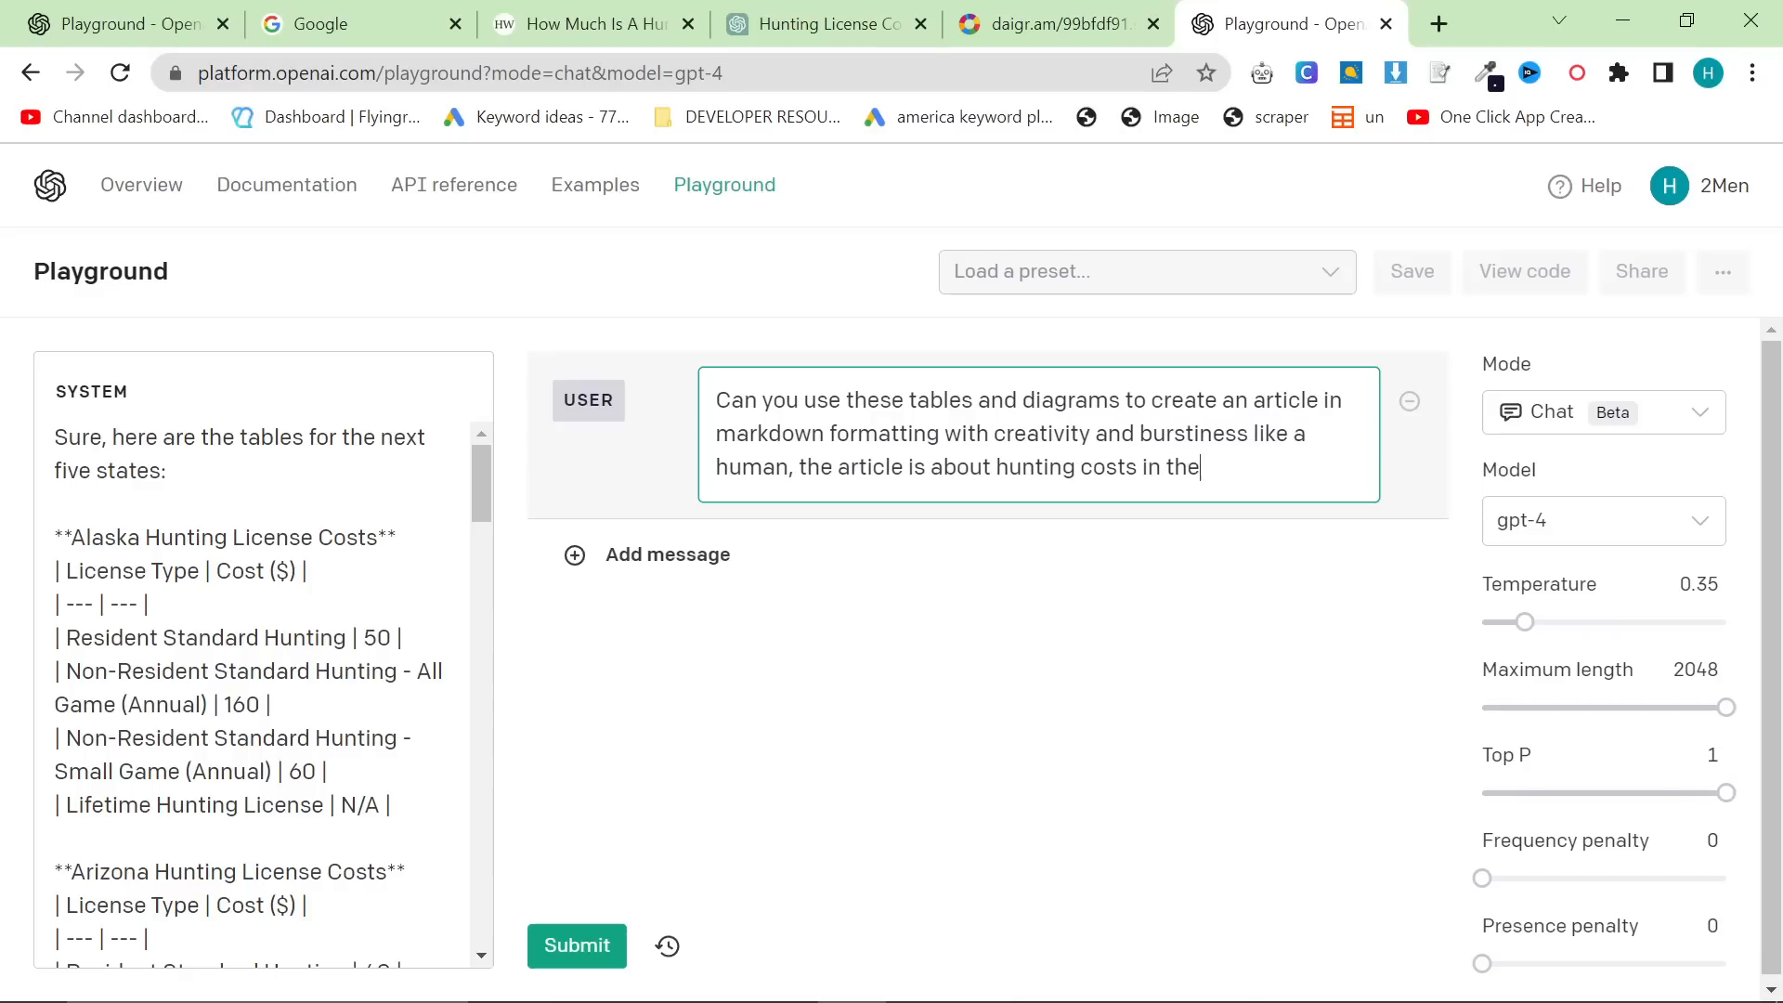
Finish the prompt requesting heavy markdown formatting with lists, tables and diagrams, and submit it to GPT-4.
{"action": "type", "text": "US. Use a lot"}
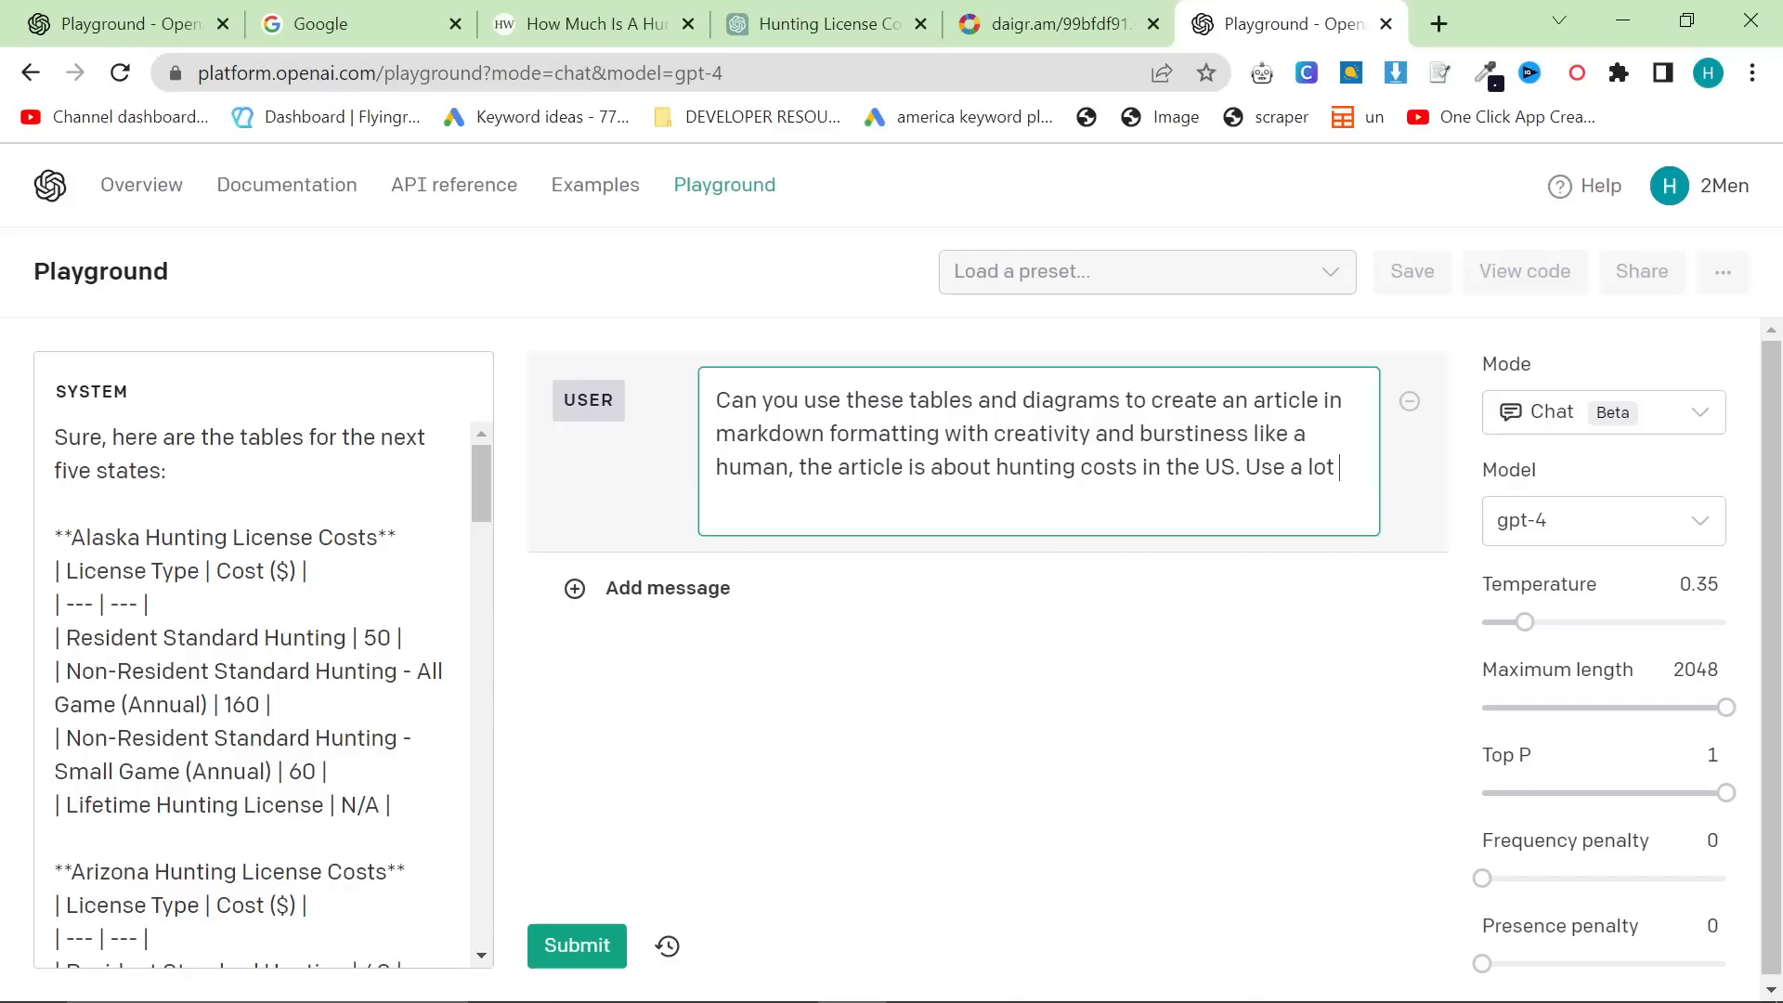
{"action": "type", "text": "of markdown formatting"}
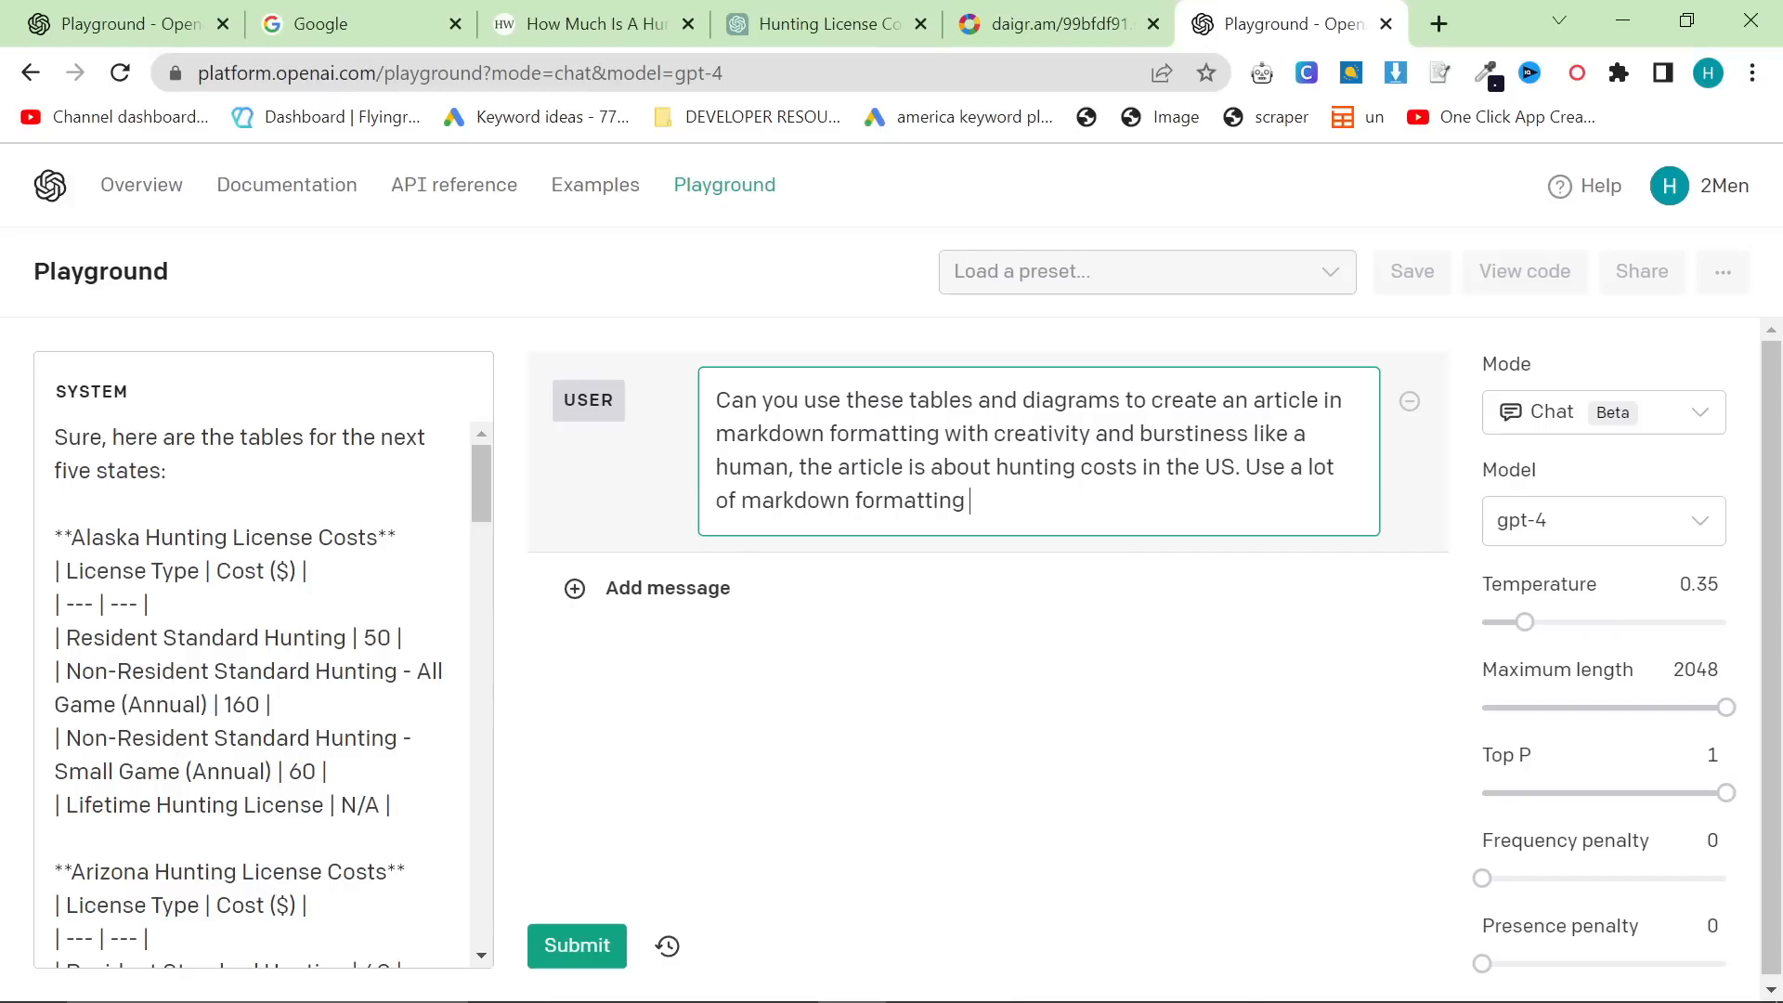
{"action": "type", "text": "such as lists etc."}
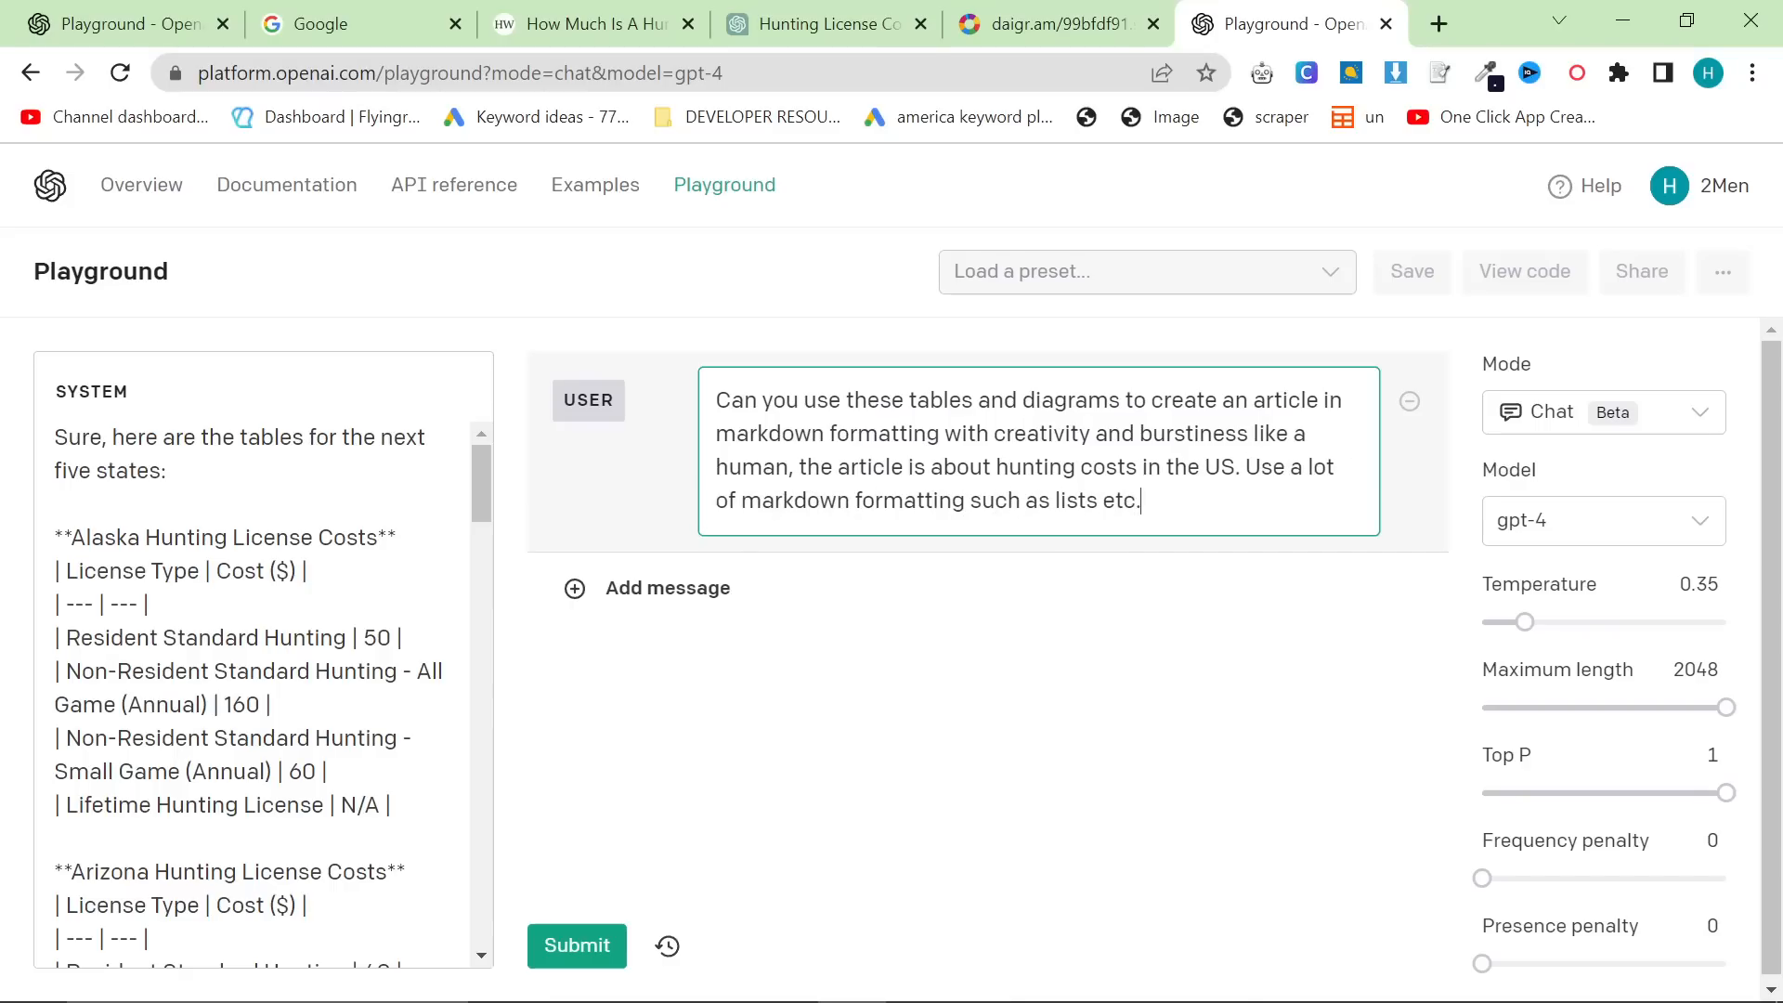
{"action": "type", "text": "do not forget the"}
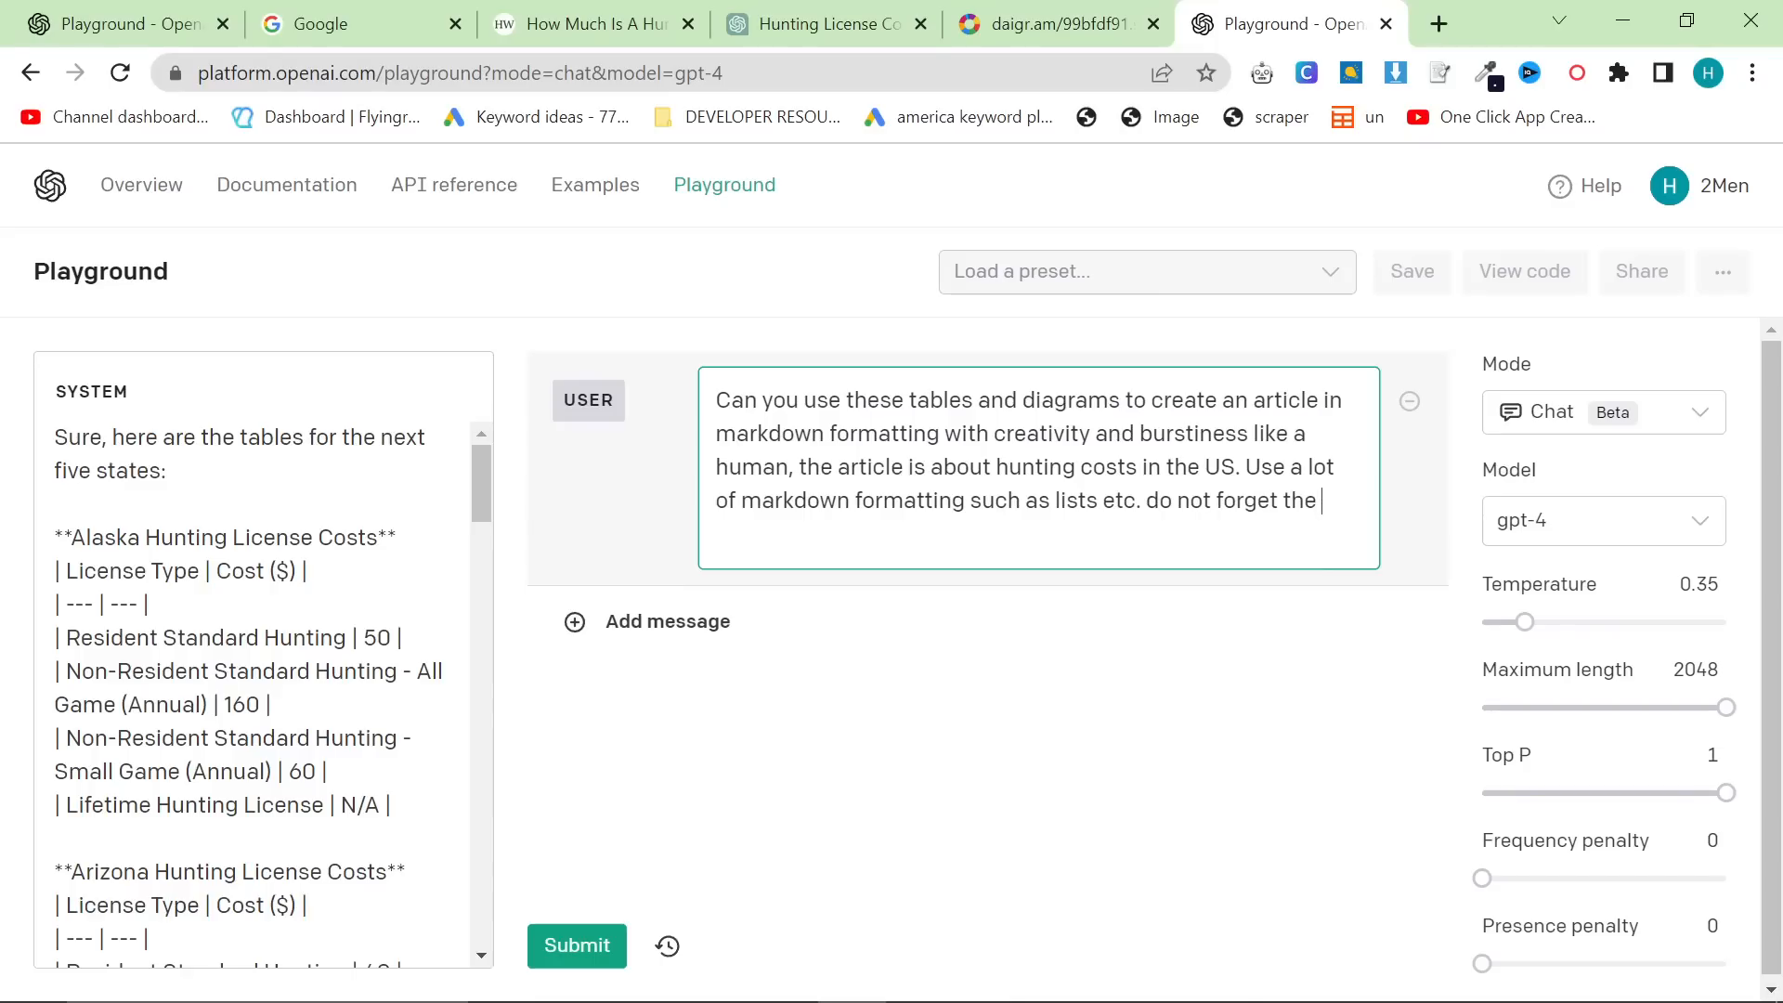
{"action": "type", "text": "tables or diagrams."}
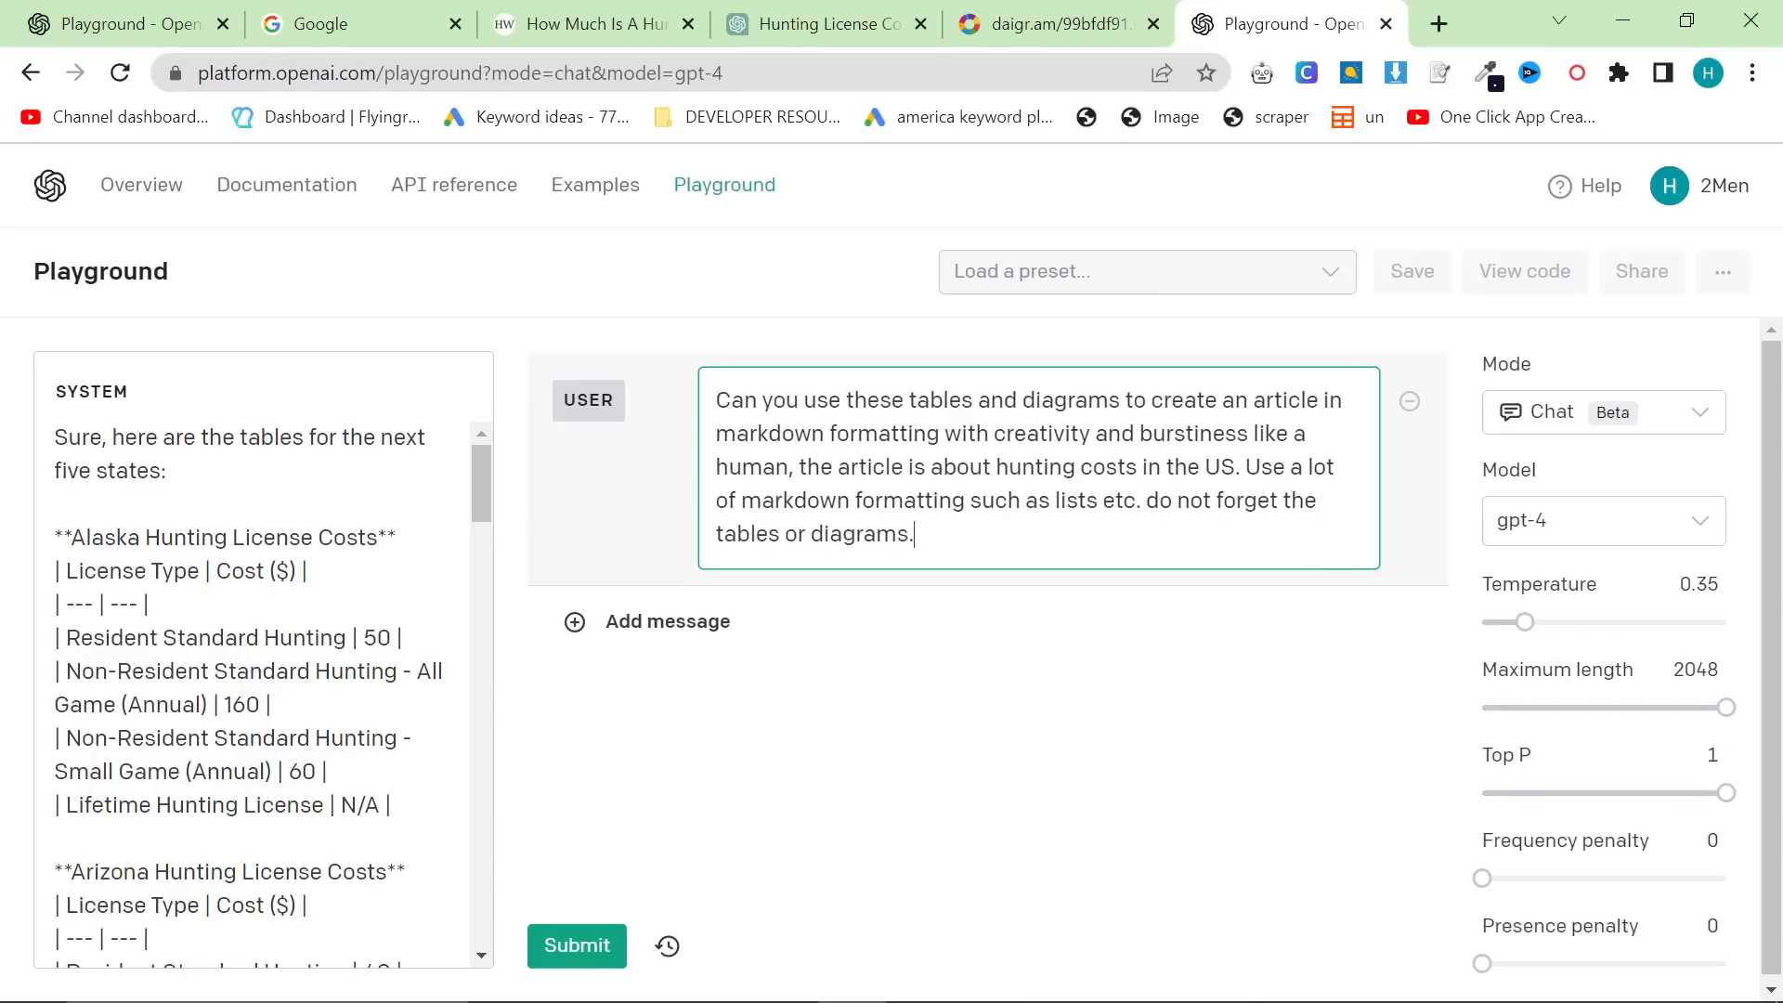
{"action": "left_click", "coordinate": [576, 946]}
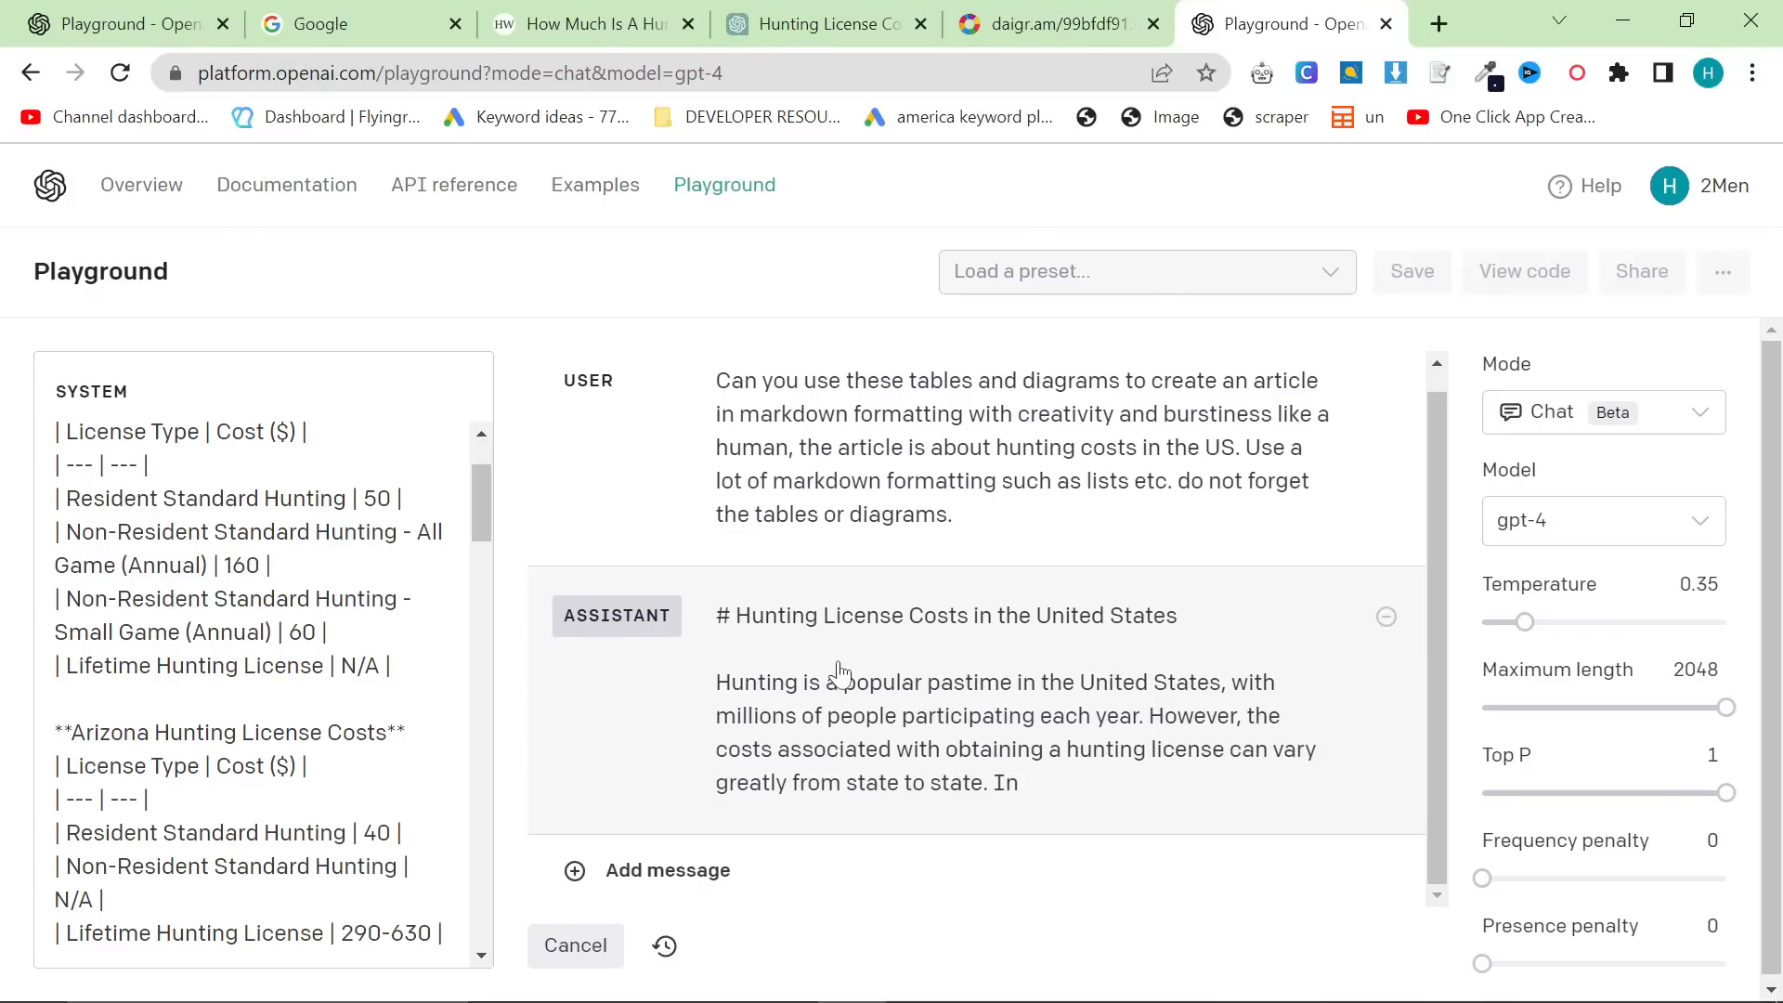
Scroll through GPT-4's generated 'Hunting License Costs in the United States' article.
{"action": "scroll", "scroll_direction": "down", "scroll_amount": 3}
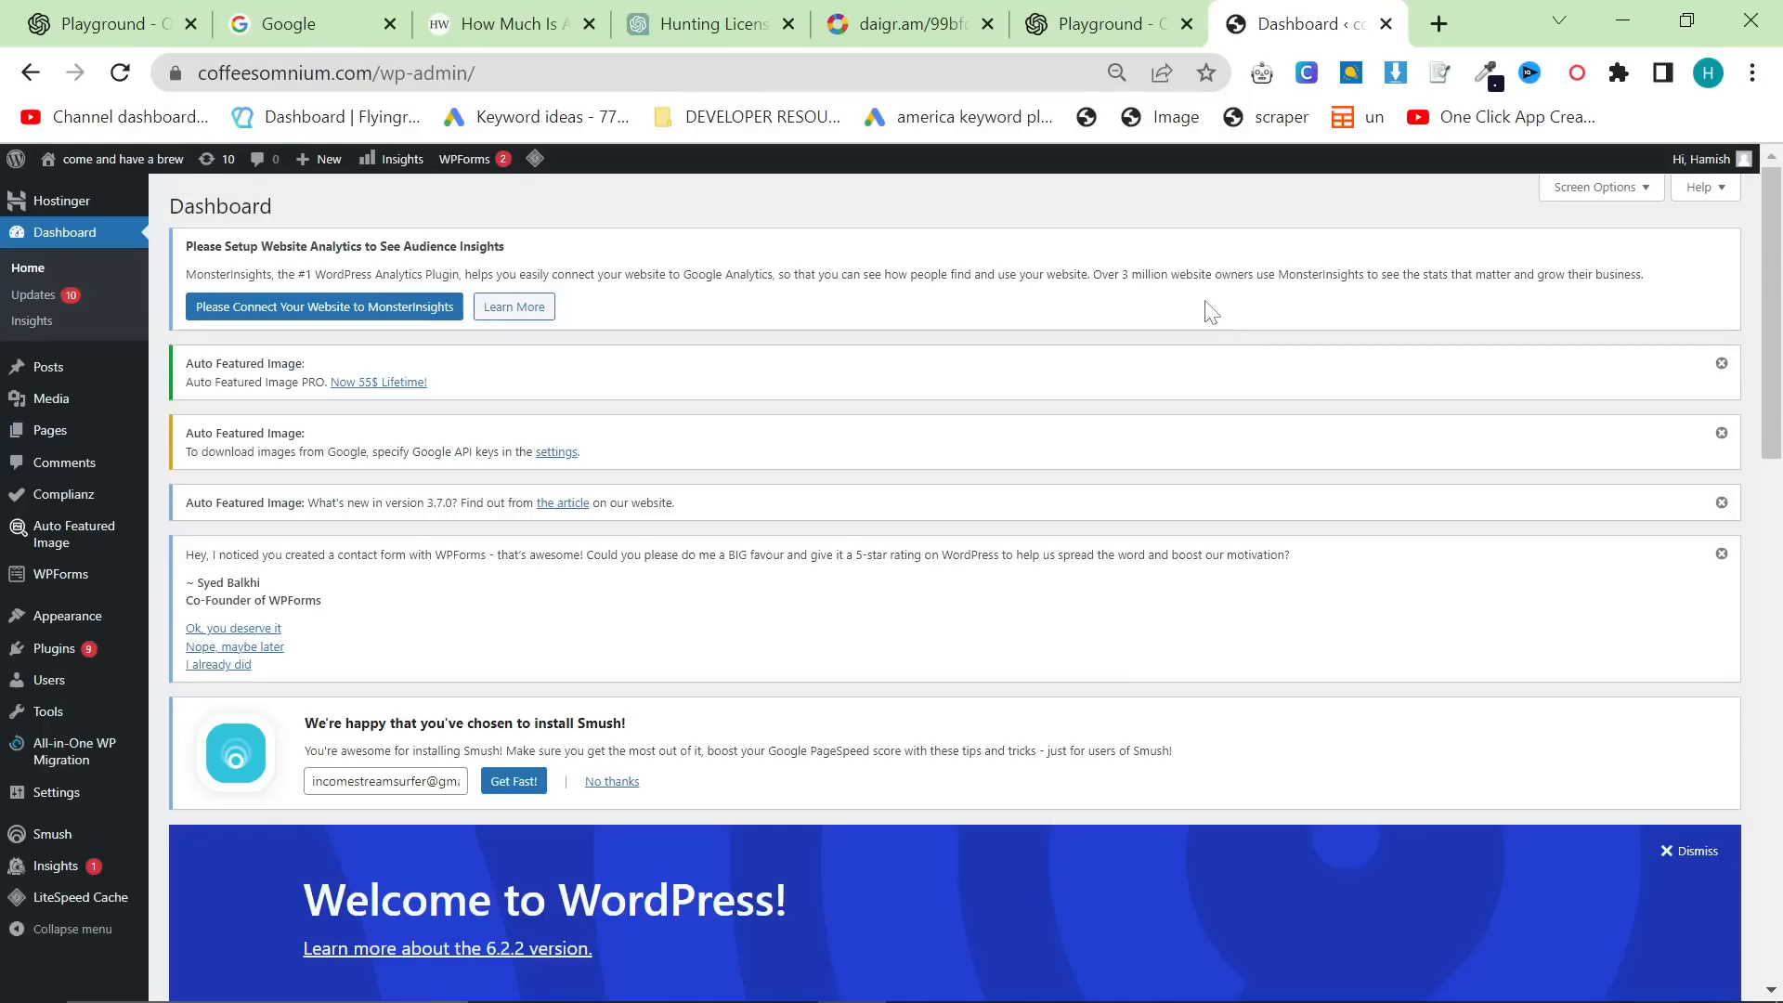
{"action": "mouse_move", "coordinate": [48, 365]}
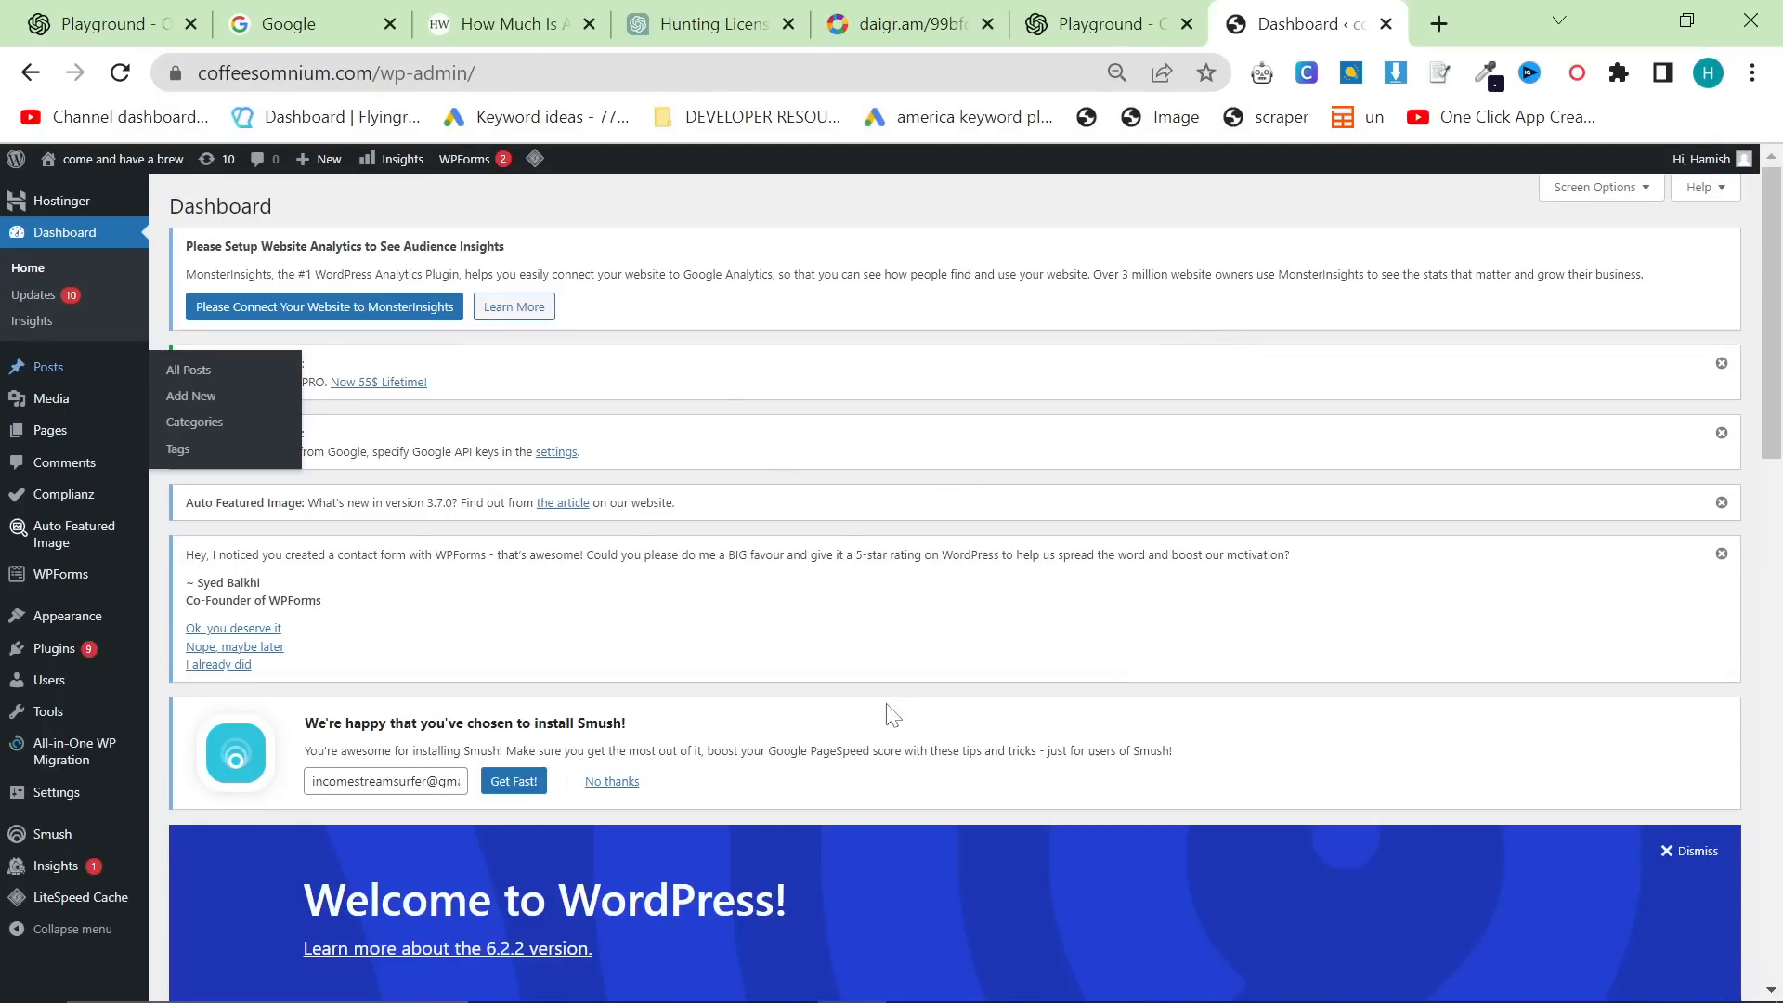
{"action": "mouse_move", "coordinate": [888, 667]}
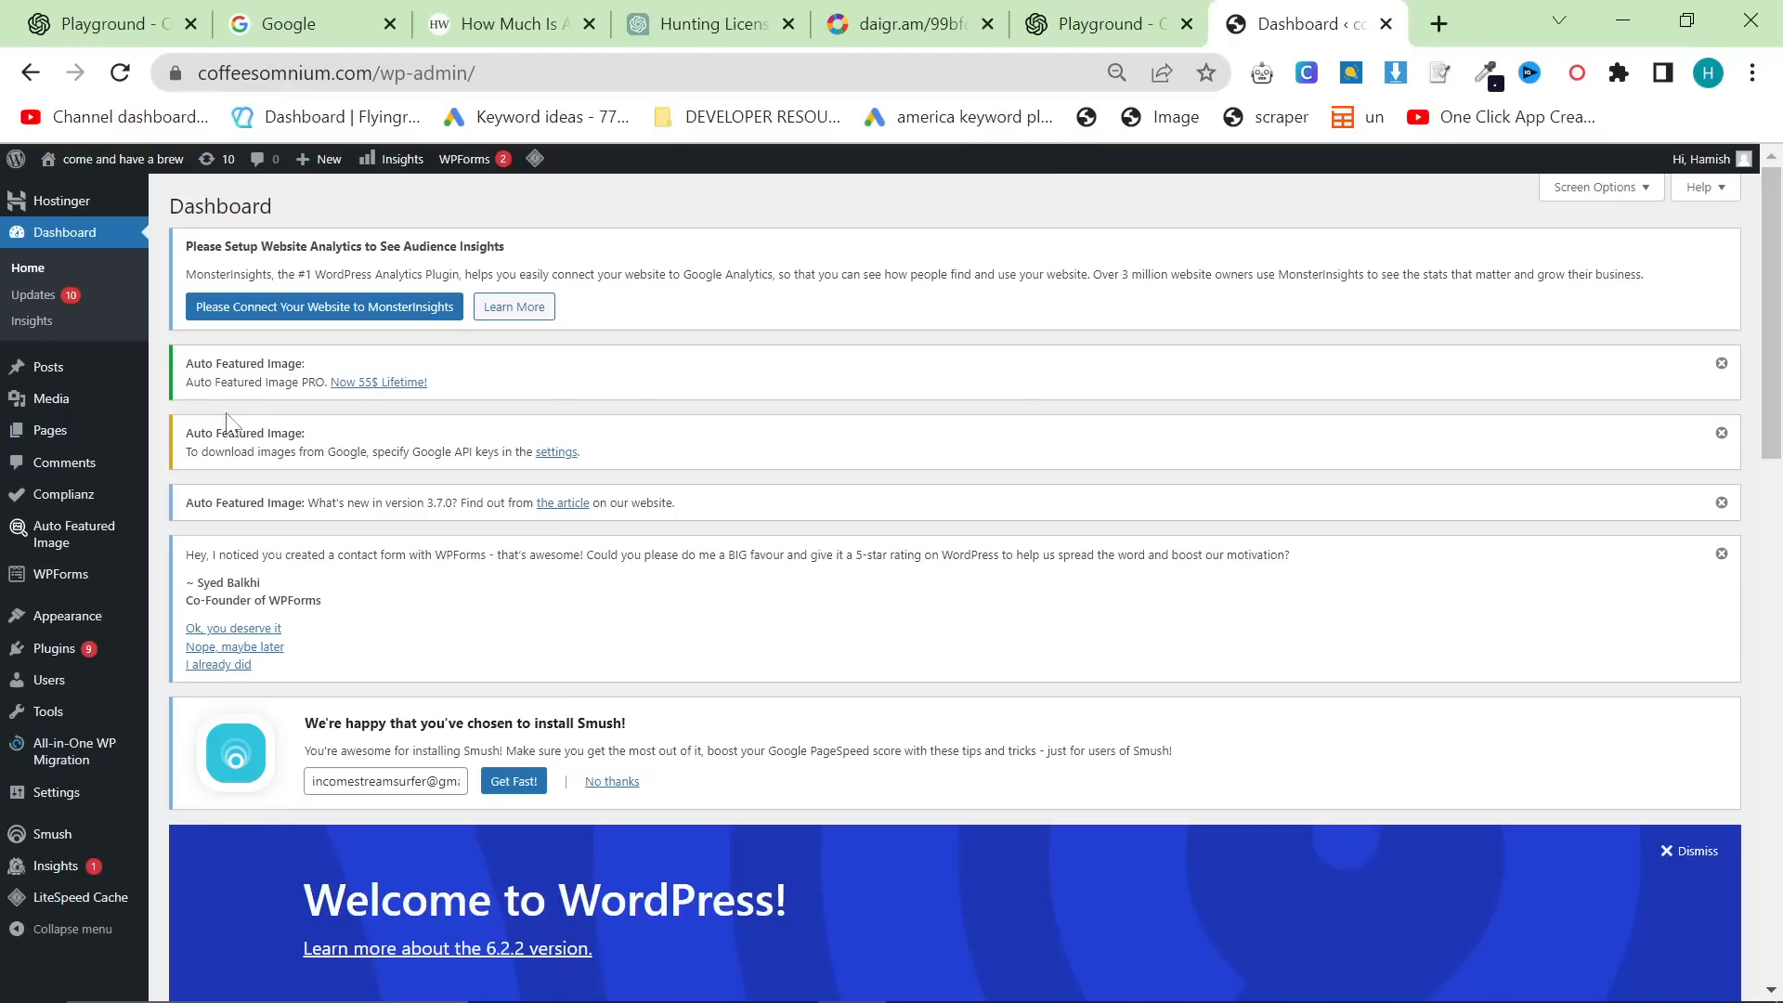
{"action": "mouse_move", "coordinate": [668, 212]}
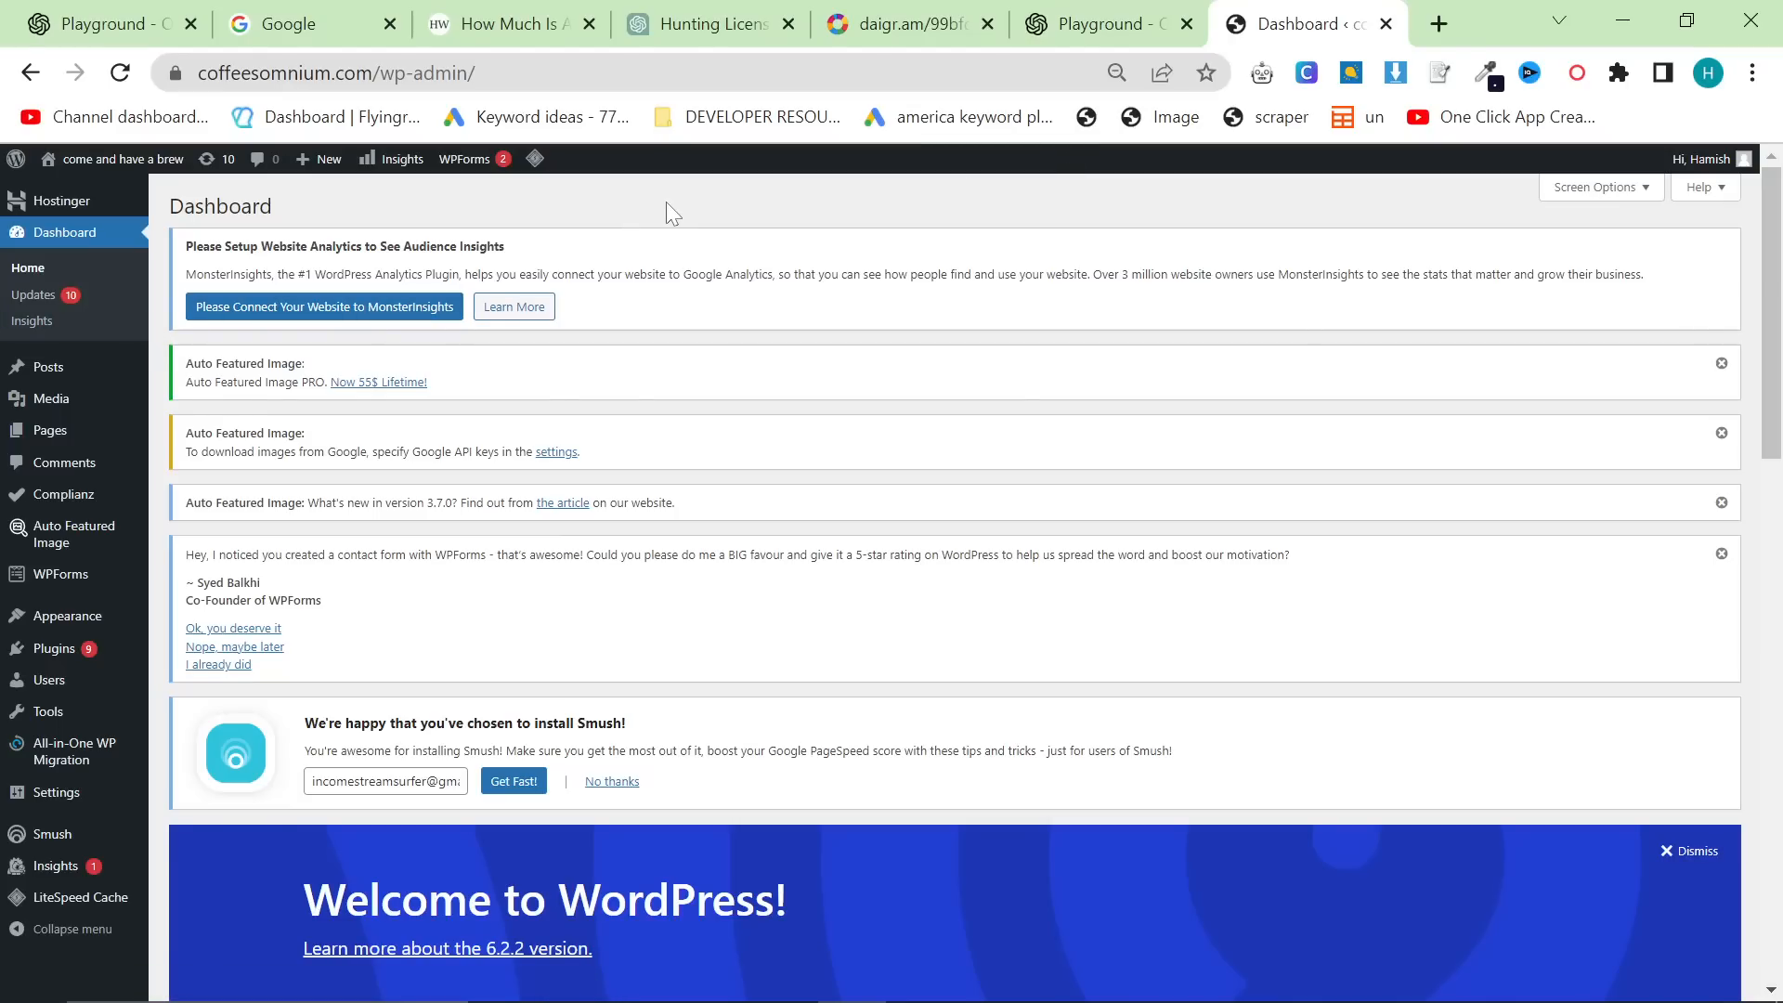
{"action": "mouse_move", "coordinate": [1069, 624]}
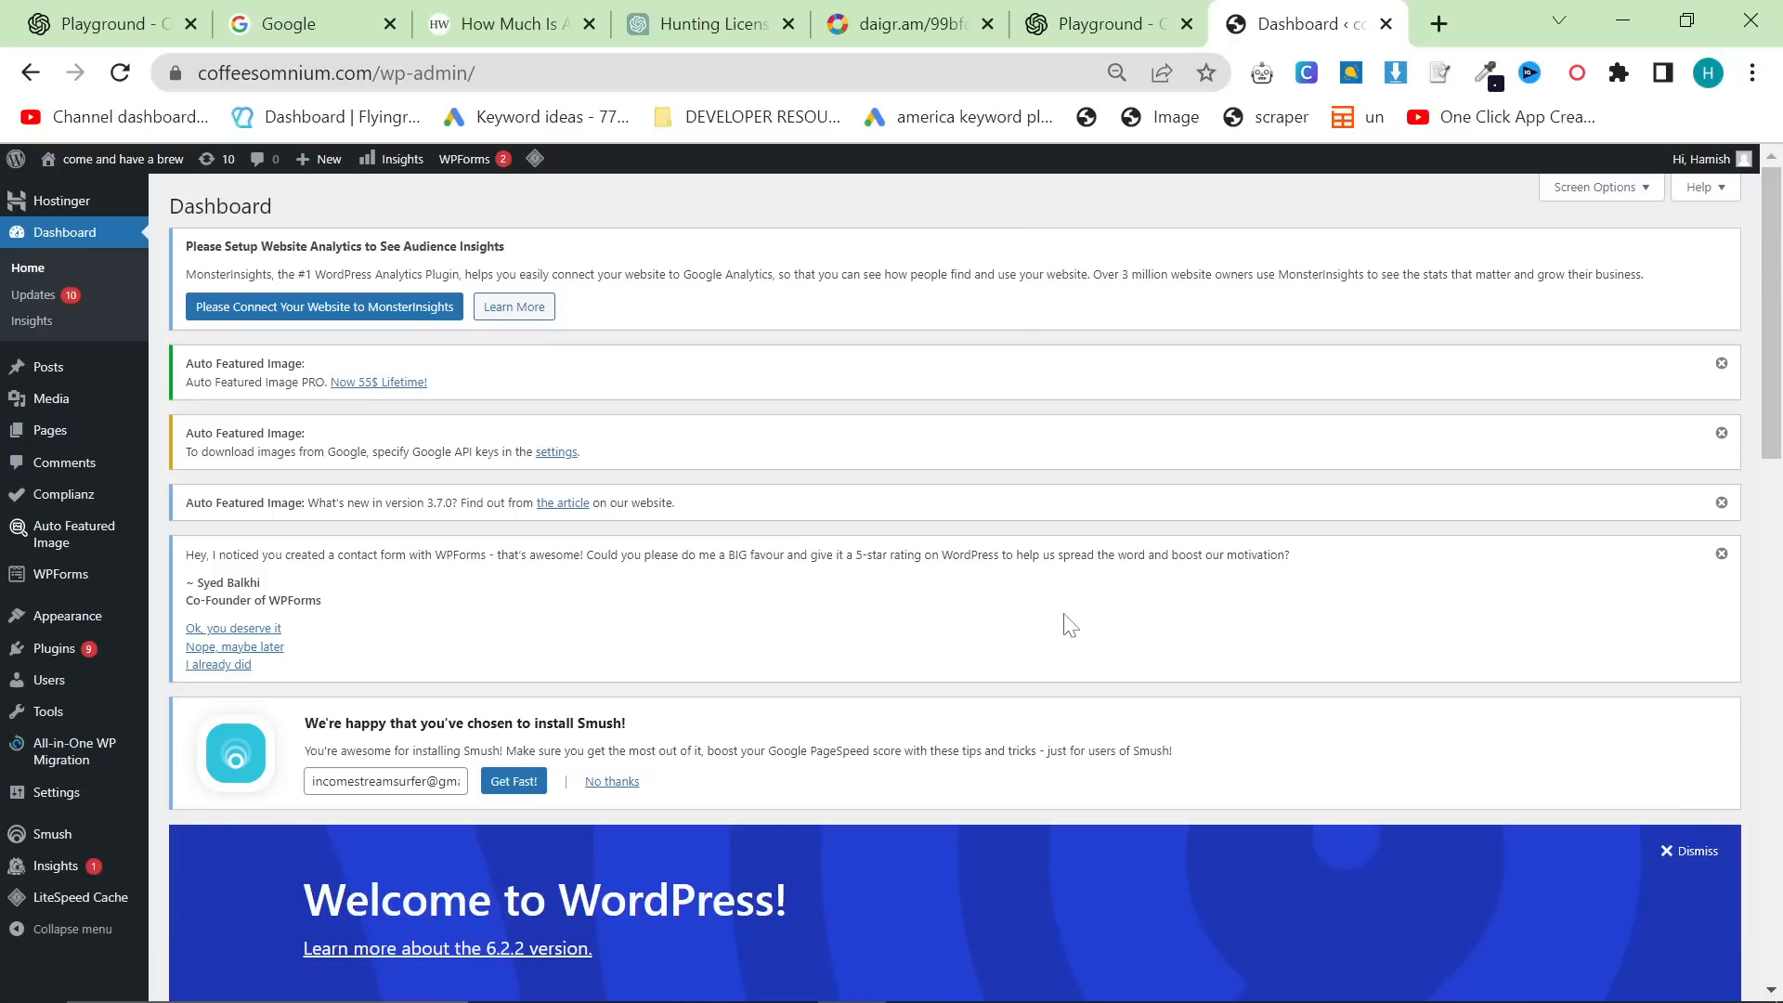
{"action": "mouse_move", "coordinate": [1387, 609]}
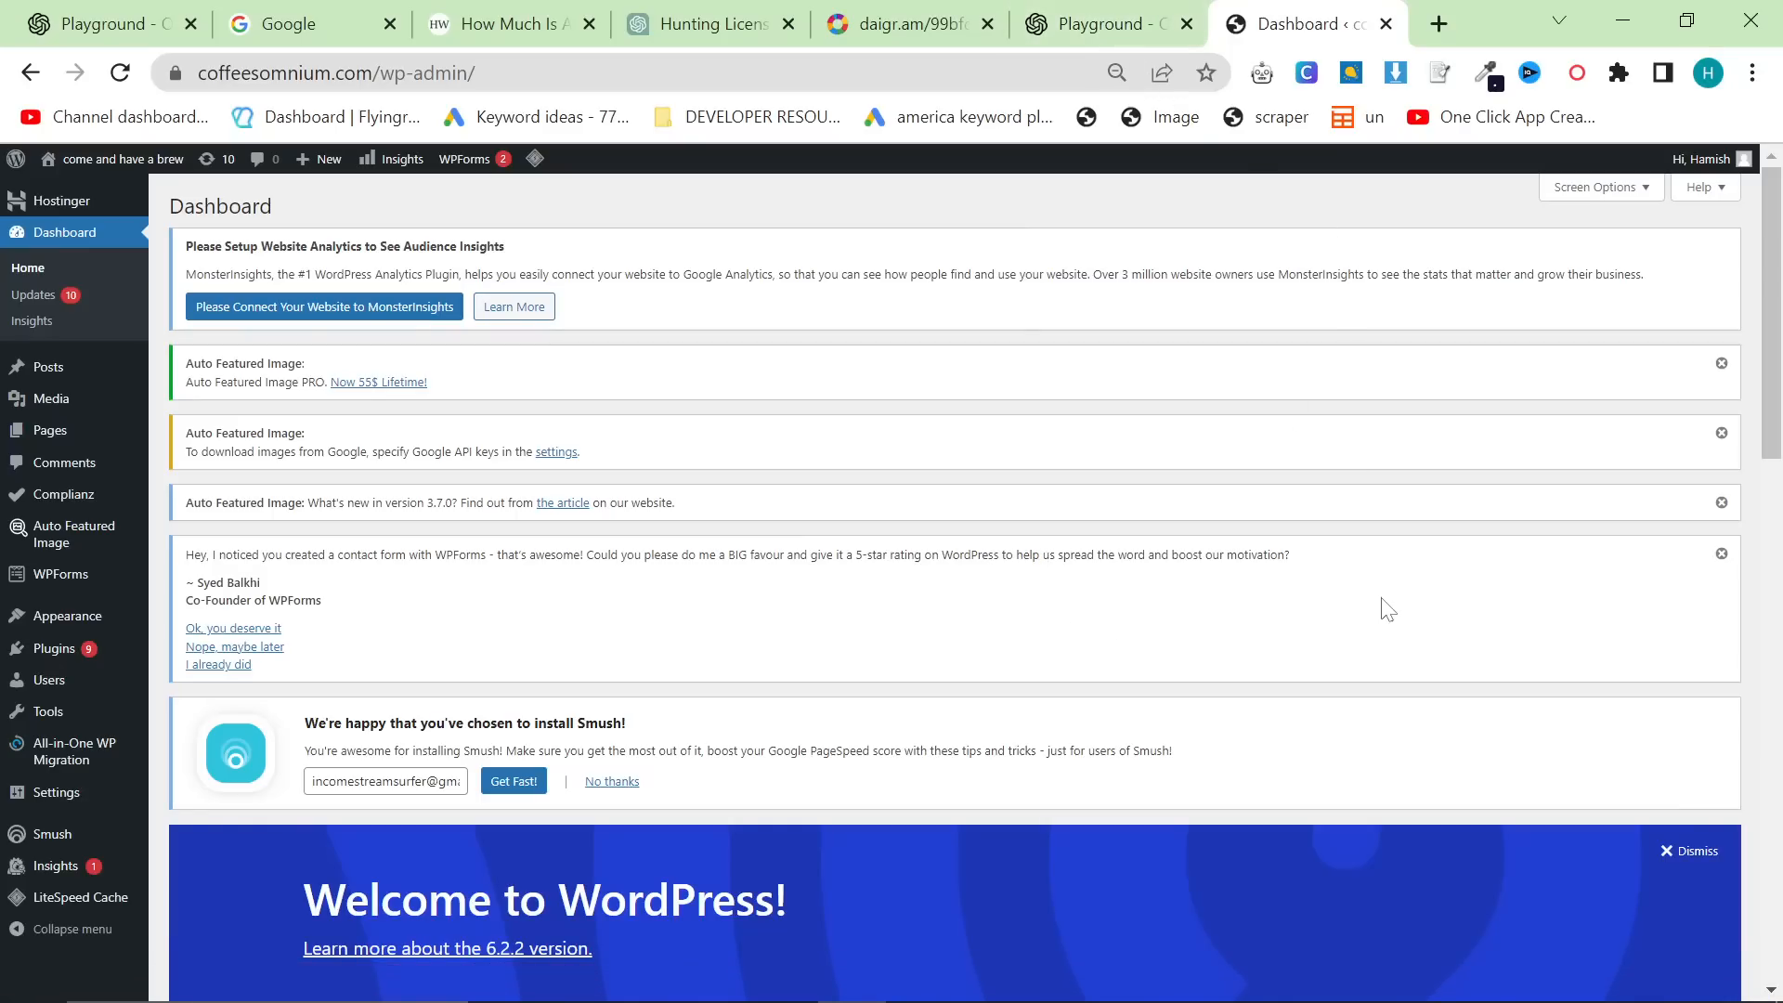
Return from the WordPress dashboard to the Playground article and move to a new tab for the converter.
{"action": "left_click", "coordinate": [1099, 23]}
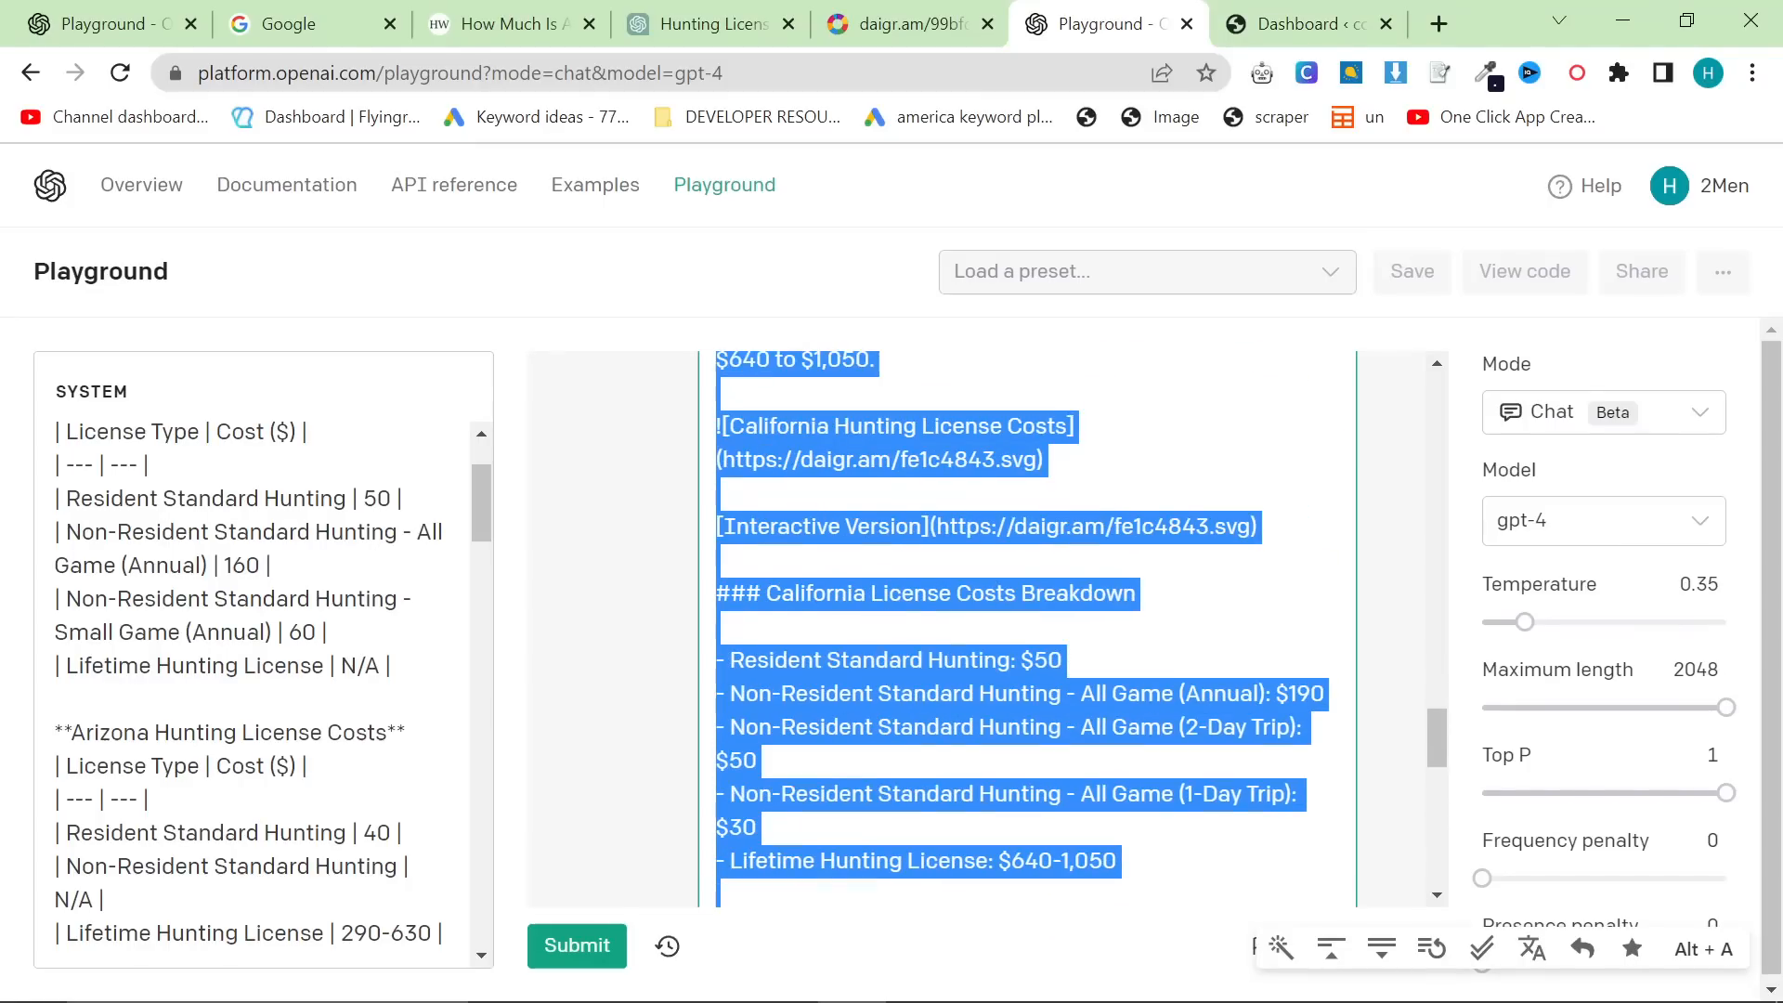
{"action": "left_click", "coordinate": [1307, 22]}
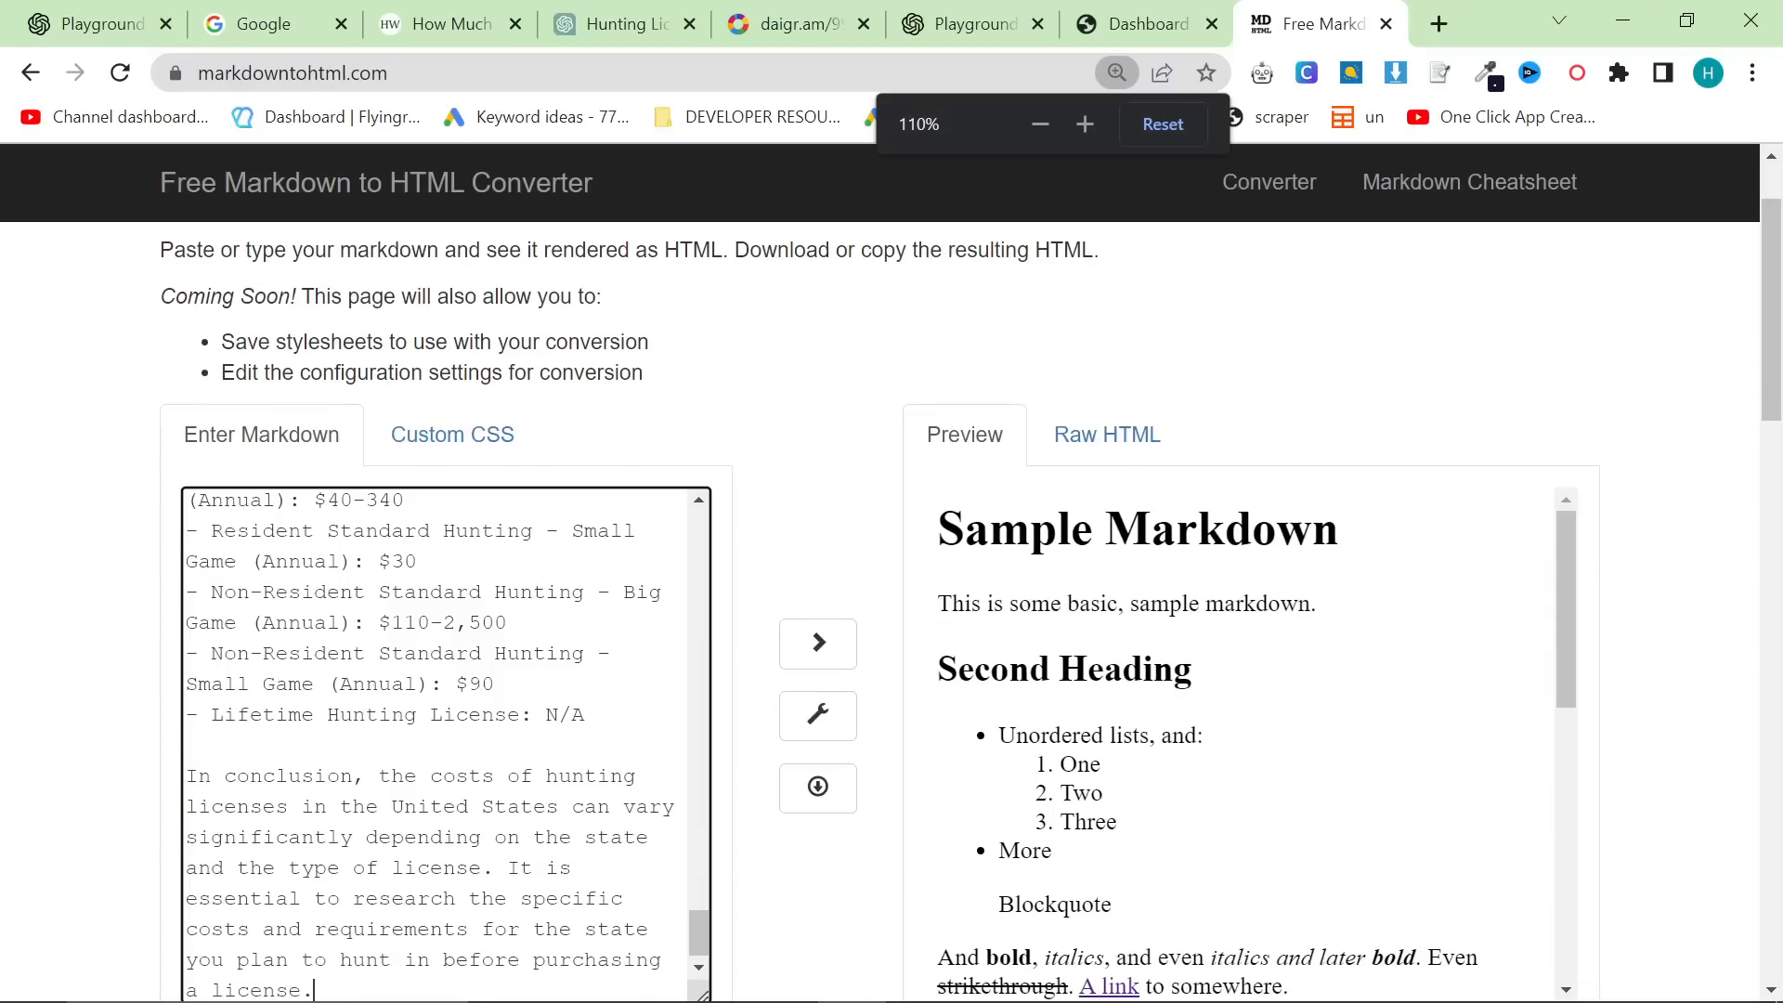
View the article's Raw HTML and rendered Preview on markdowntohtml.com, then return to the WordPress dashboard.
{"action": "left_click", "coordinate": [1103, 435]}
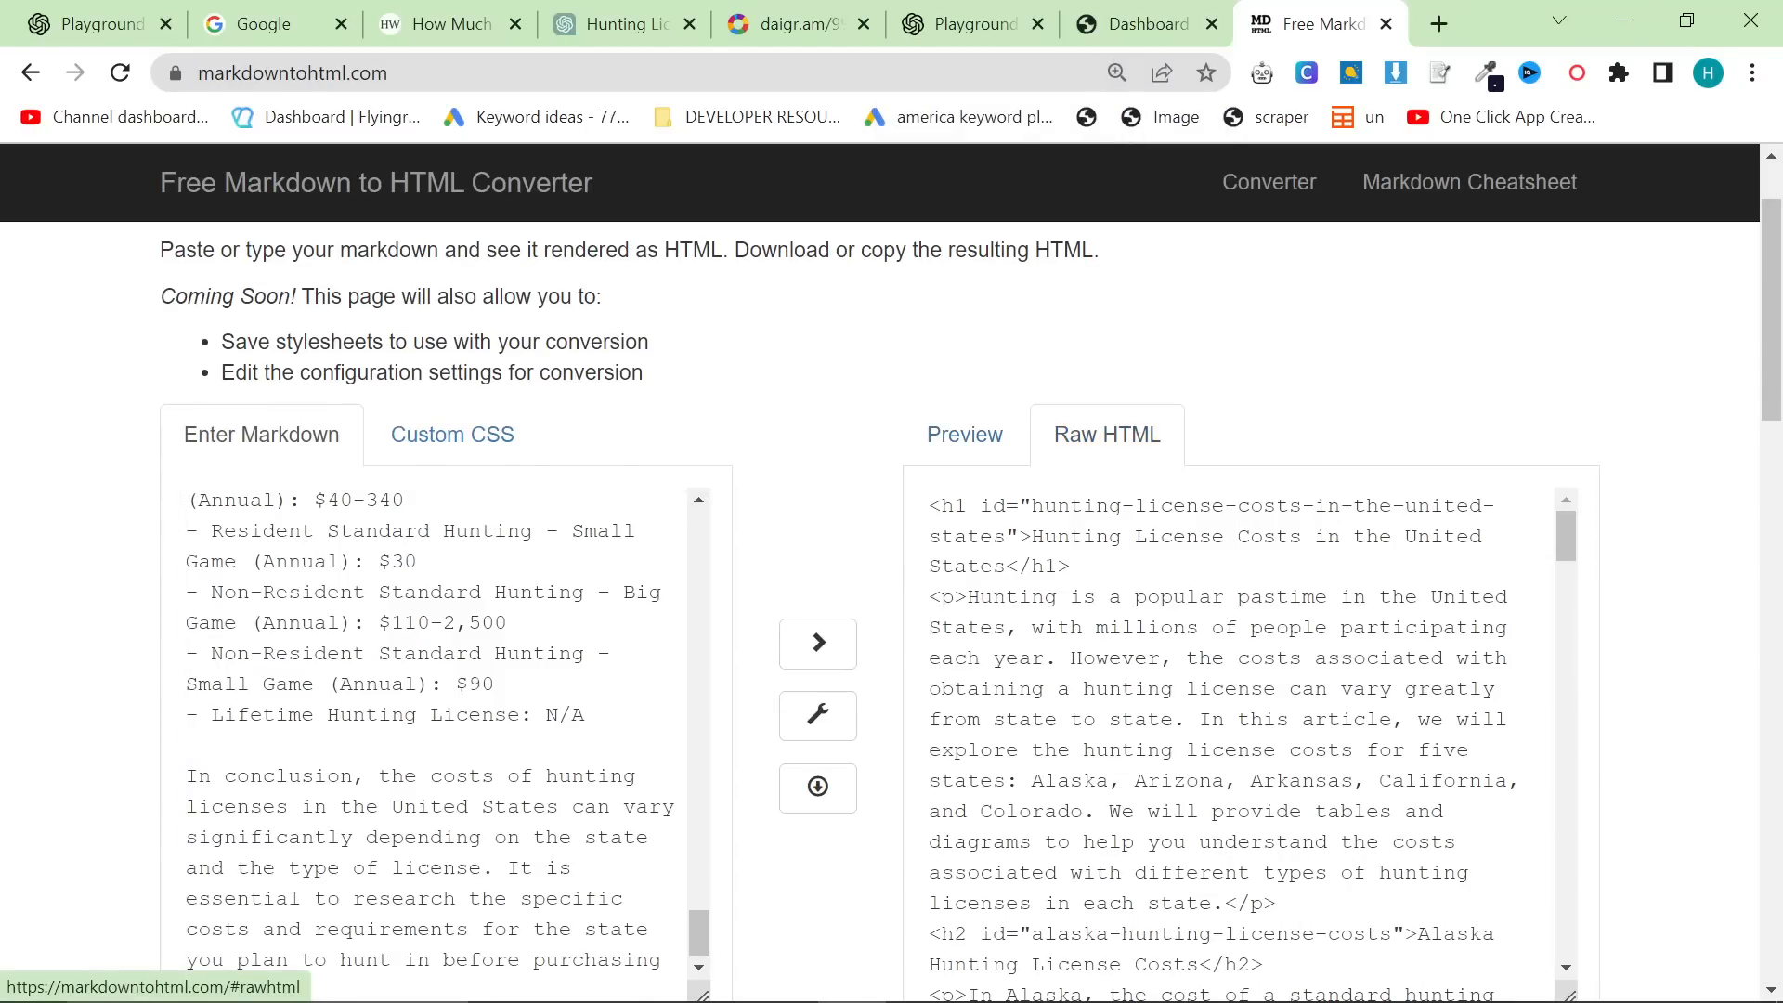
{"action": "left_click", "coordinate": [964, 435]}
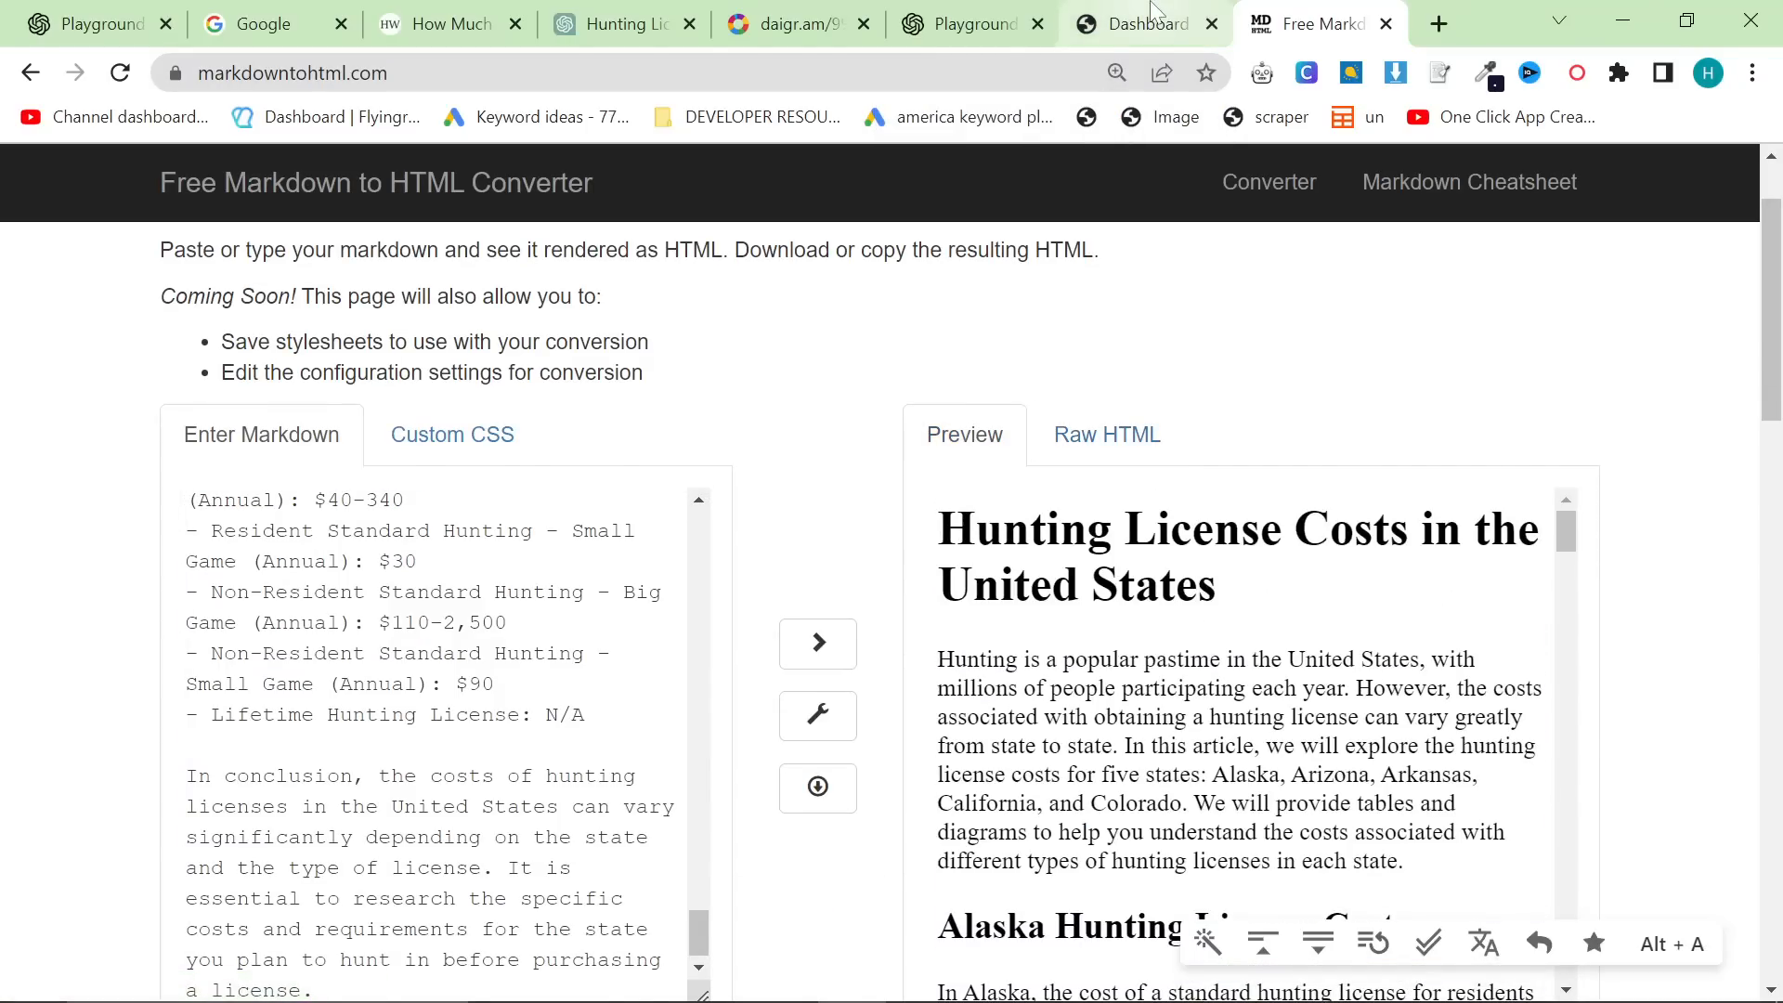
{"action": "left_click", "coordinate": [1142, 22]}
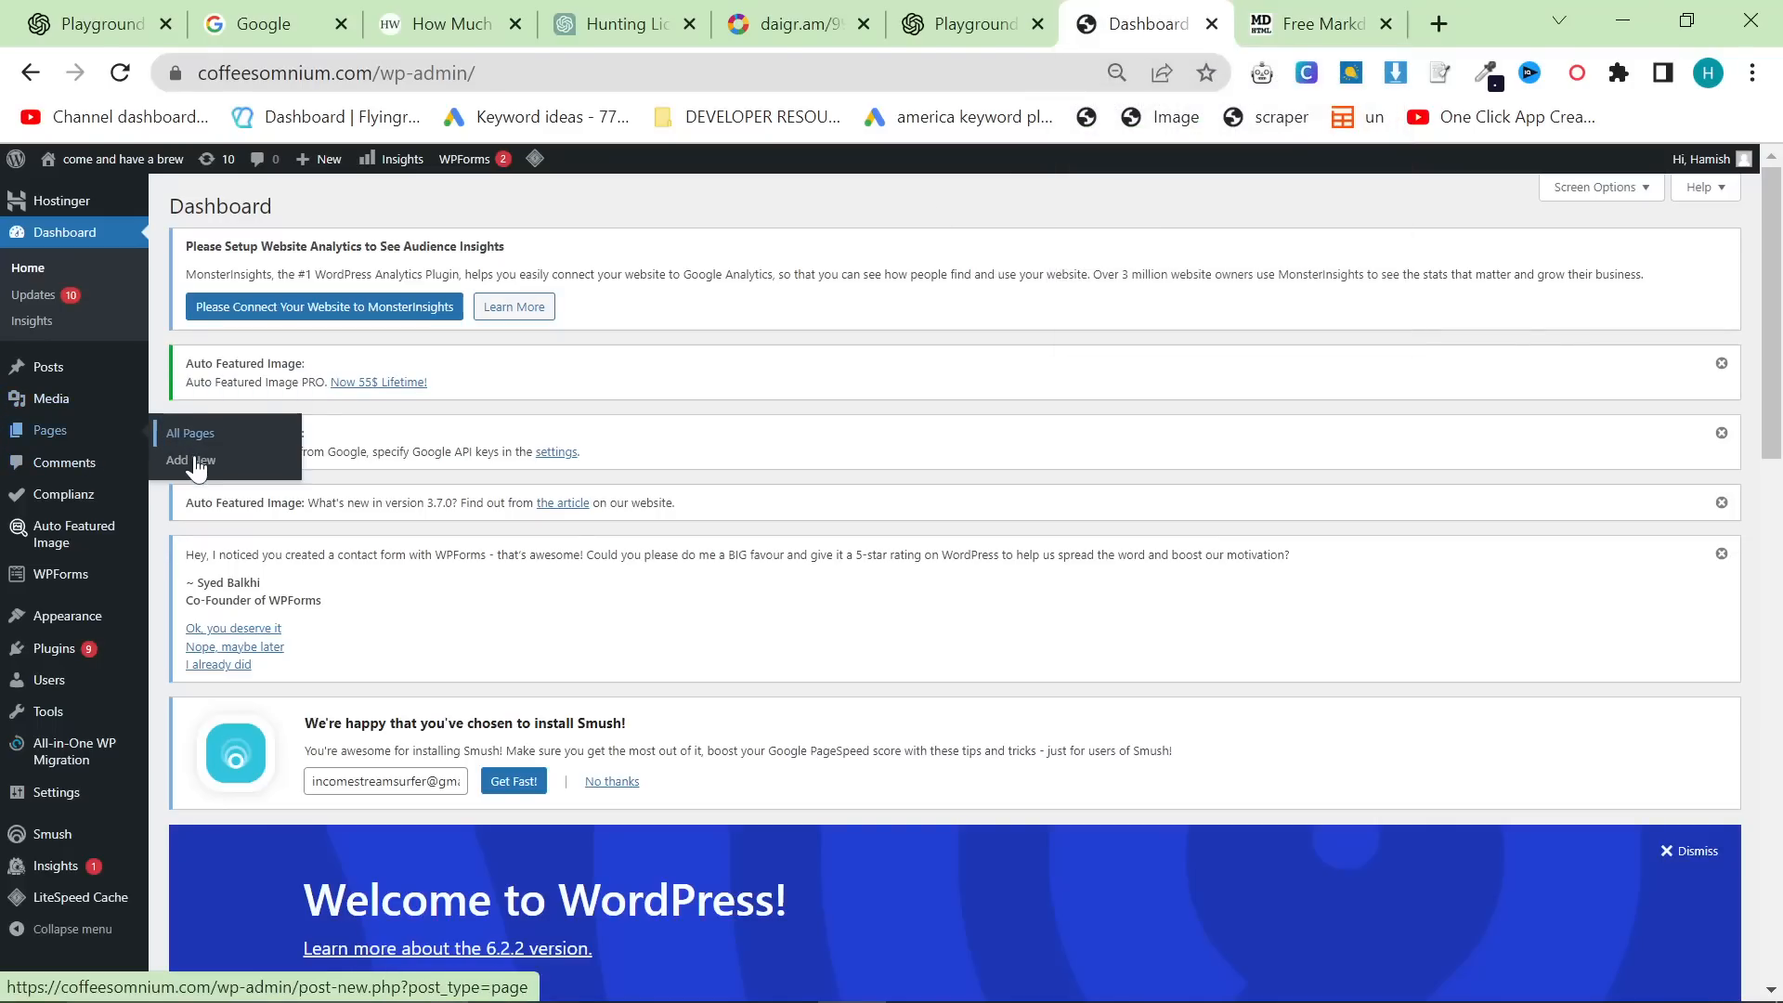
Create a new WordPress page and place the article content in its body.
{"action": "left_click", "coordinate": [191, 459]}
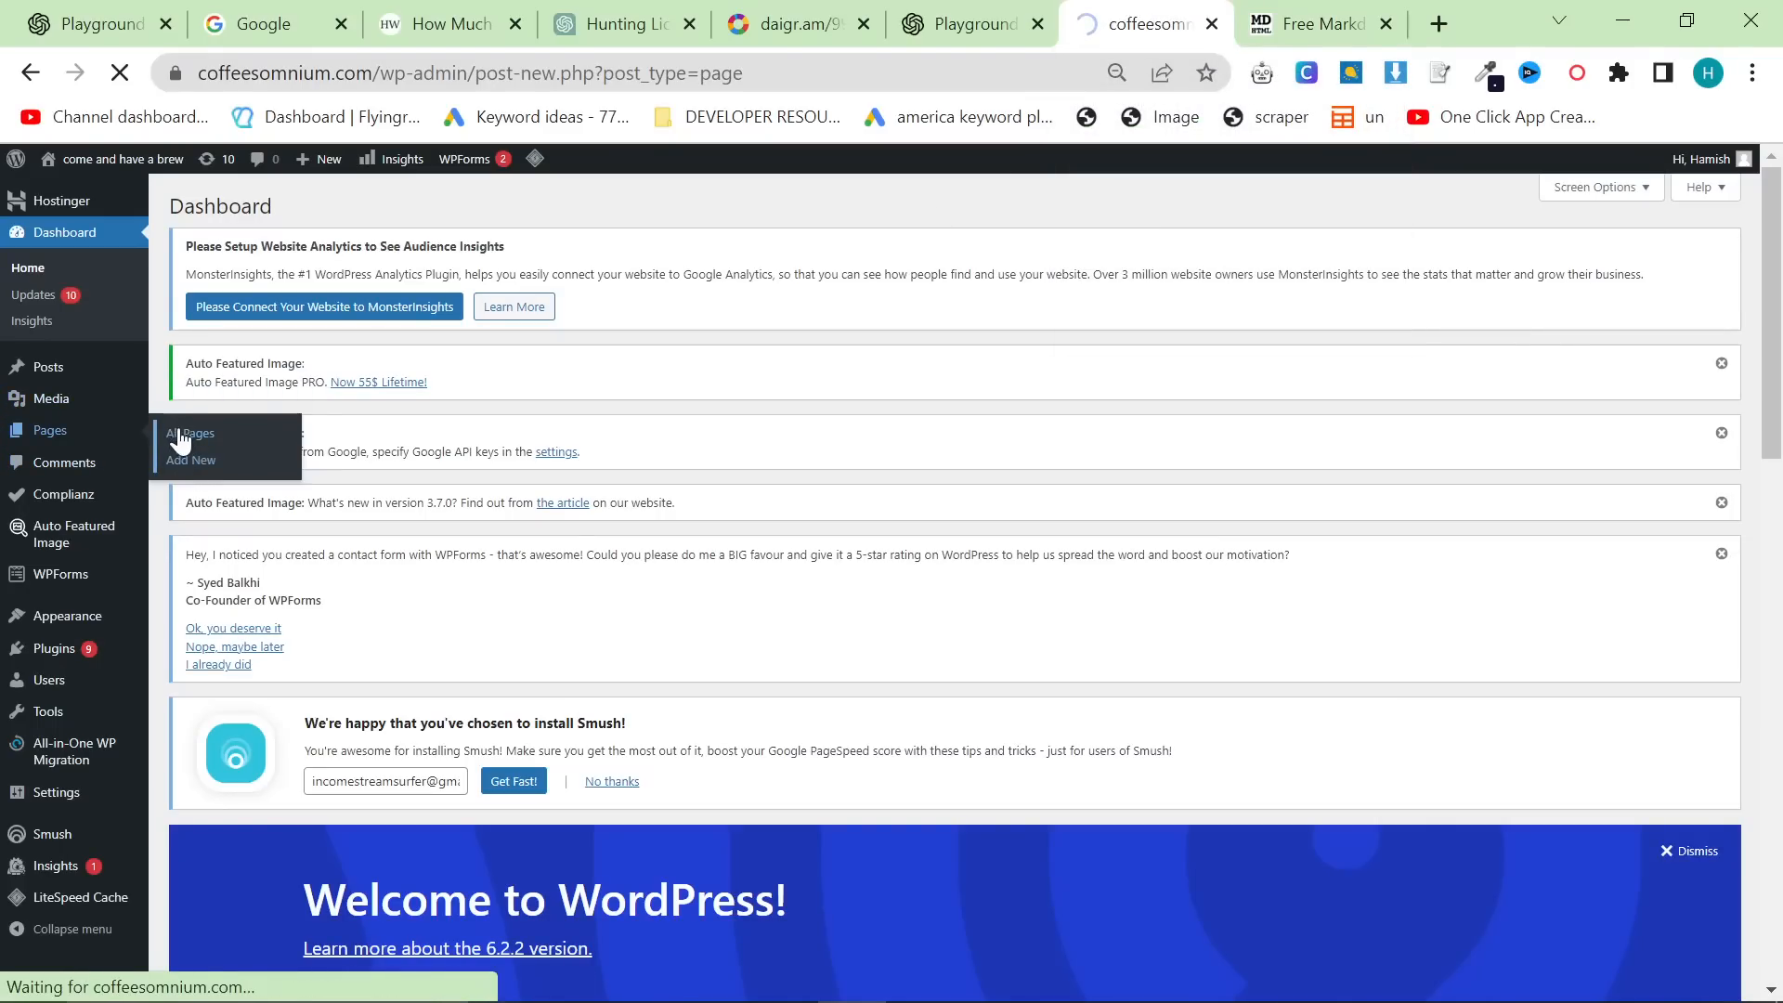
{"action": "left_click", "coordinate": [189, 459]}
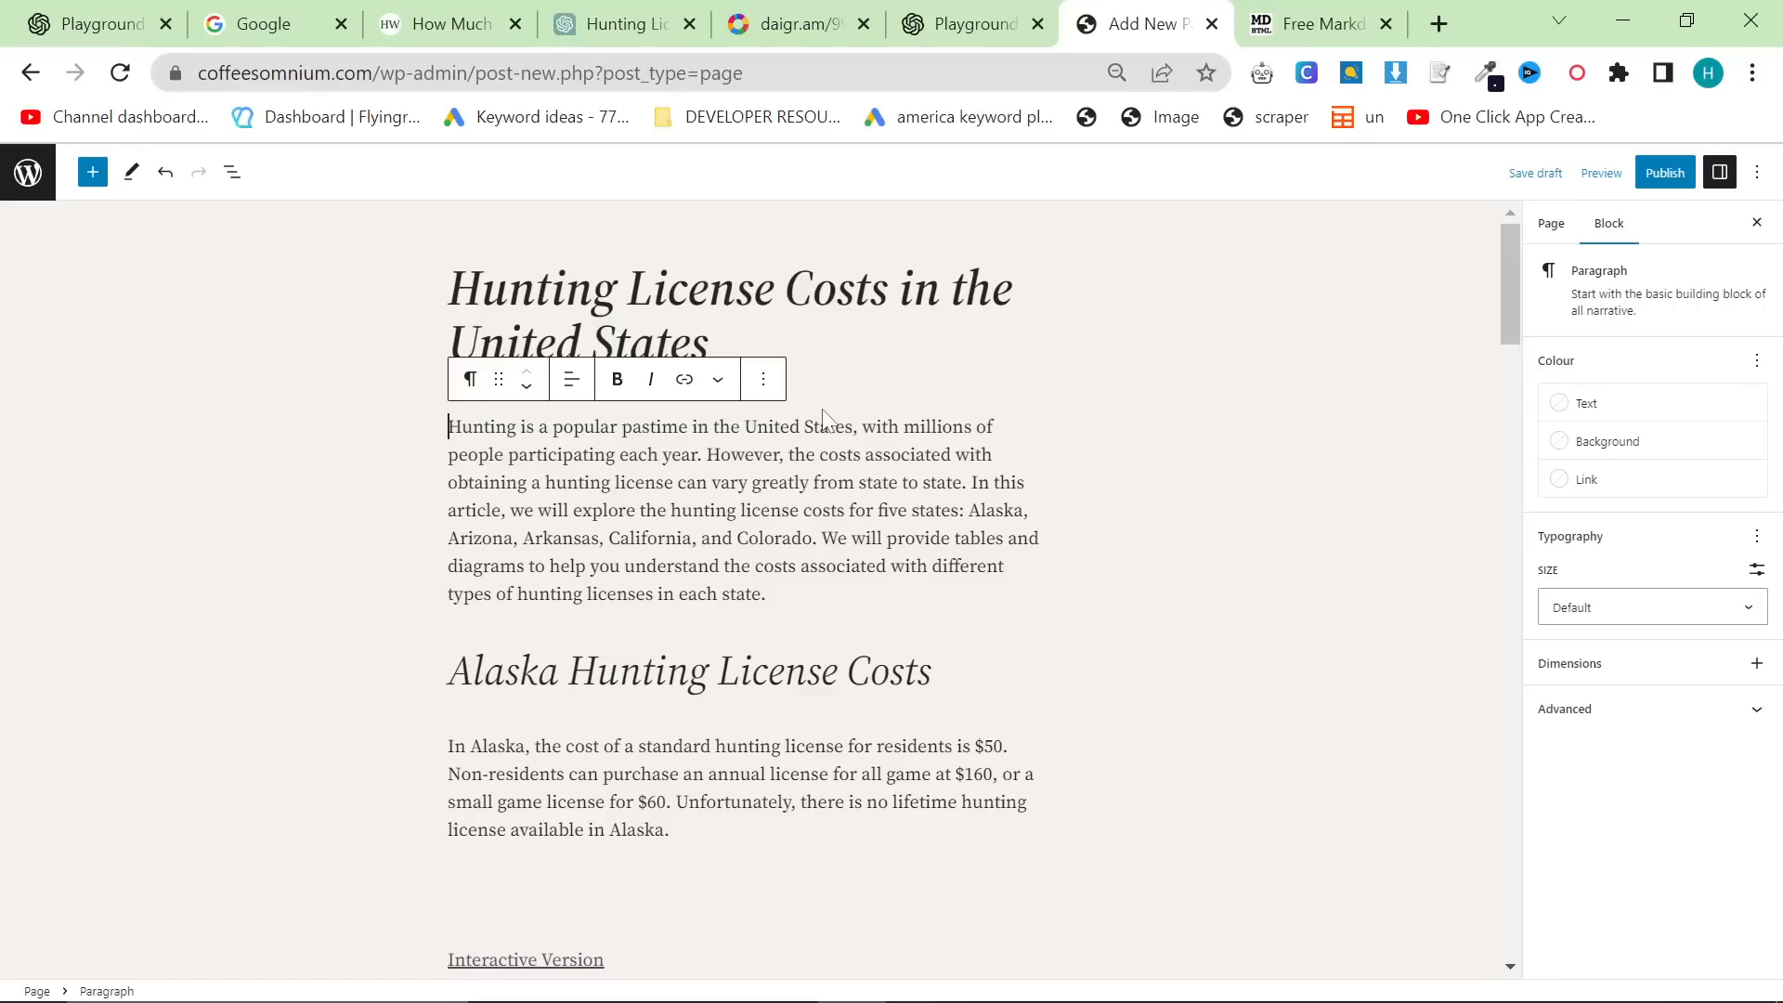
{"action": "scroll", "scroll_direction": "down", "scroll_amount": 3}
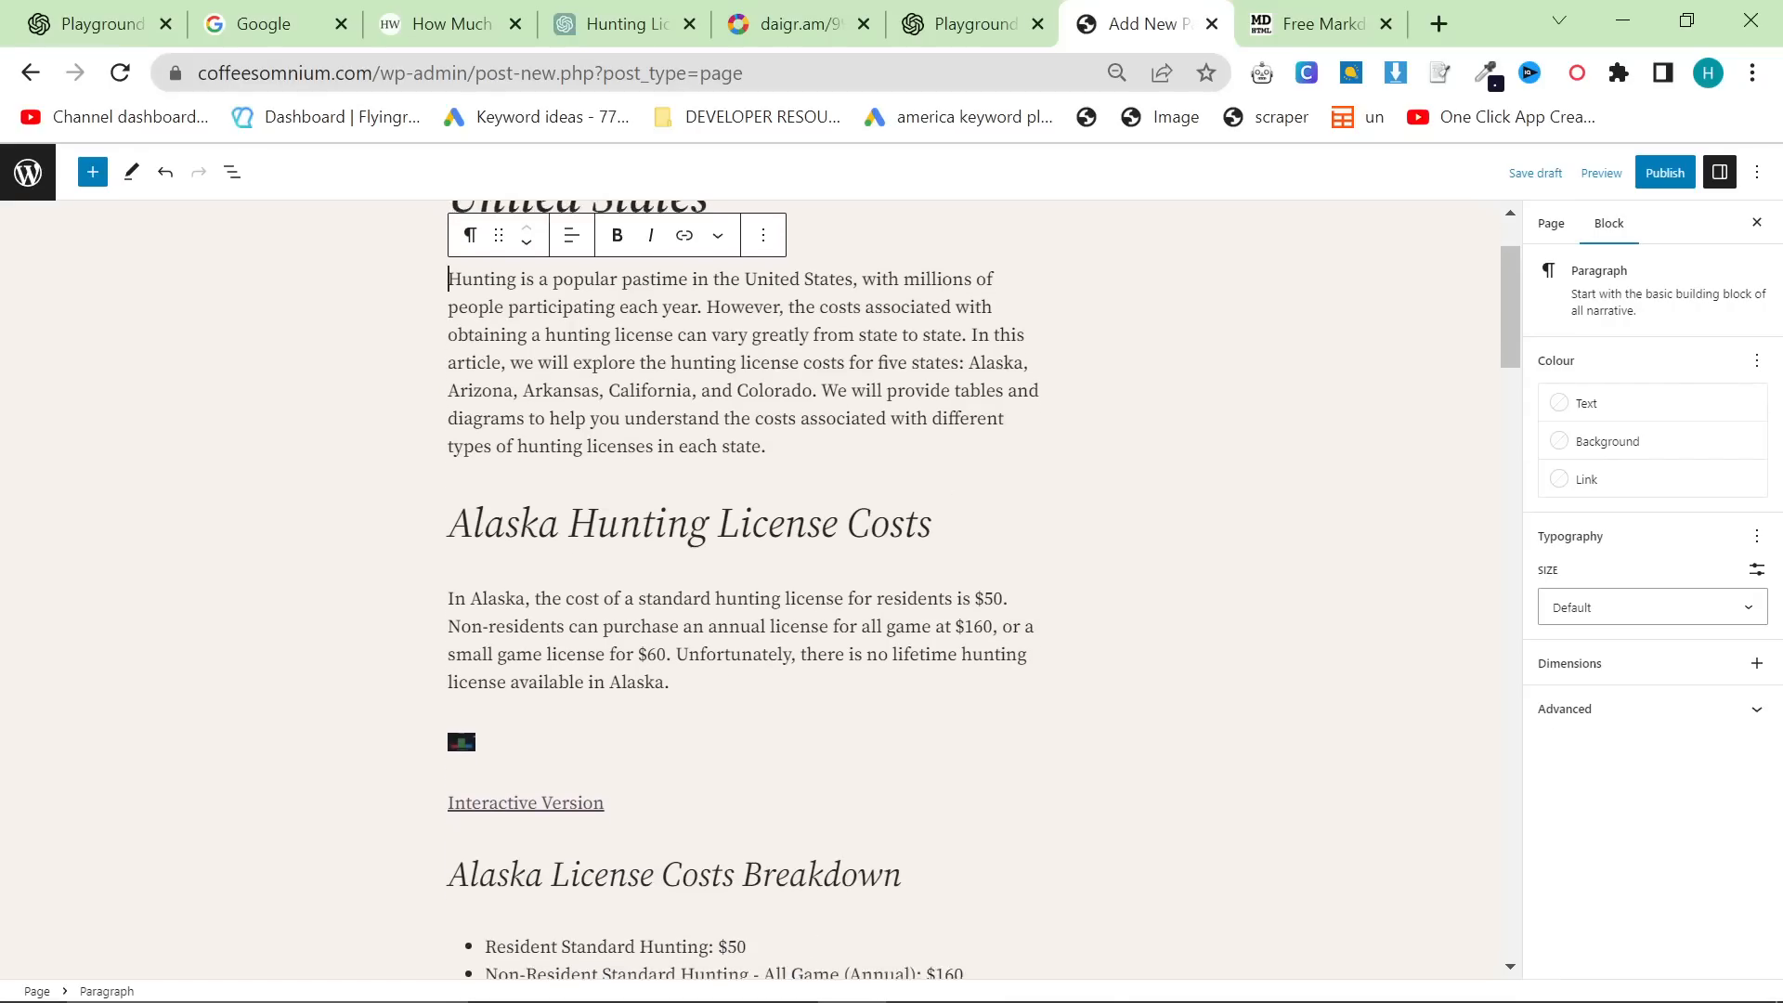
{"action": "scroll", "scroll_direction": "down", "scroll_amount": 3}
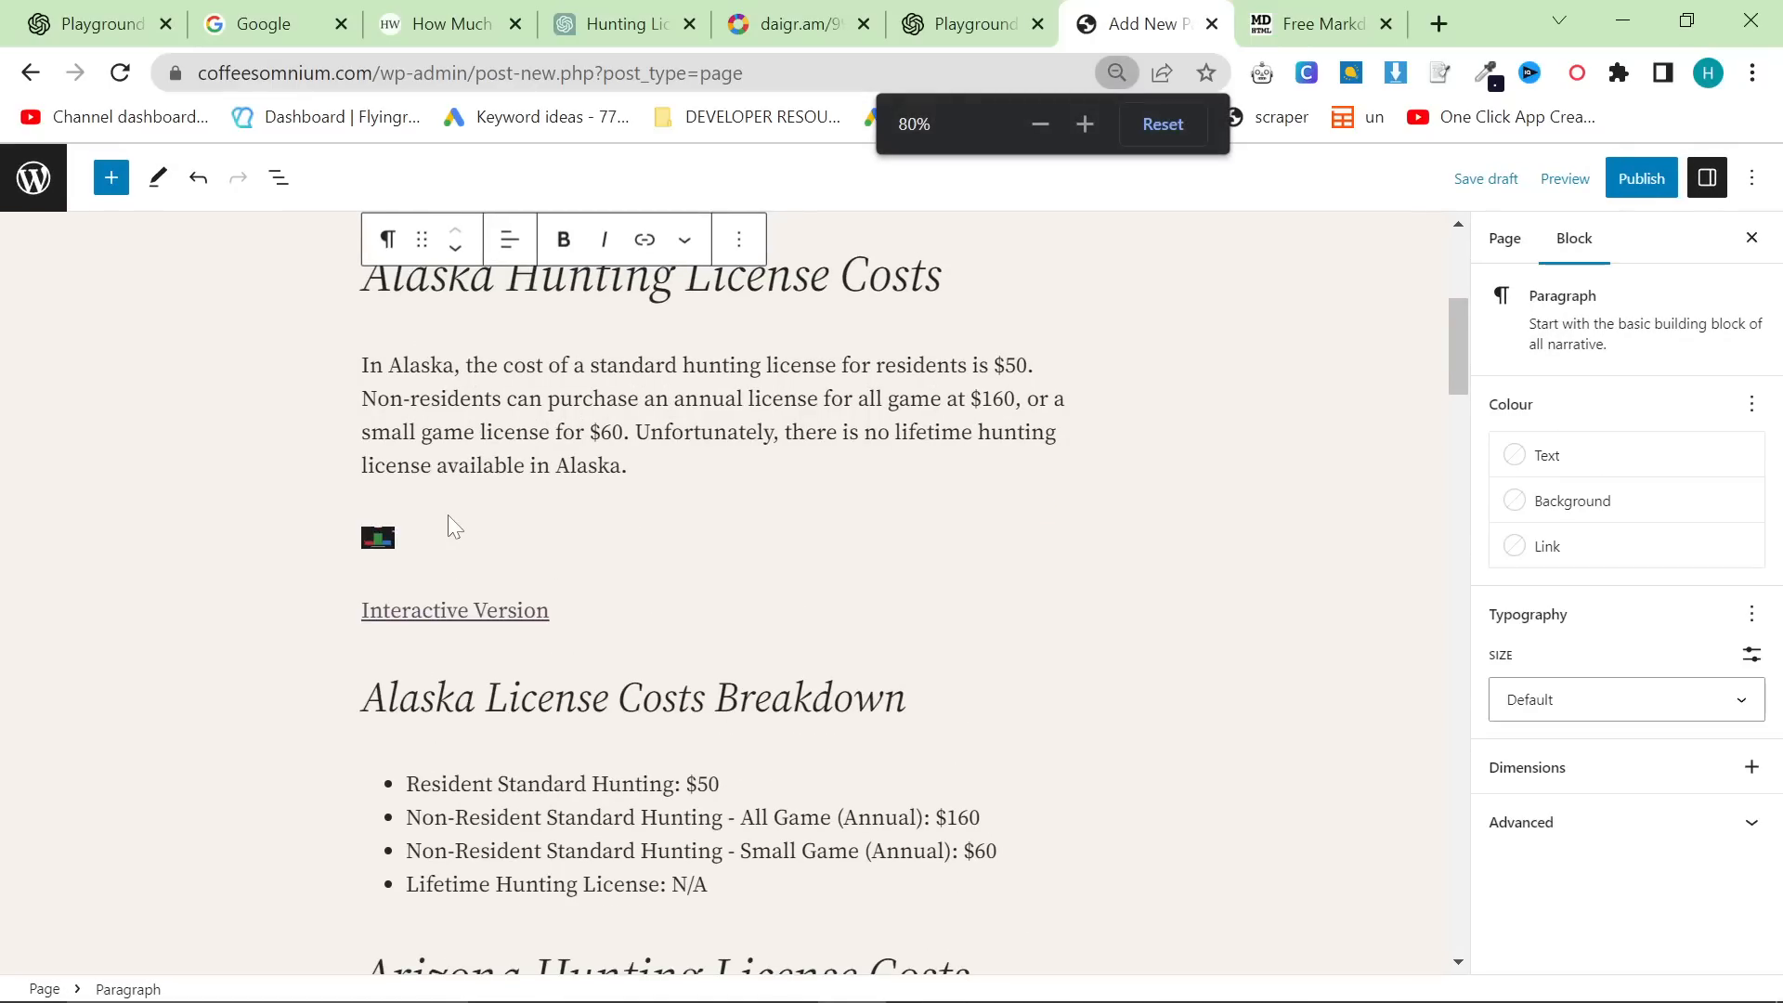
Enlarge the tiny Alaska, Arizona and Colorado chart images, Colorado to full column width.
{"action": "left_click", "coordinate": [377, 536]}
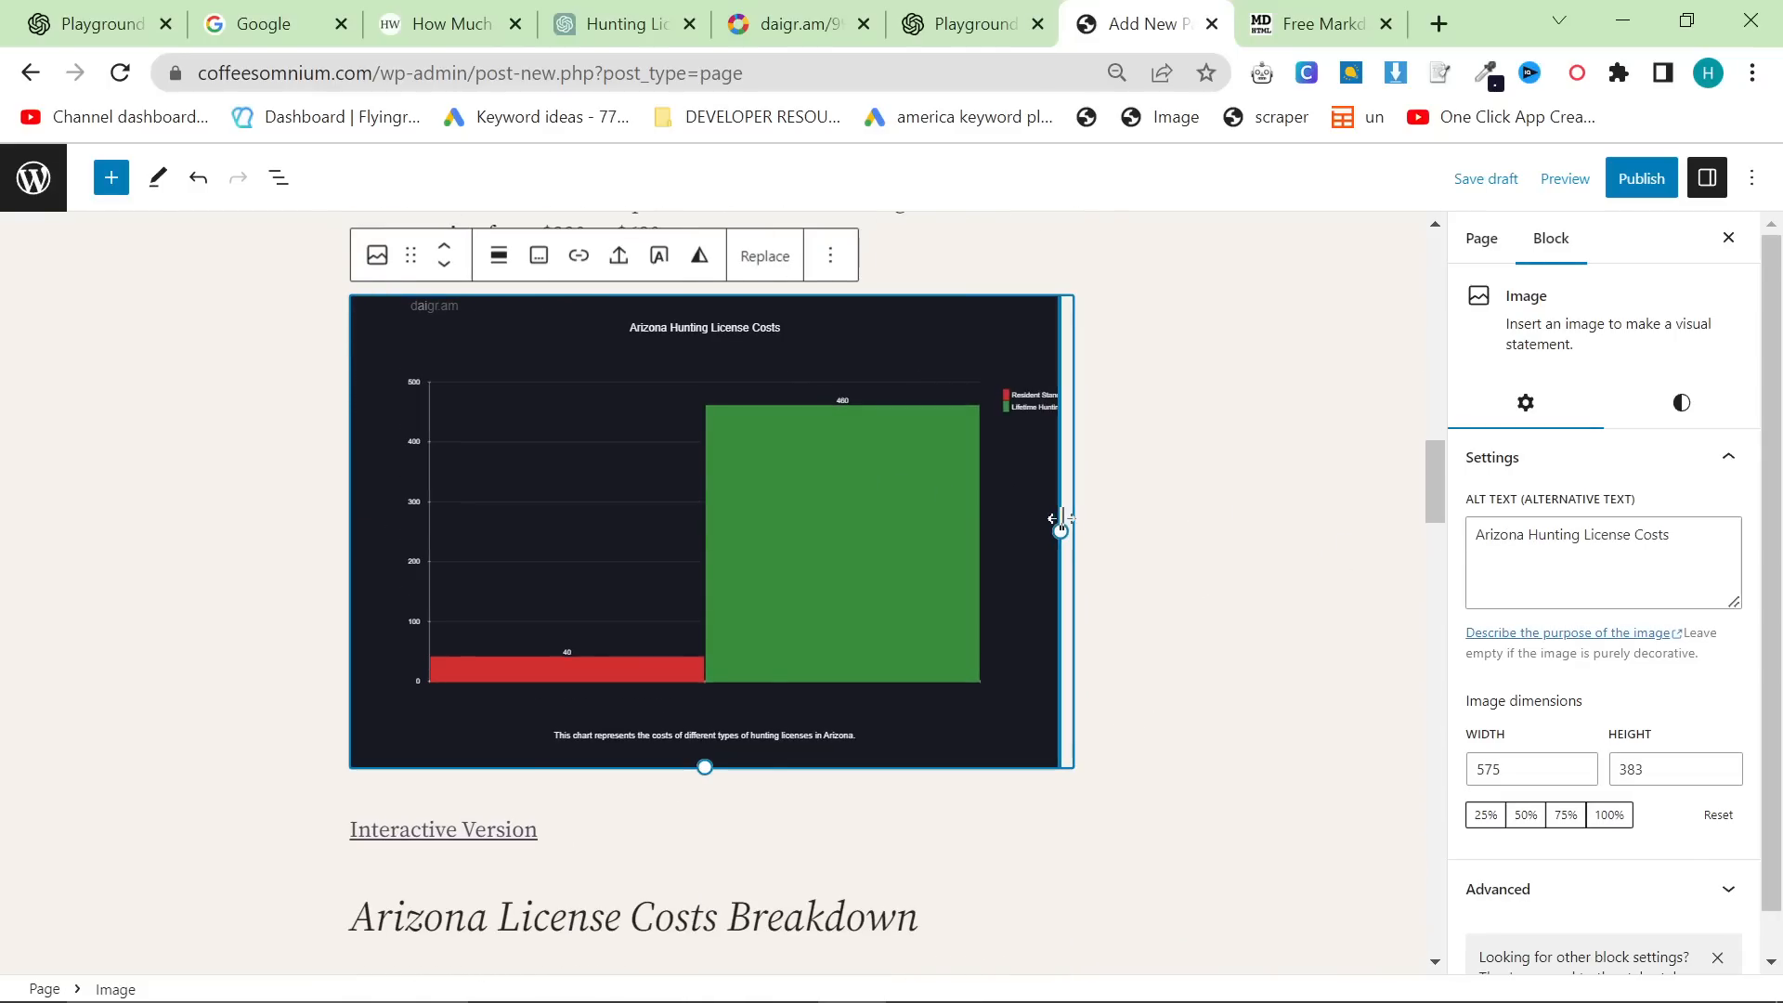
{"action": "left_click_drag", "start_coordinate": [1058, 518], "coordinate": [1075, 536]}
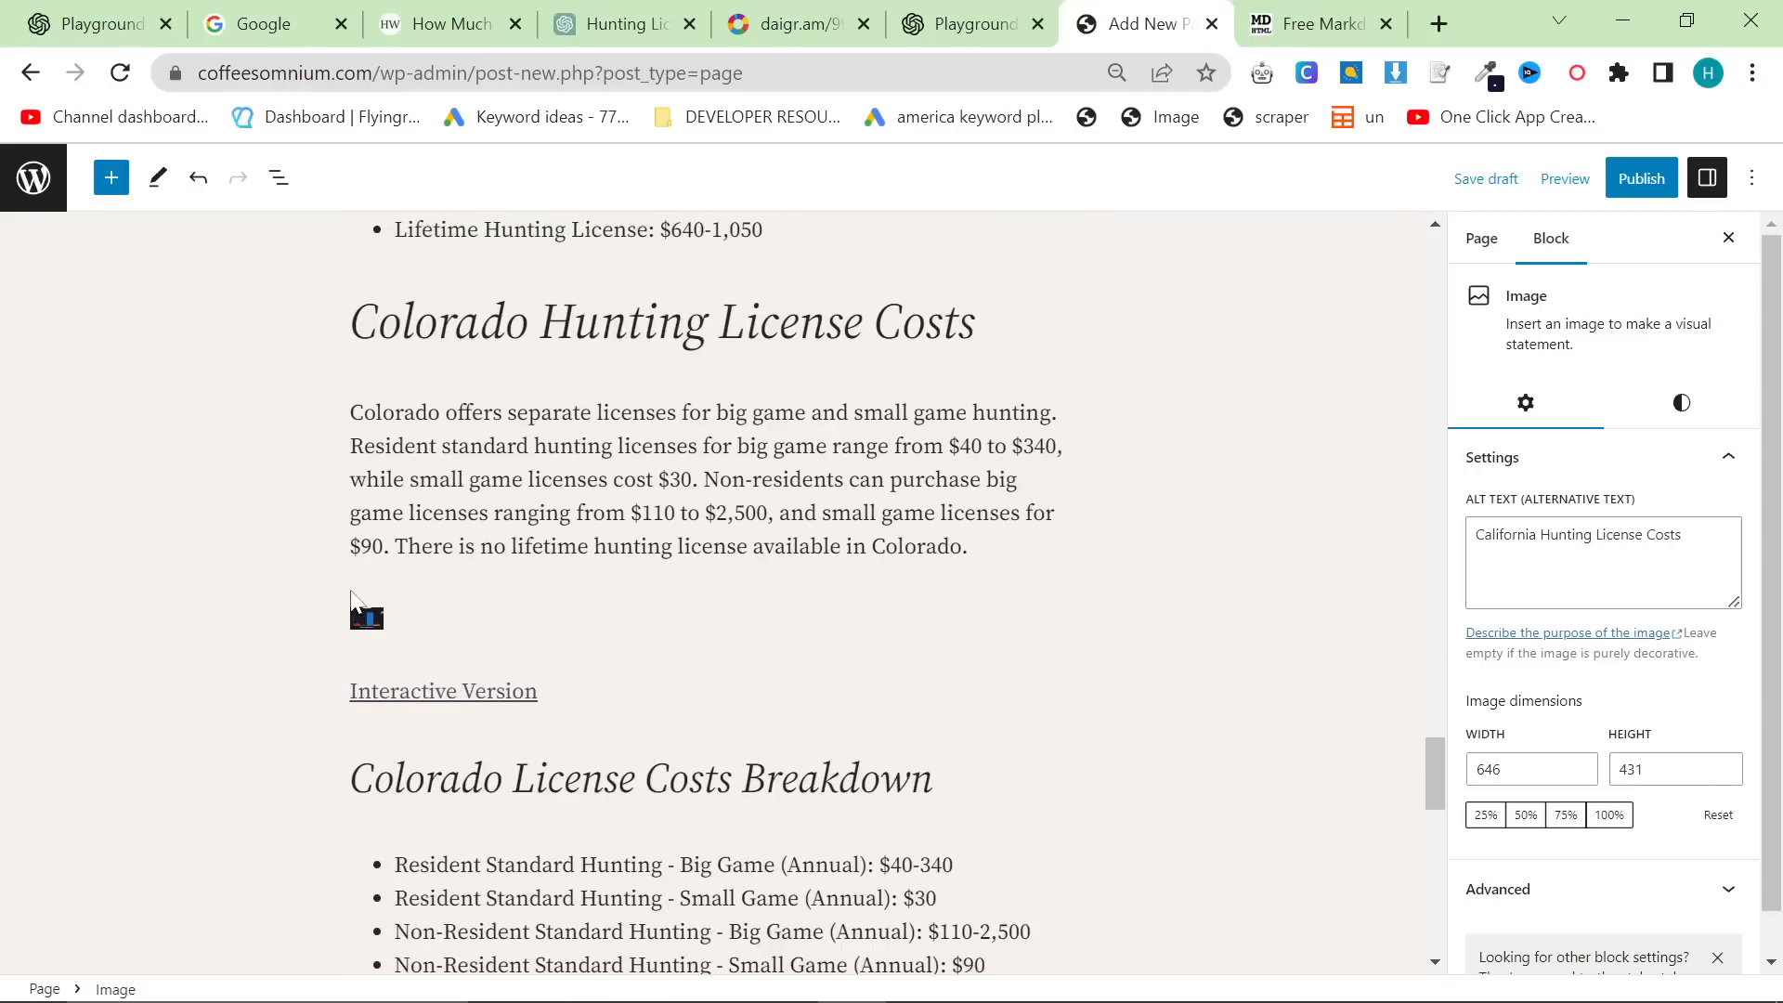
{"action": "left_click", "coordinate": [366, 611]}
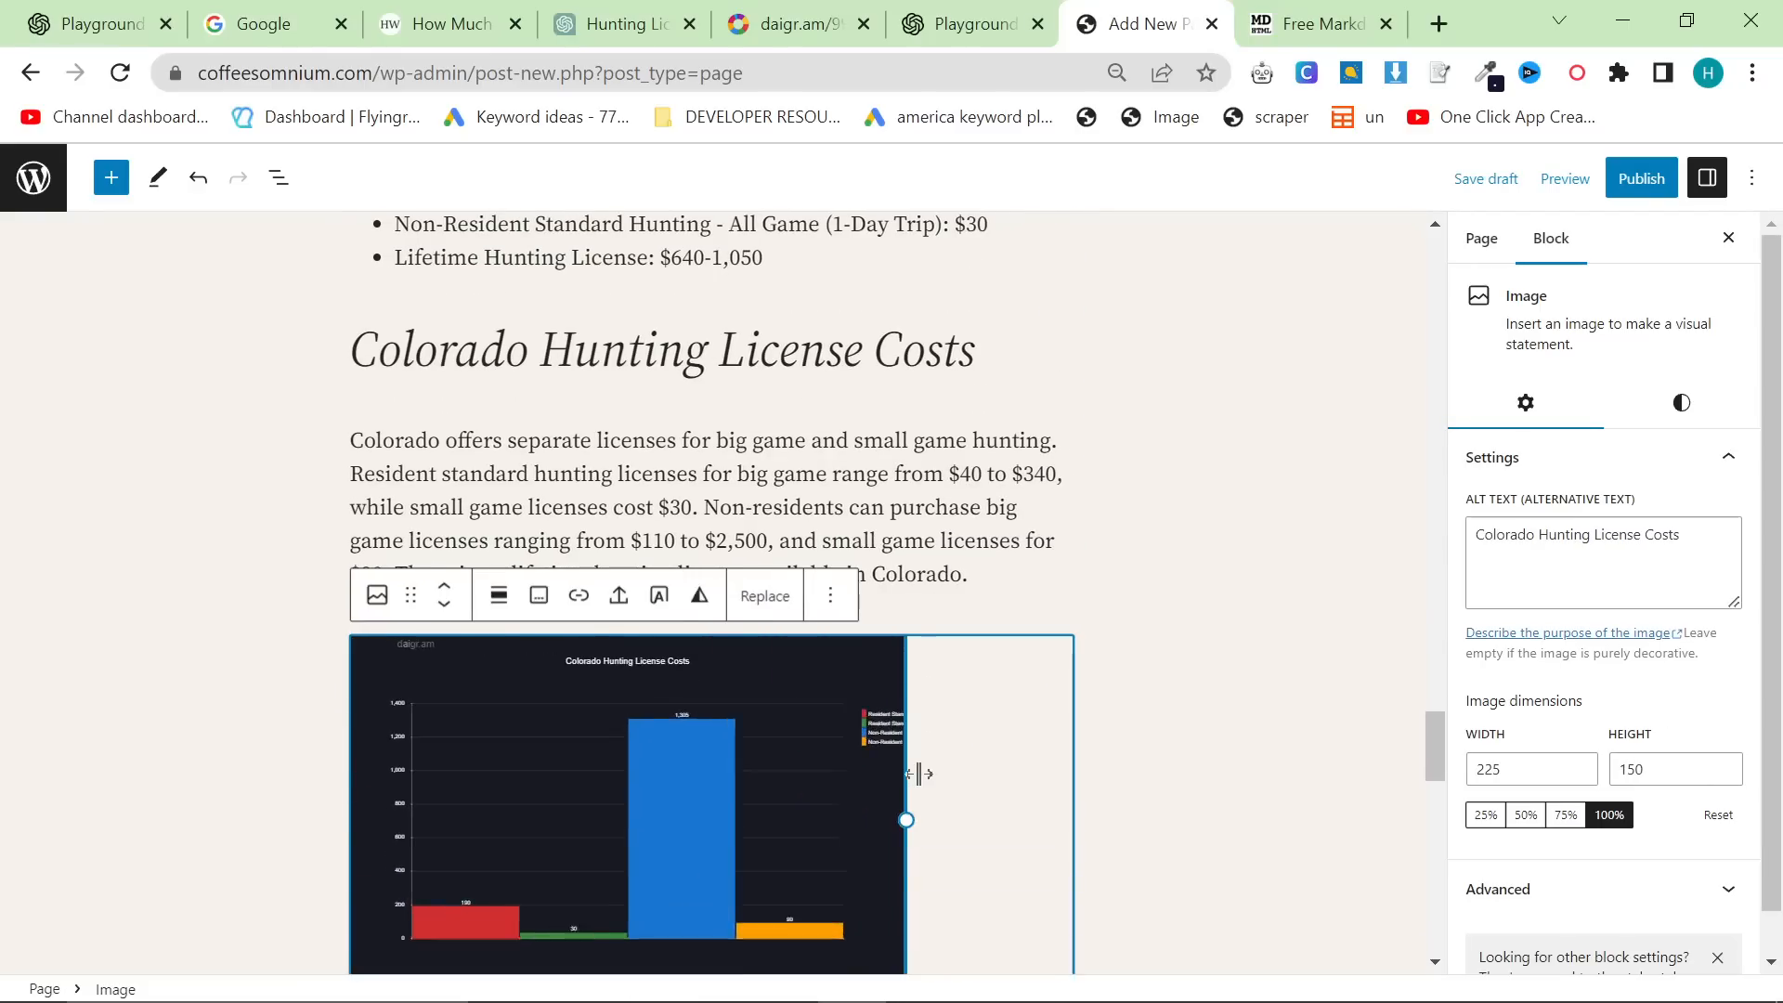
{"action": "left_click_drag", "start_coordinate": [904, 818], "coordinate": [1066, 734]}
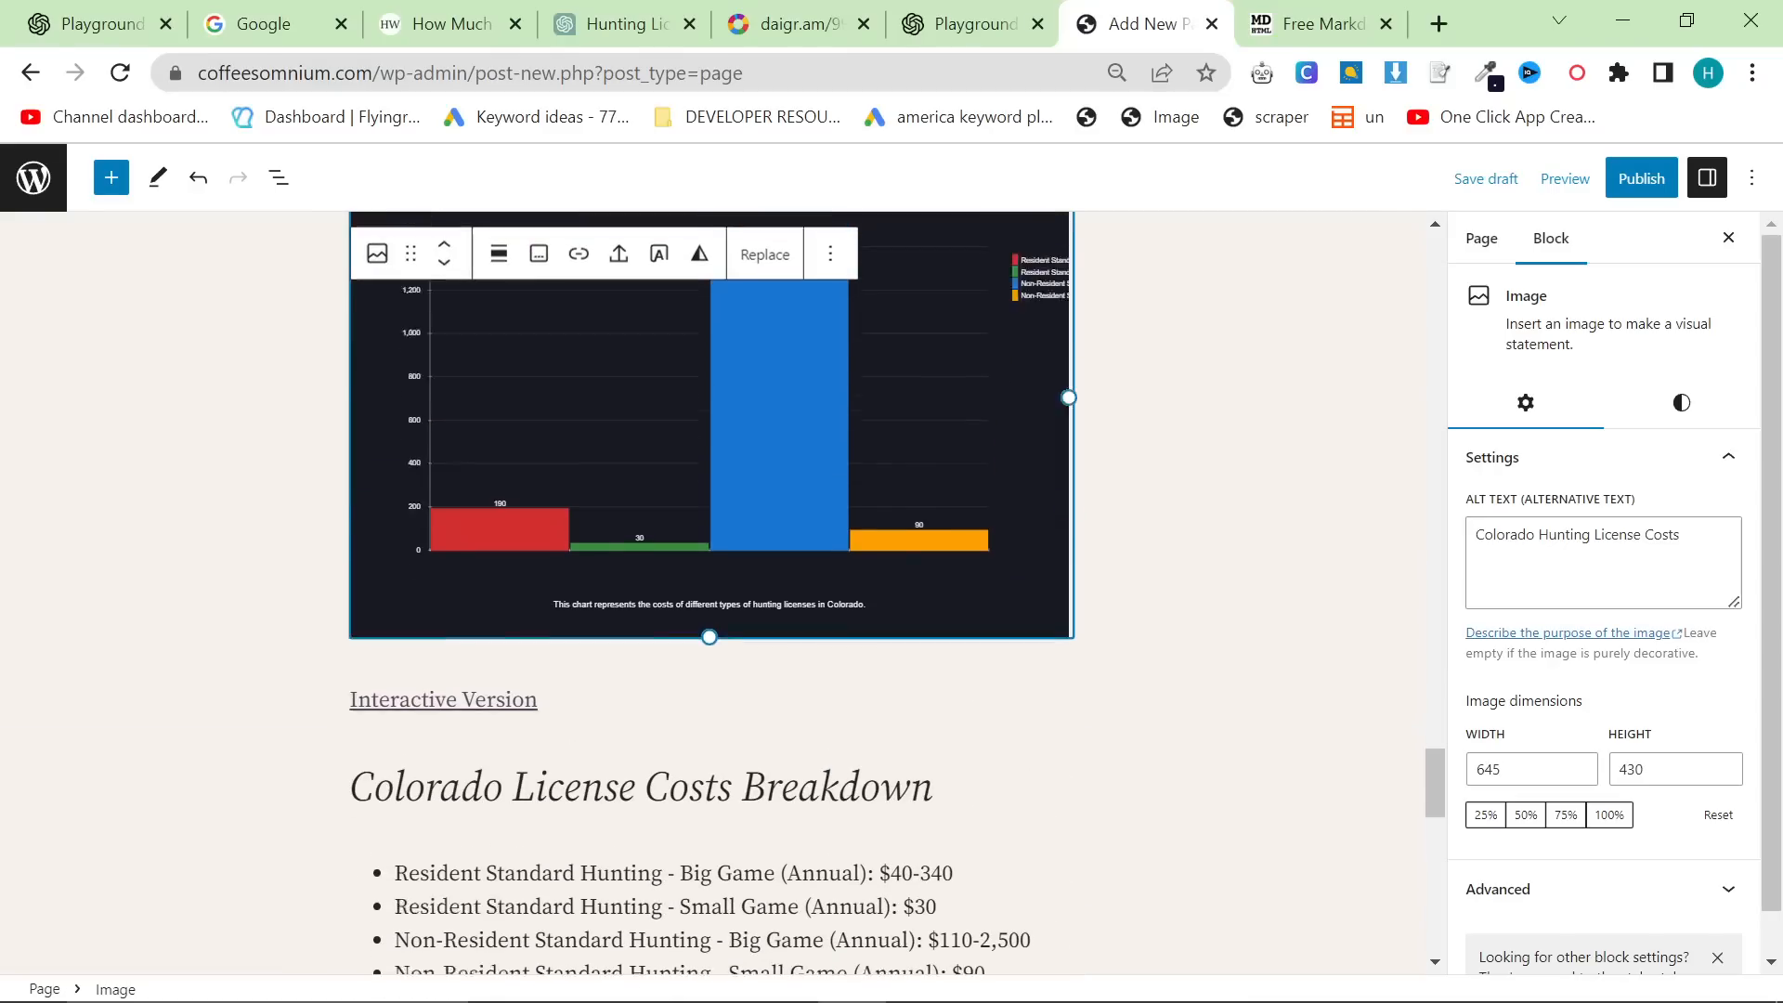
{"action": "scroll", "scroll_direction": "down", "scroll_amount": 3}
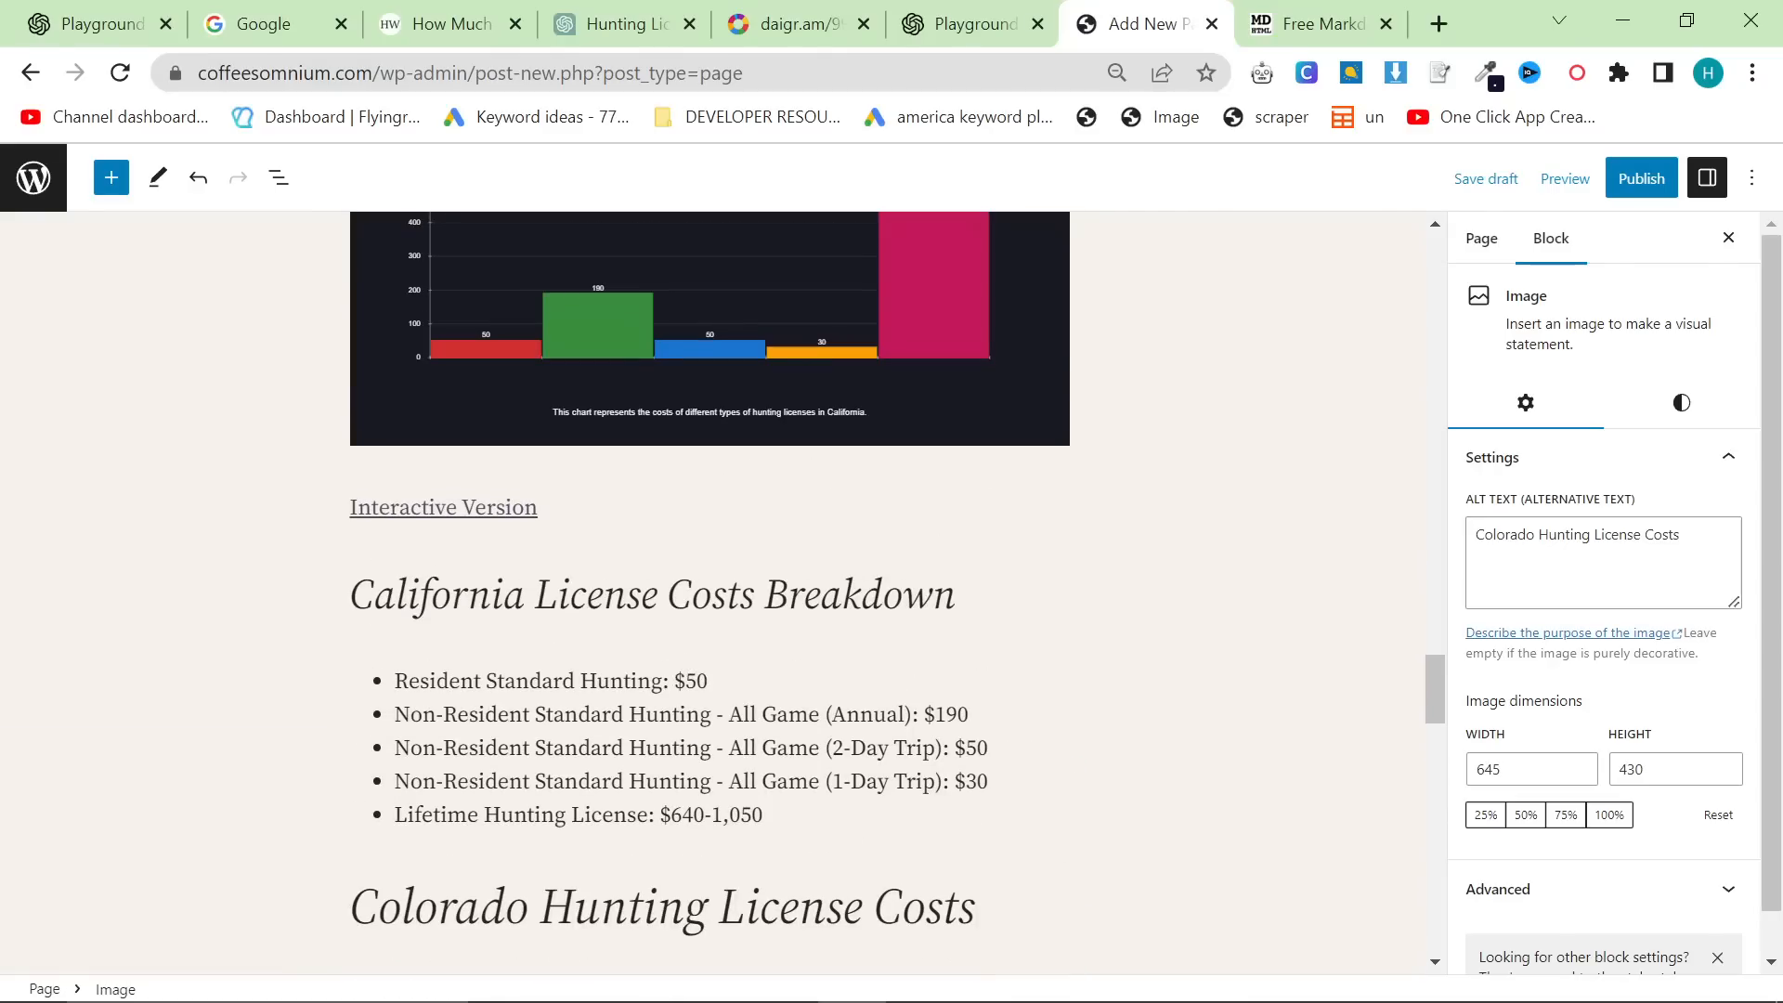
{"action": "left_click", "coordinate": [964, 23]}
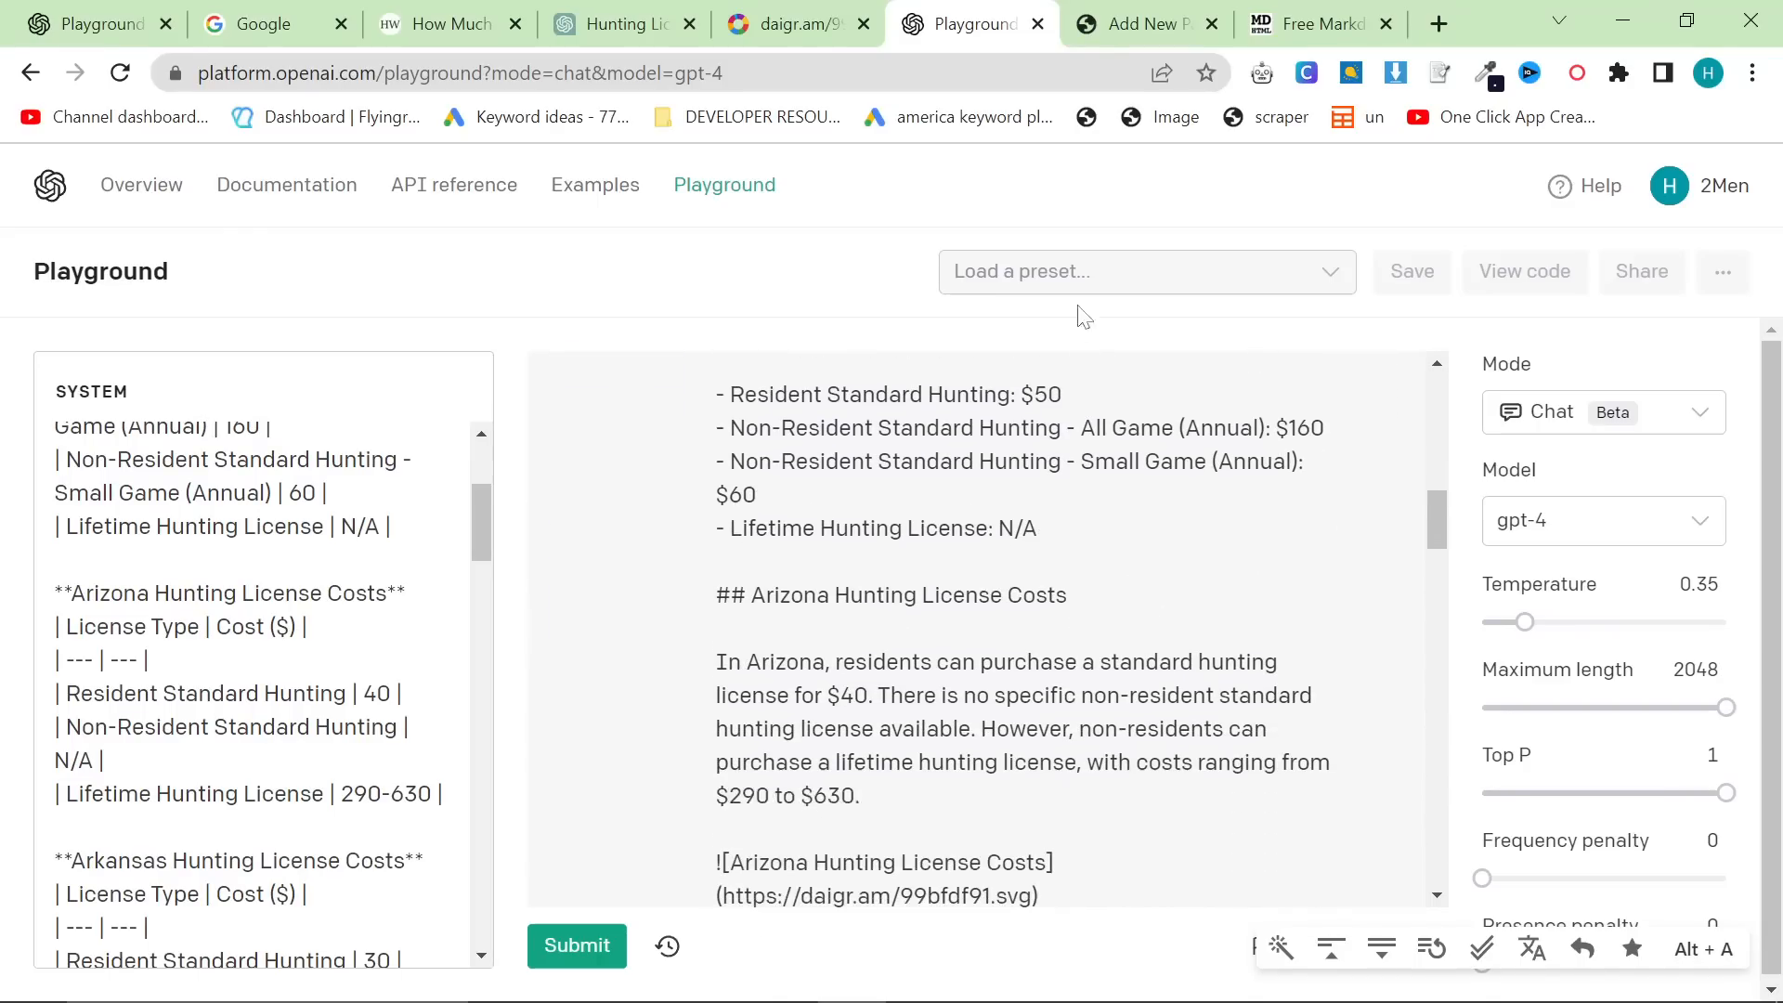
Check the Colorado and Connecticut prices in the Hunter's Wholesale article, then view the daigr.am Arizona chart.
{"action": "left_click", "coordinate": [443, 22]}
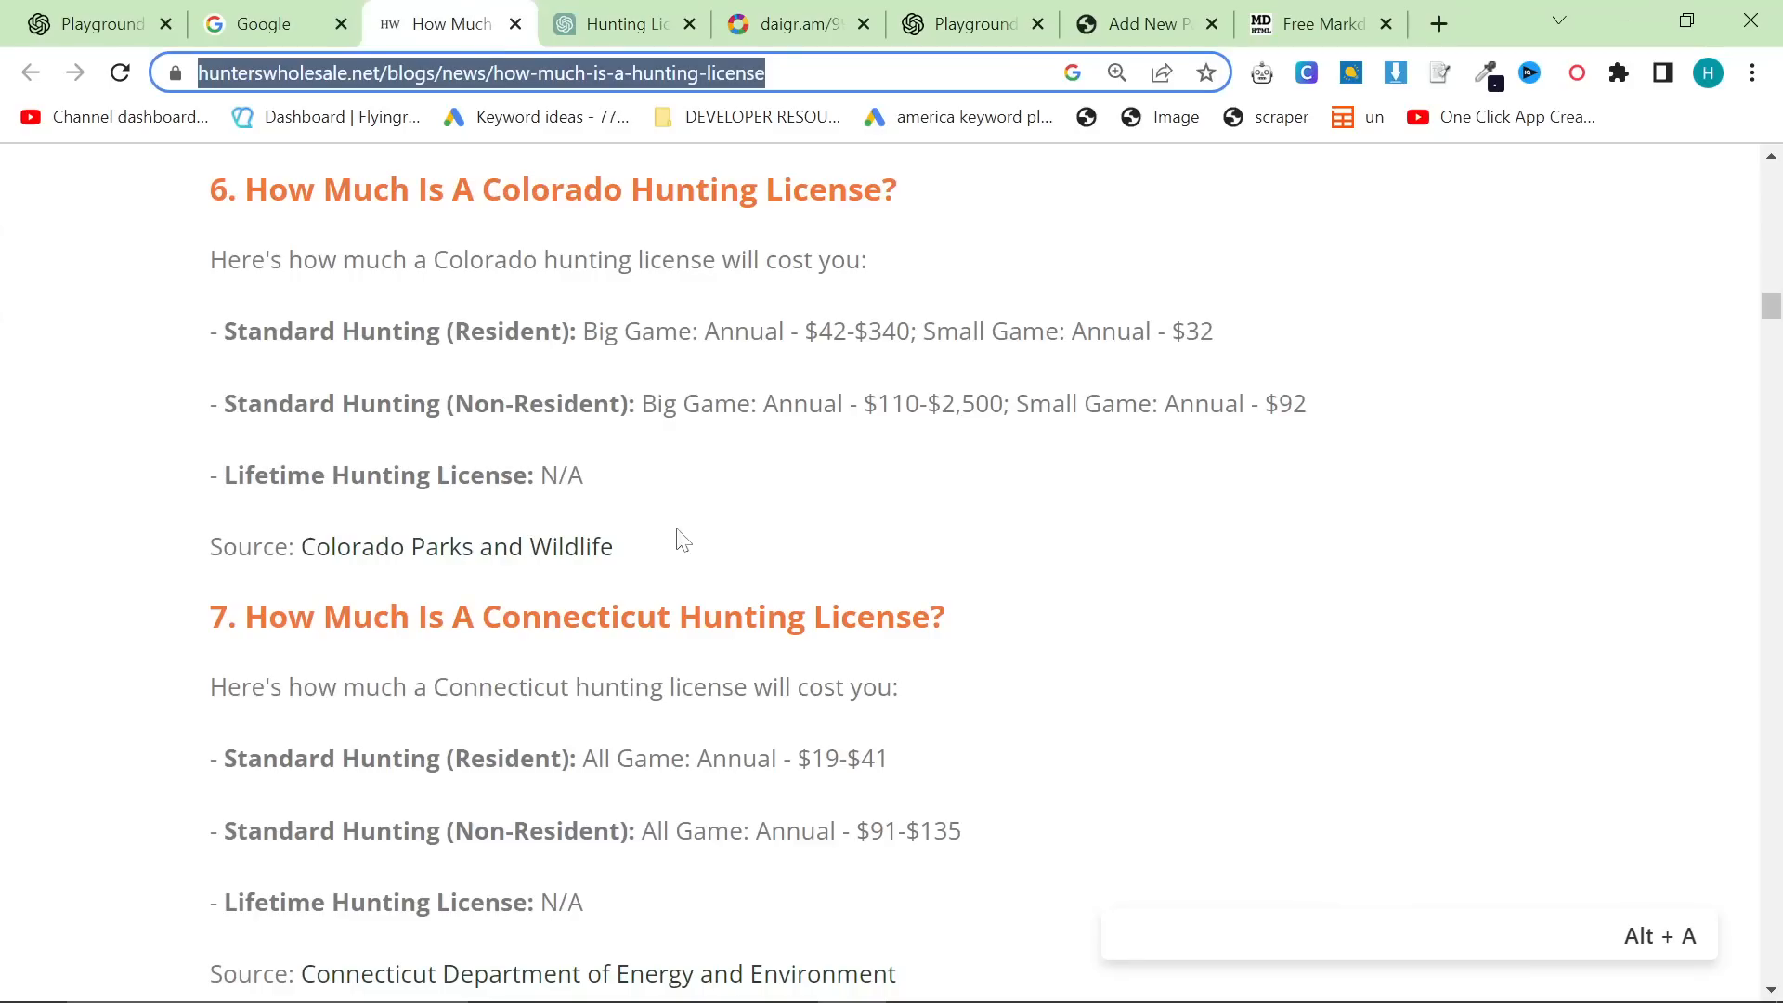
{"action": "scroll", "scroll_direction": "down", "scroll_amount": 3}
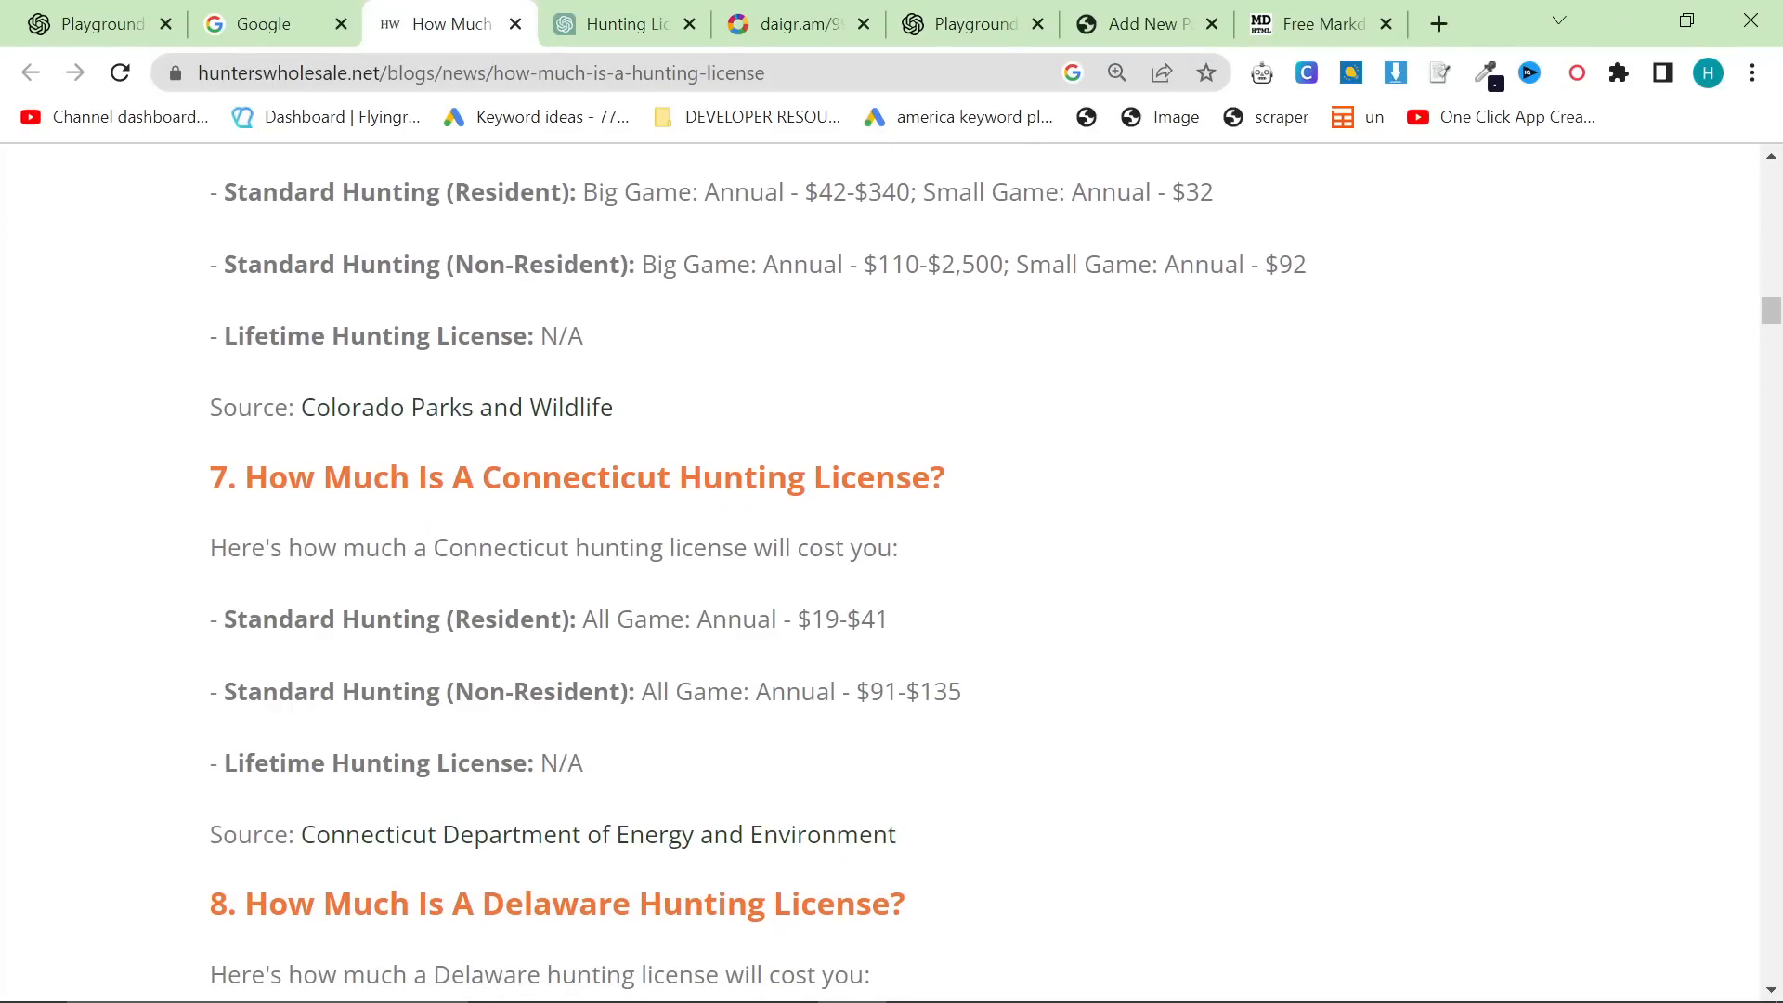
{"action": "mouse_move", "coordinate": [797, 23]}
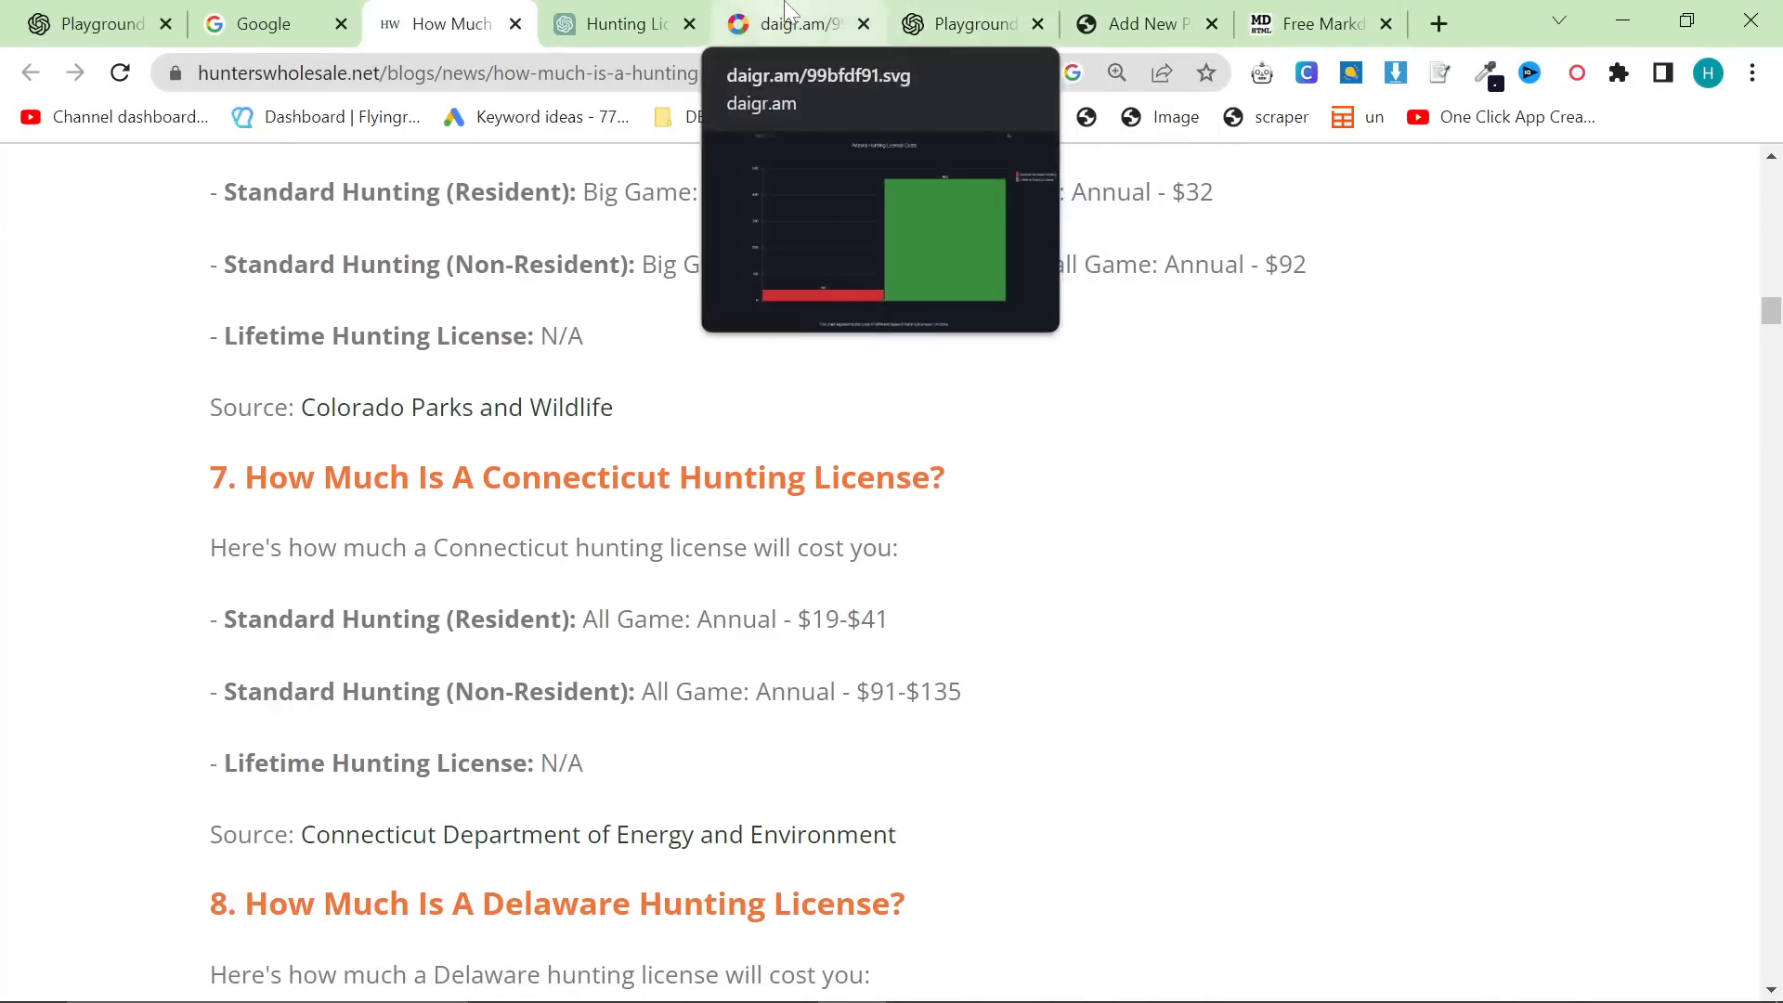
{"action": "left_click", "coordinate": [797, 22]}
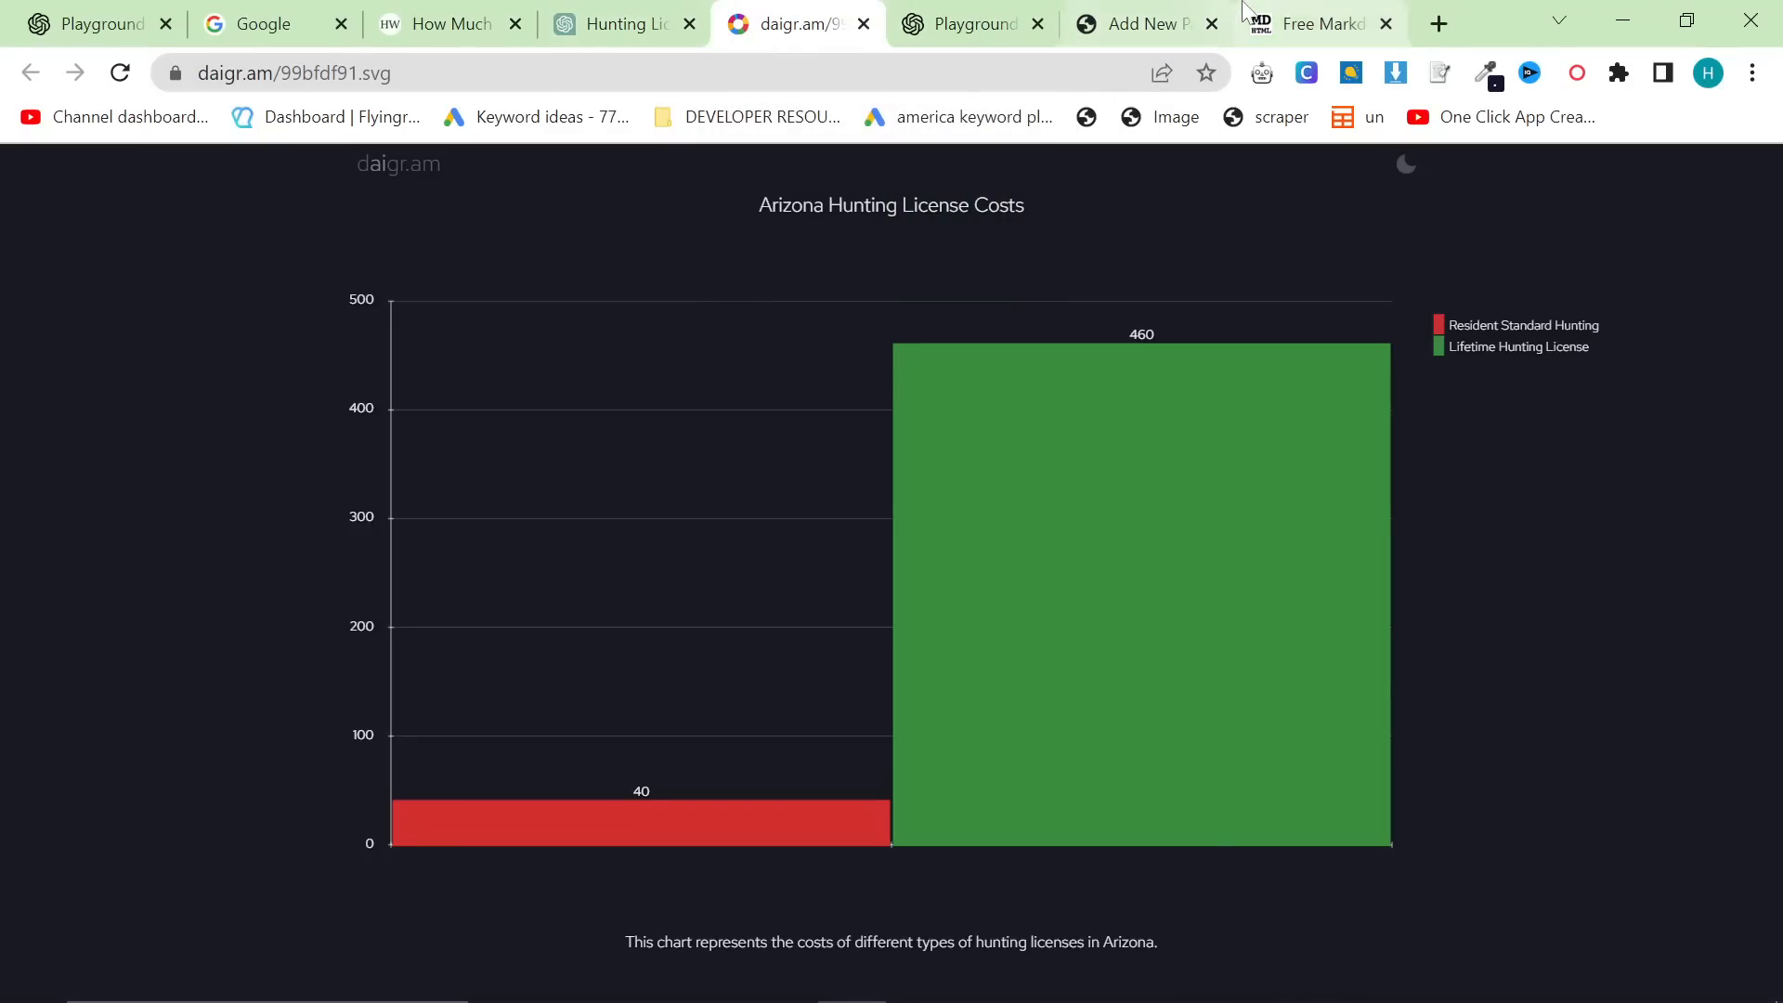
Publish the hunting license page and scroll through it live.
{"action": "left_click", "coordinate": [1142, 23]}
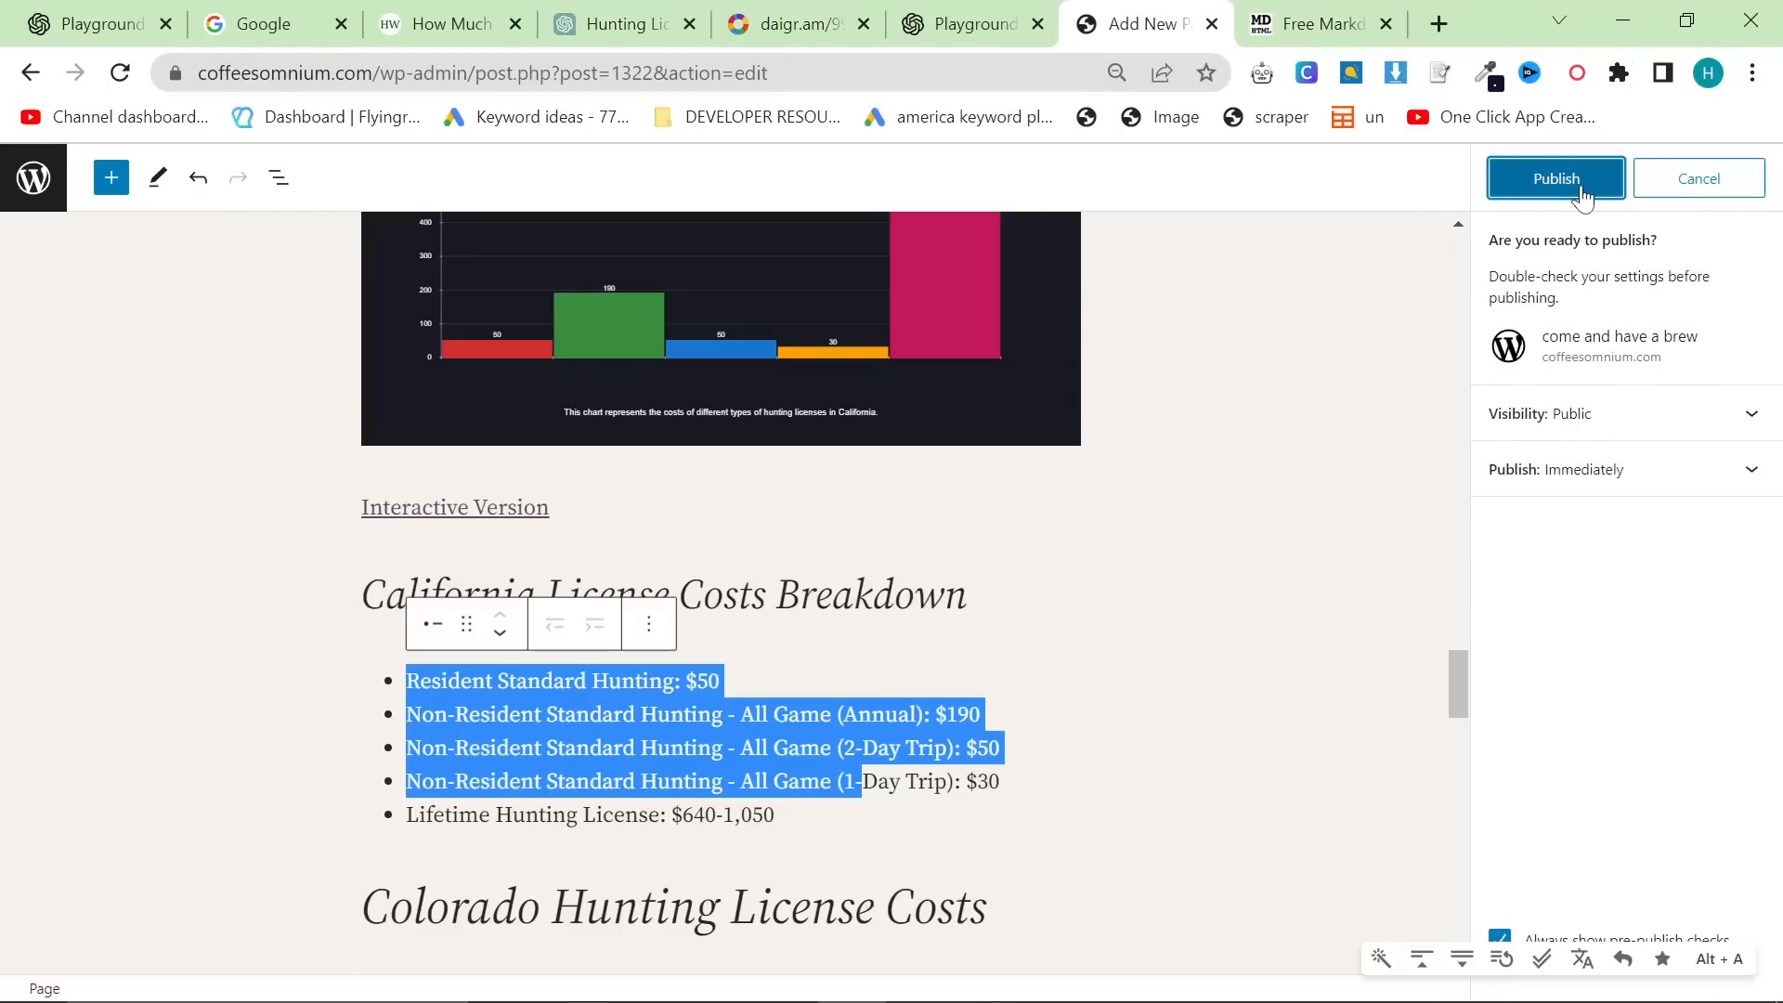
{"action": "left_click", "coordinate": [1556, 178]}
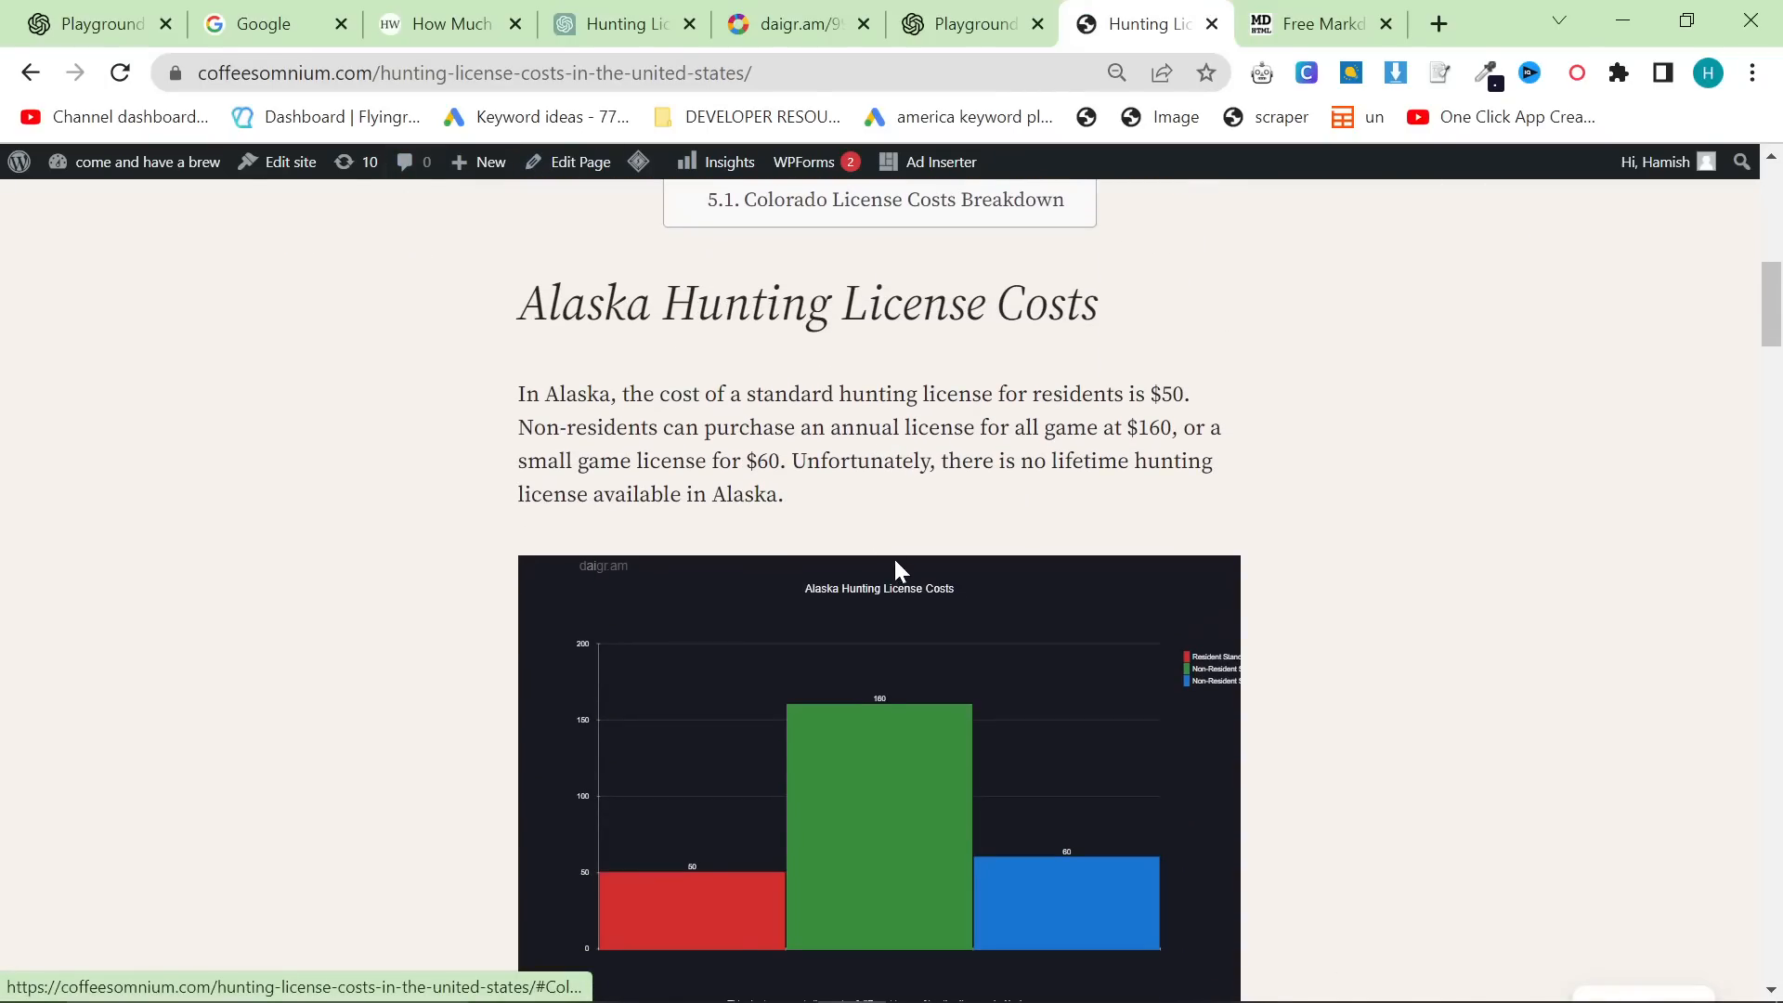
{"action": "scroll", "scroll_direction": "down", "scroll_amount": 3}
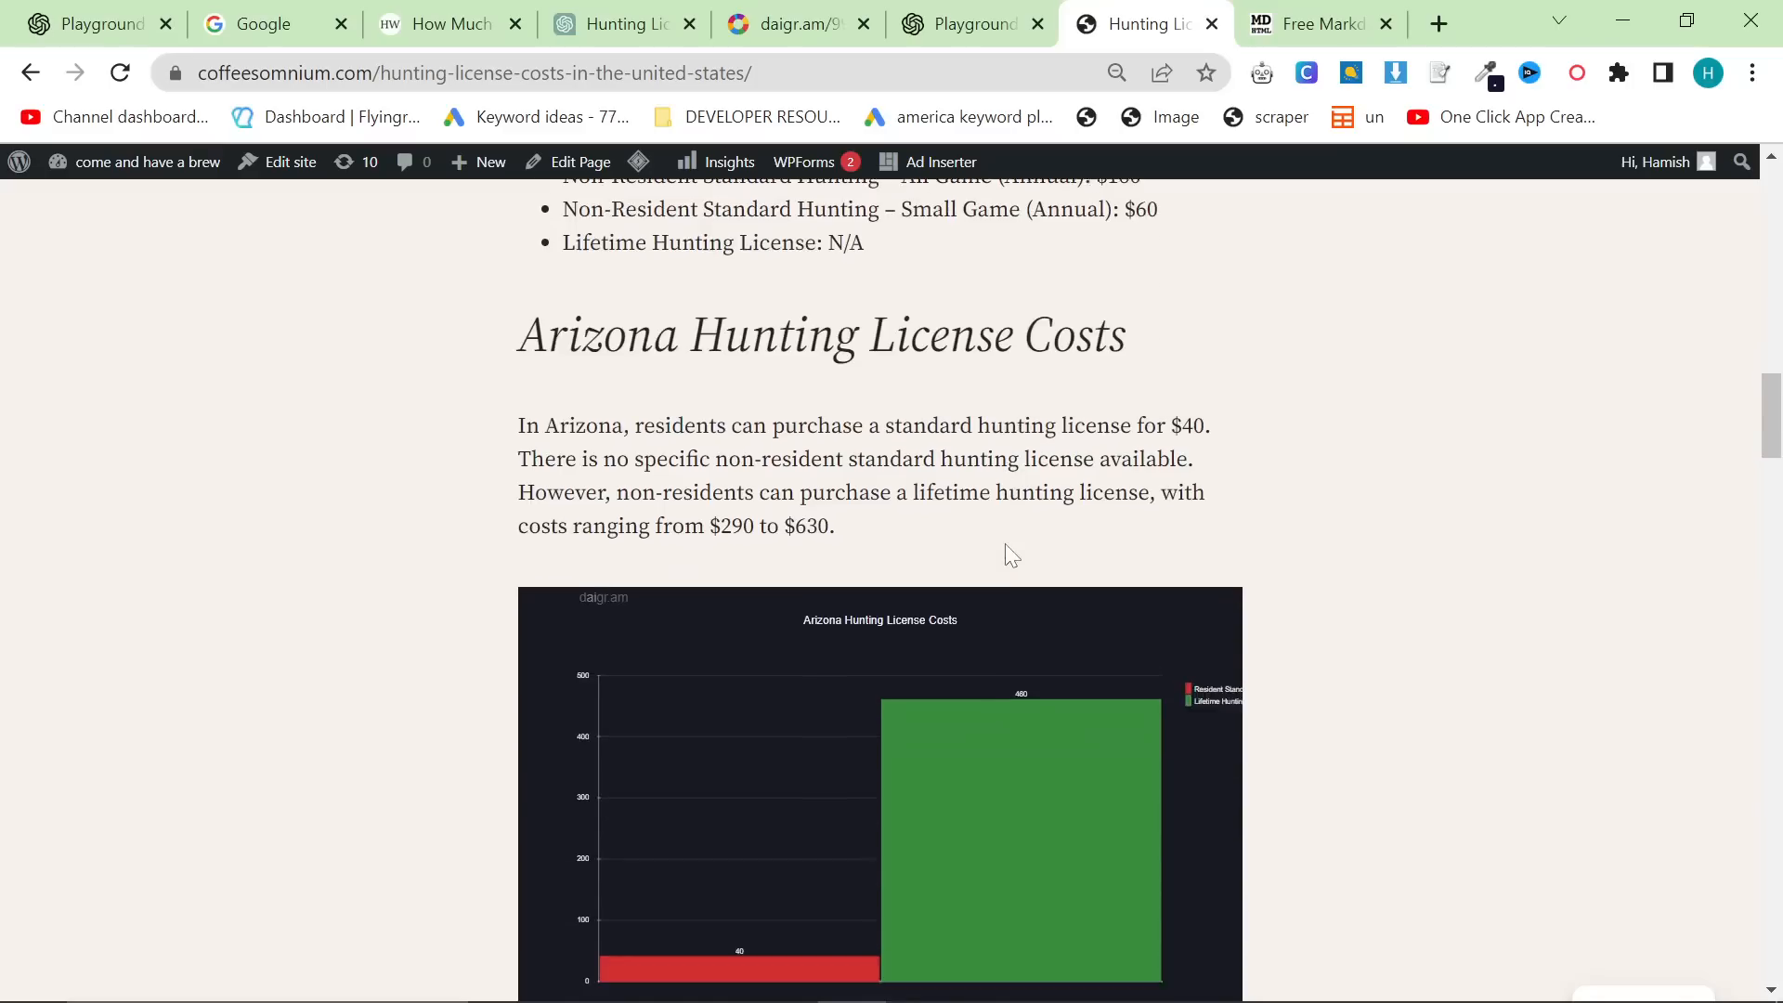
{"action": "scroll", "scroll_direction": "down", "scroll_amount": 3}
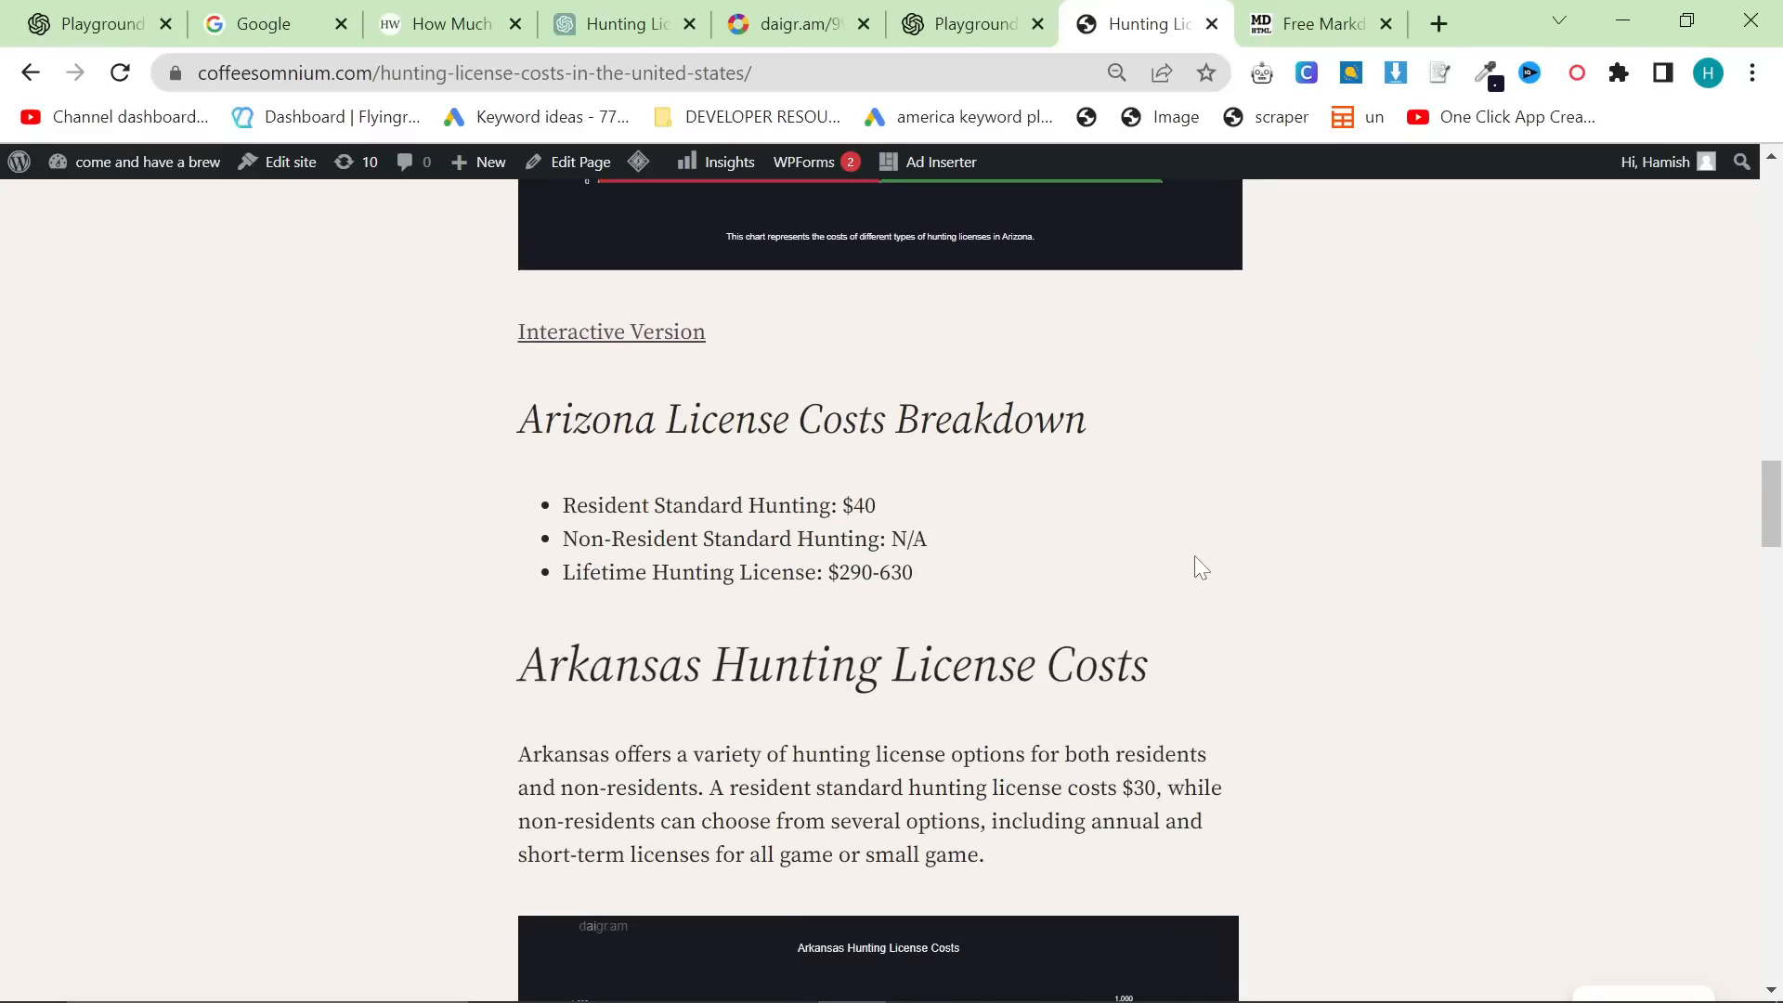
{"action": "scroll", "scroll_direction": "down", "scroll_amount": 3}
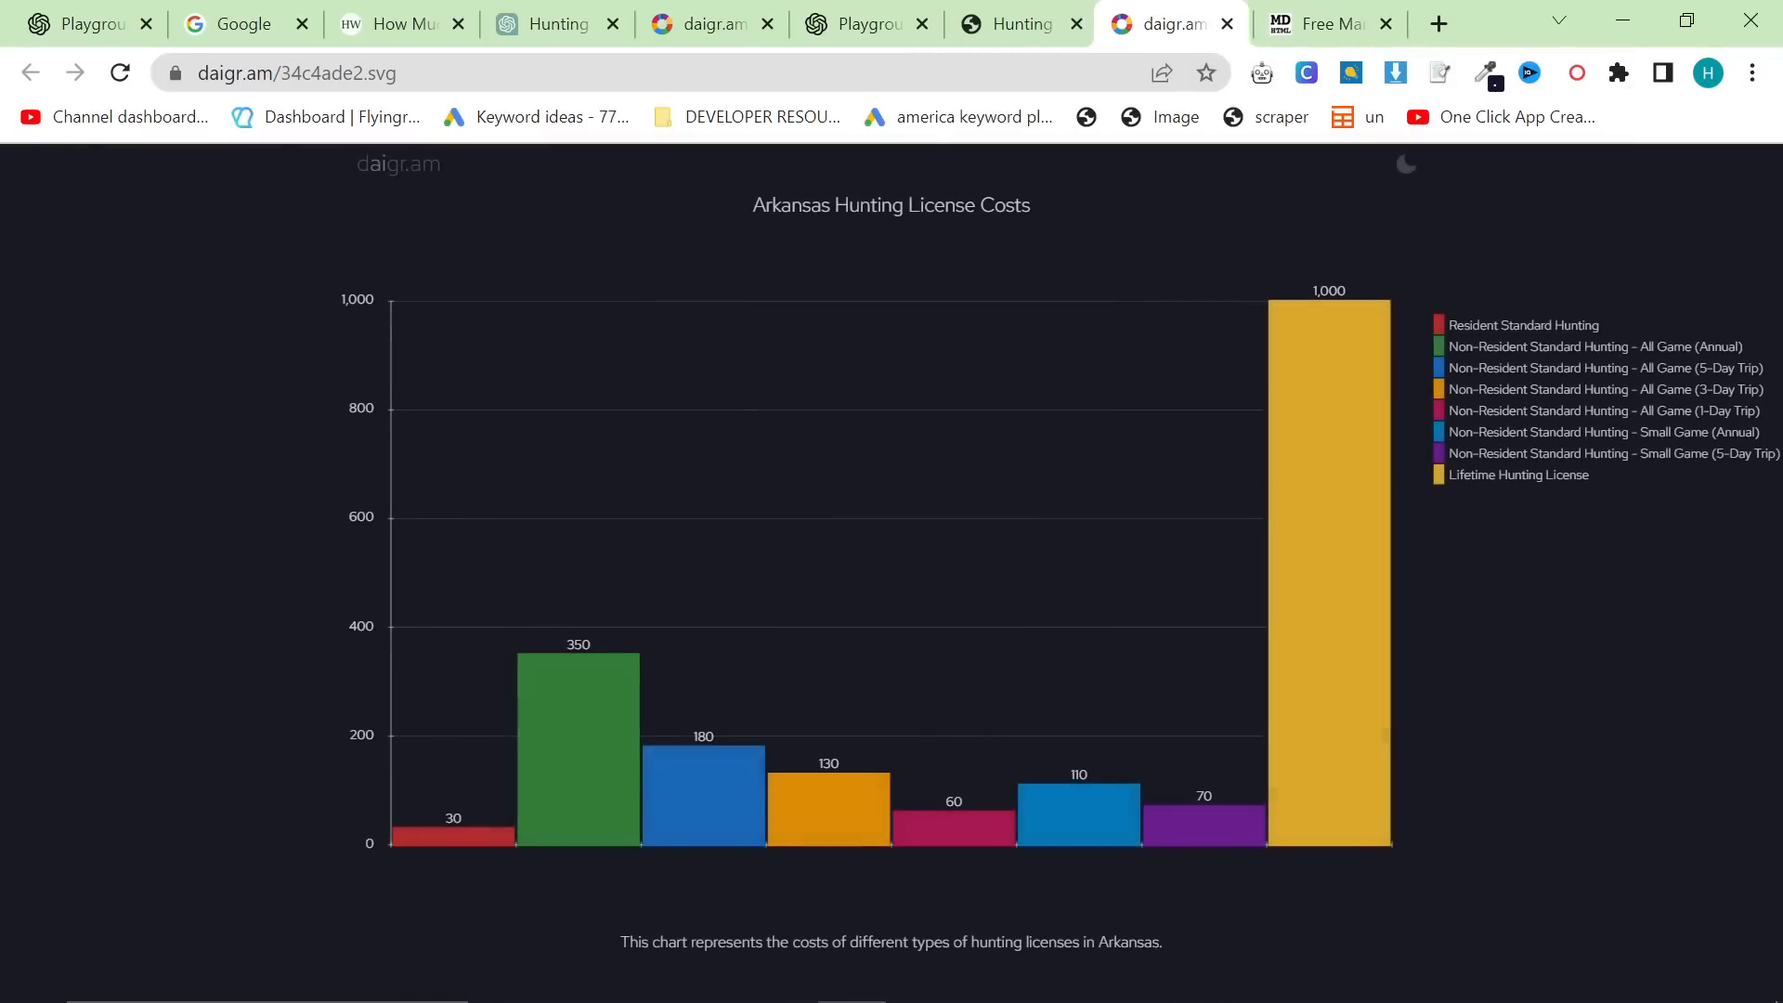
{"action": "left_click", "coordinate": [1018, 22]}
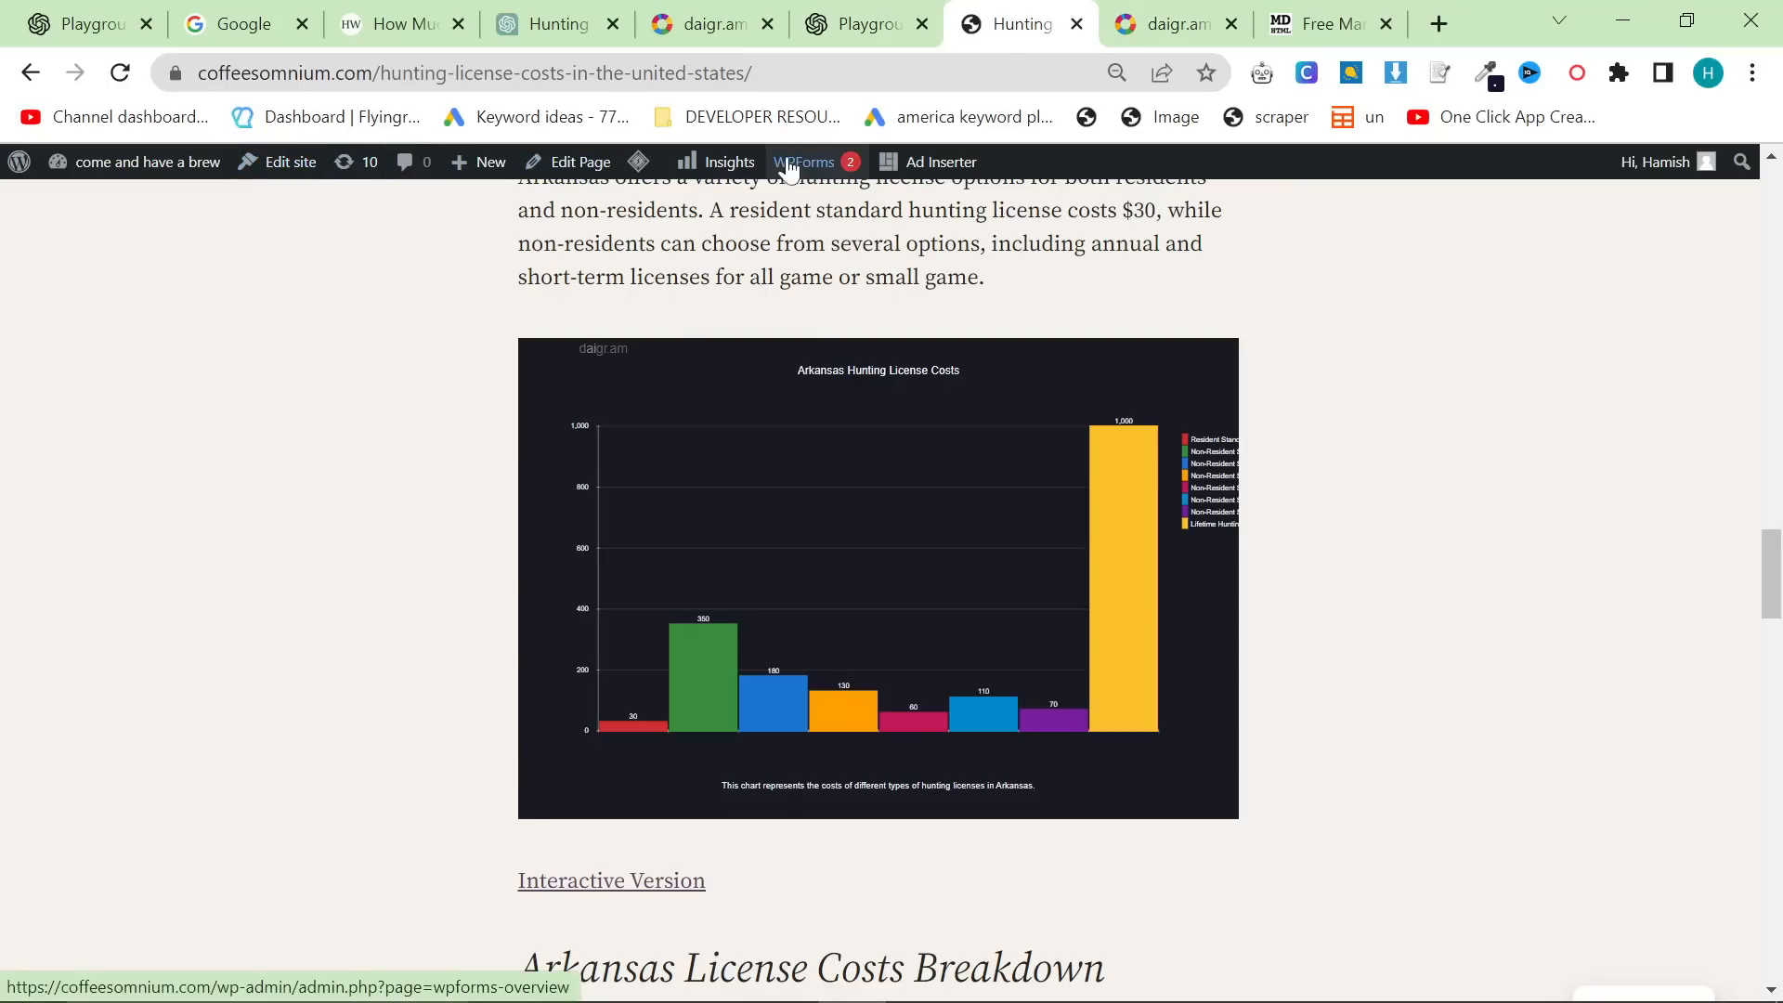
Reopen the page in the editor, select the Alaska chart's full alt text, then switch to ChatGPT.
{"action": "left_click", "coordinate": [811, 161]}
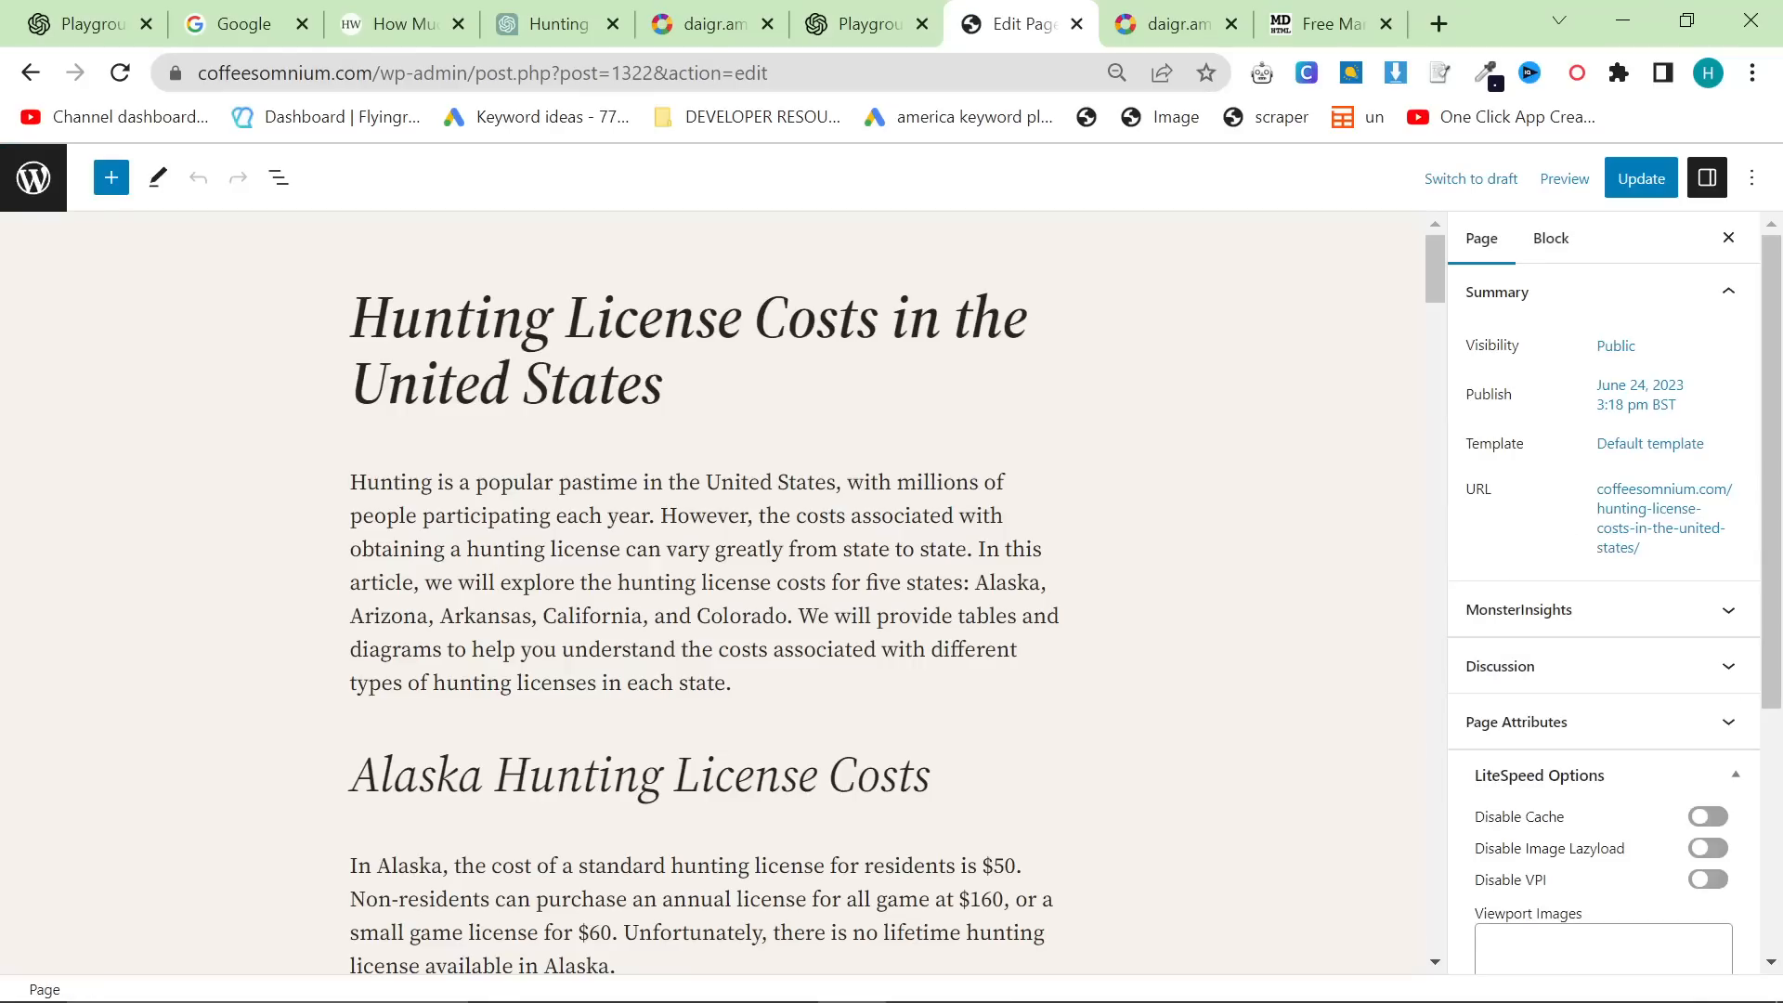
{"action": "scroll", "scroll_direction": "down", "scroll_amount": 3}
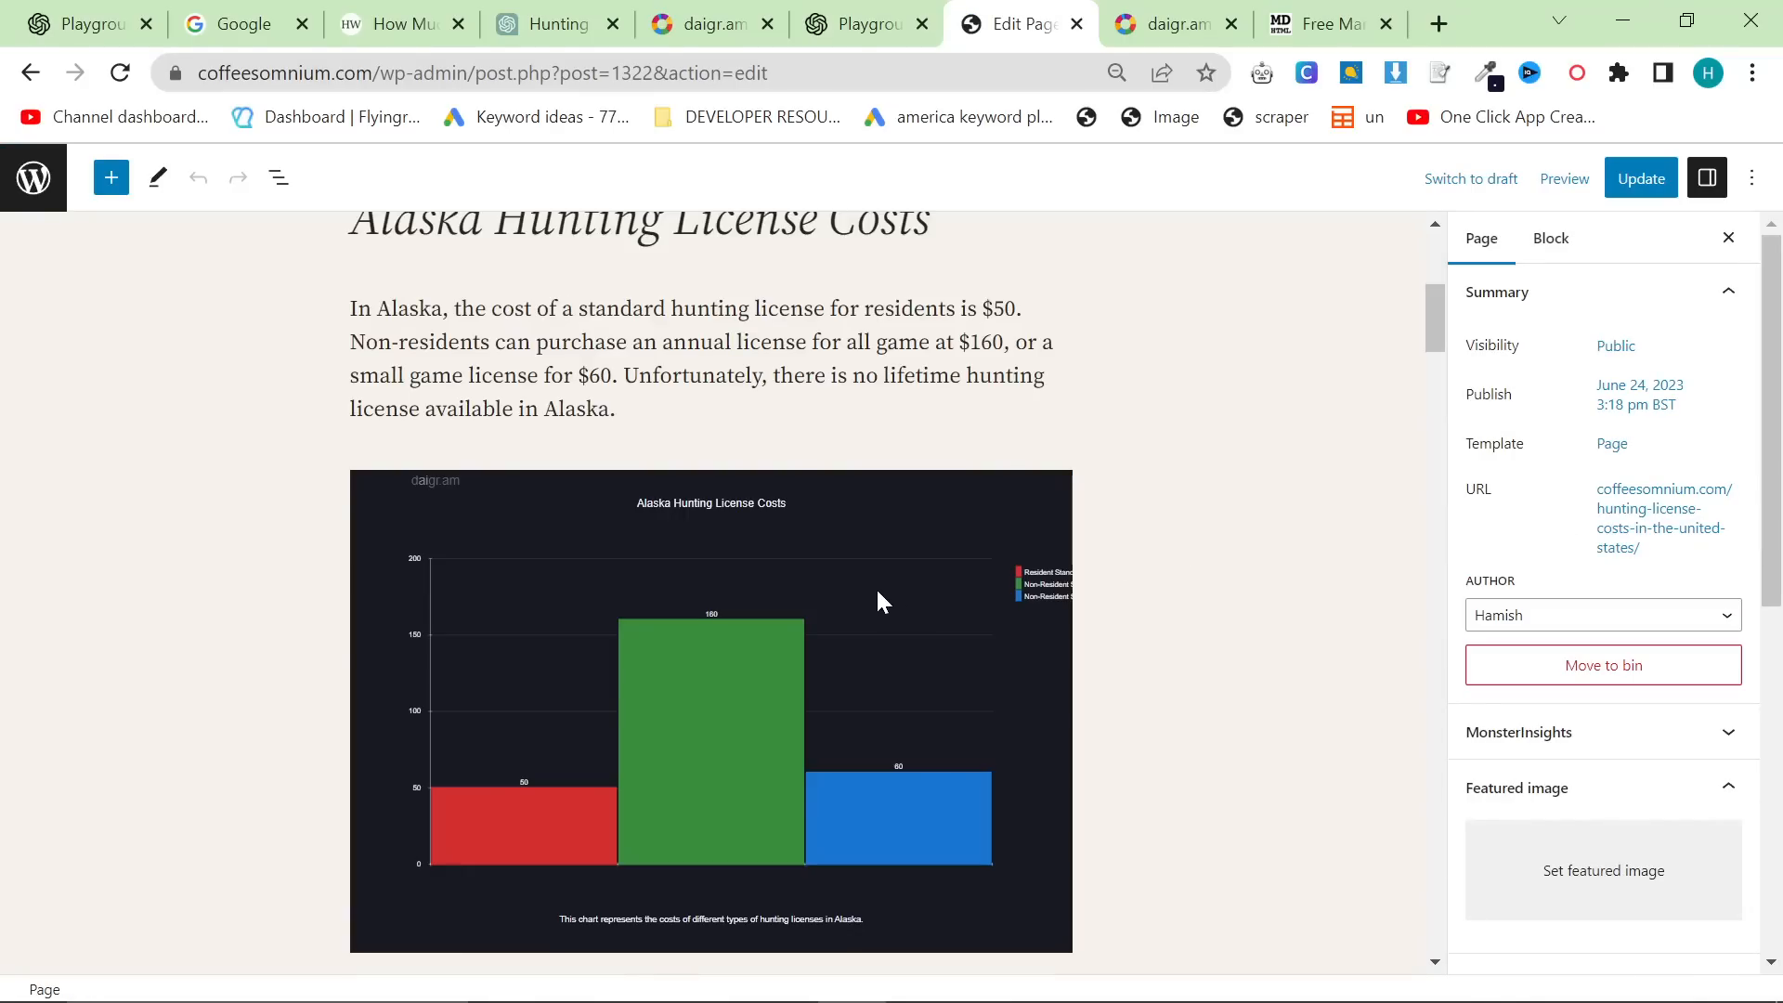
{"action": "left_click", "coordinate": [711, 711]}
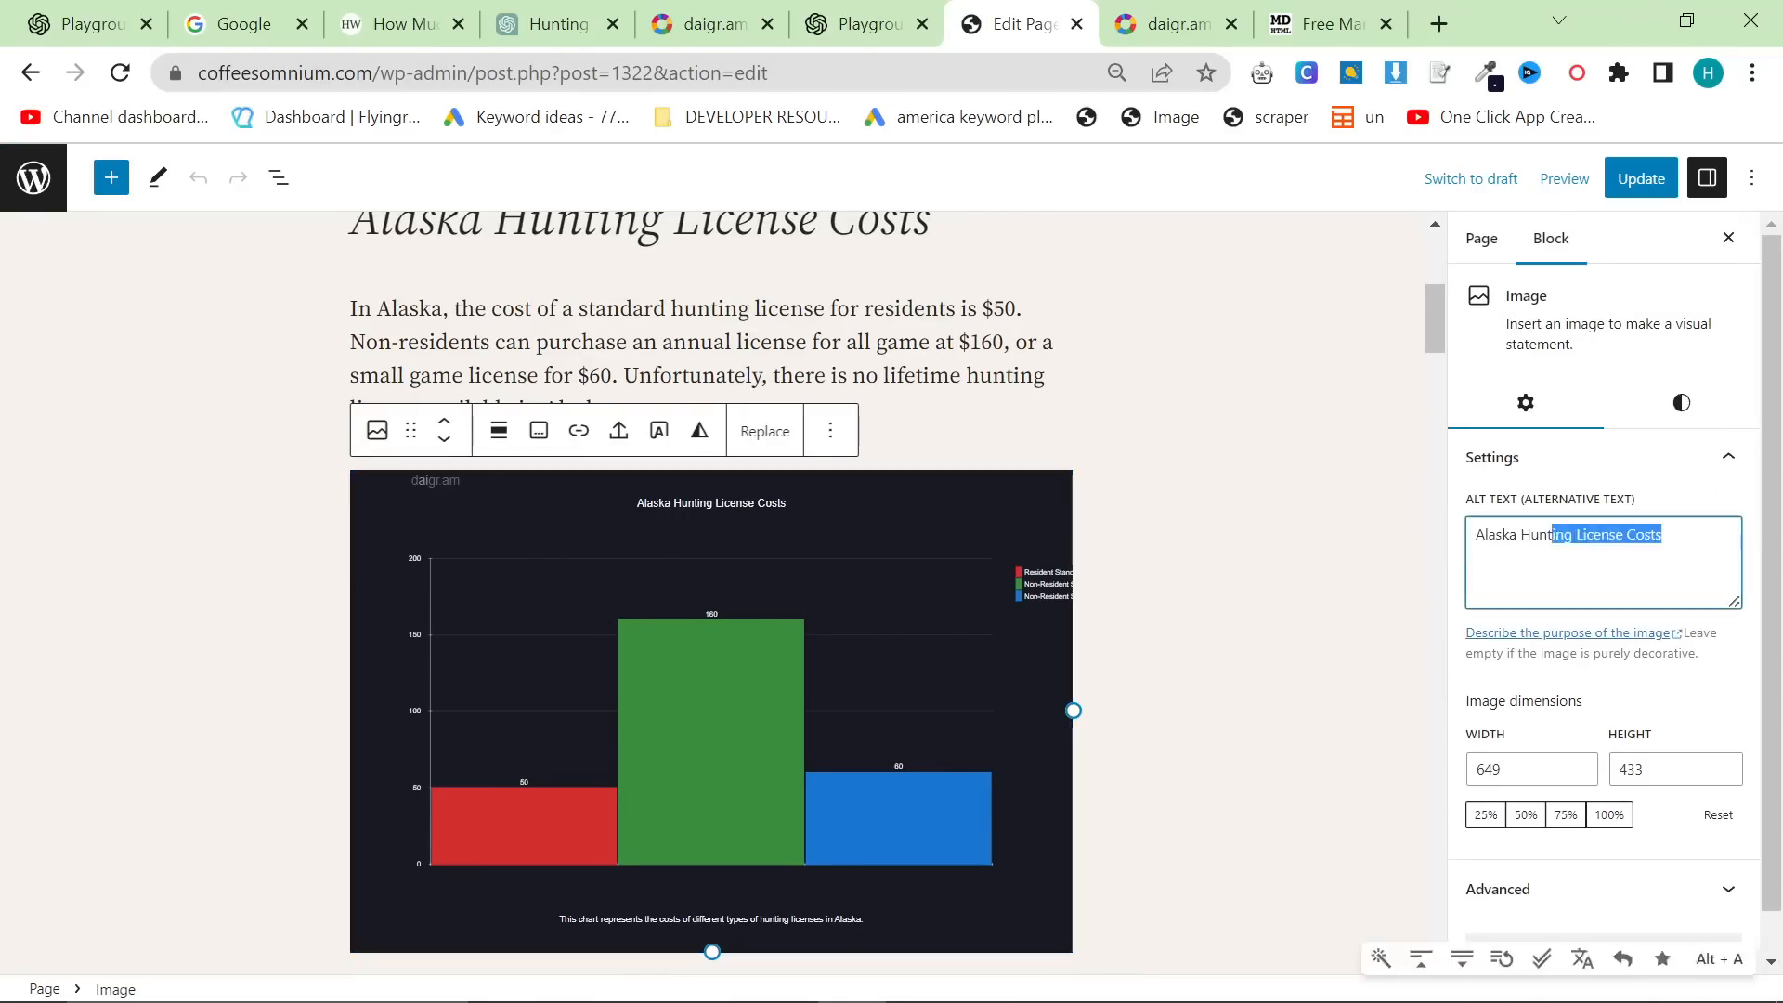
{"action": "key", "text": "ctrl+a"}
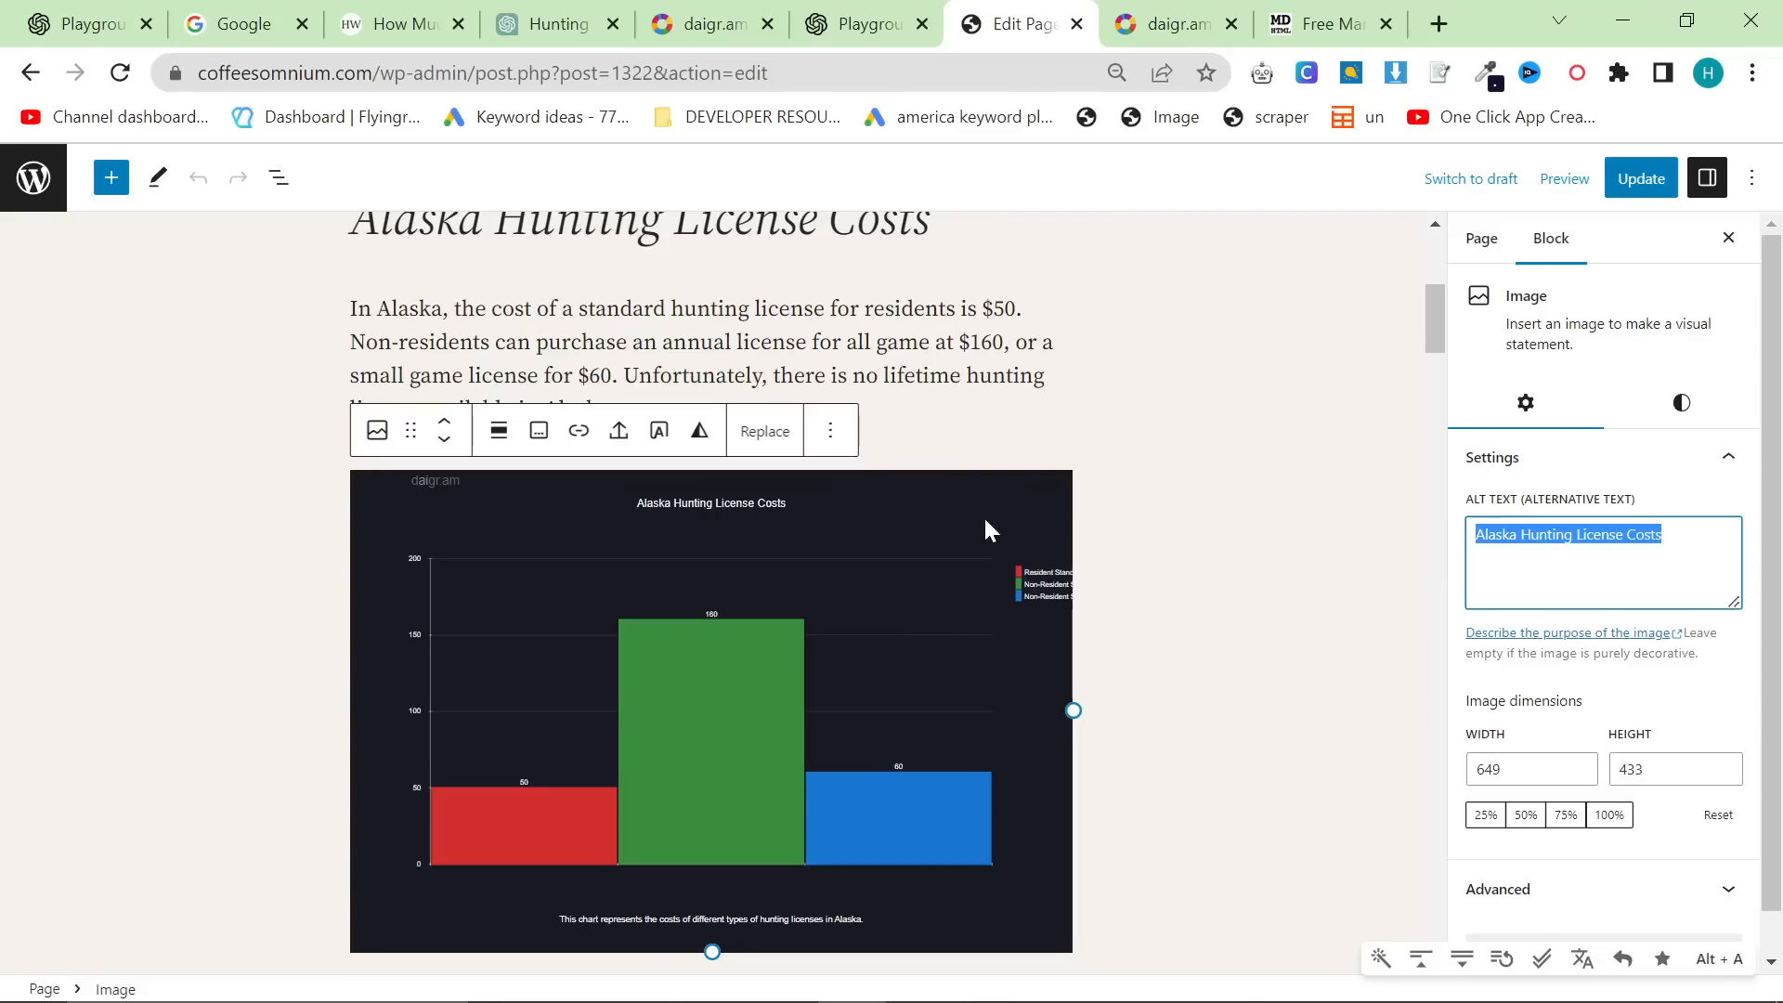
{"action": "scroll", "scroll_direction": "down", "scroll_amount": 3}
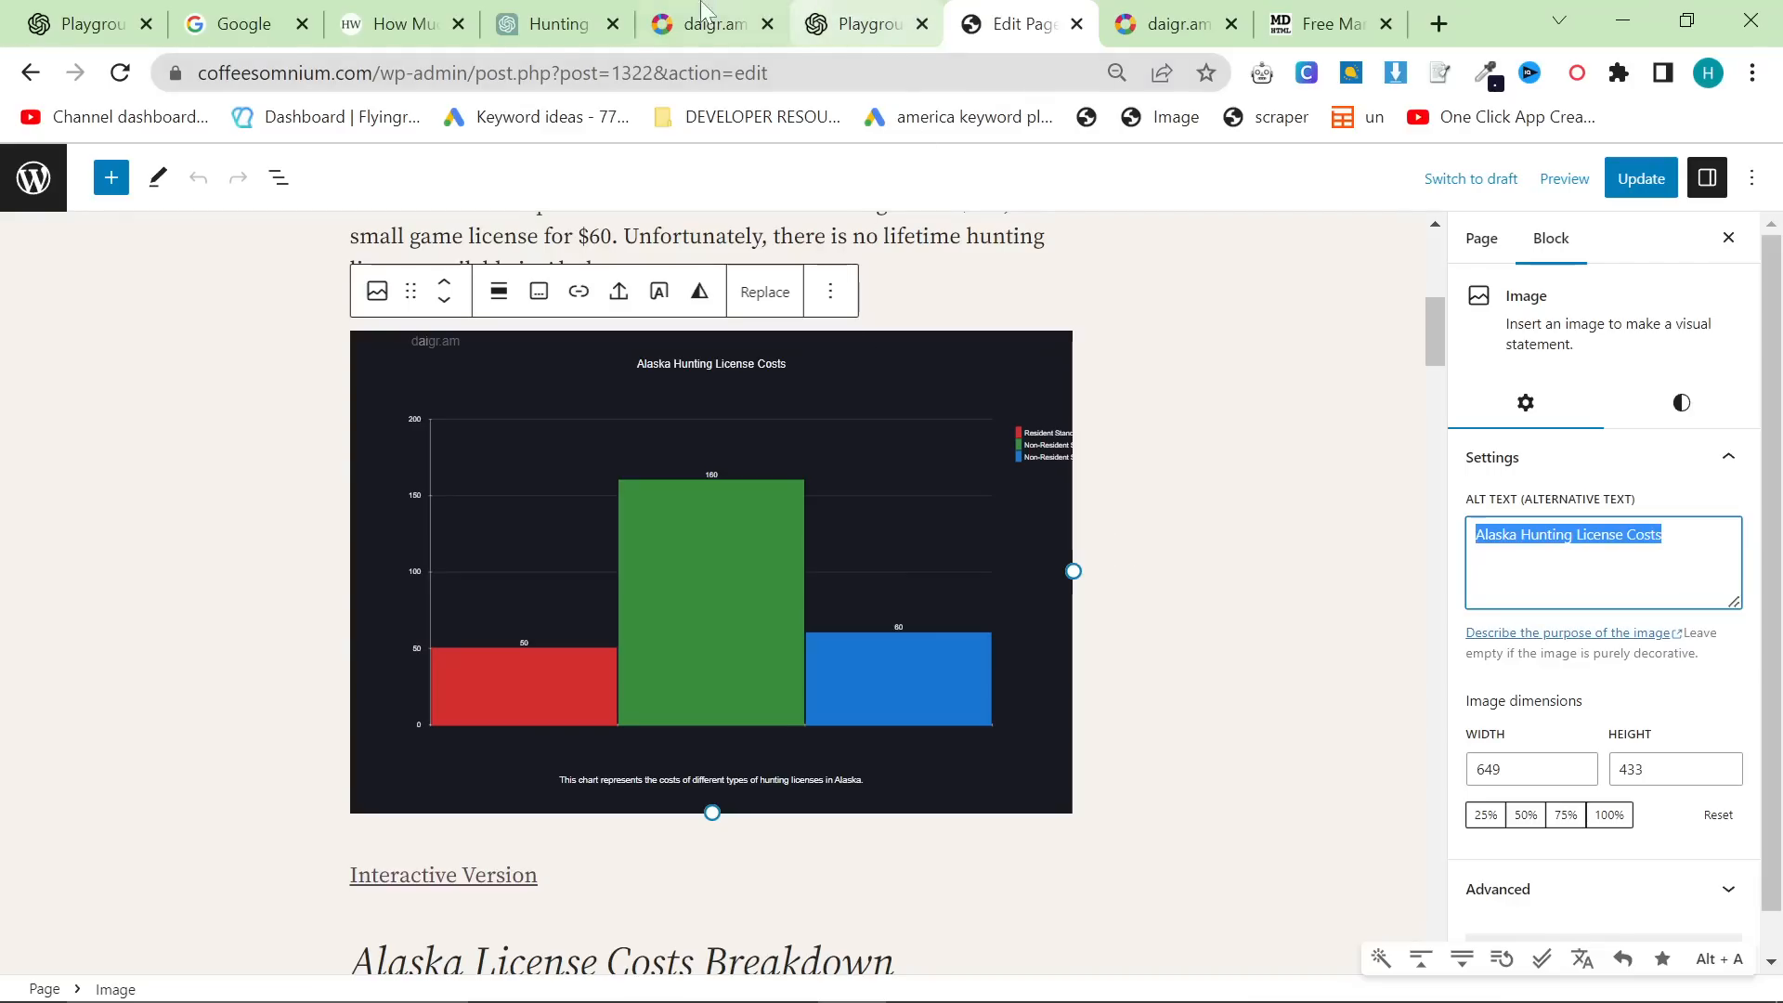
{"action": "left_click", "coordinate": [555, 22]}
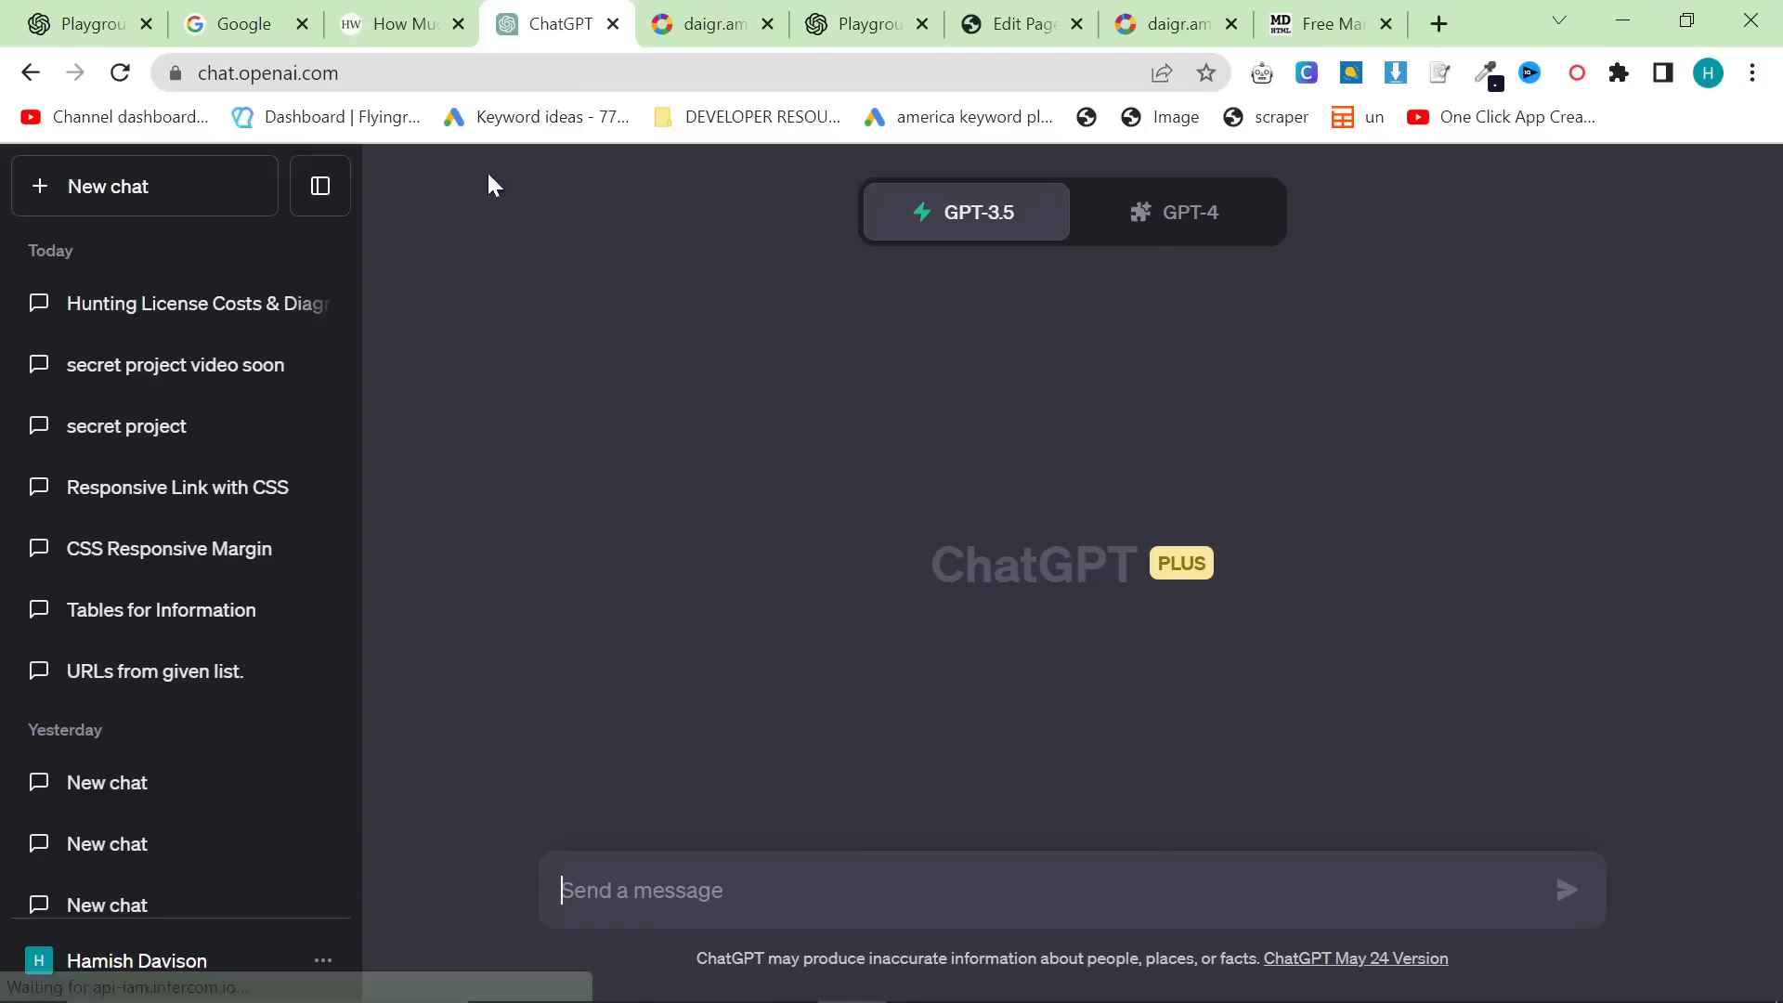
Switch to GPT-4 with Plugins and search the plugin store for "image".
{"action": "left_click", "coordinate": [1177, 212]}
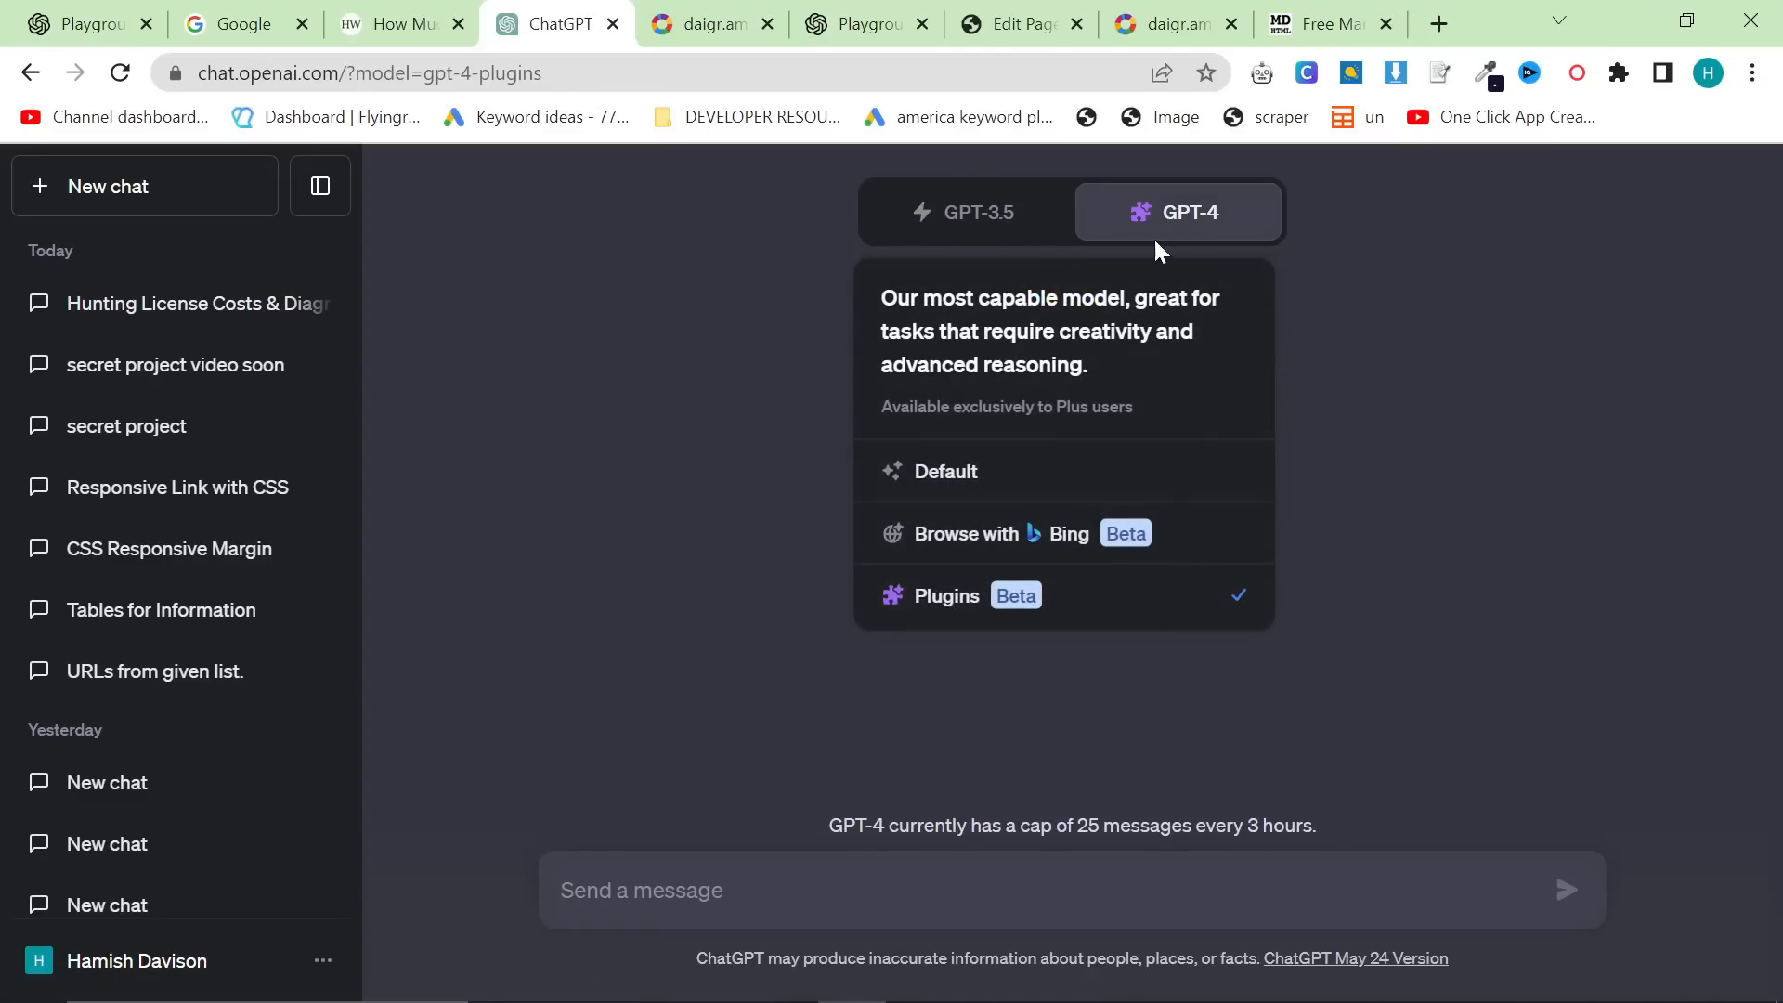
{"action": "left_click", "coordinate": [945, 594]}
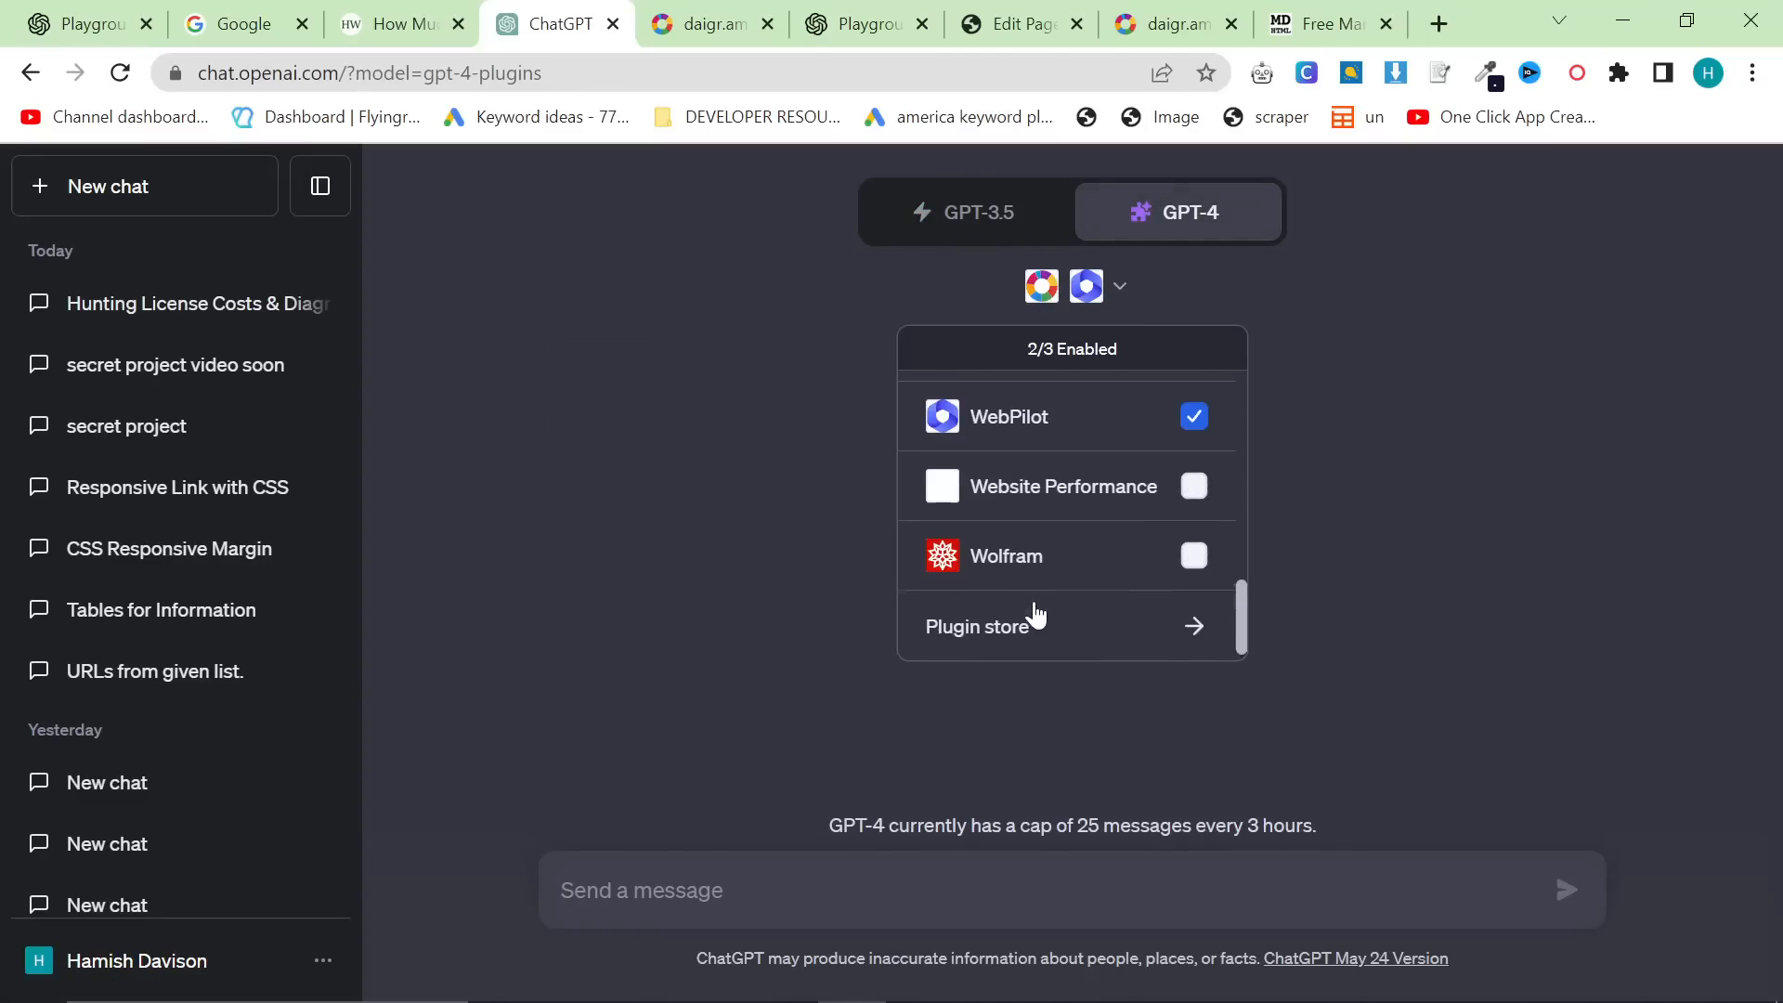
{"action": "left_click", "coordinate": [977, 625]}
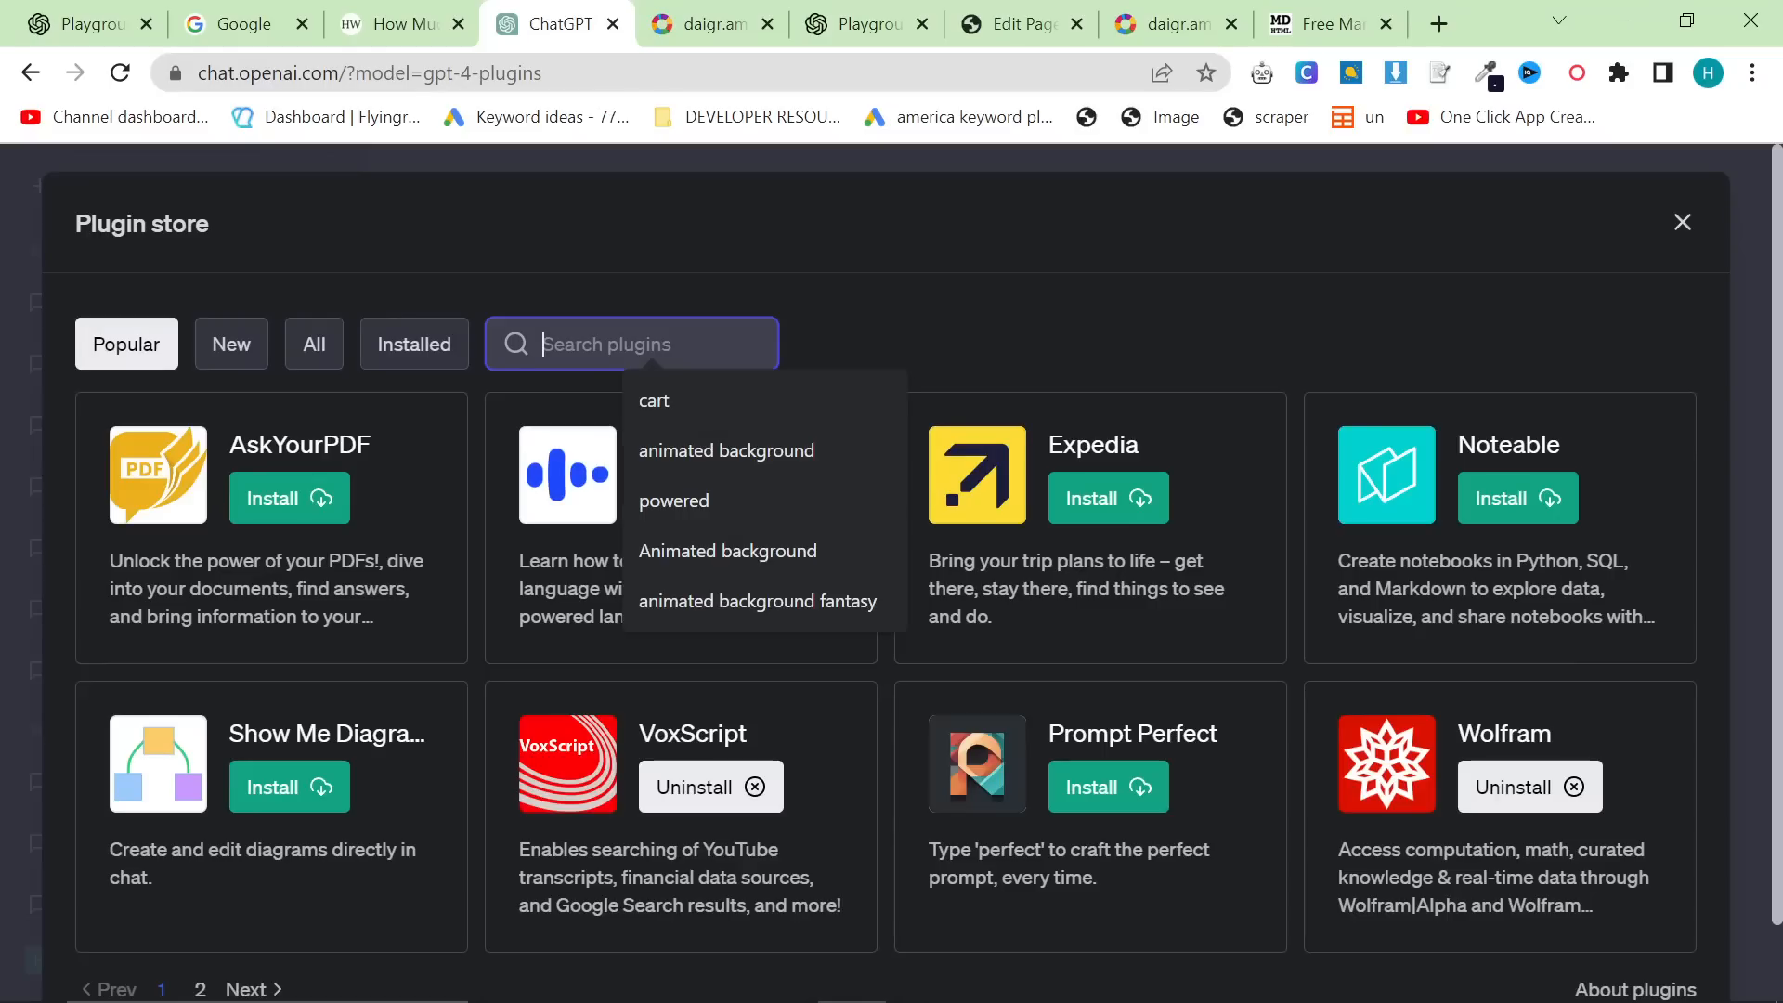
{"action": "type", "text": "image"}
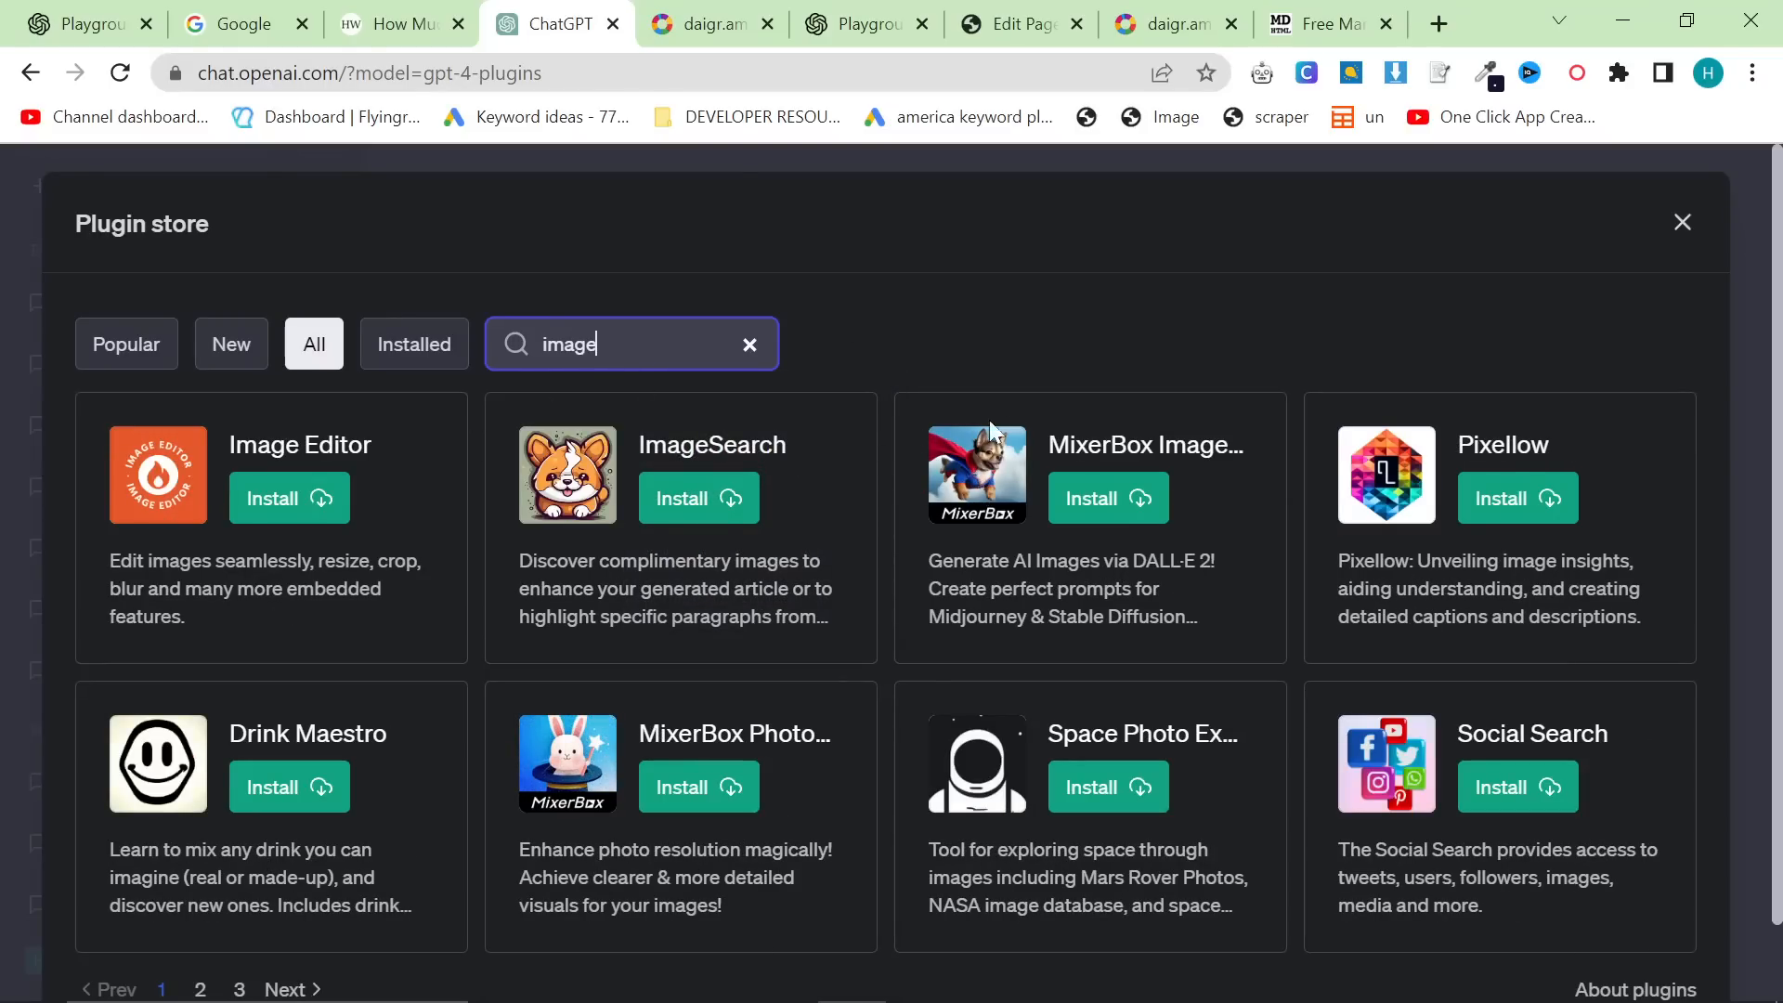
{"action": "mouse_move", "coordinate": [750, 692]}
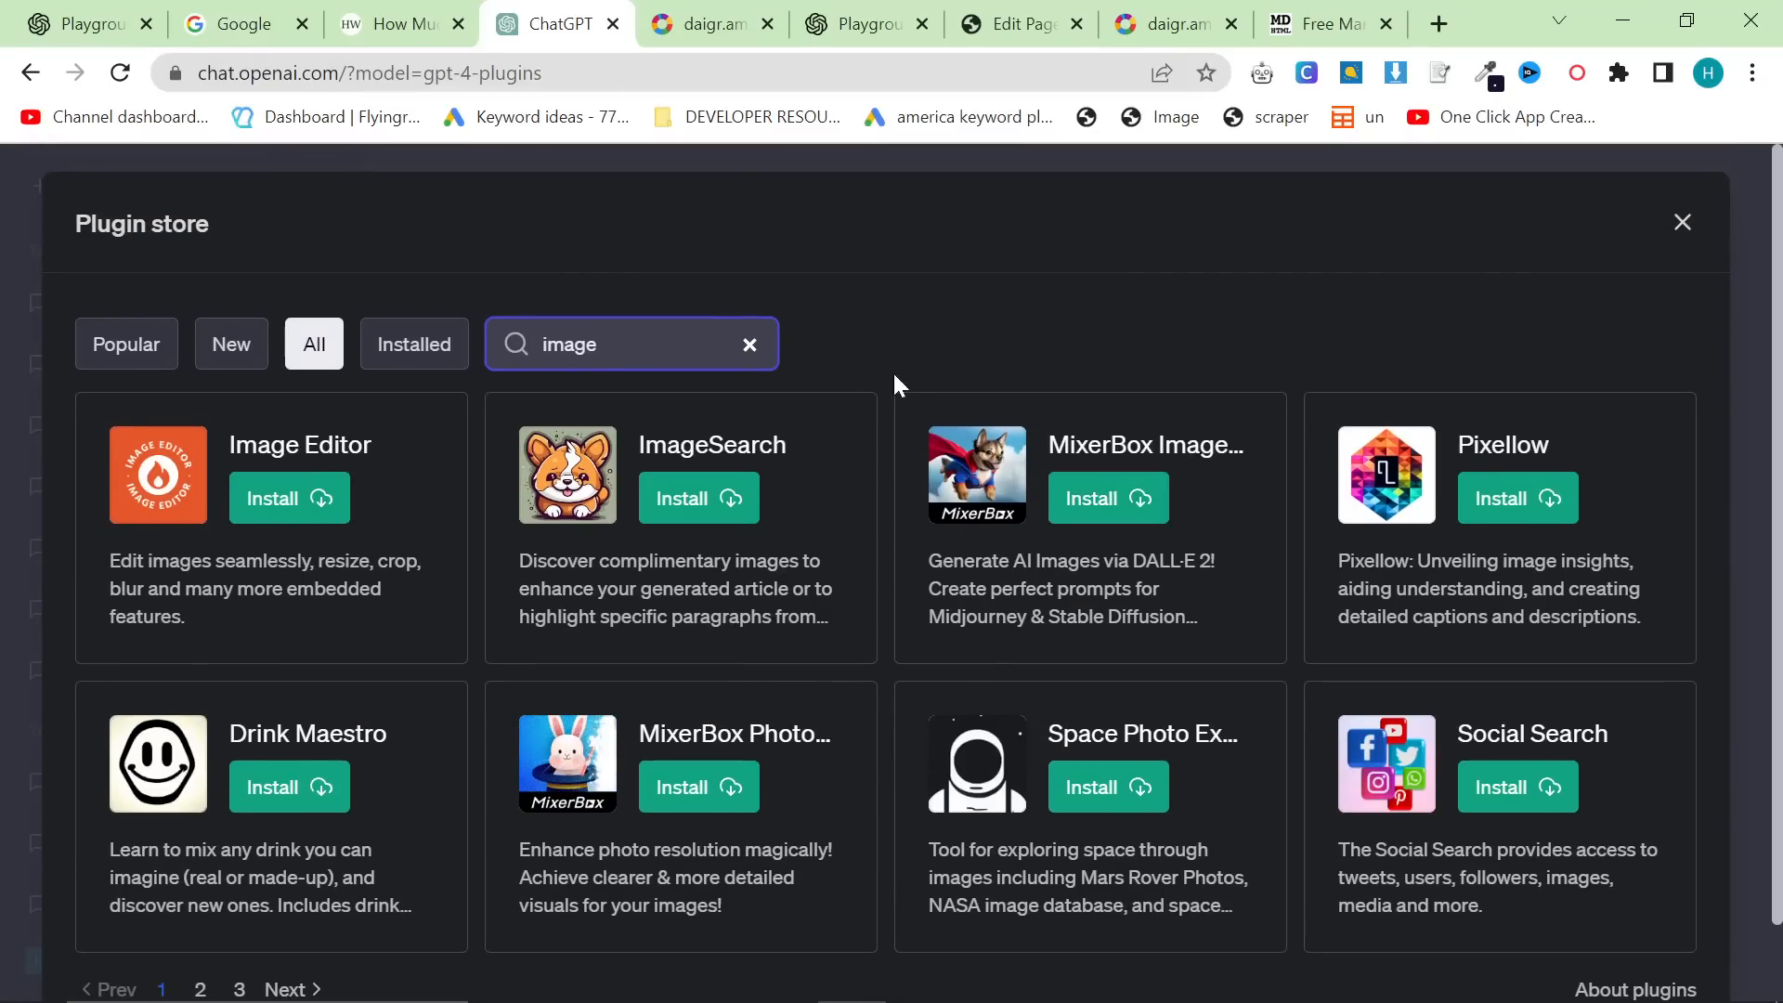
{"action": "mouse_move", "coordinate": [671, 475]}
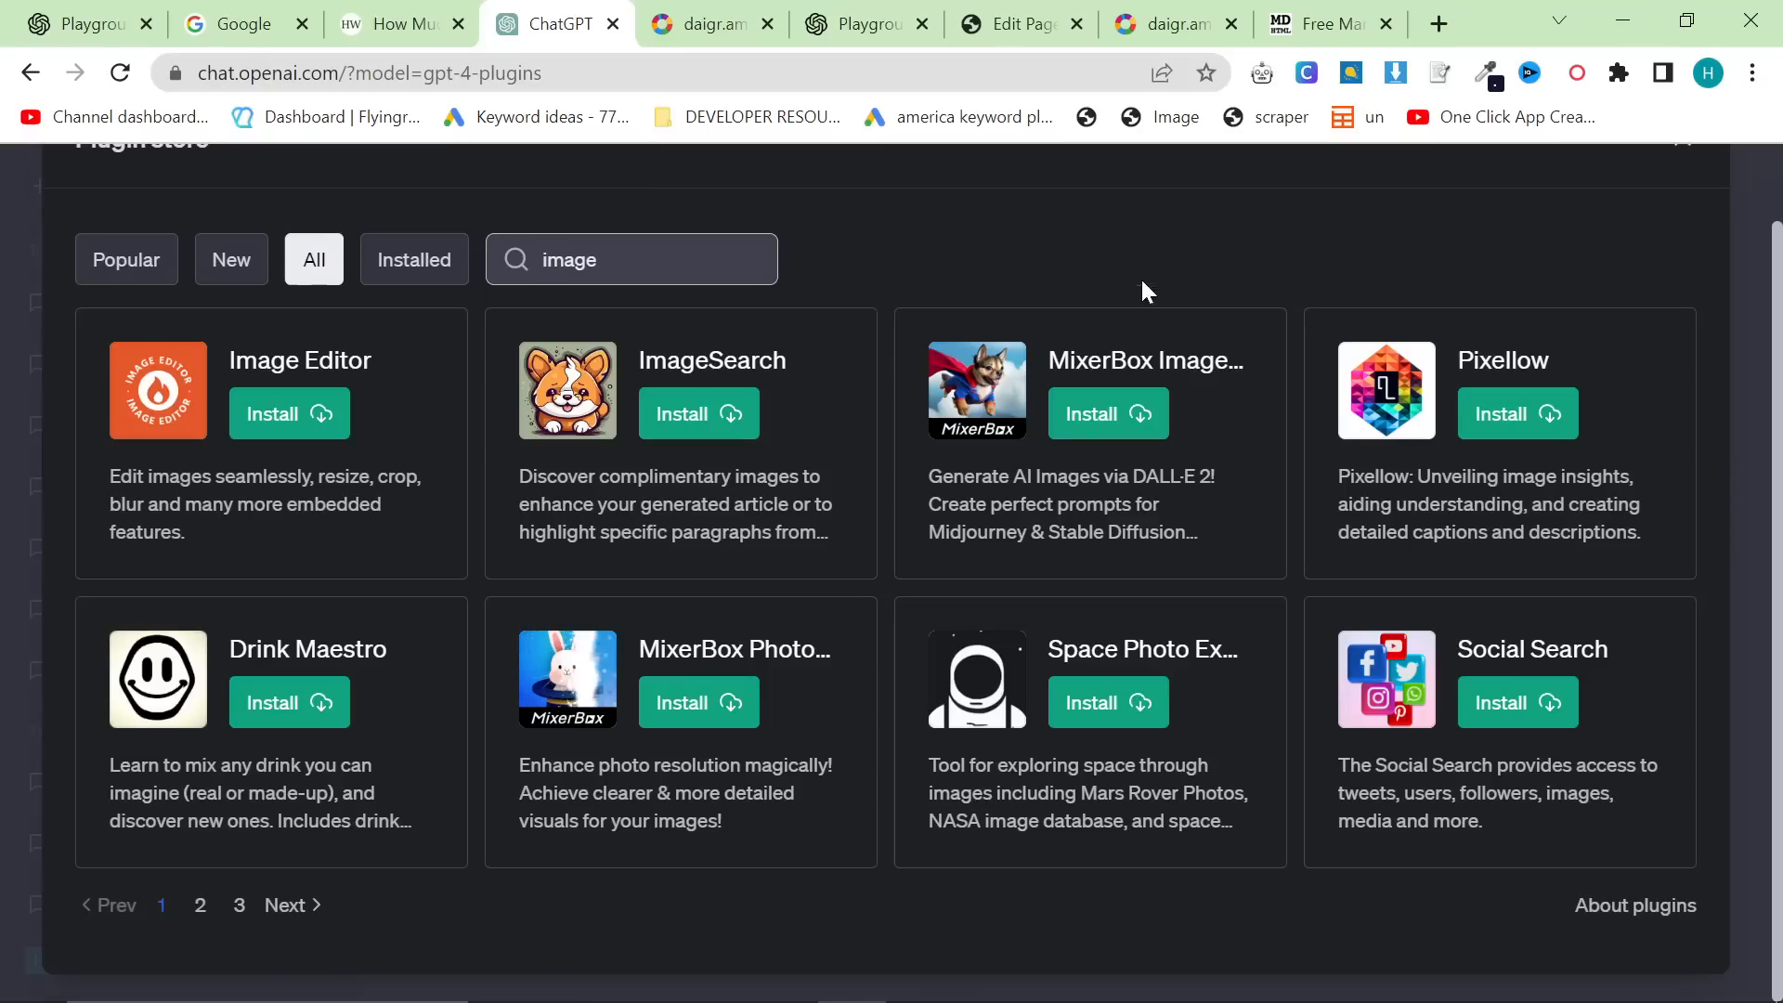
{"action": "mouse_move", "coordinate": [1244, 303]}
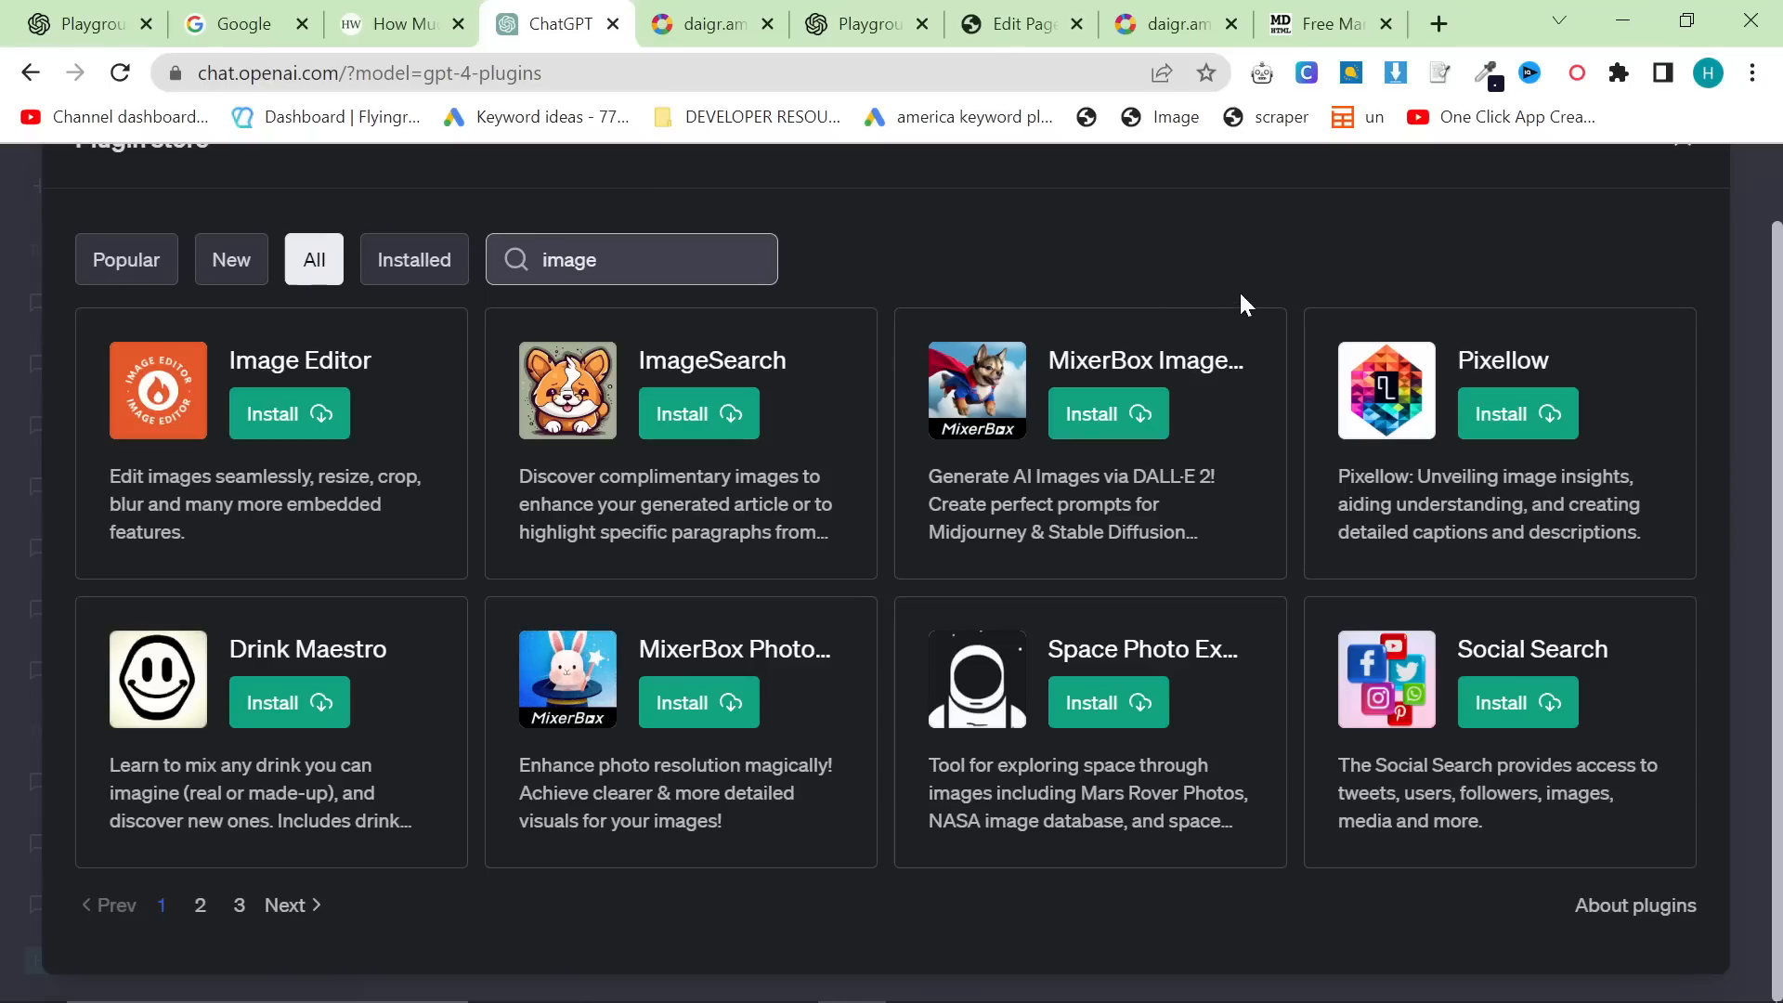